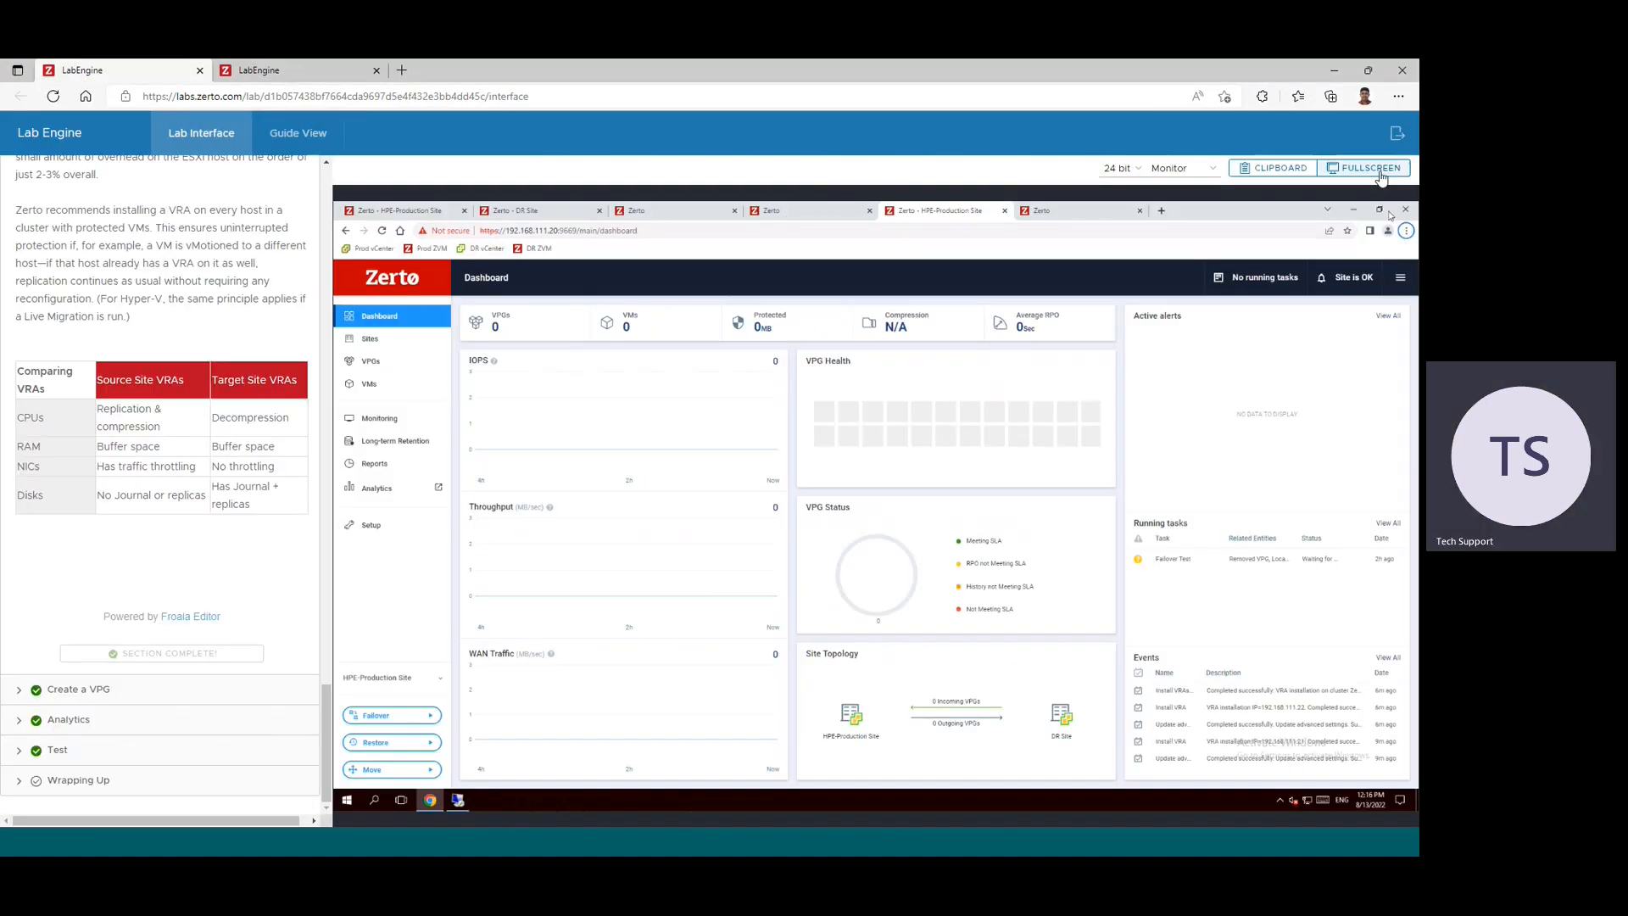
# - Show the HPE-Production Site's empty VPGs list with the lab desktop in full screen
pyautogui.click(1364, 168)
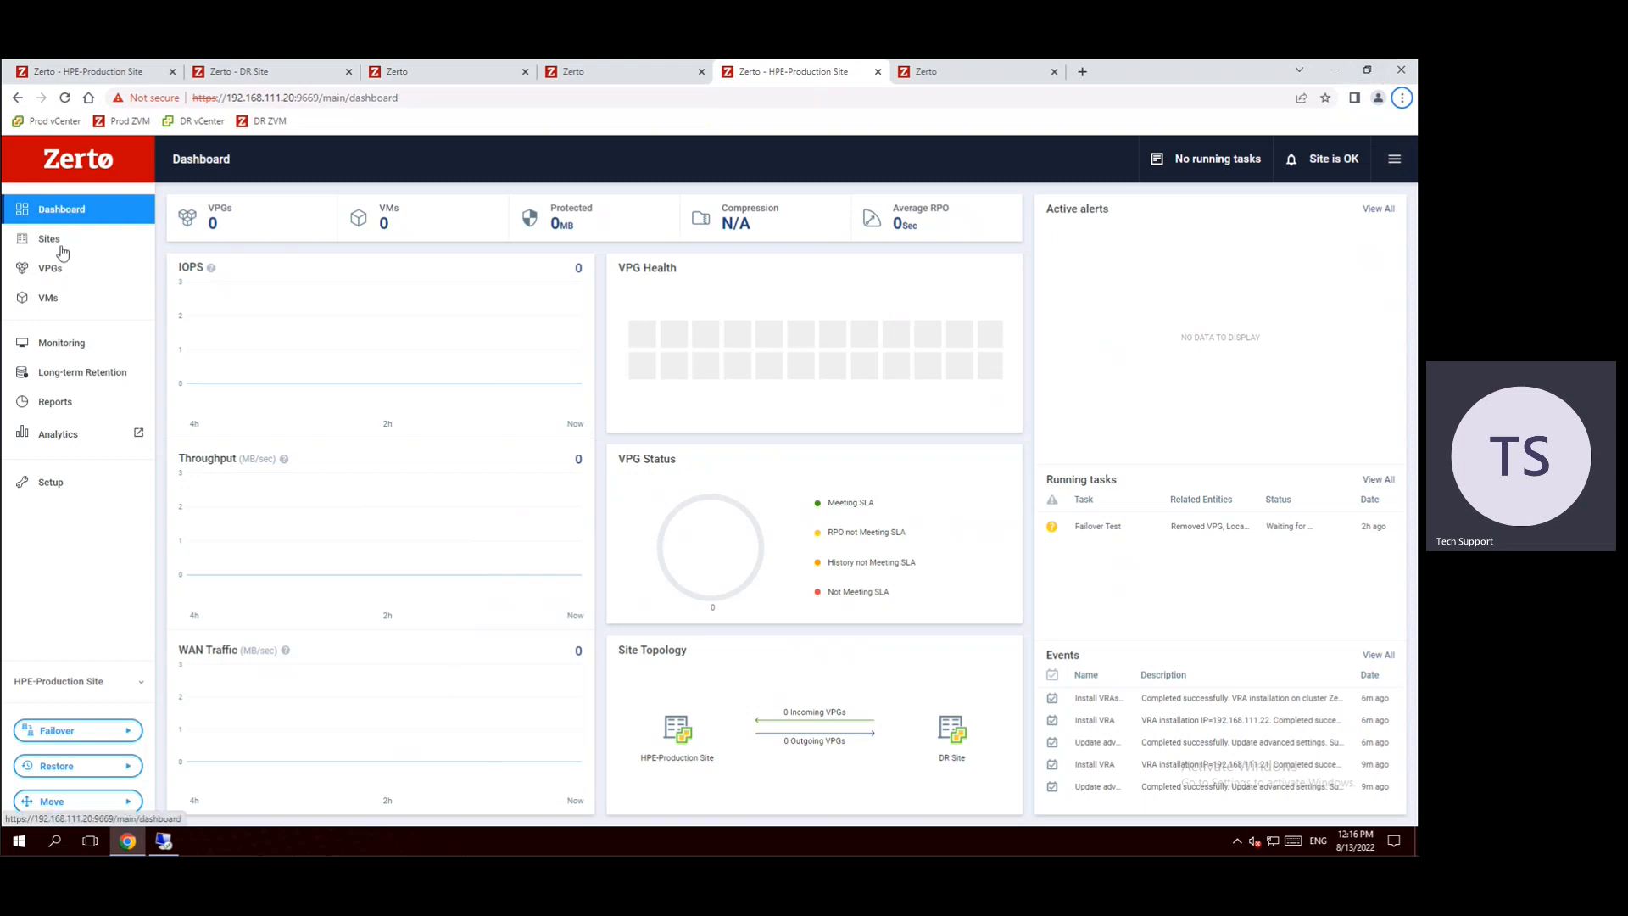
pyautogui.click(49, 268)
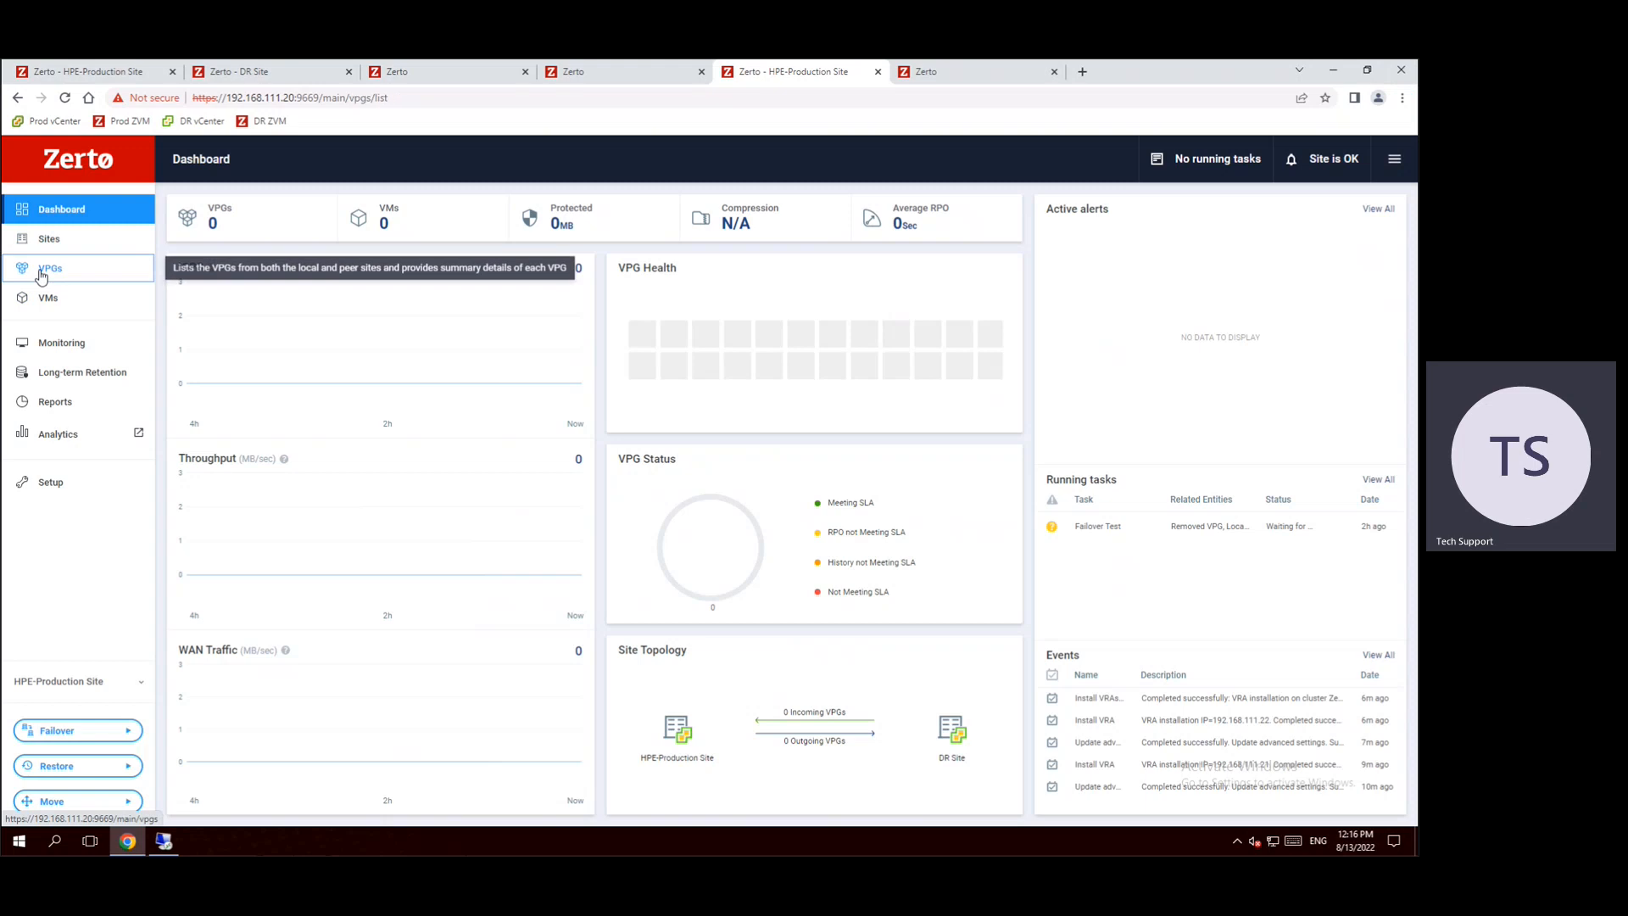
pyautogui.click(50, 268)
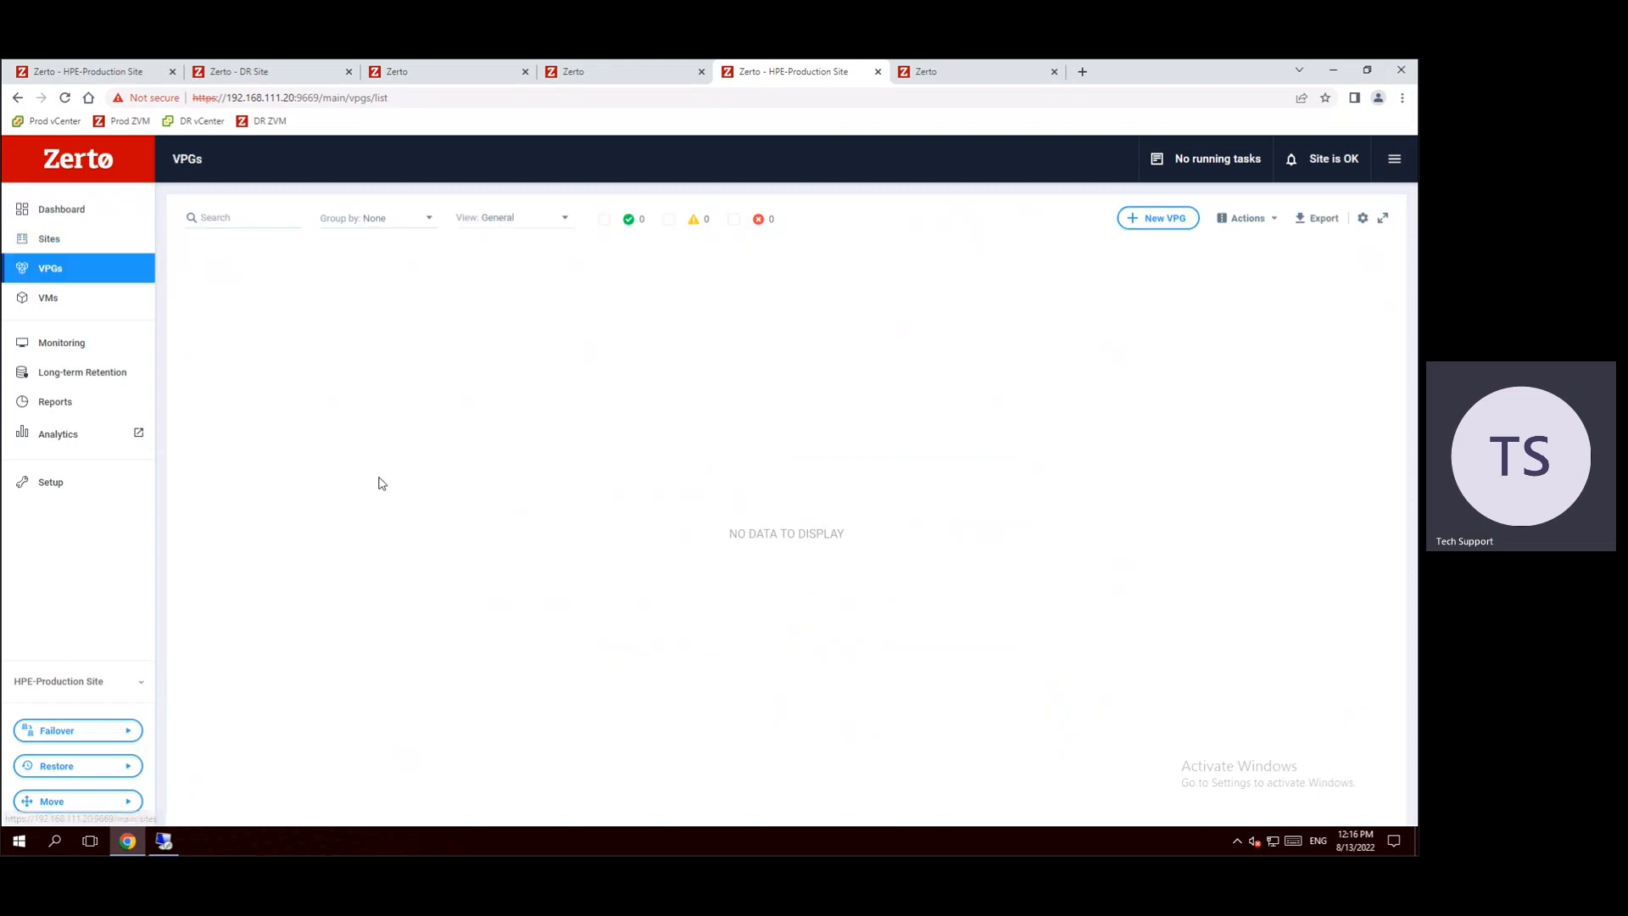
pyautogui.moveTo(598, 375)
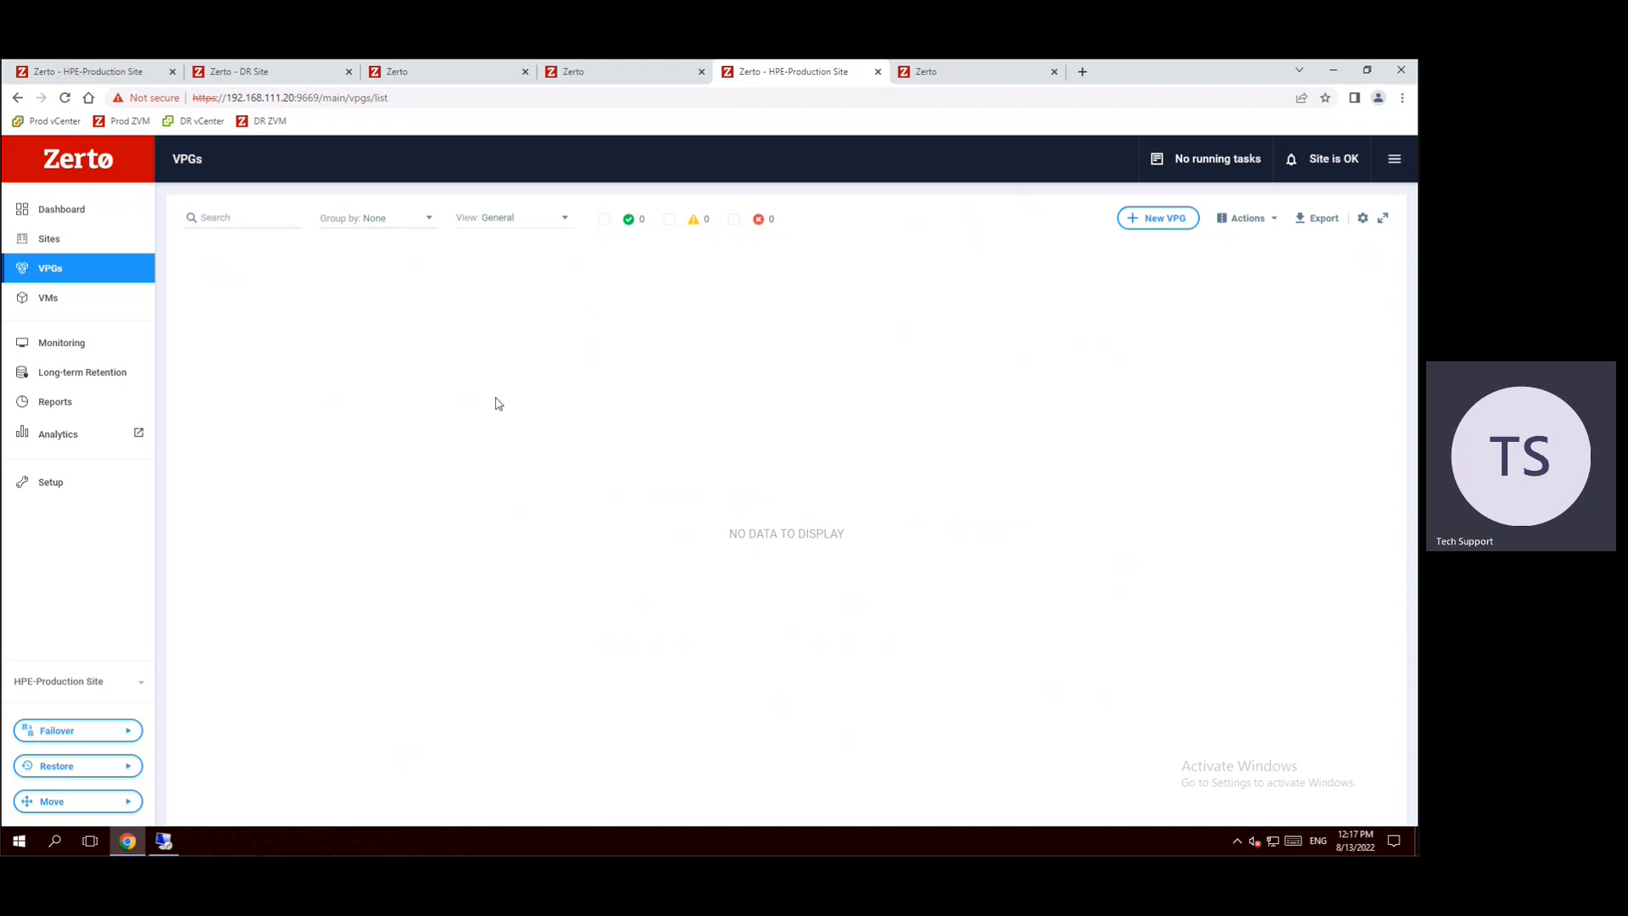
pyautogui.moveTo(1160, 206)
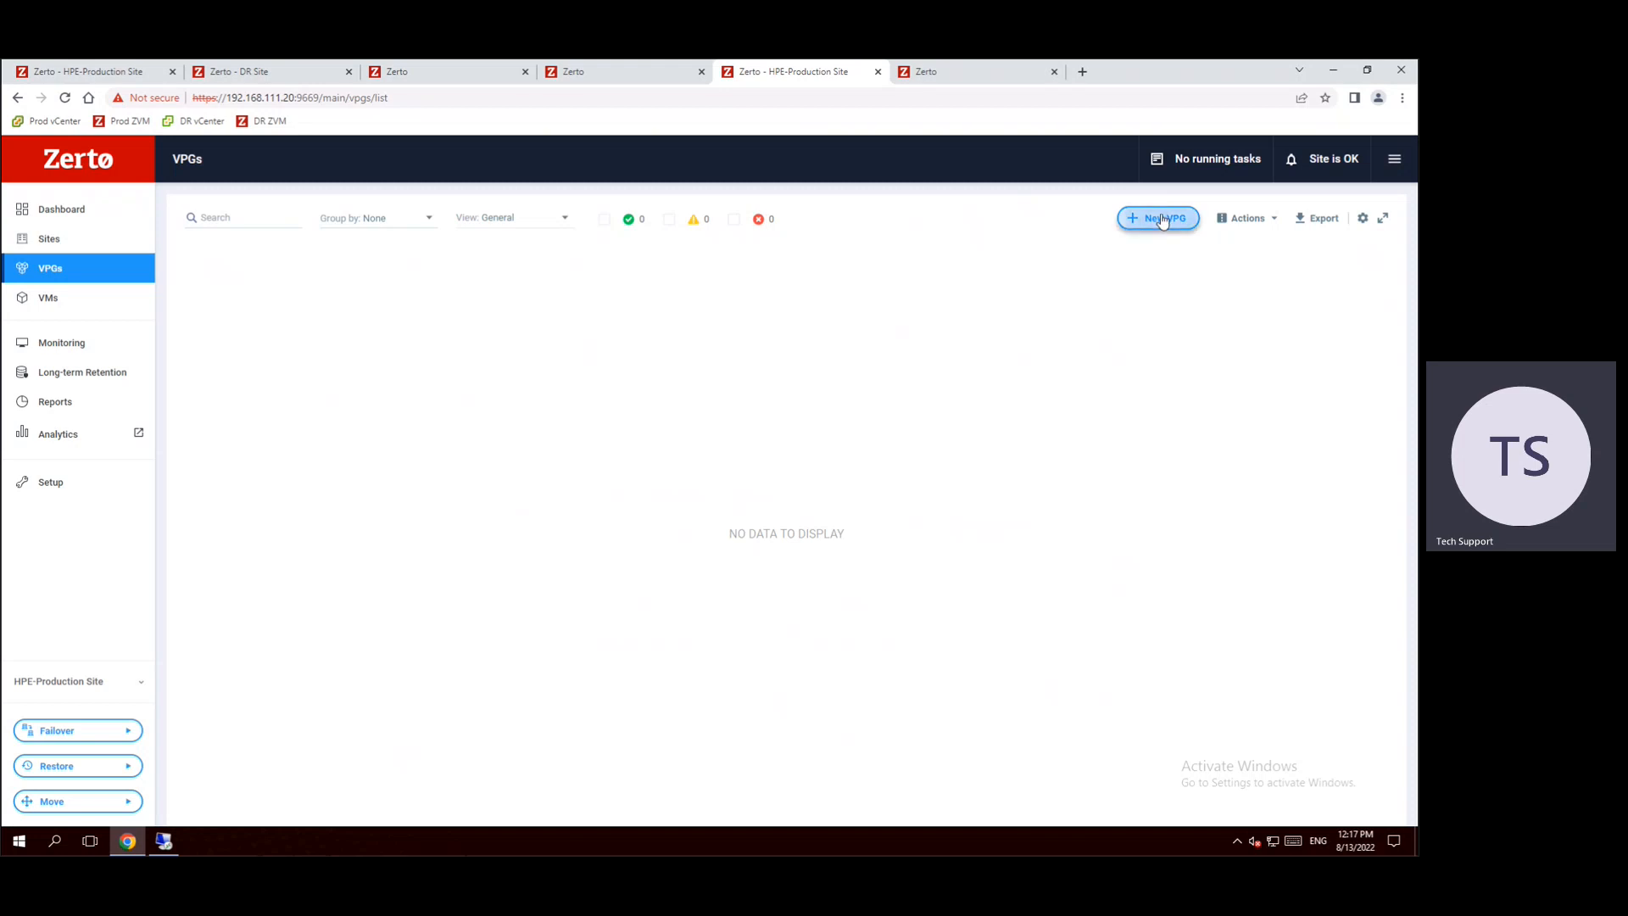
# - Start a new VPG, keeping the Remote DR and Continuous Backup type
pyautogui.click(1157, 219)
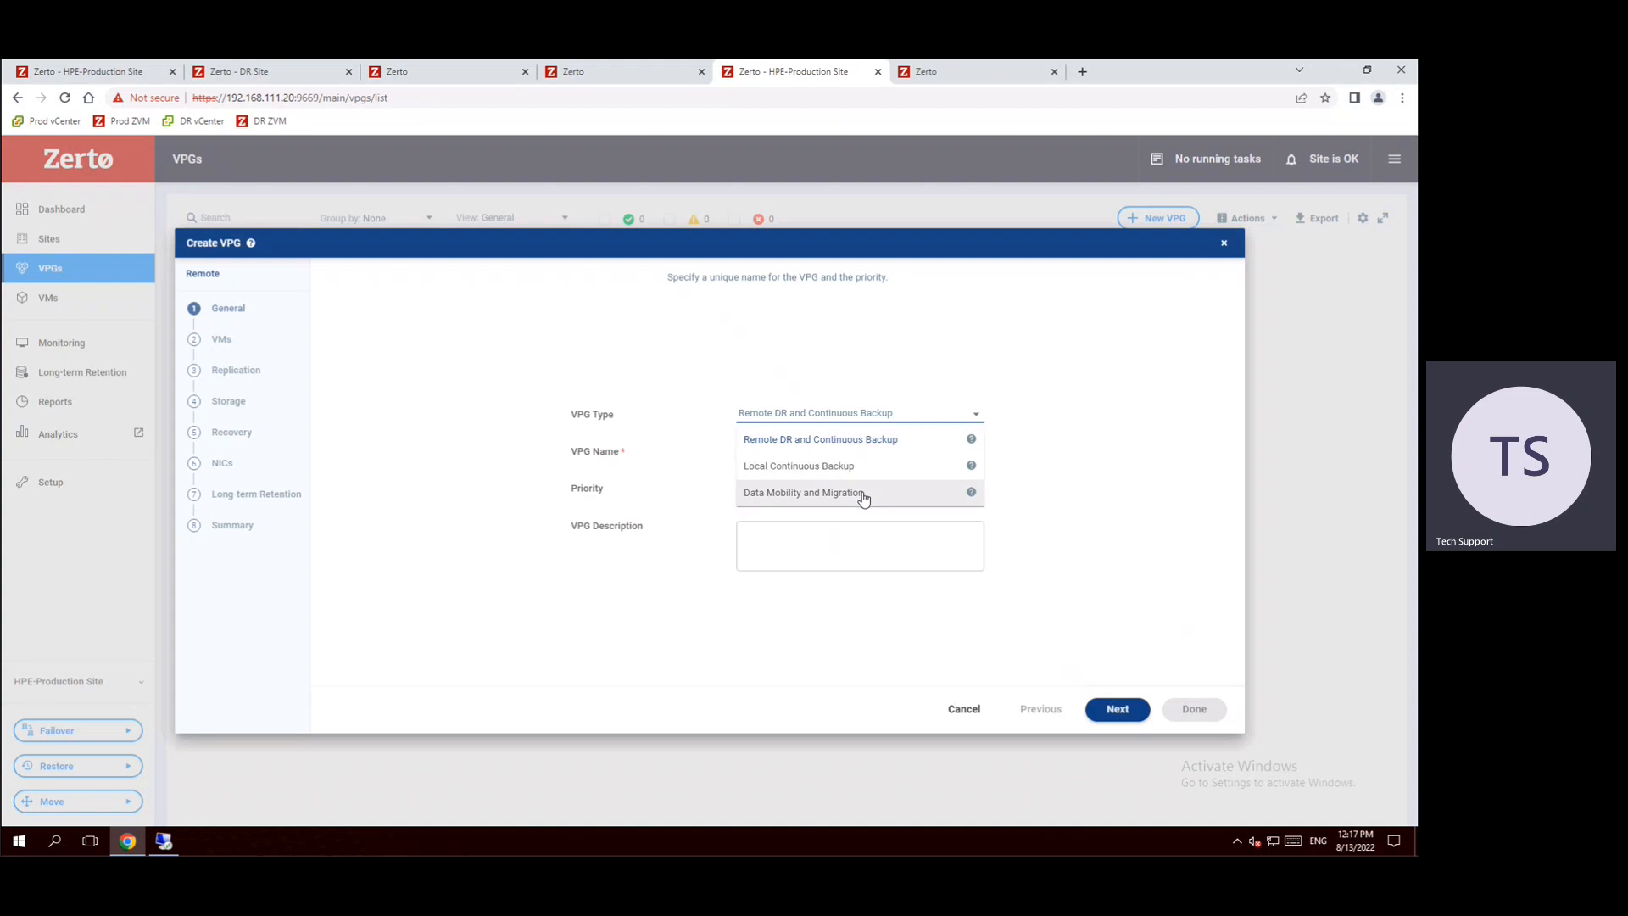
pyautogui.moveTo(858, 466)
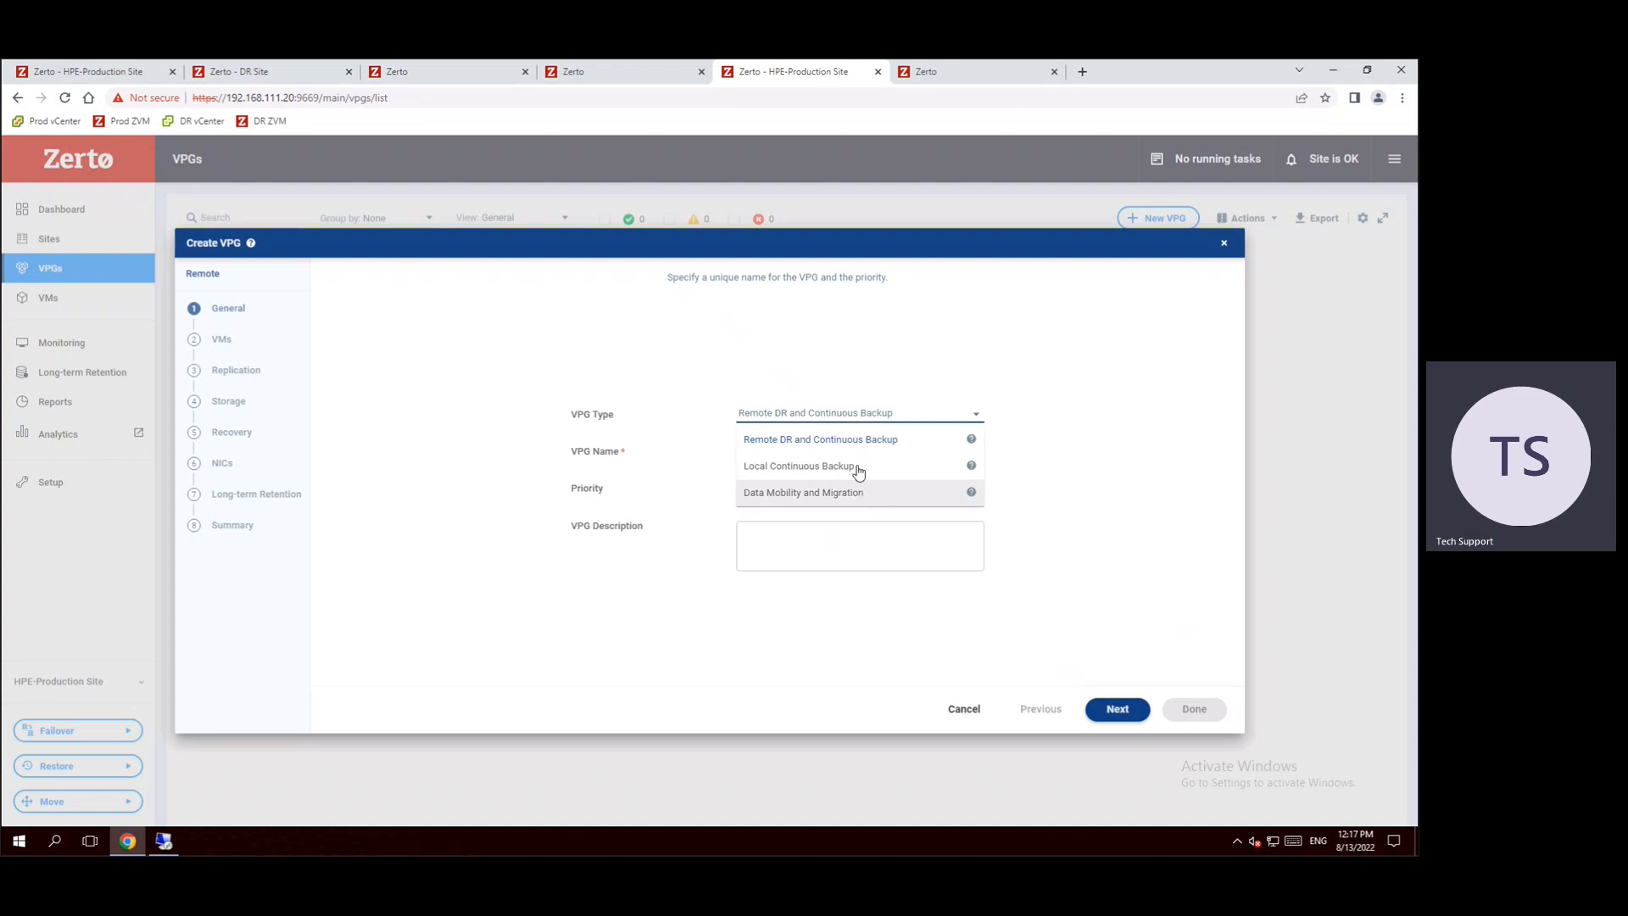
pyautogui.moveTo(875, 437)
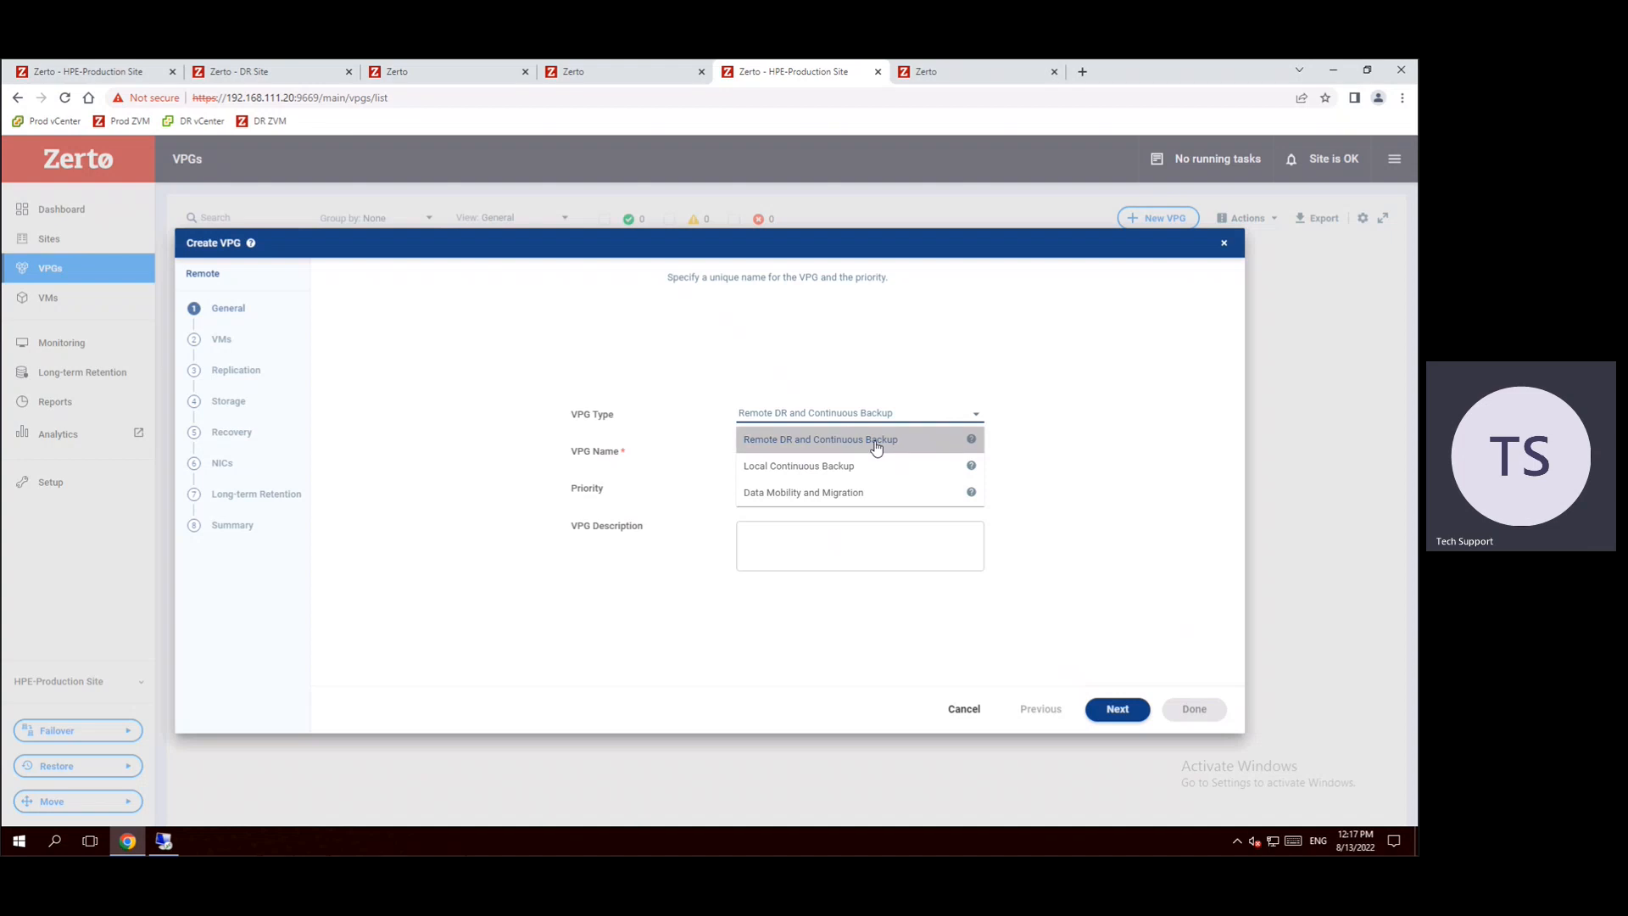
pyautogui.click(819, 438)
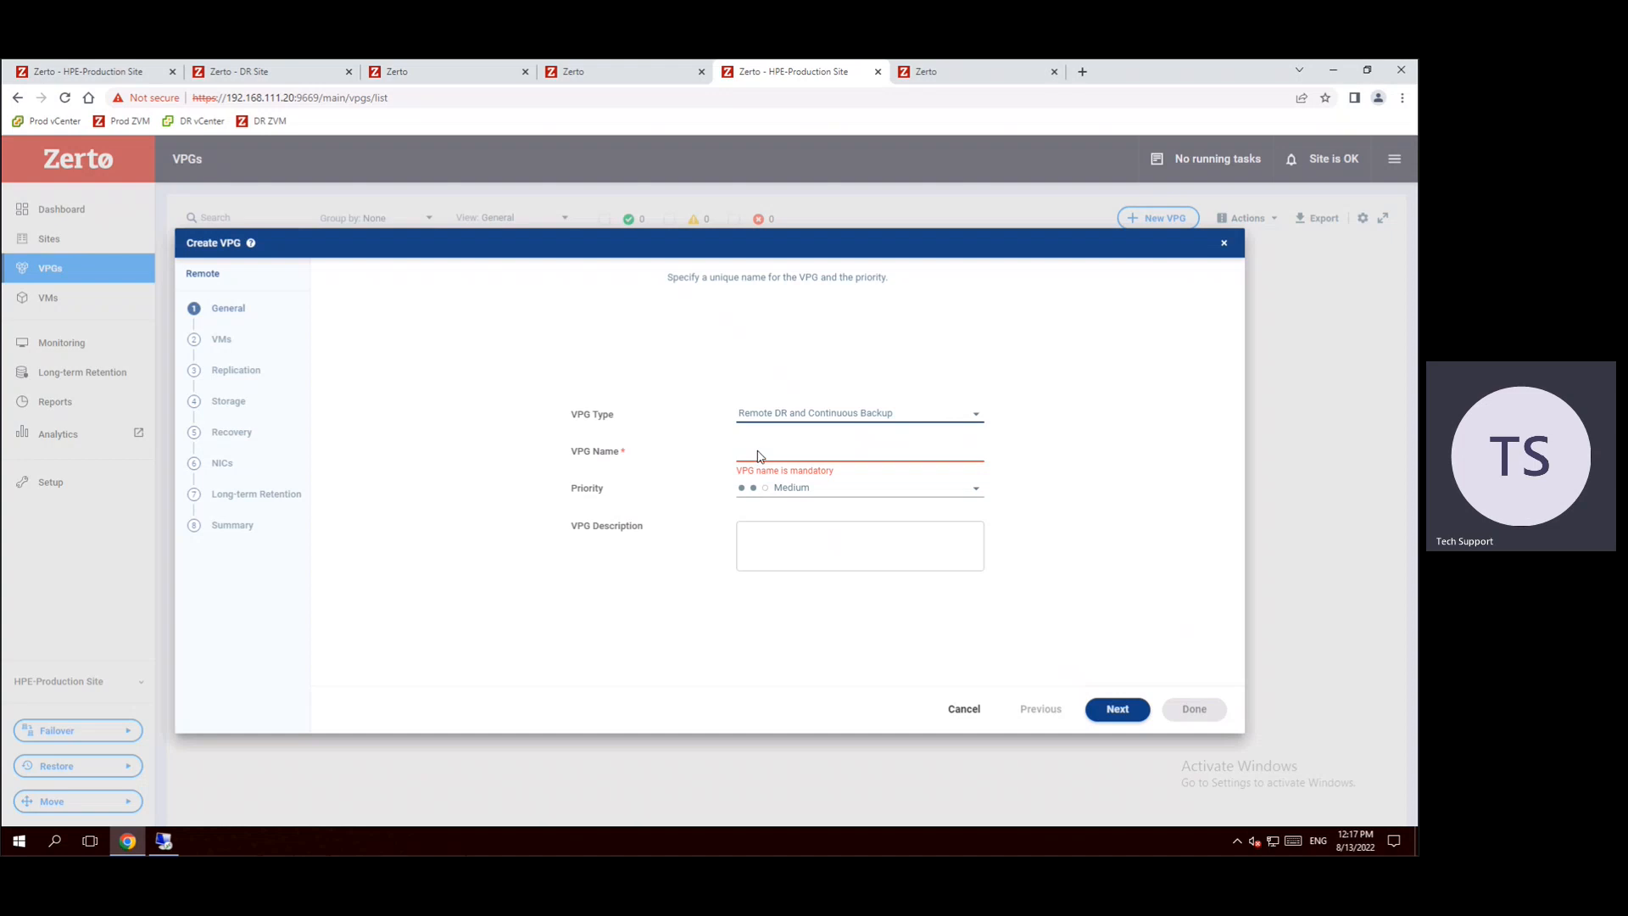
pyautogui.moveTo(702, 462)
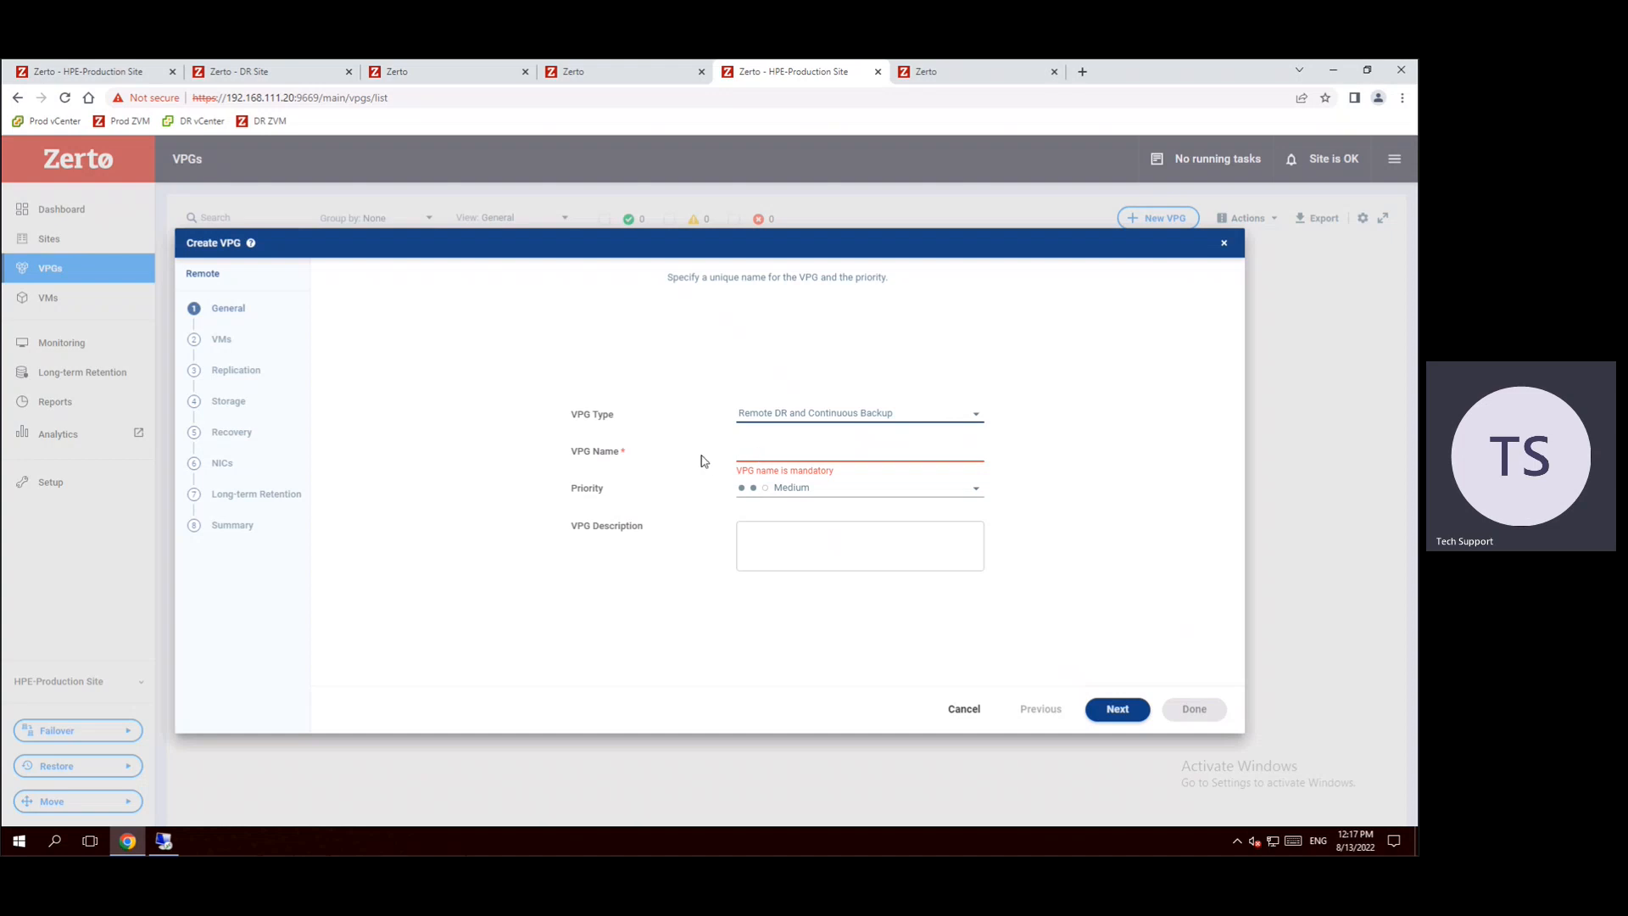
pyautogui.moveTo(583, 531)
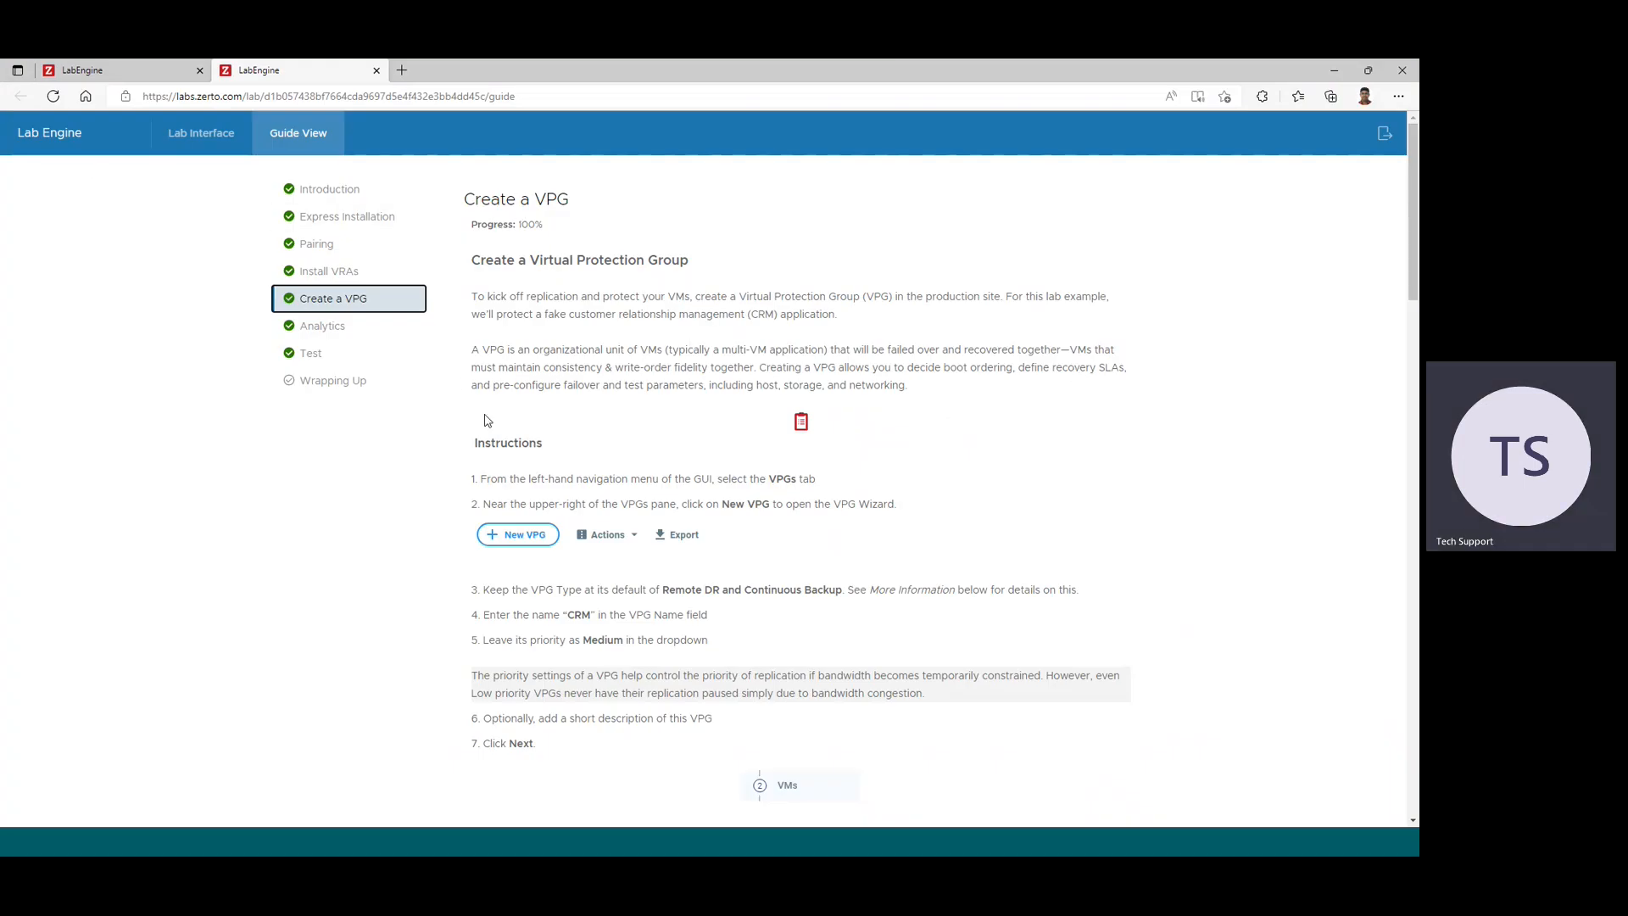
# - Copy the suggested VPG name CRM from the guide, reconnect, and return to the lab desktop full screen
pyautogui.scroll(-3)
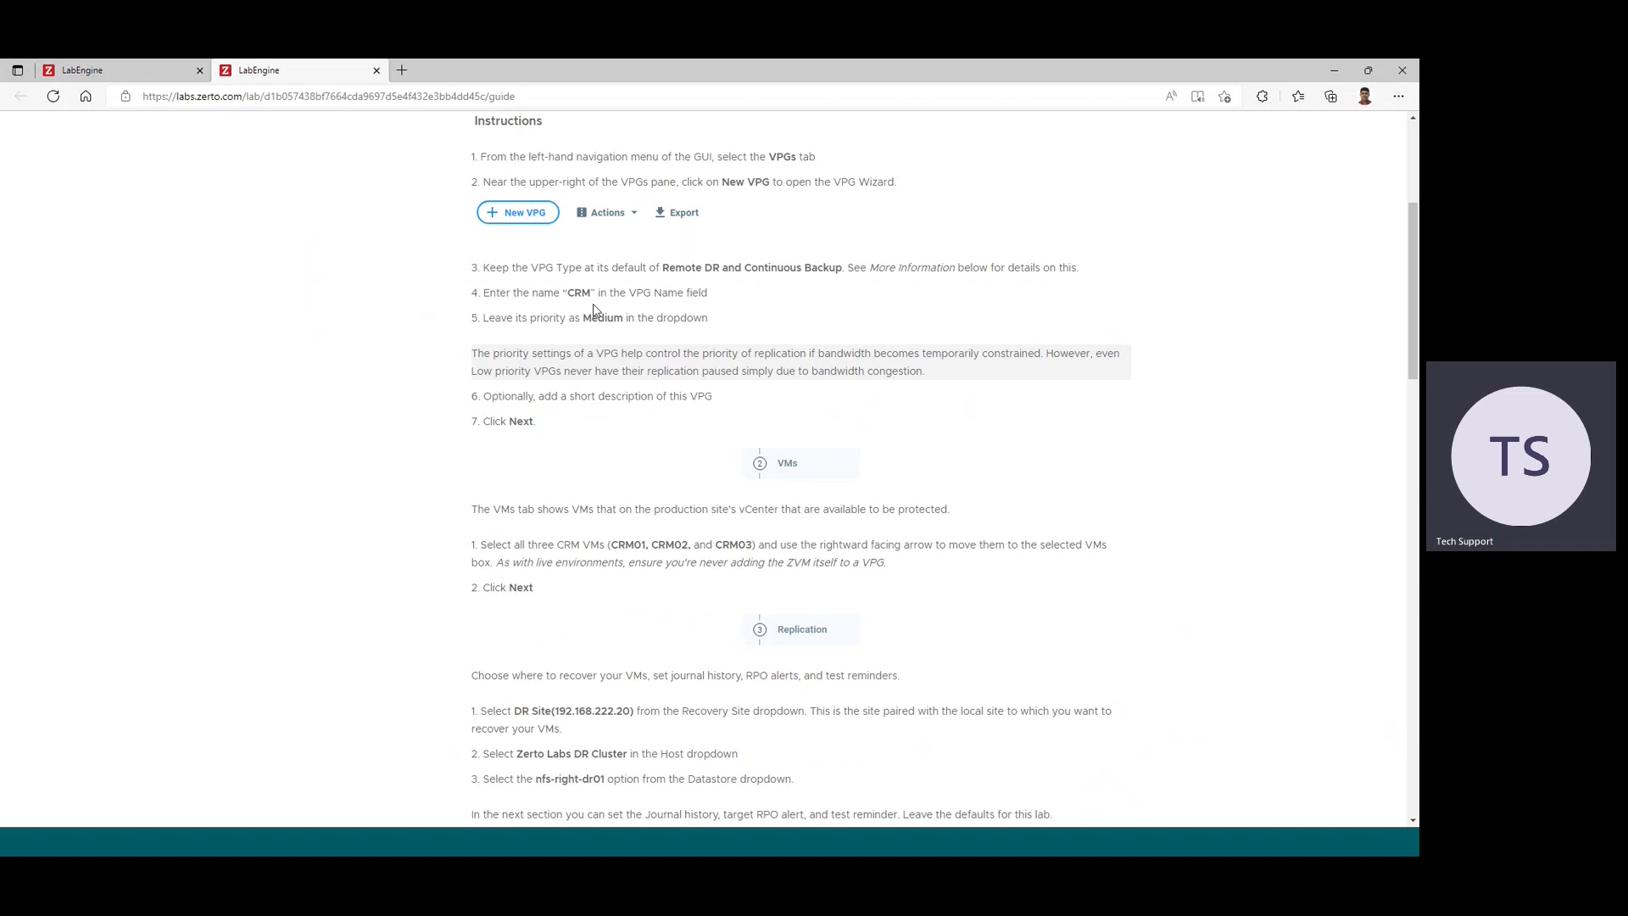
pyautogui.doubleClick(578, 292)
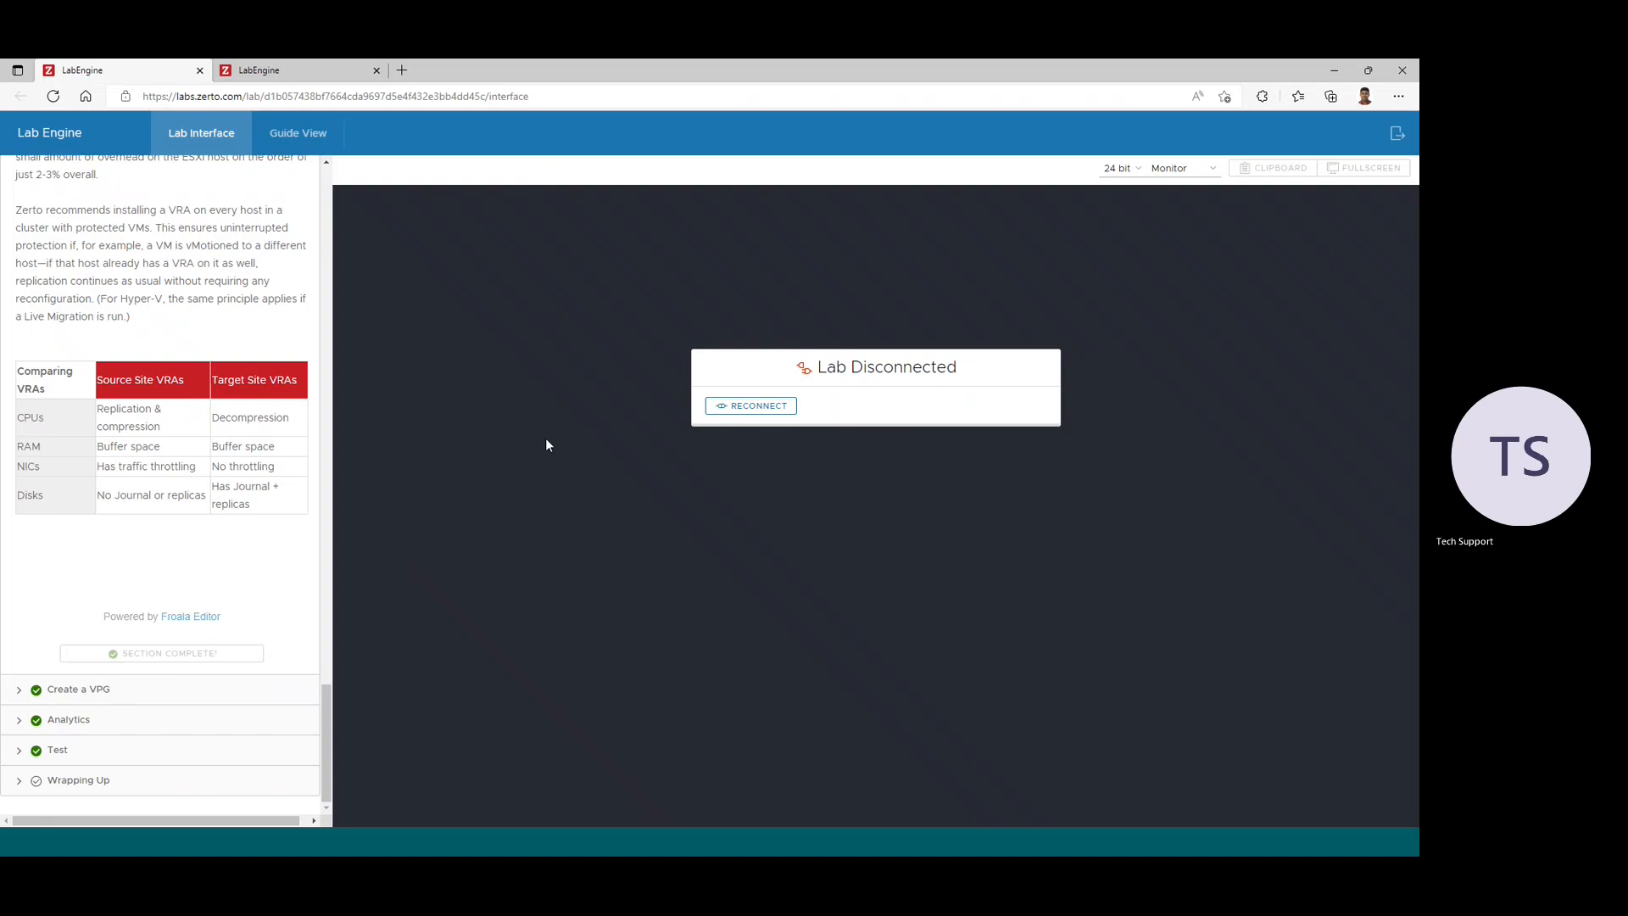
pyautogui.click(752, 405)
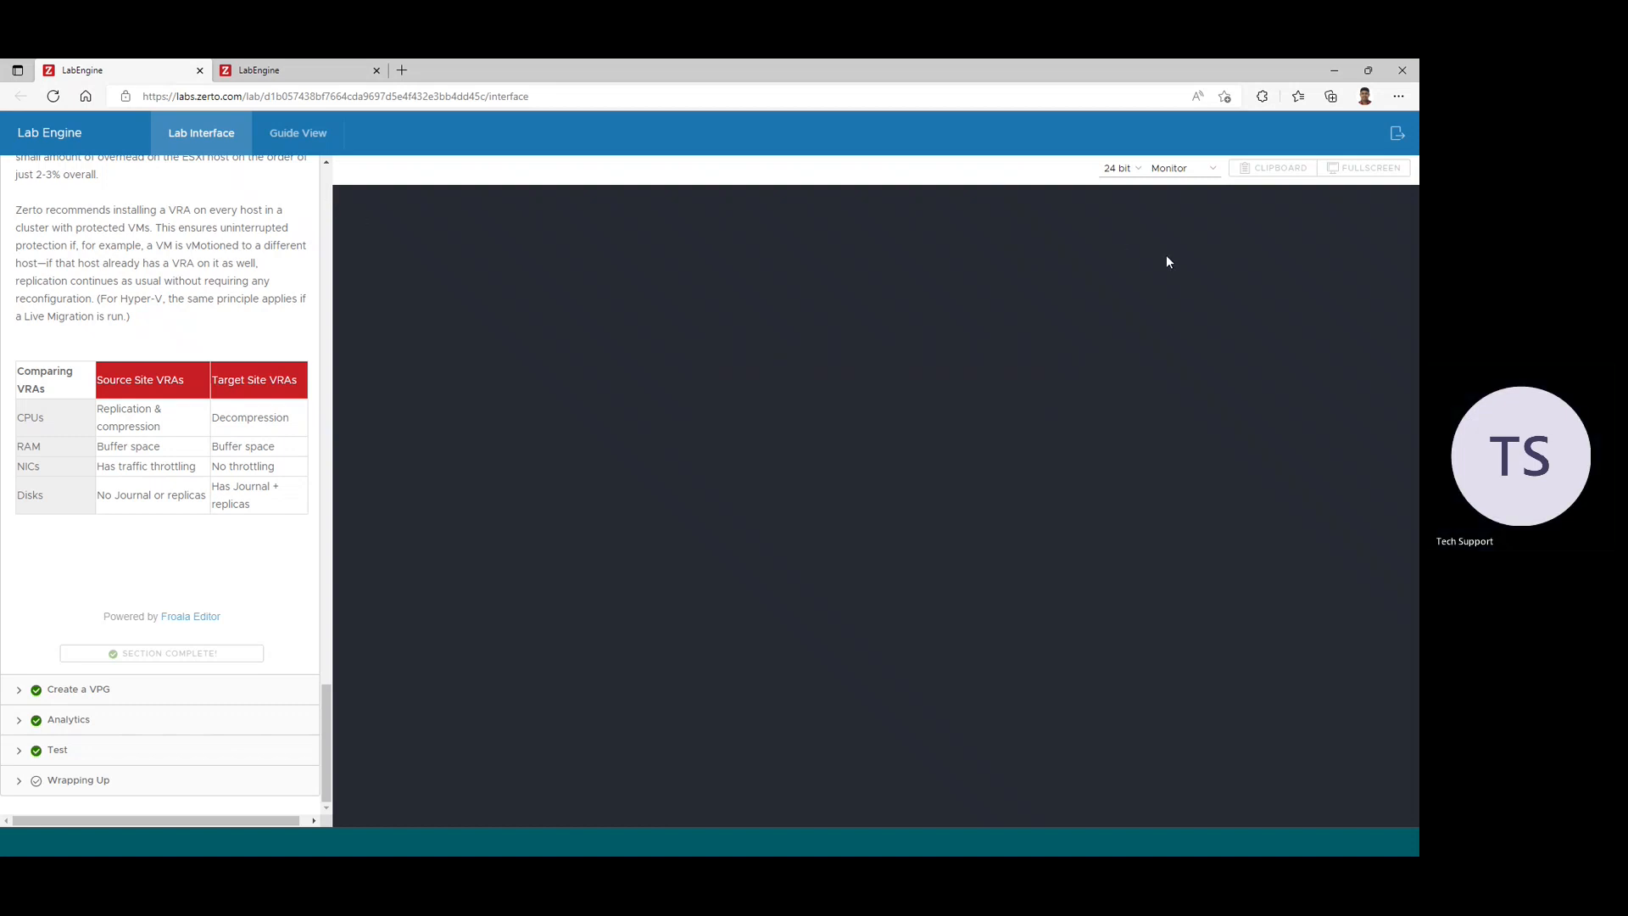
pyautogui.moveTo(1115, 212)
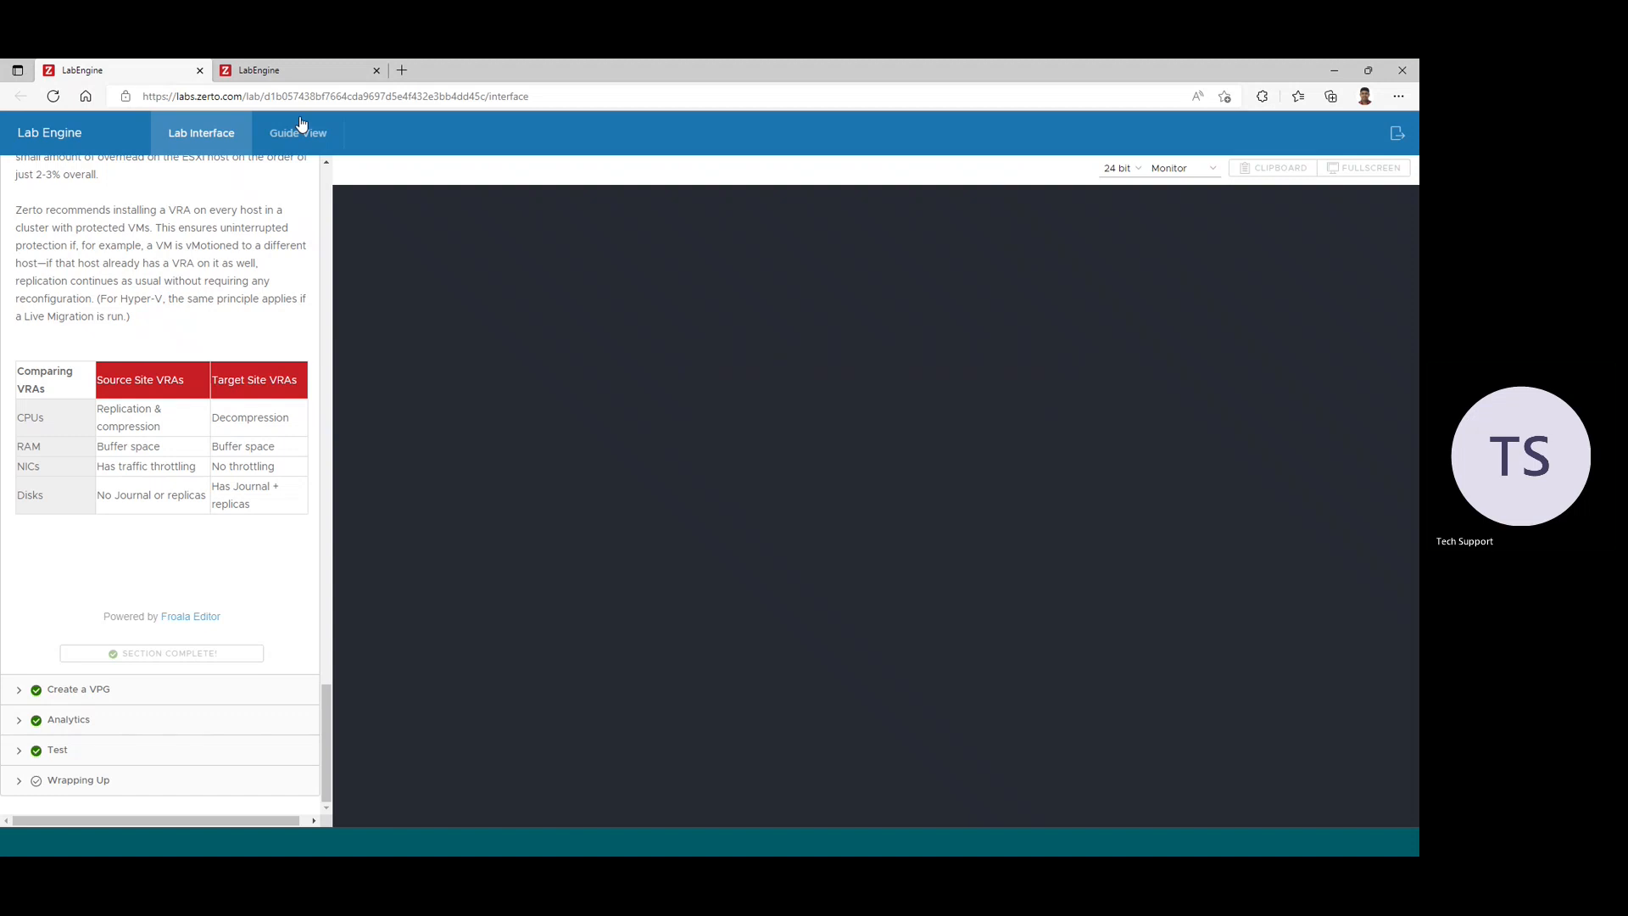
pyautogui.click(299, 133)
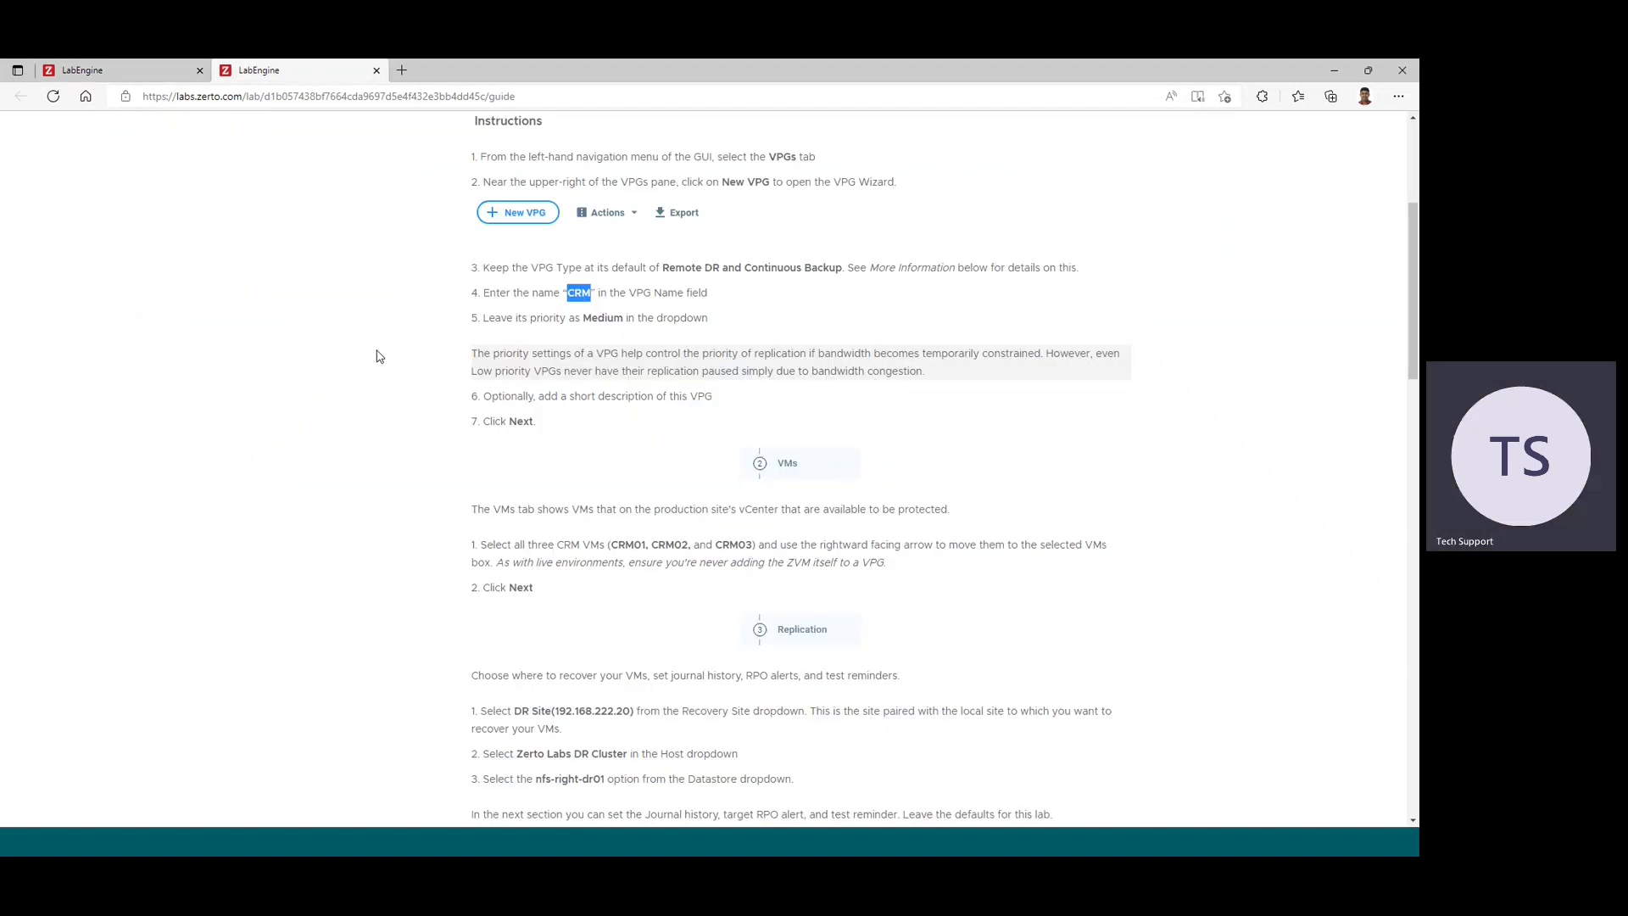
pyautogui.moveTo(436, 582)
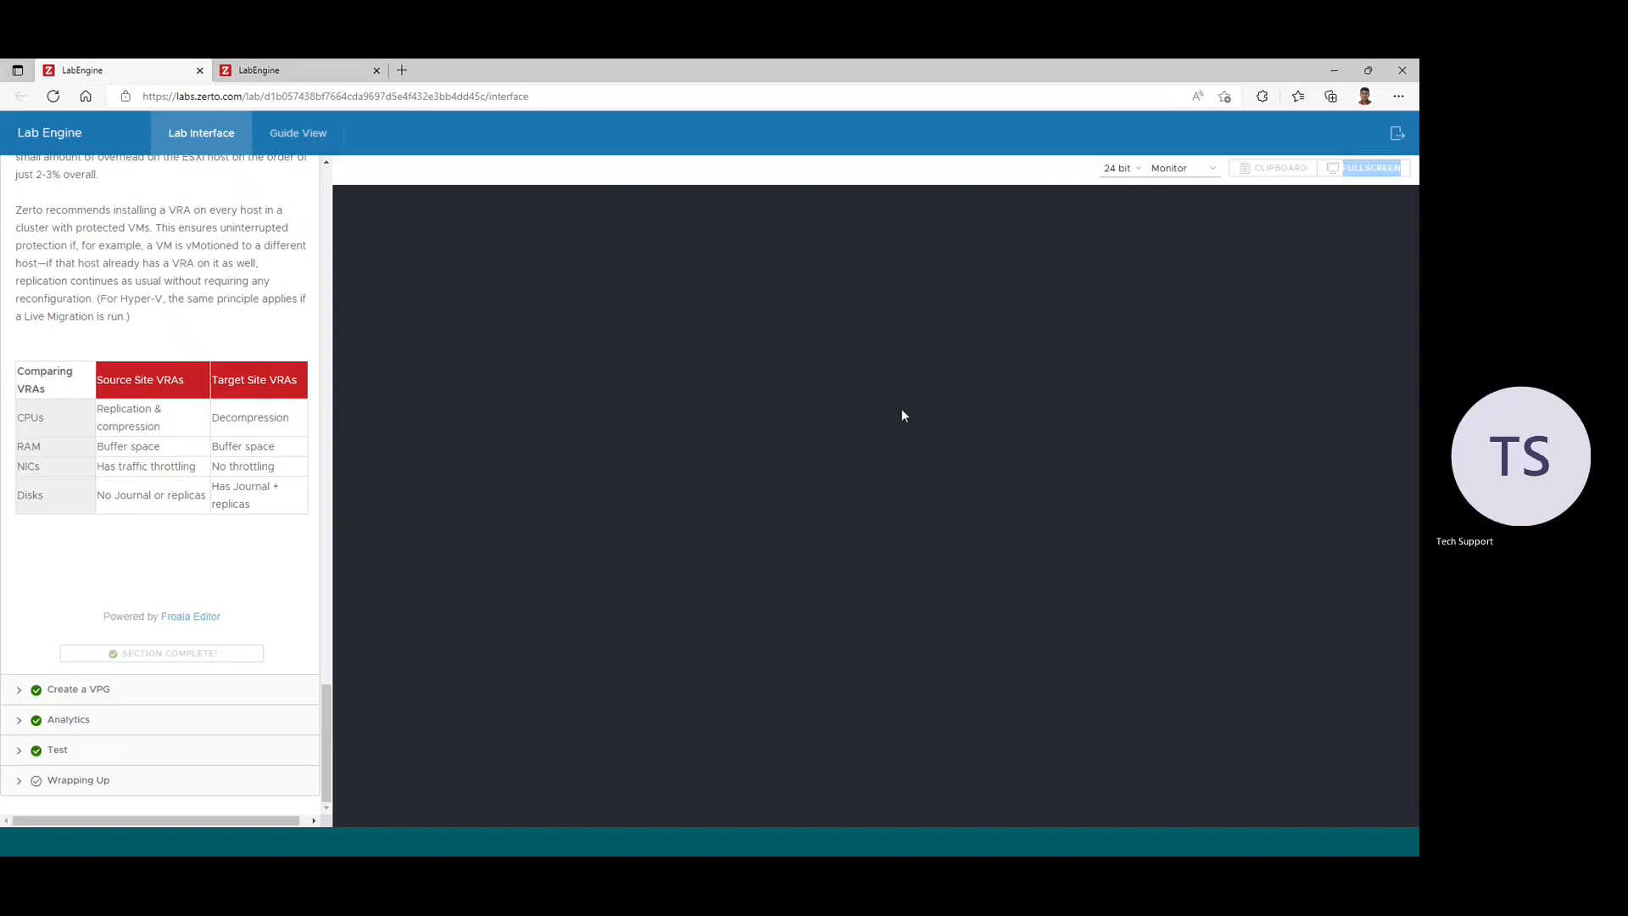
pyautogui.scroll(-3)
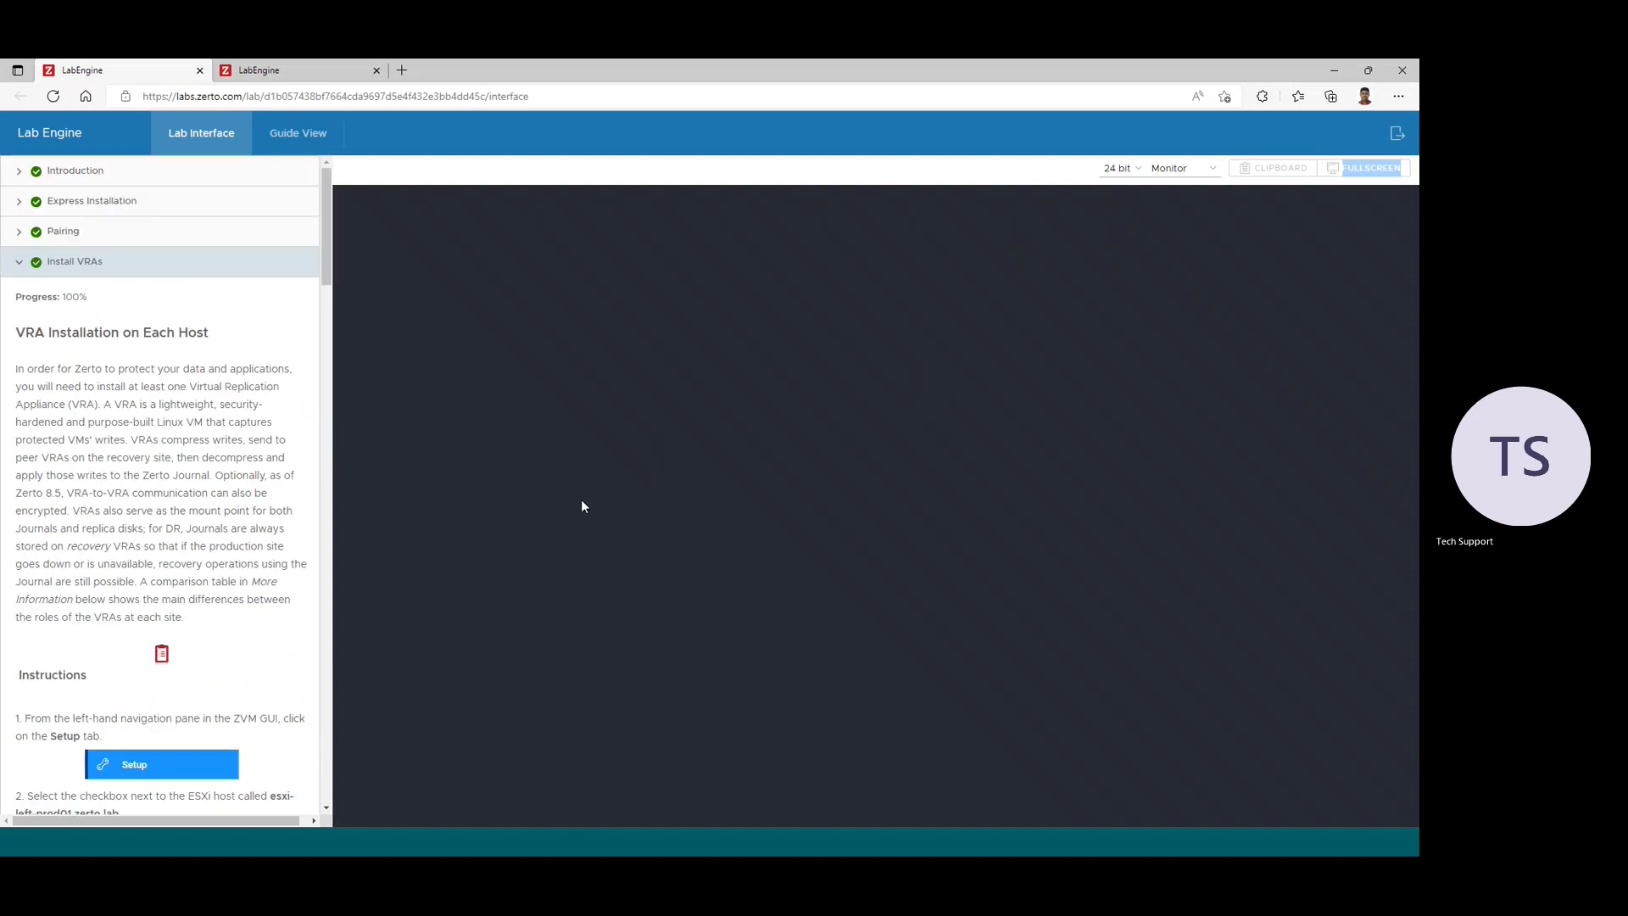
pyautogui.click(53, 95)
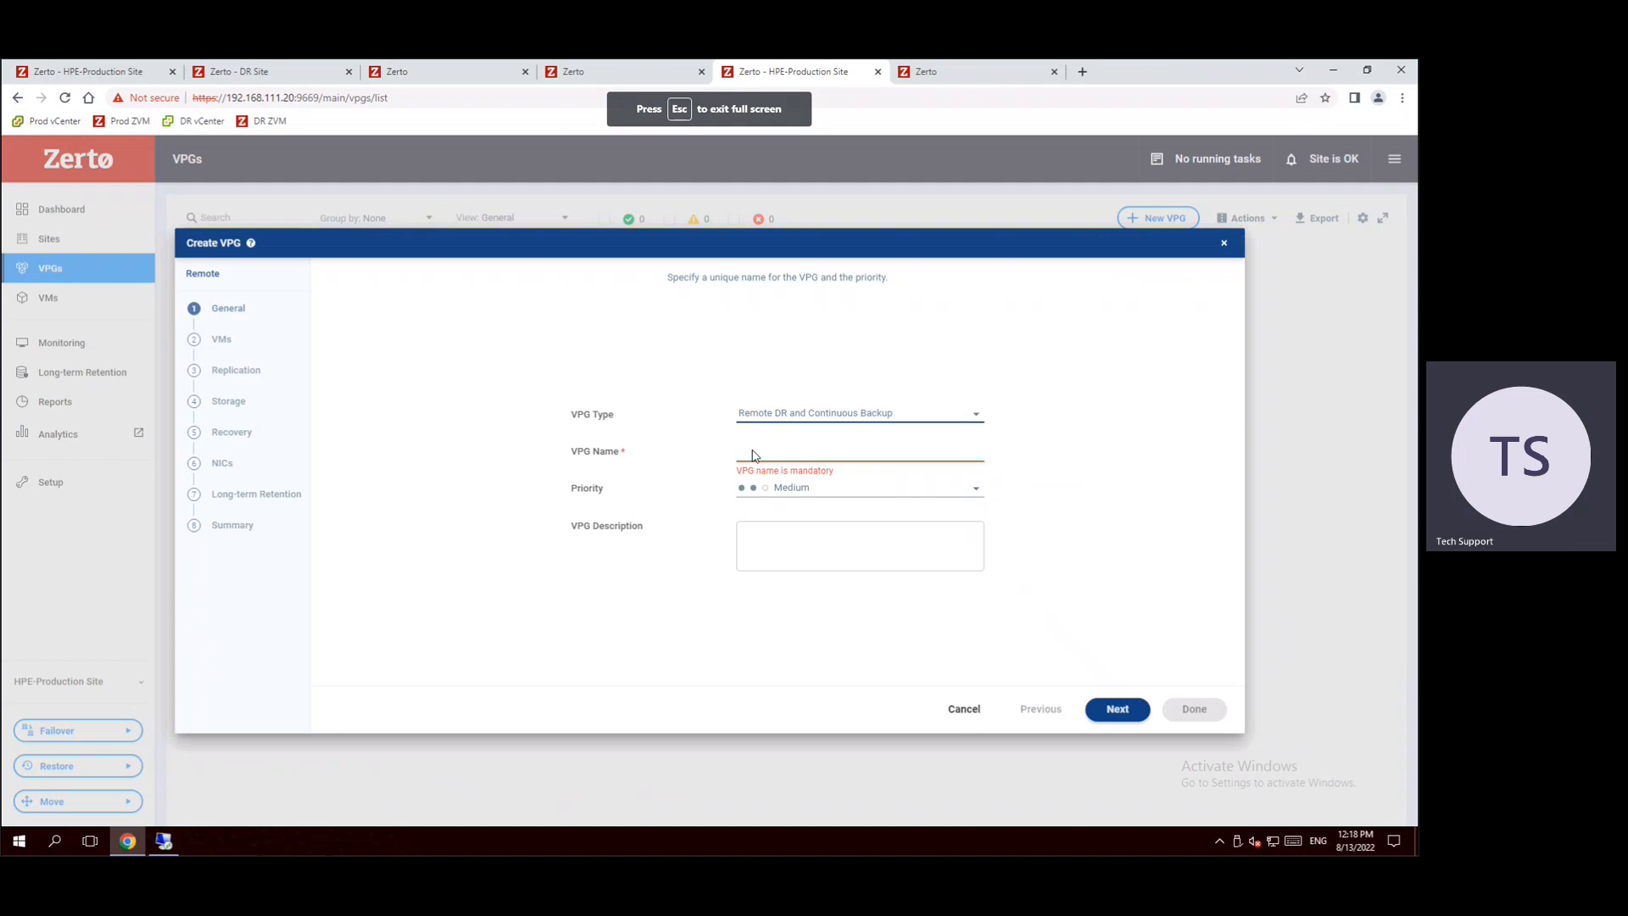
# - Name the VPG CRM with description 'CRM VMs' and complete the General step
pyautogui.click(859, 449)
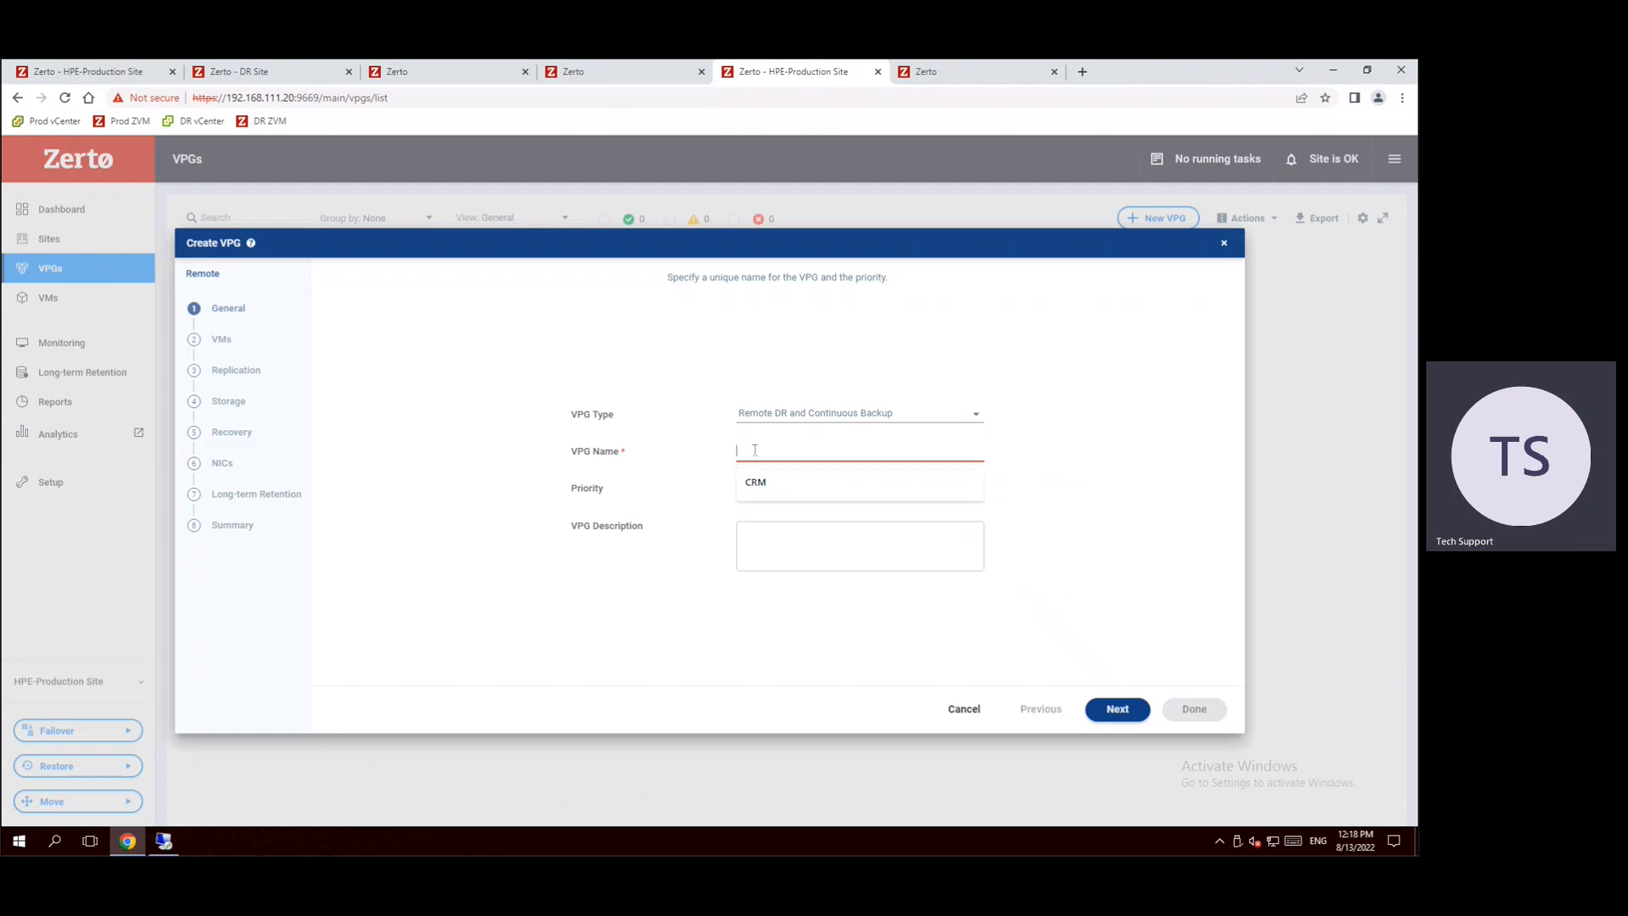
pyautogui.write('CRM')
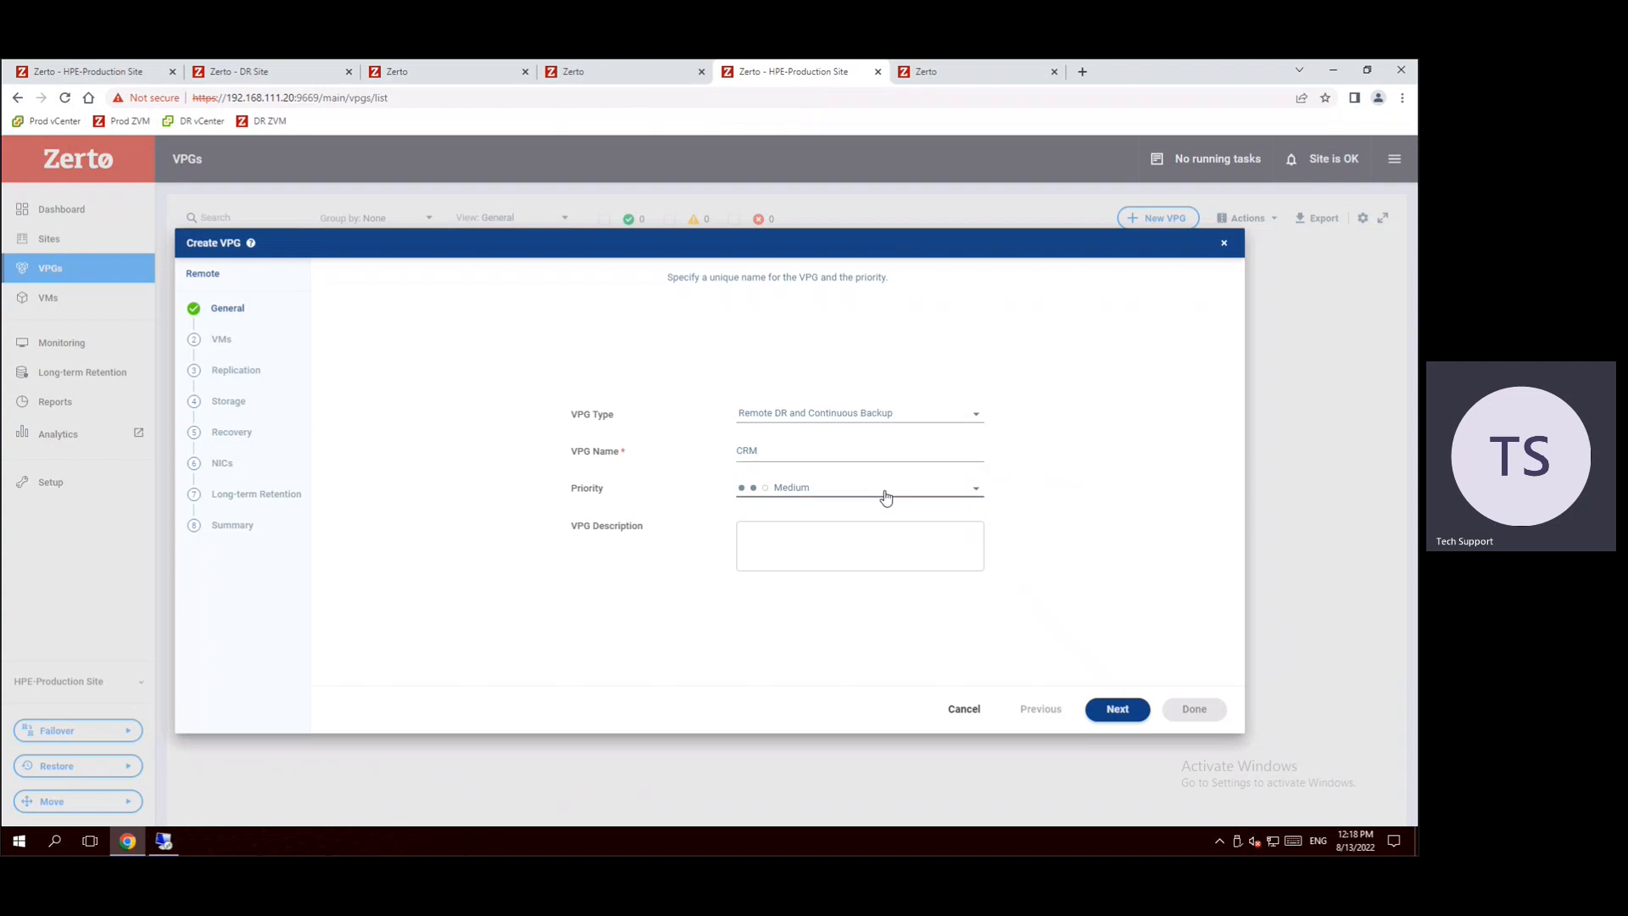
pyautogui.moveTo(848, 553)
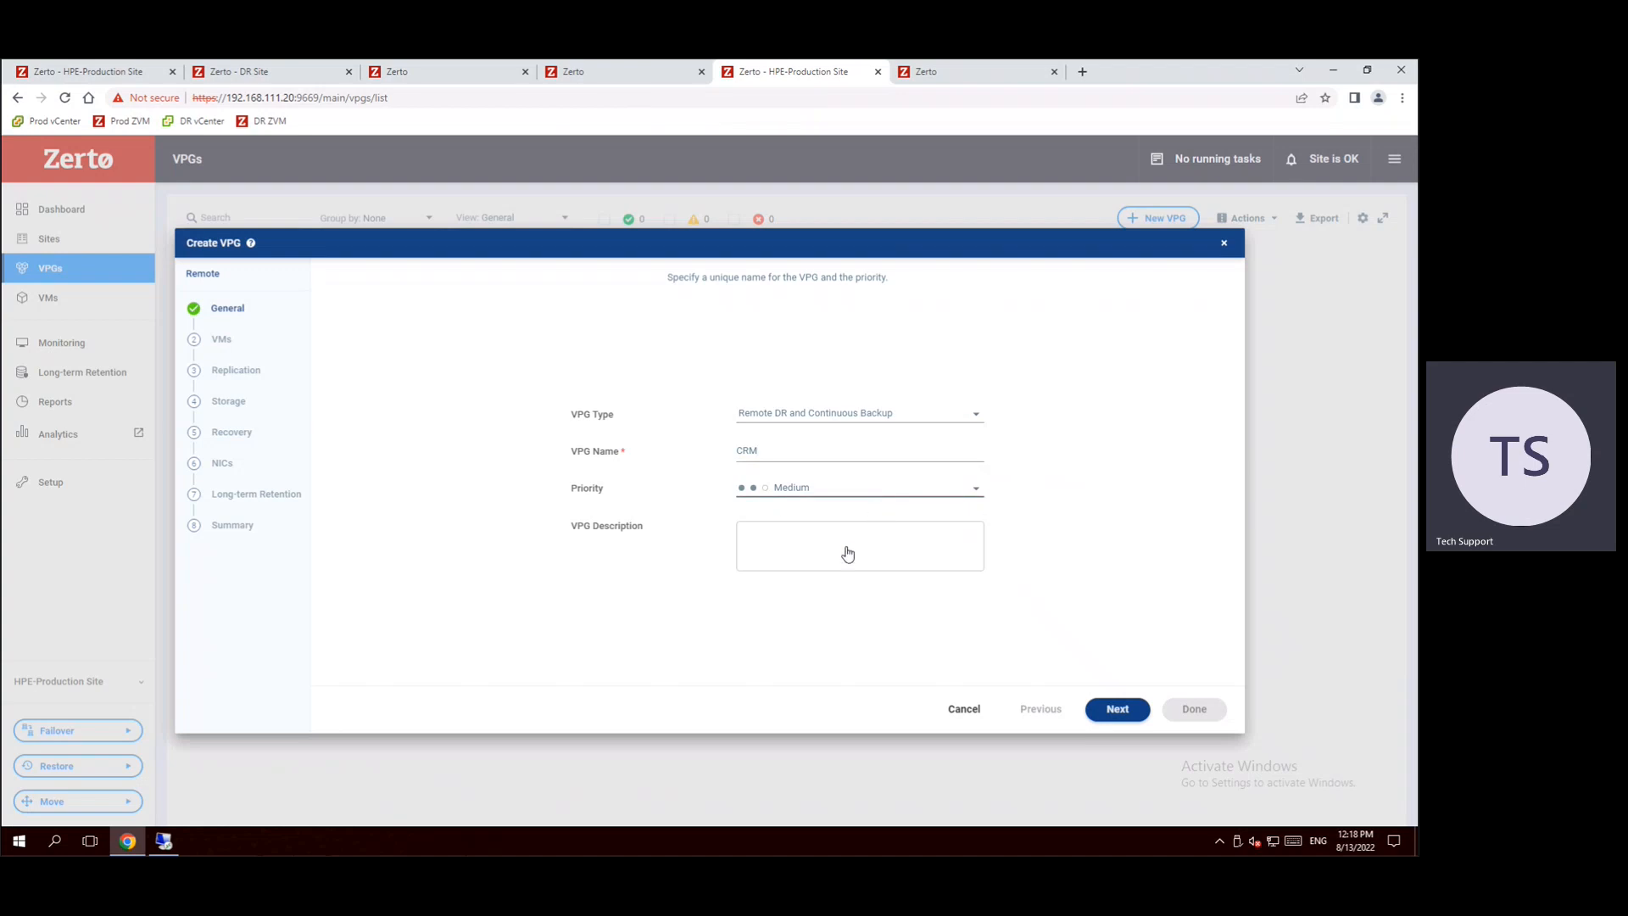
pyautogui.click(858, 544)
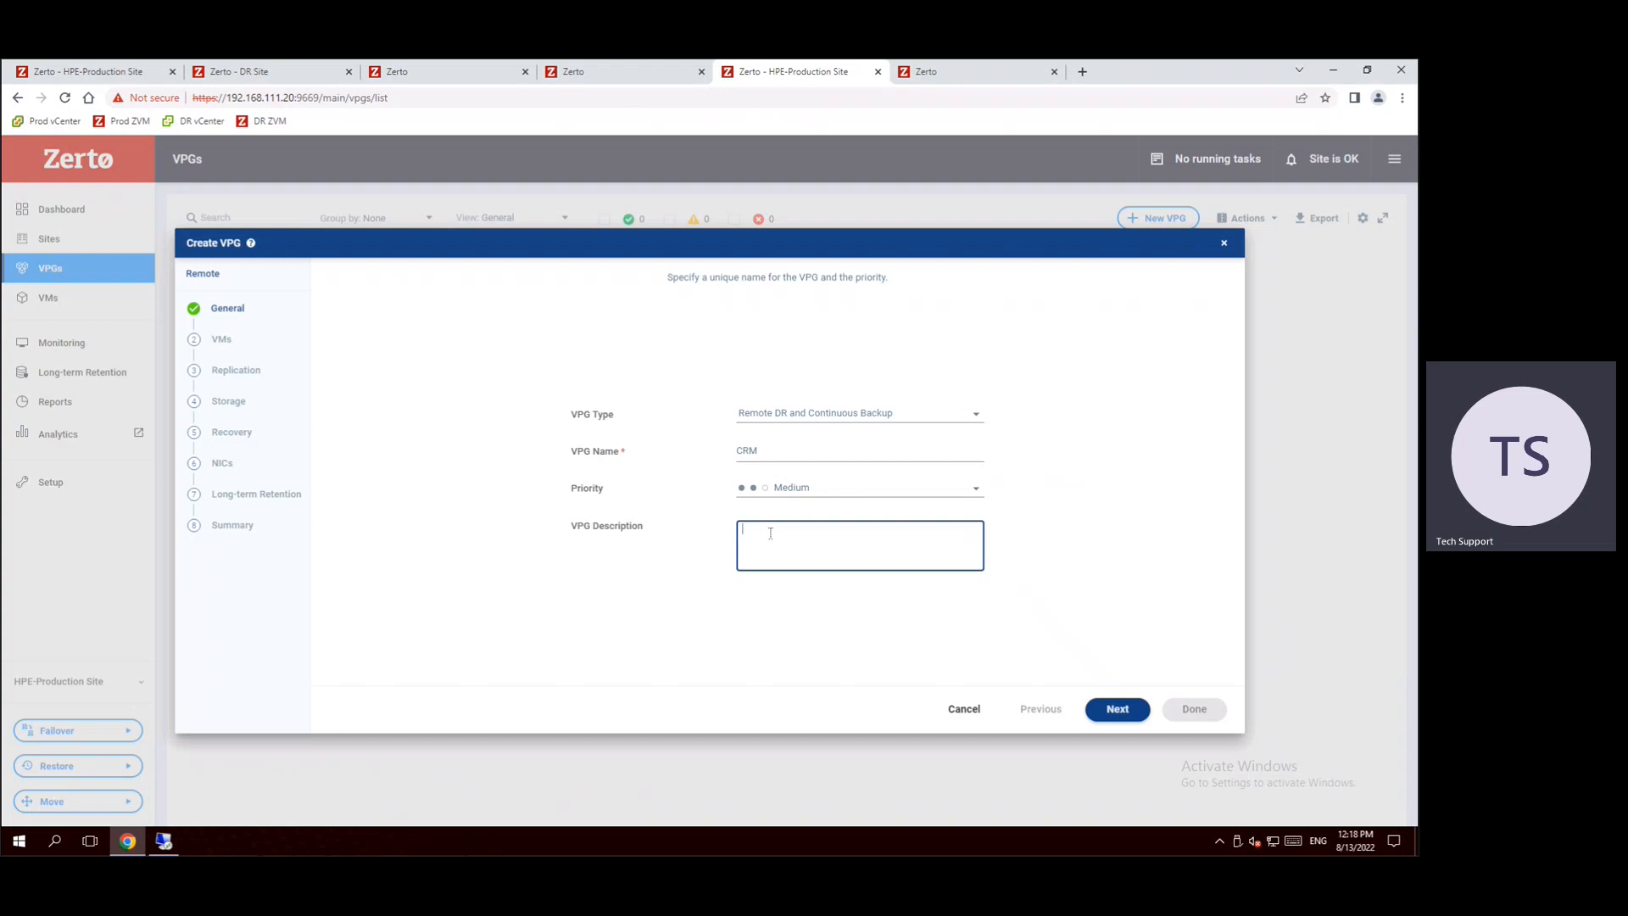
pyautogui.write('c')
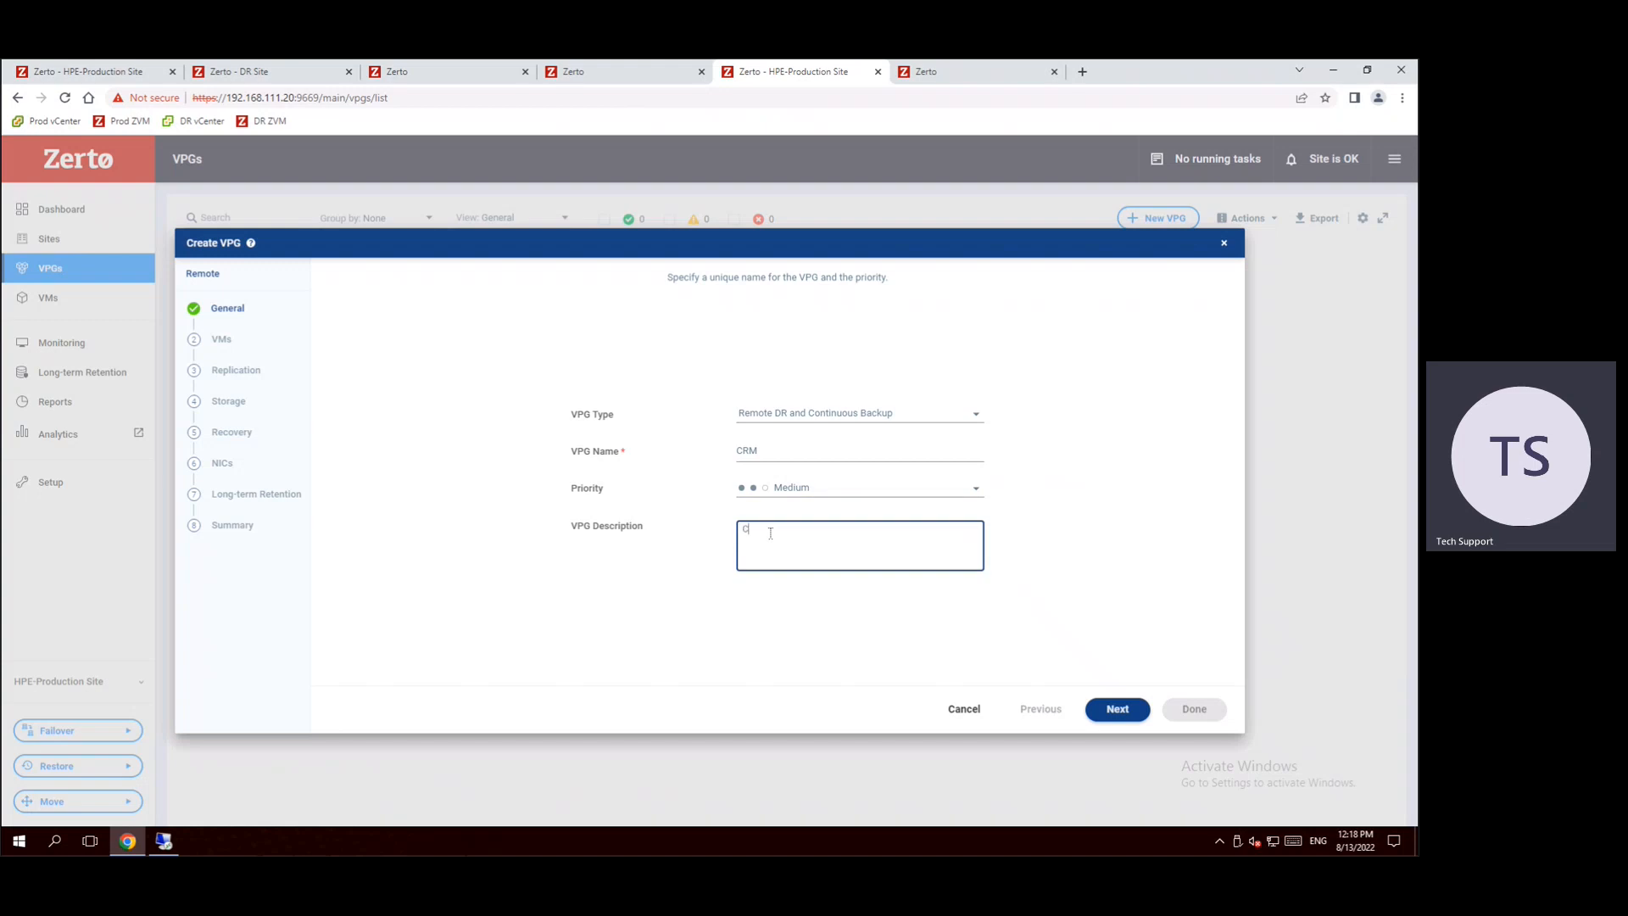
pyautogui.write('RM')
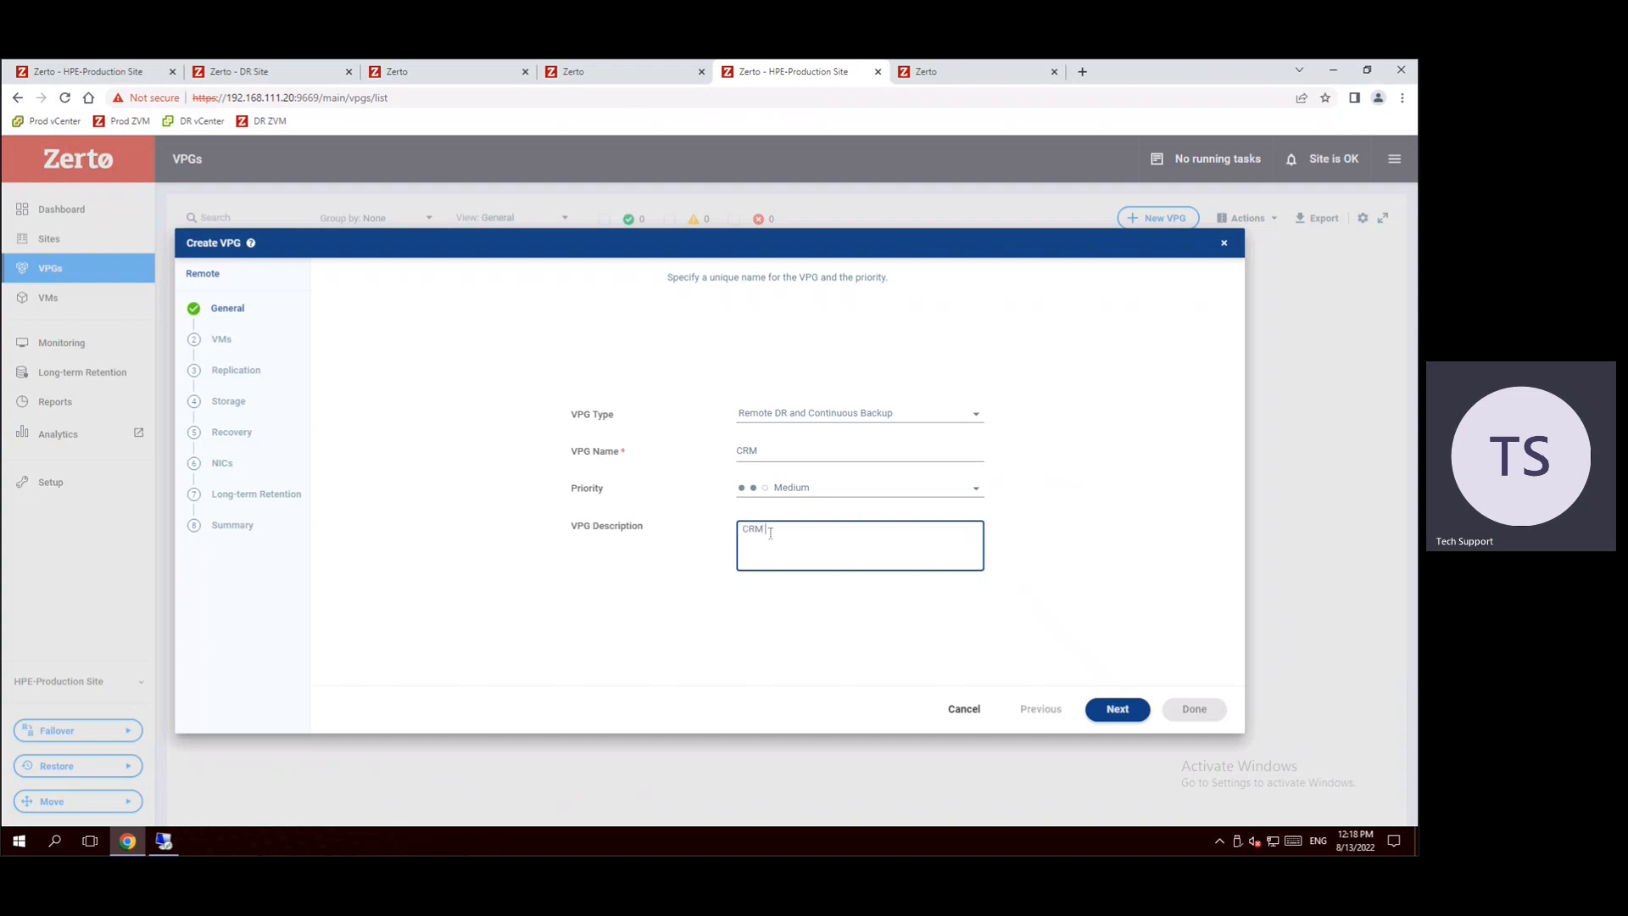
pyautogui.write('VMs')
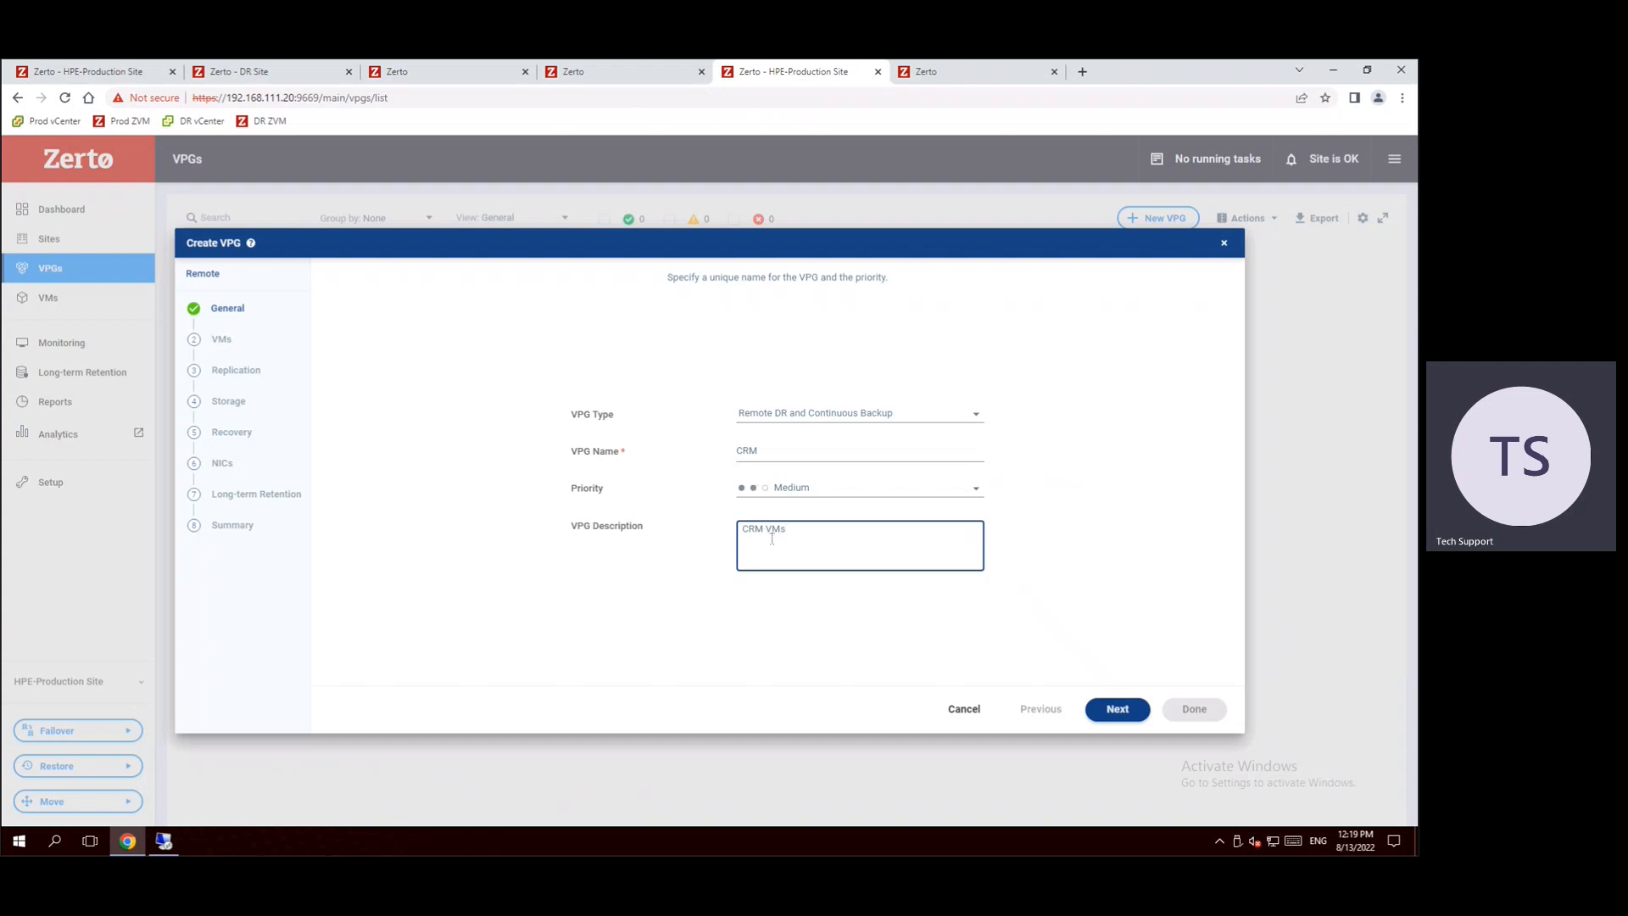
pyautogui.click(1118, 709)
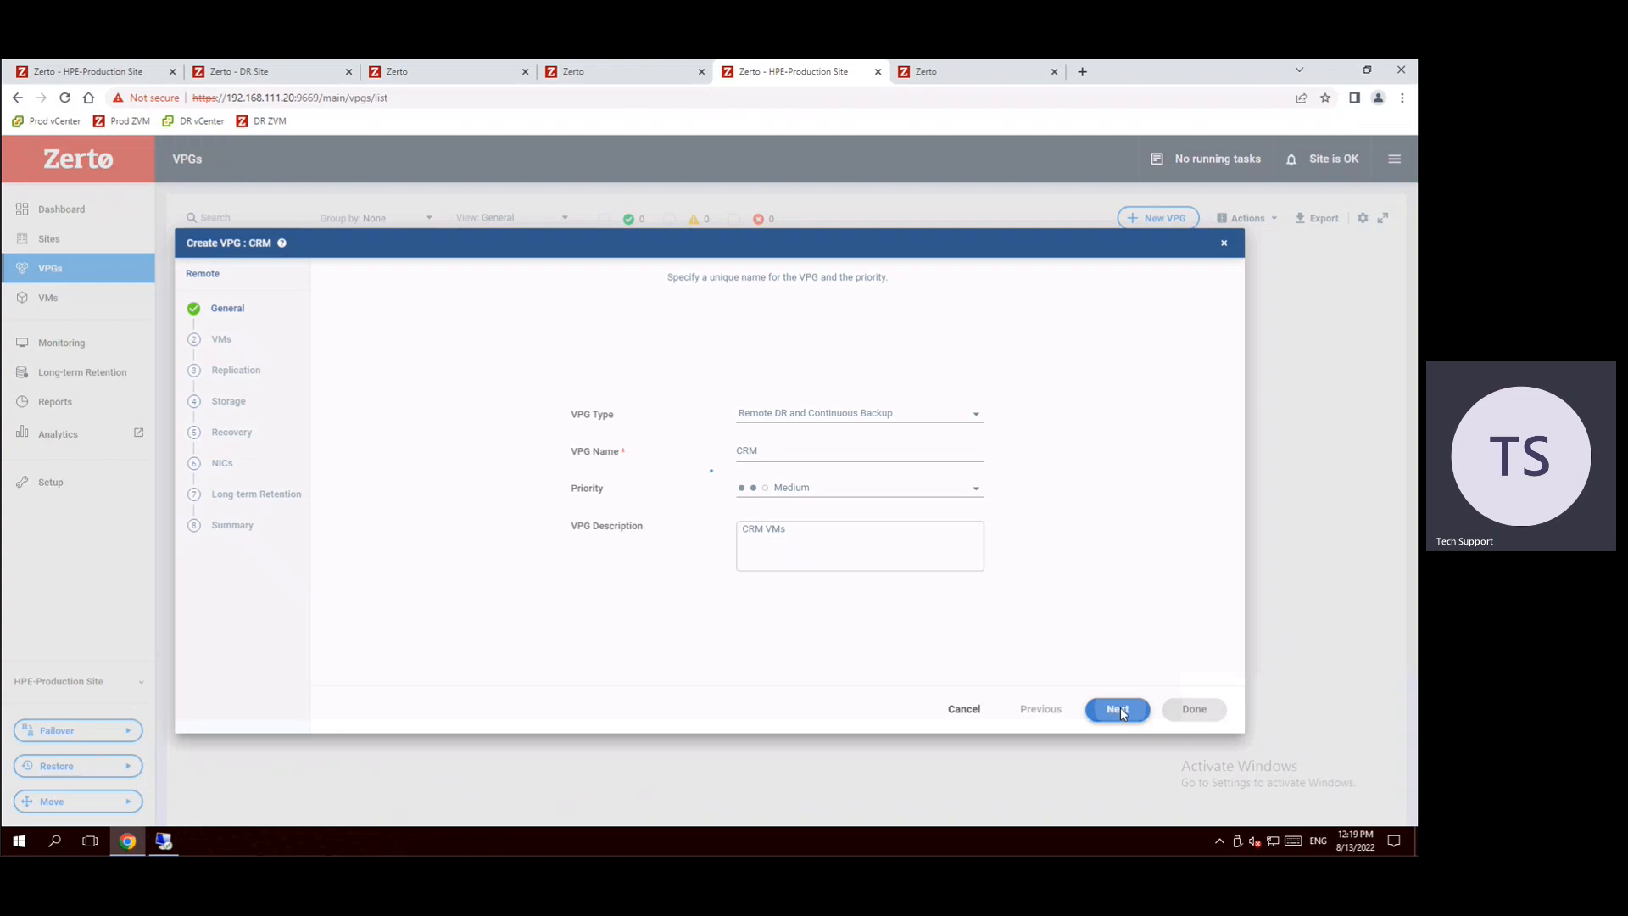
# - Move CRM01, CRM02 and CRM03 from Unprotected VMs into the VPG's Selected VMs
pyautogui.click(1118, 709)
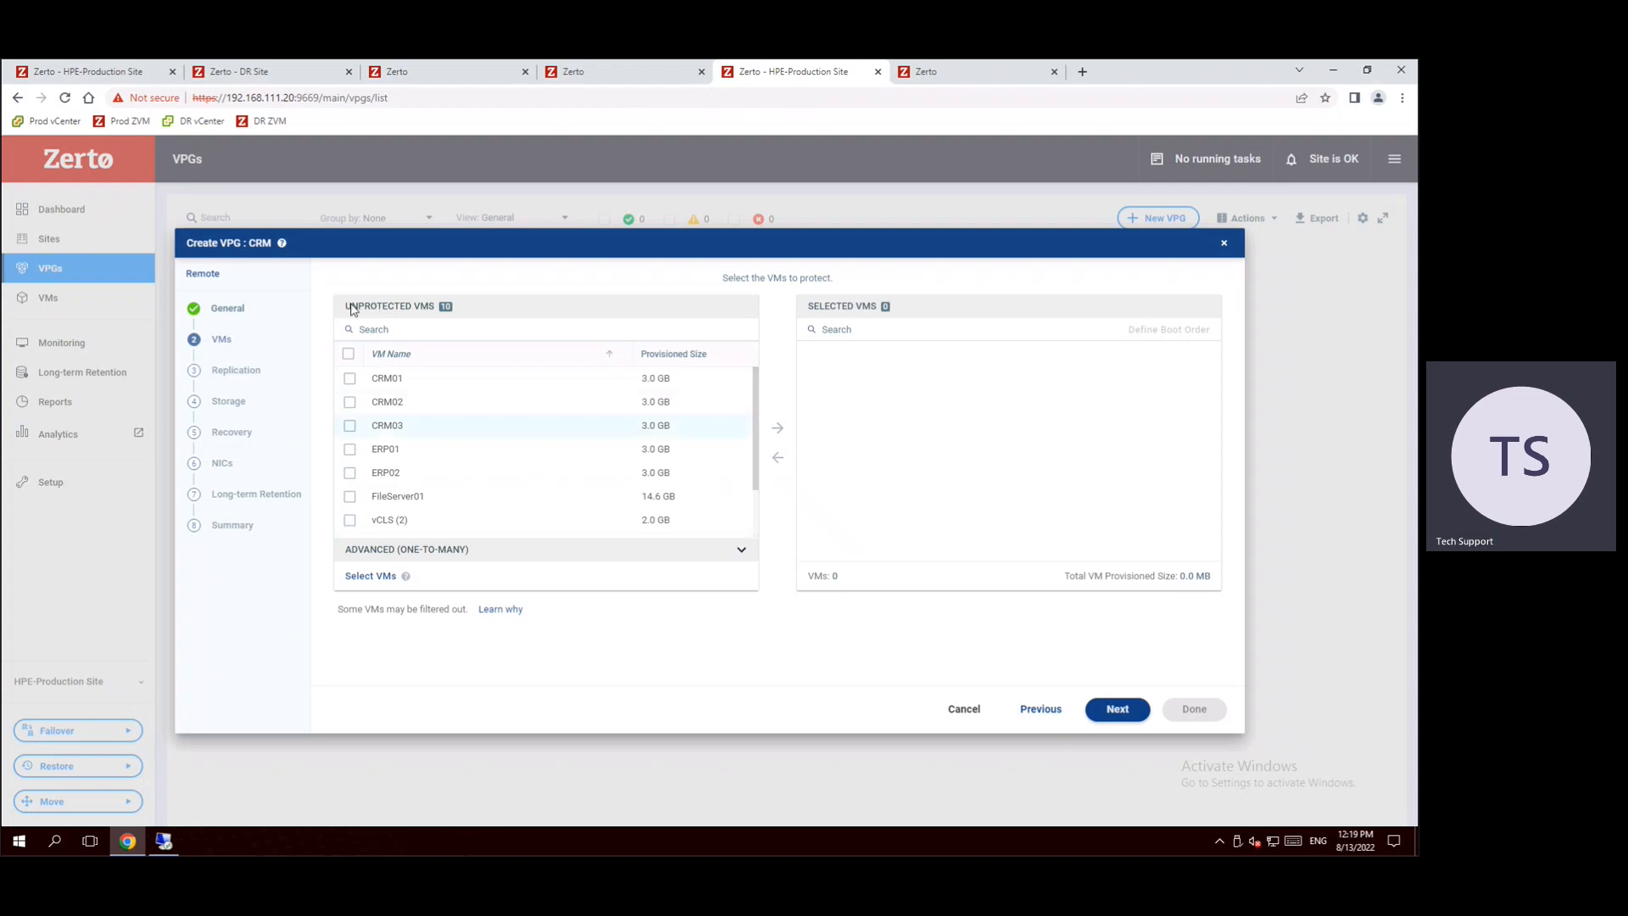
pyautogui.moveTo(843, 378)
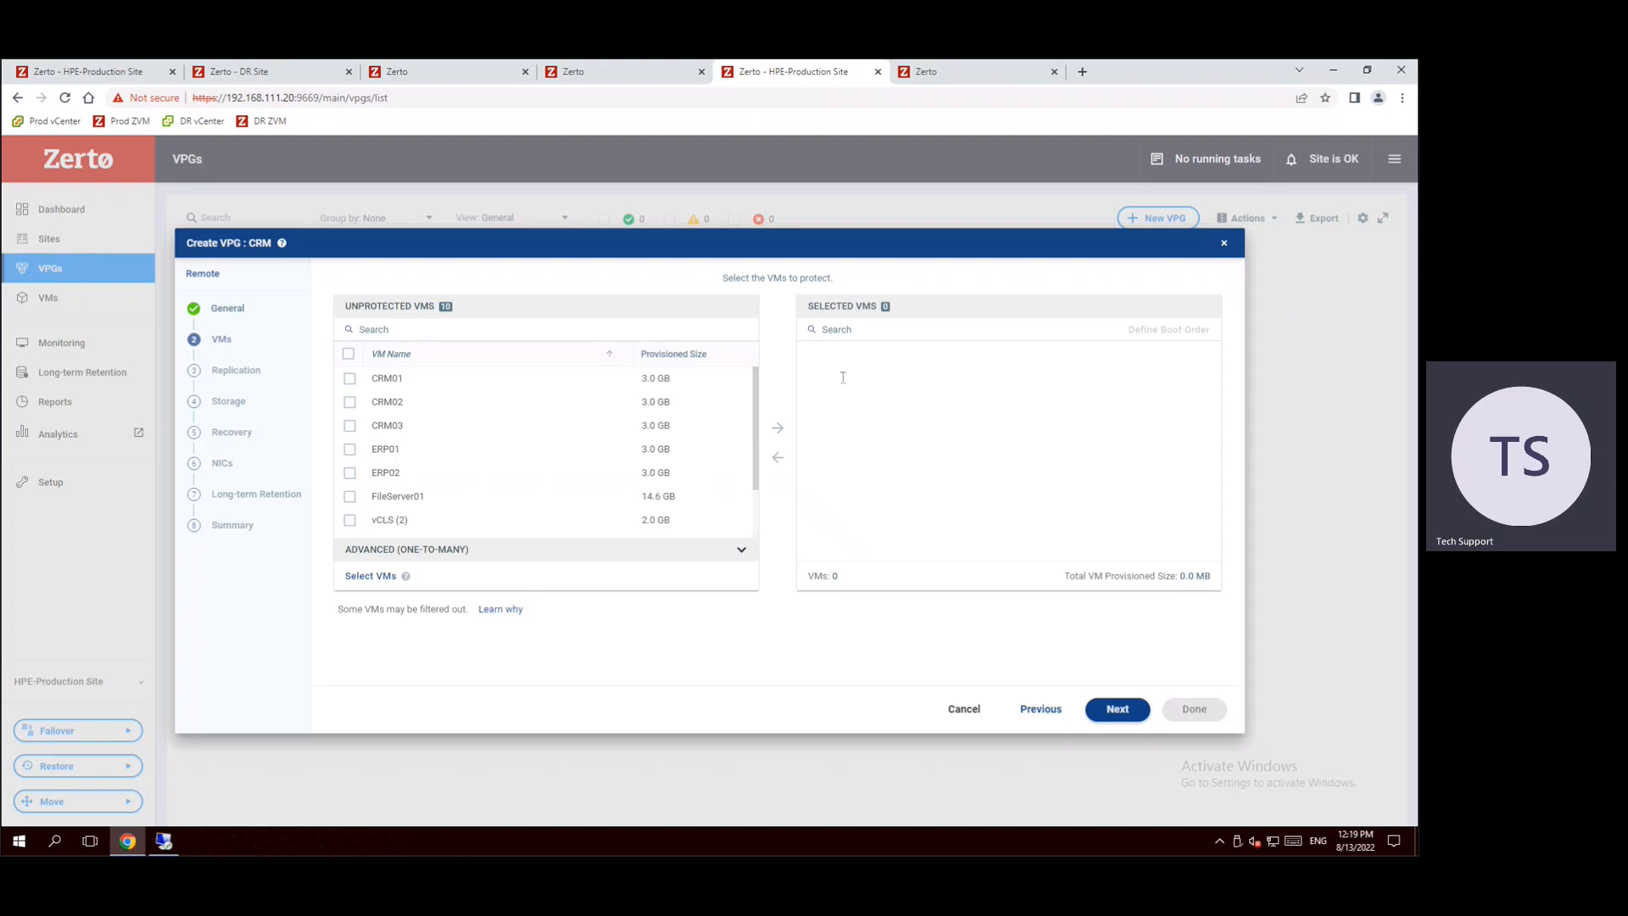
pyautogui.moveTo(883, 511)
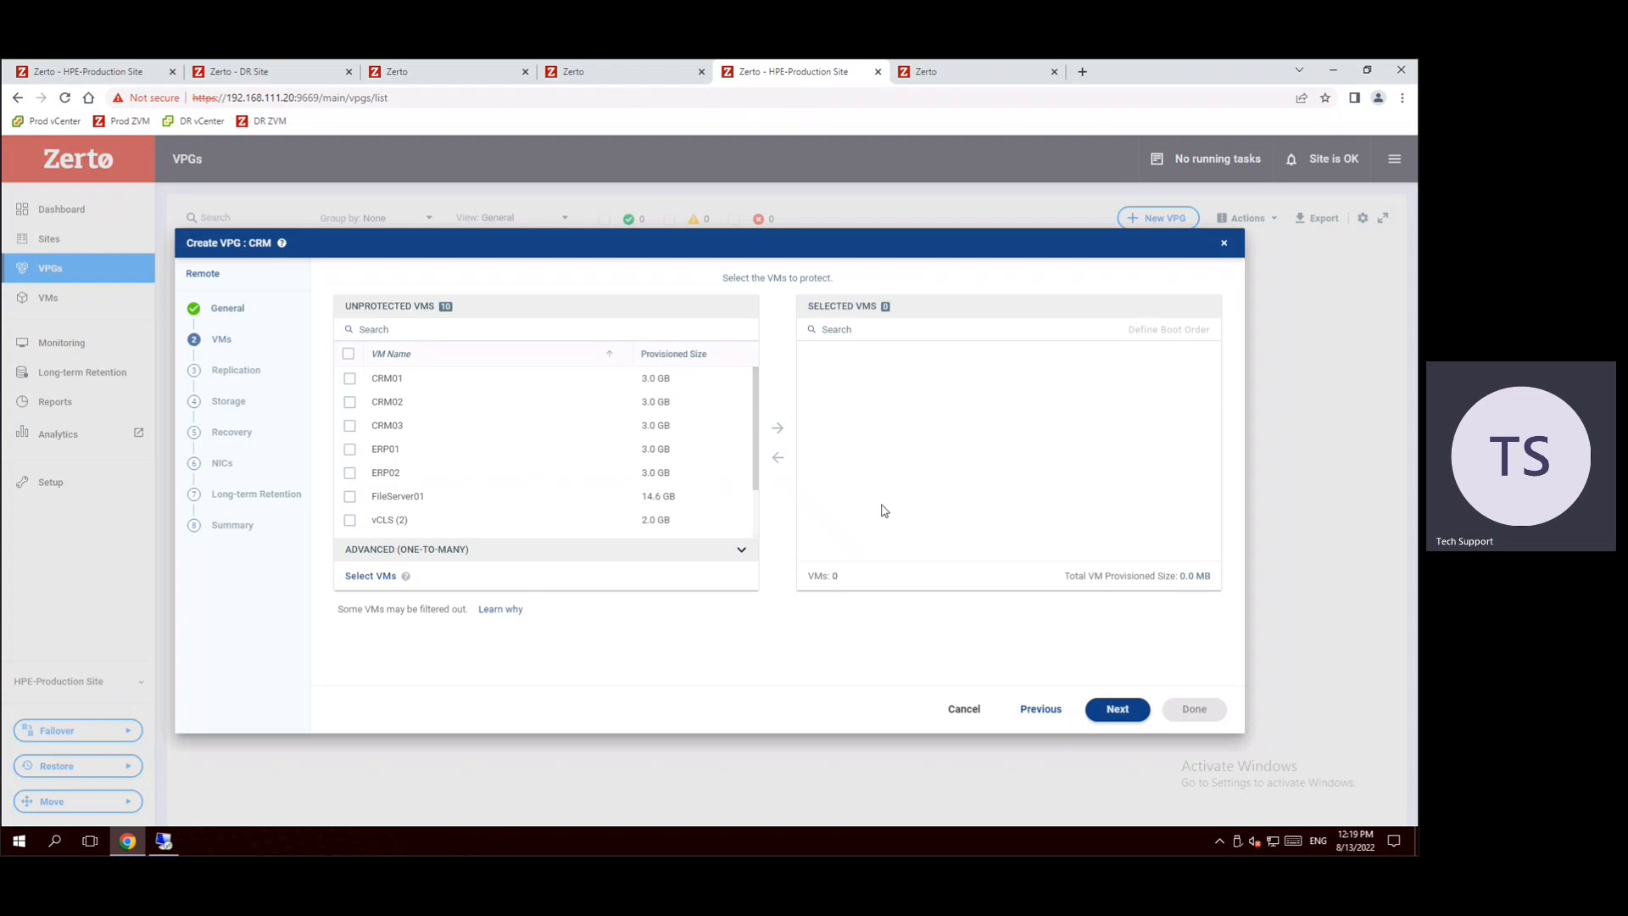
pyautogui.moveTo(424, 452)
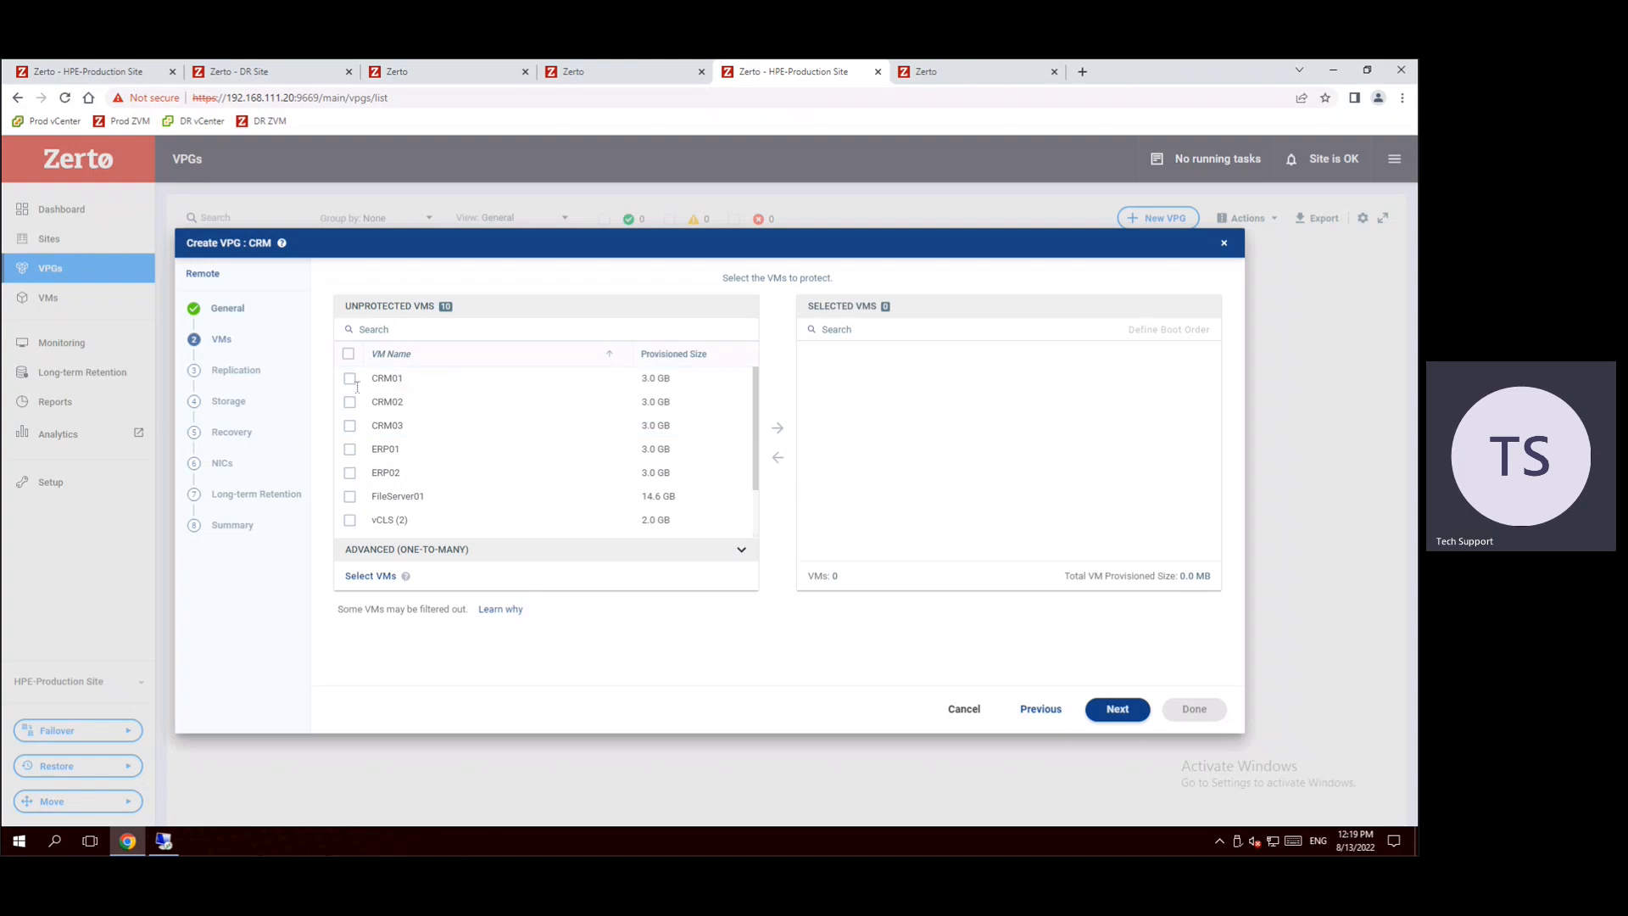
pyautogui.click(350, 378)
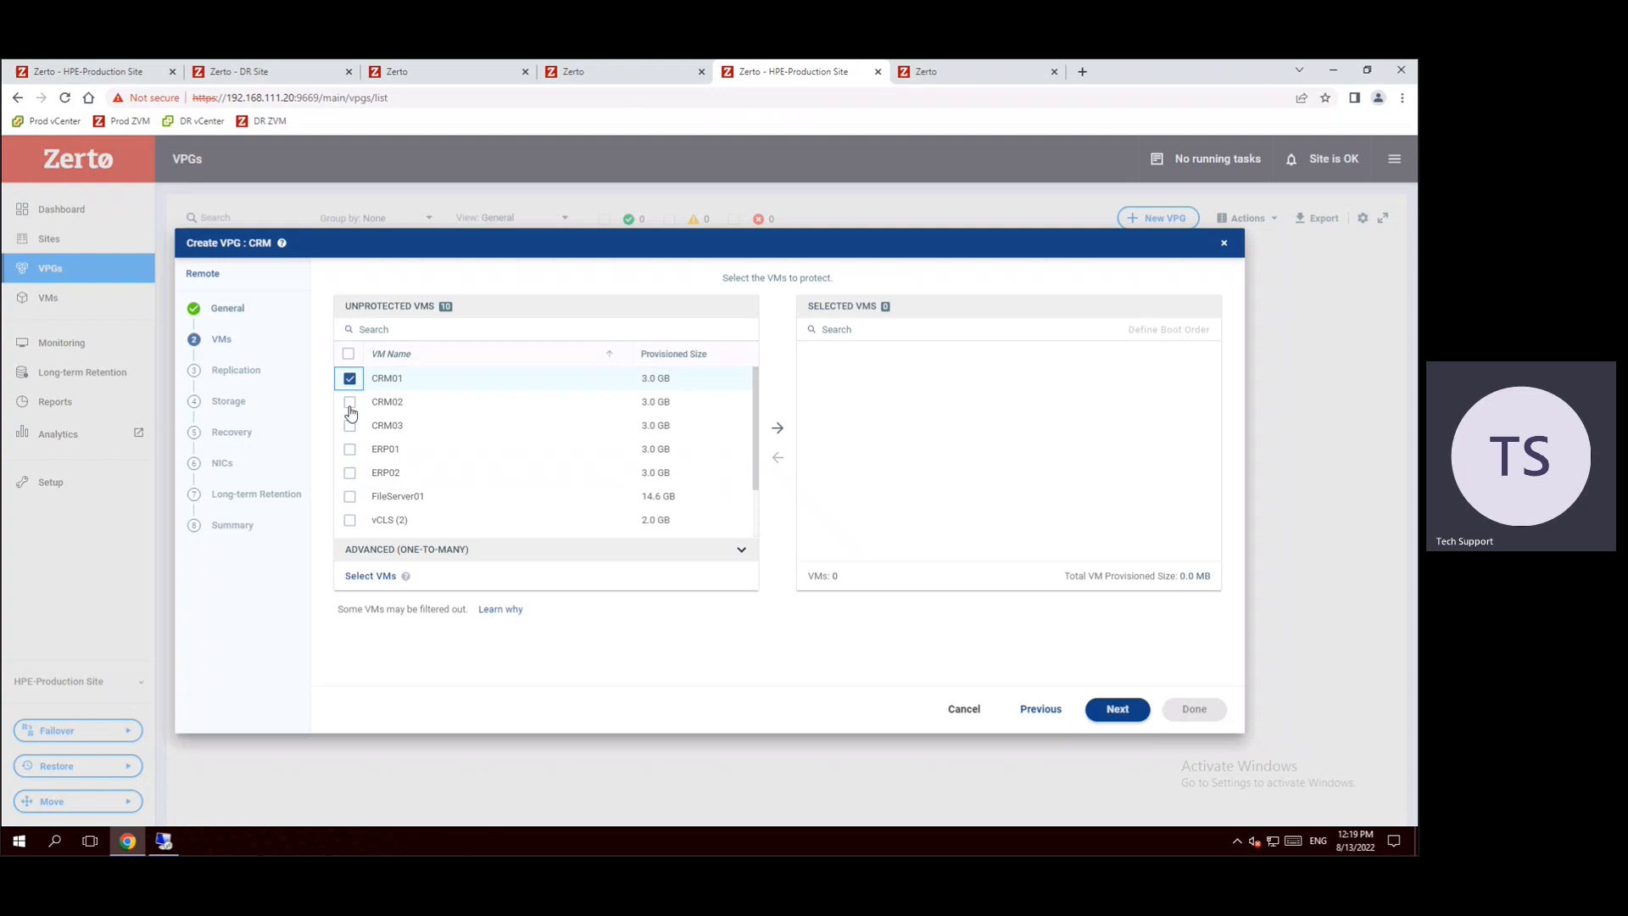
pyautogui.click(349, 424)
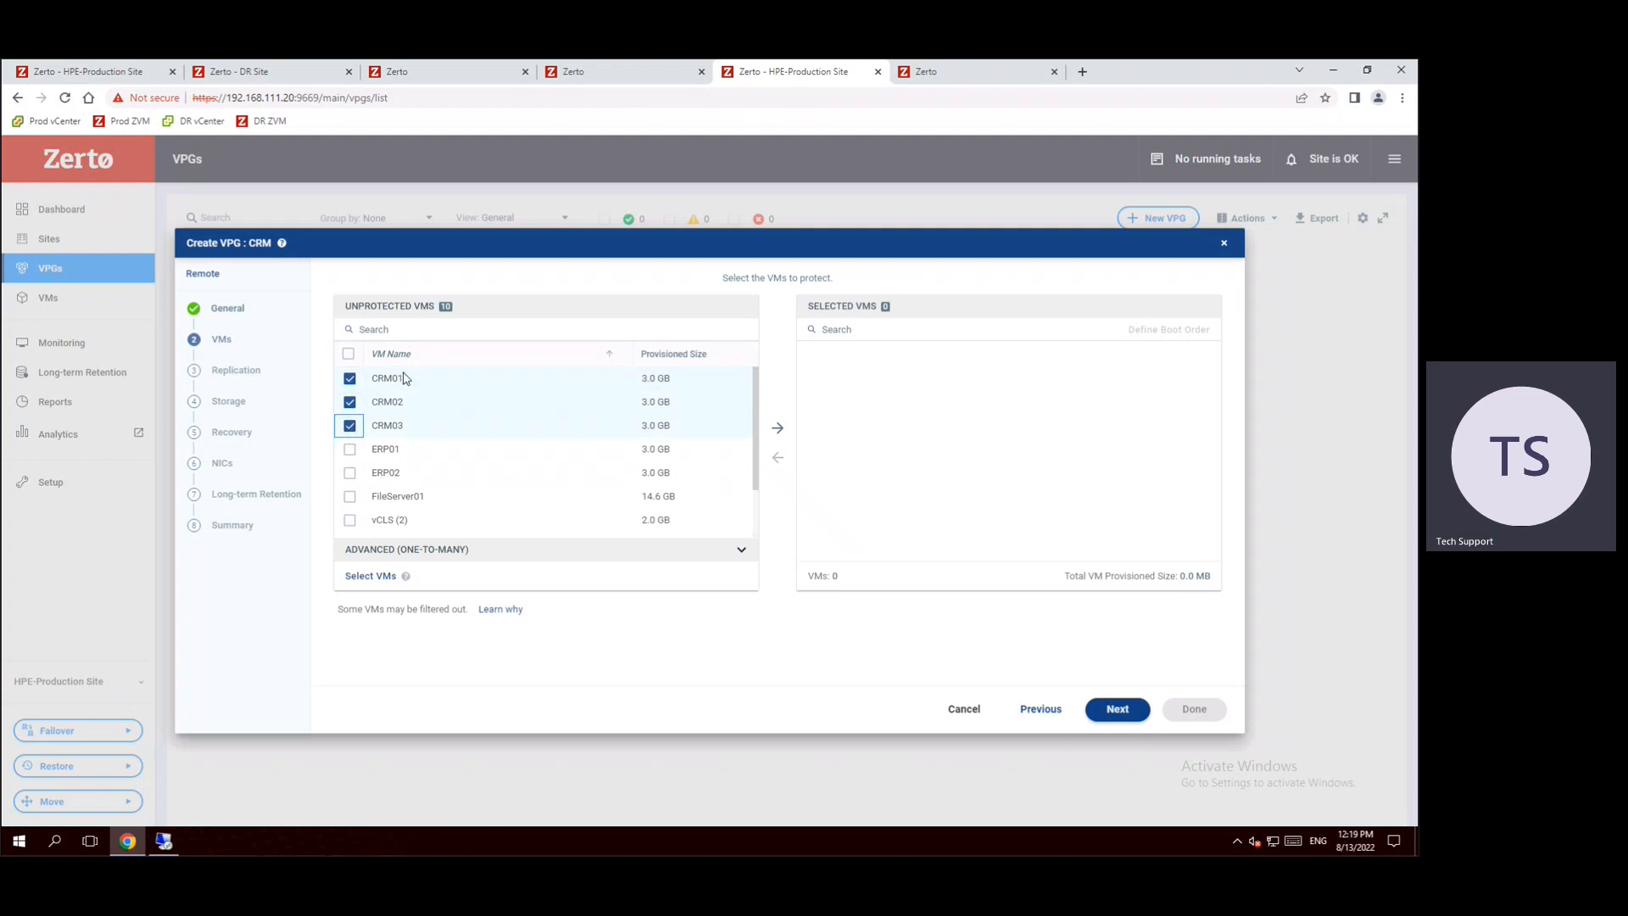
pyautogui.moveTo(778, 427)
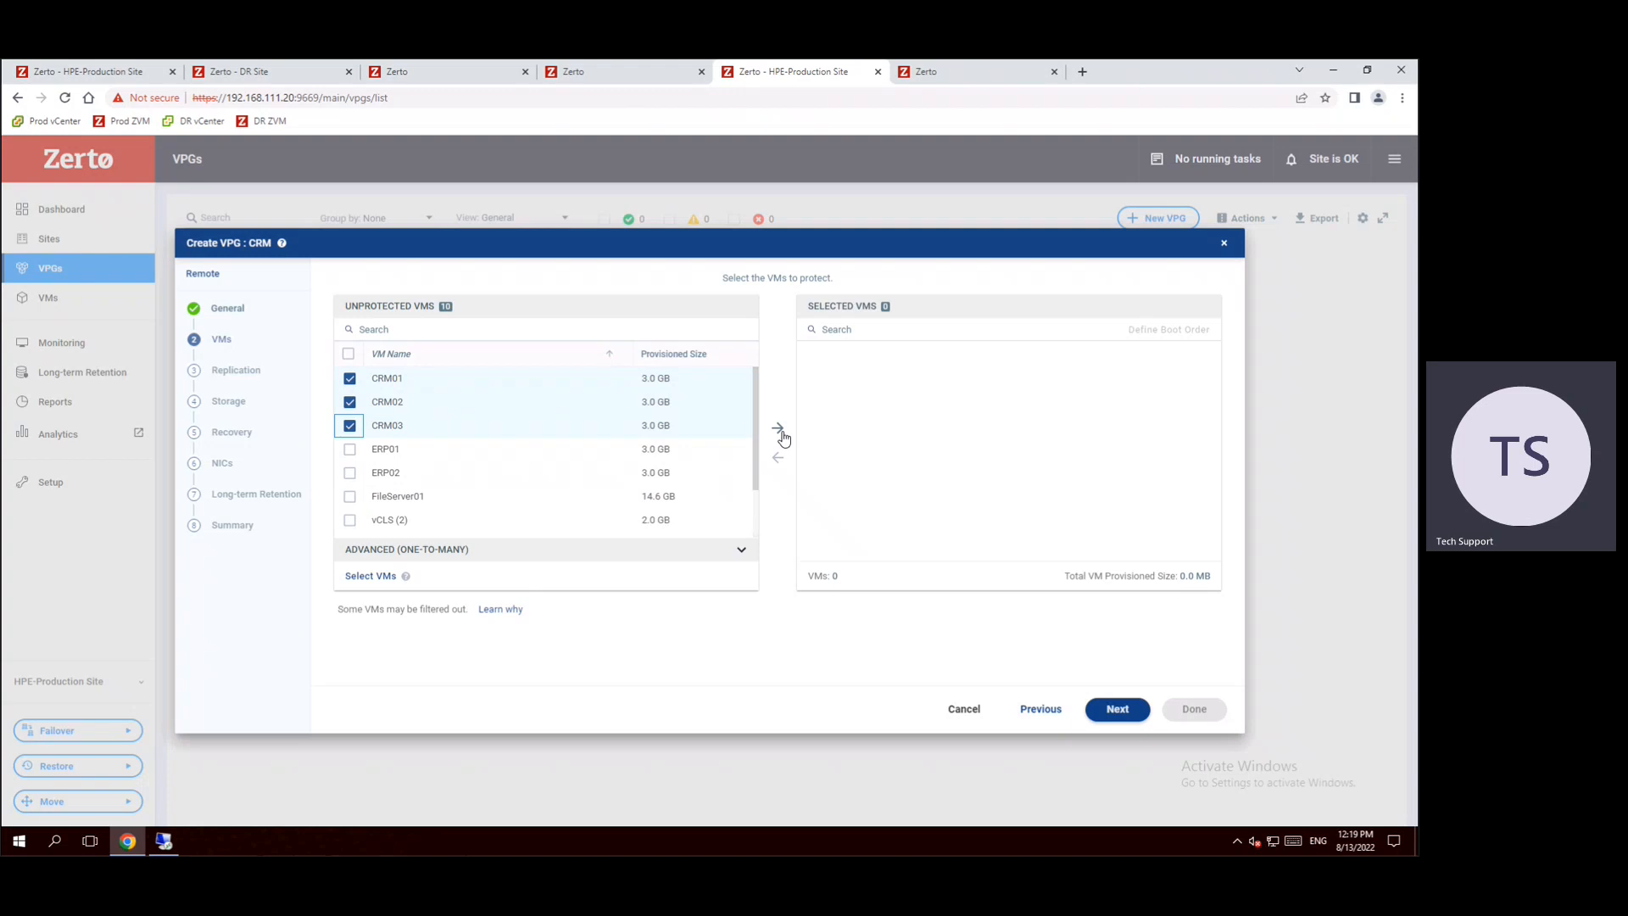
pyautogui.click(779, 429)
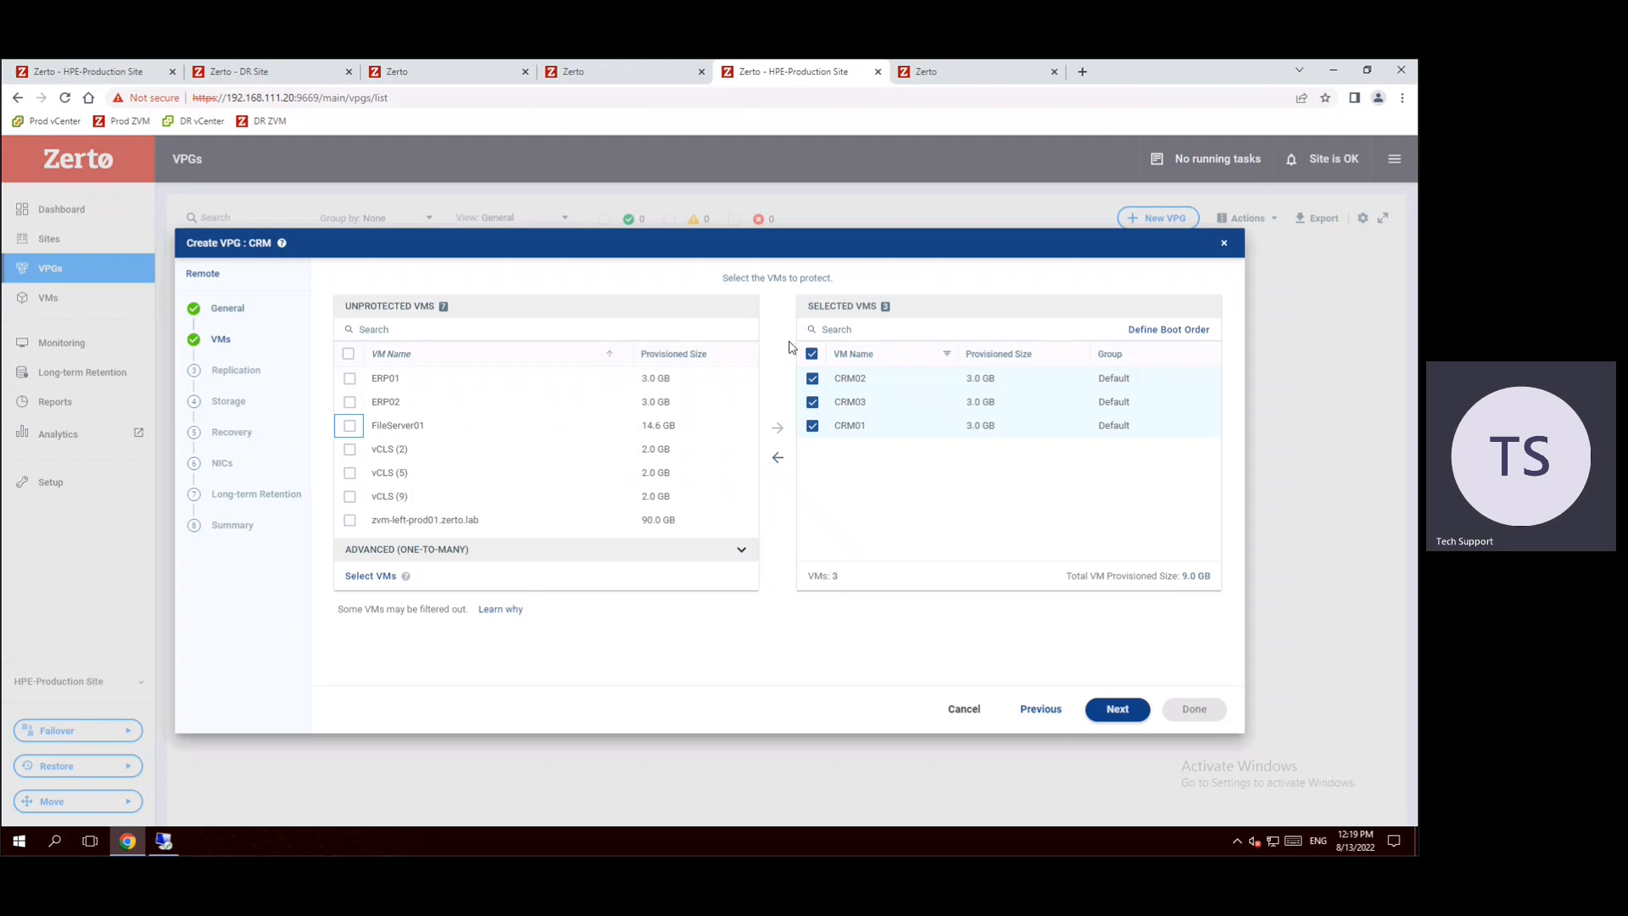
pyautogui.moveTo(933, 449)
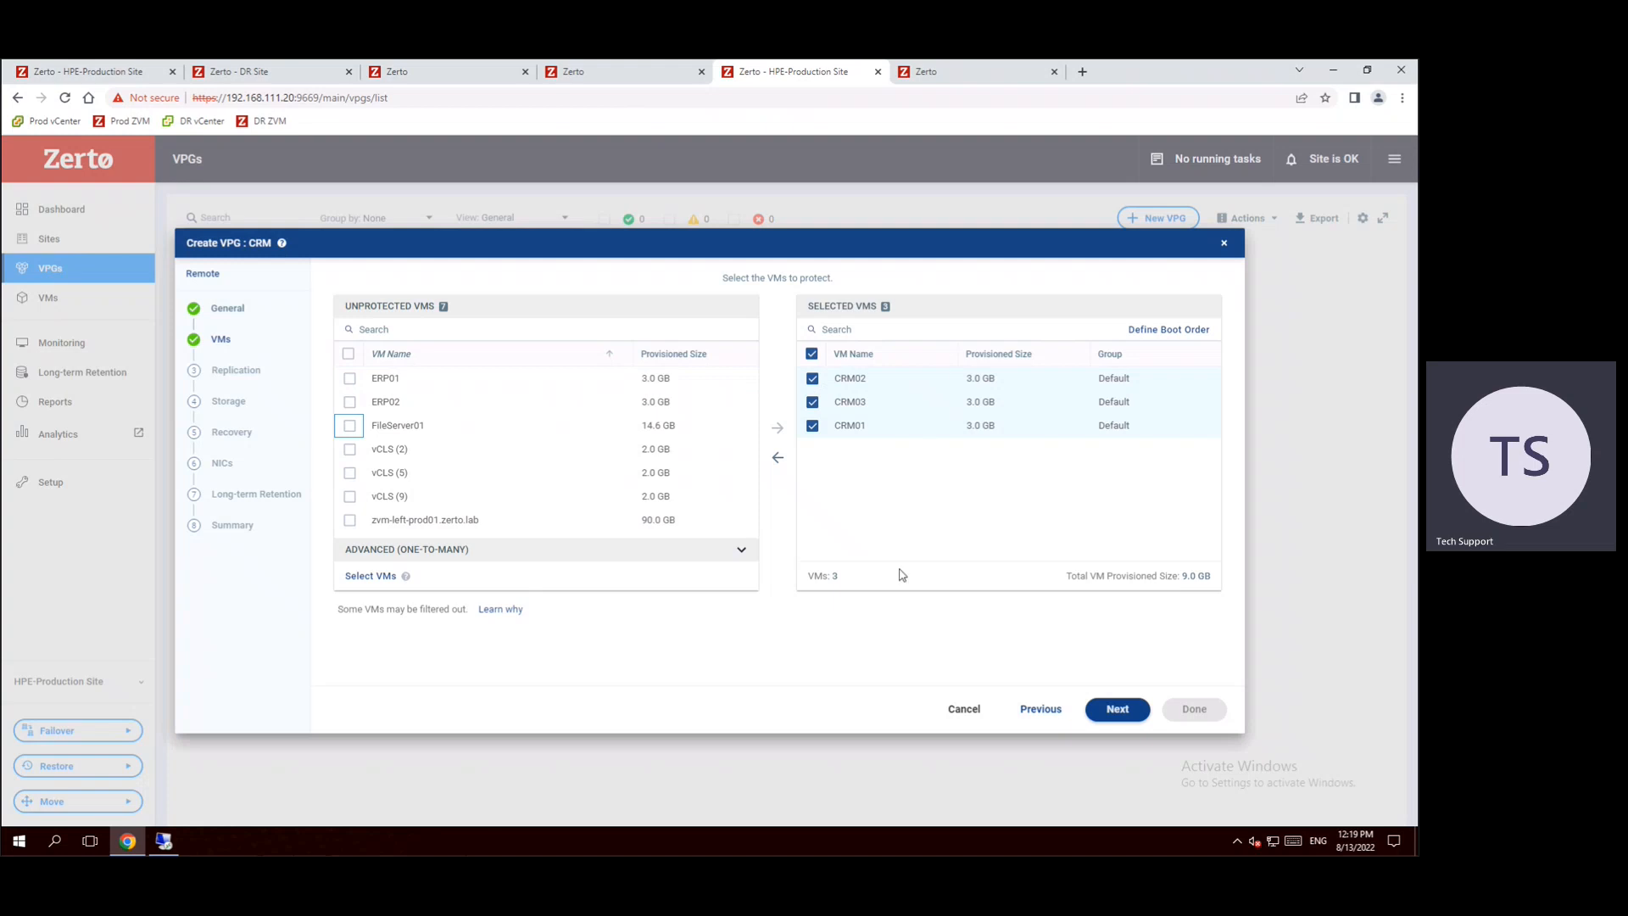
pyautogui.moveTo(1079, 716)
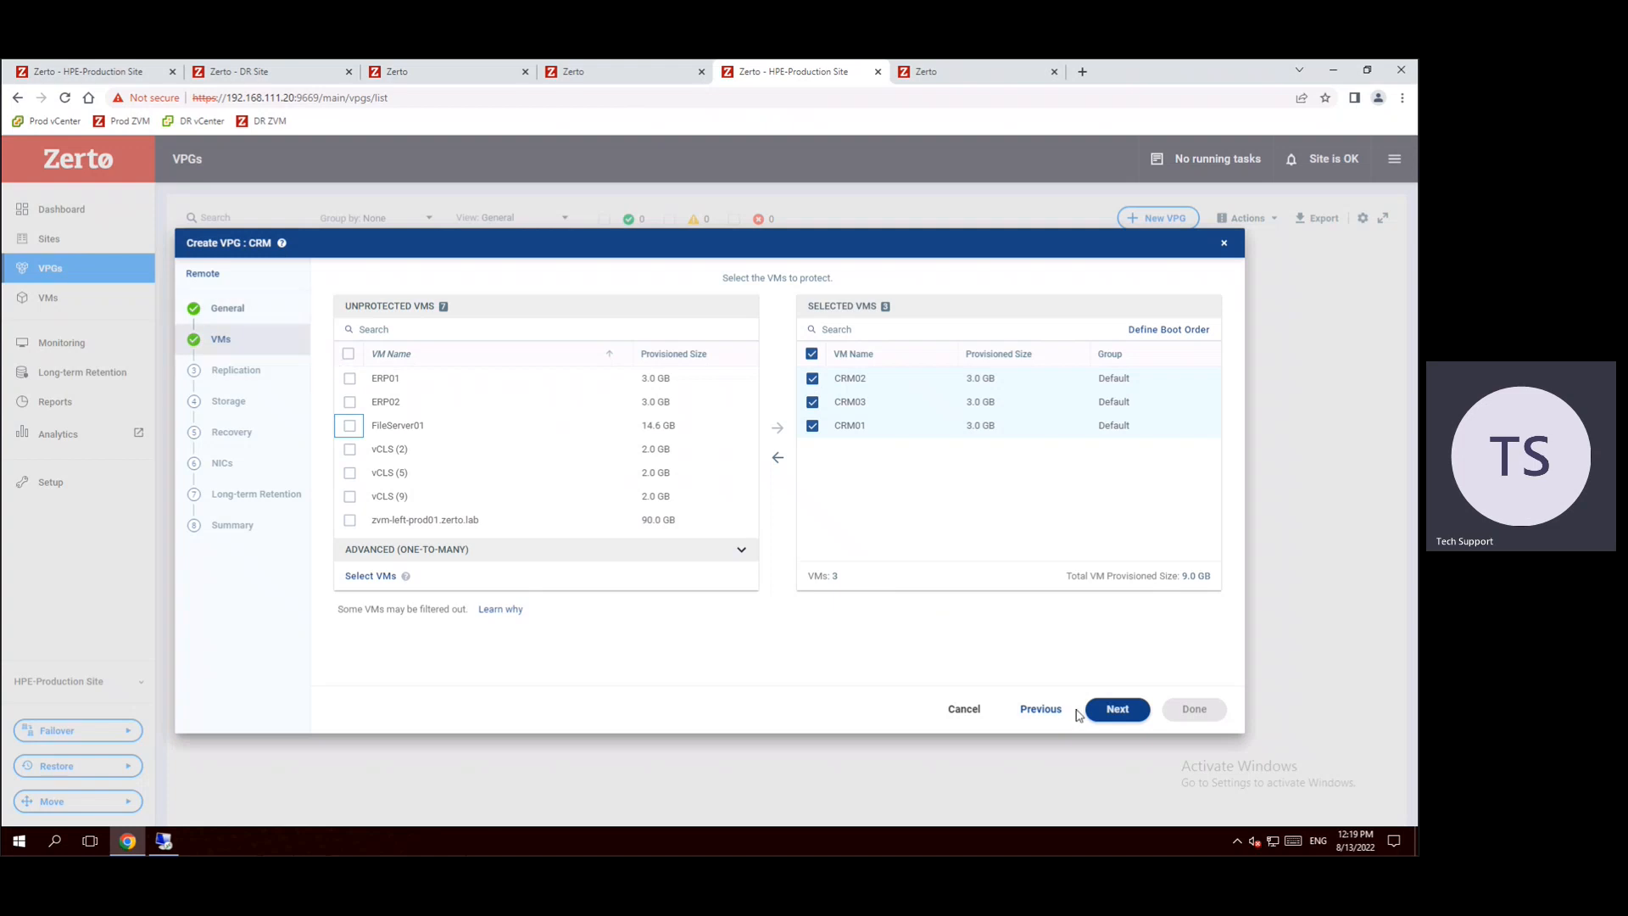
# - Target replication at DR Site on Zerto Labs DR Cluster with datastore nfs-right-dr01
pyautogui.click(1116, 709)
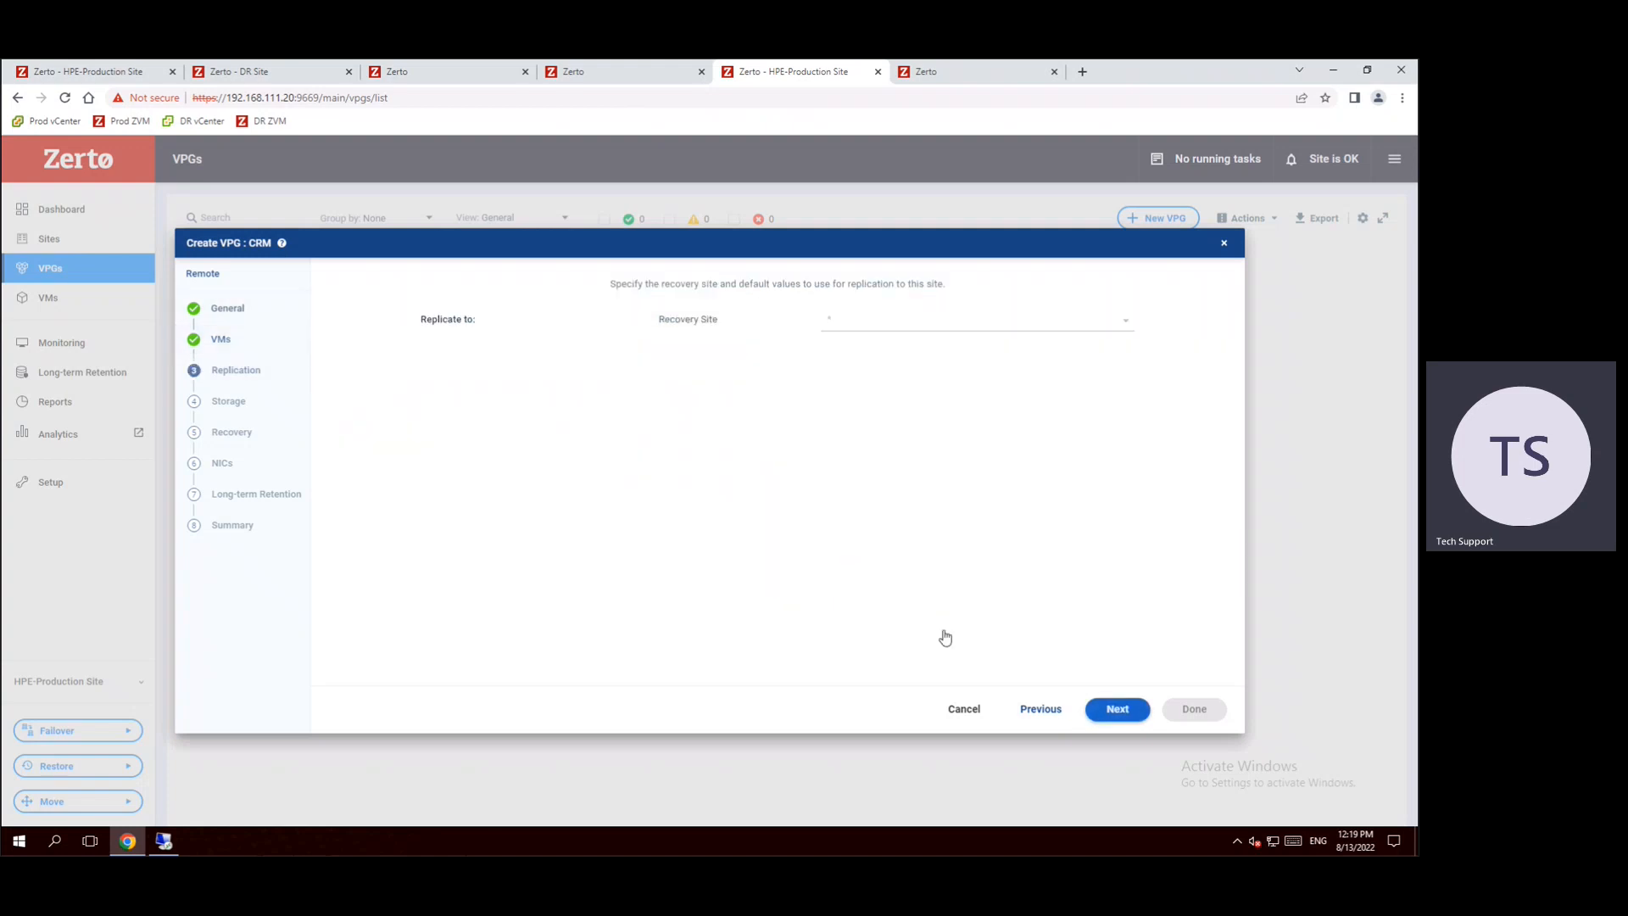
pyautogui.moveTo(755, 346)
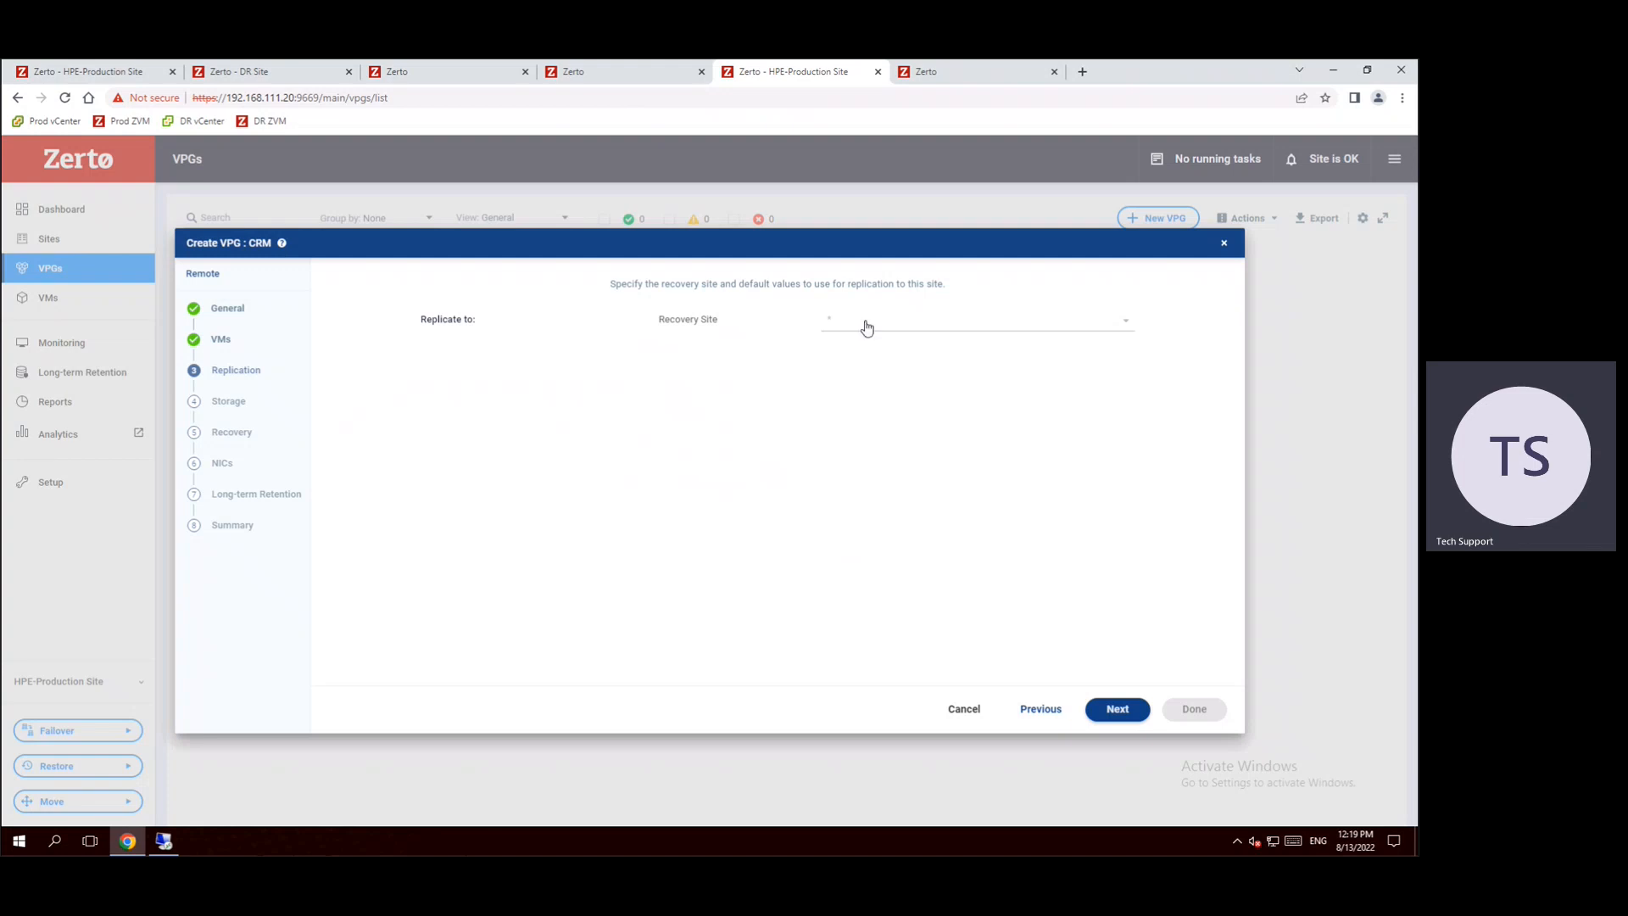
pyautogui.moveTo(959, 341)
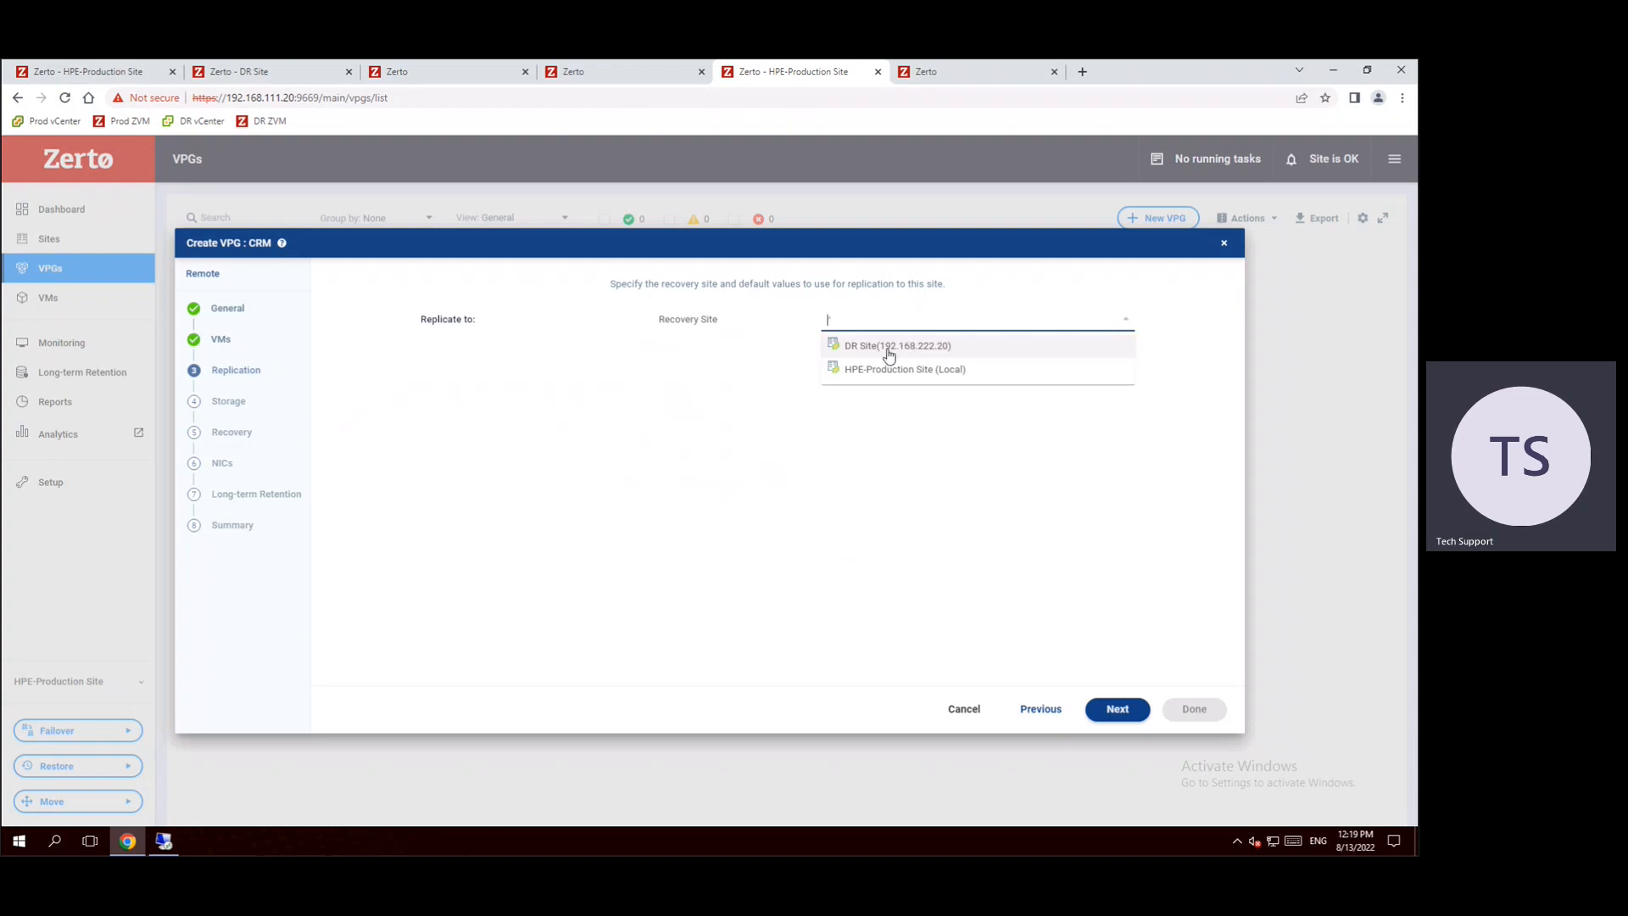
pyautogui.moveTo(887, 353)
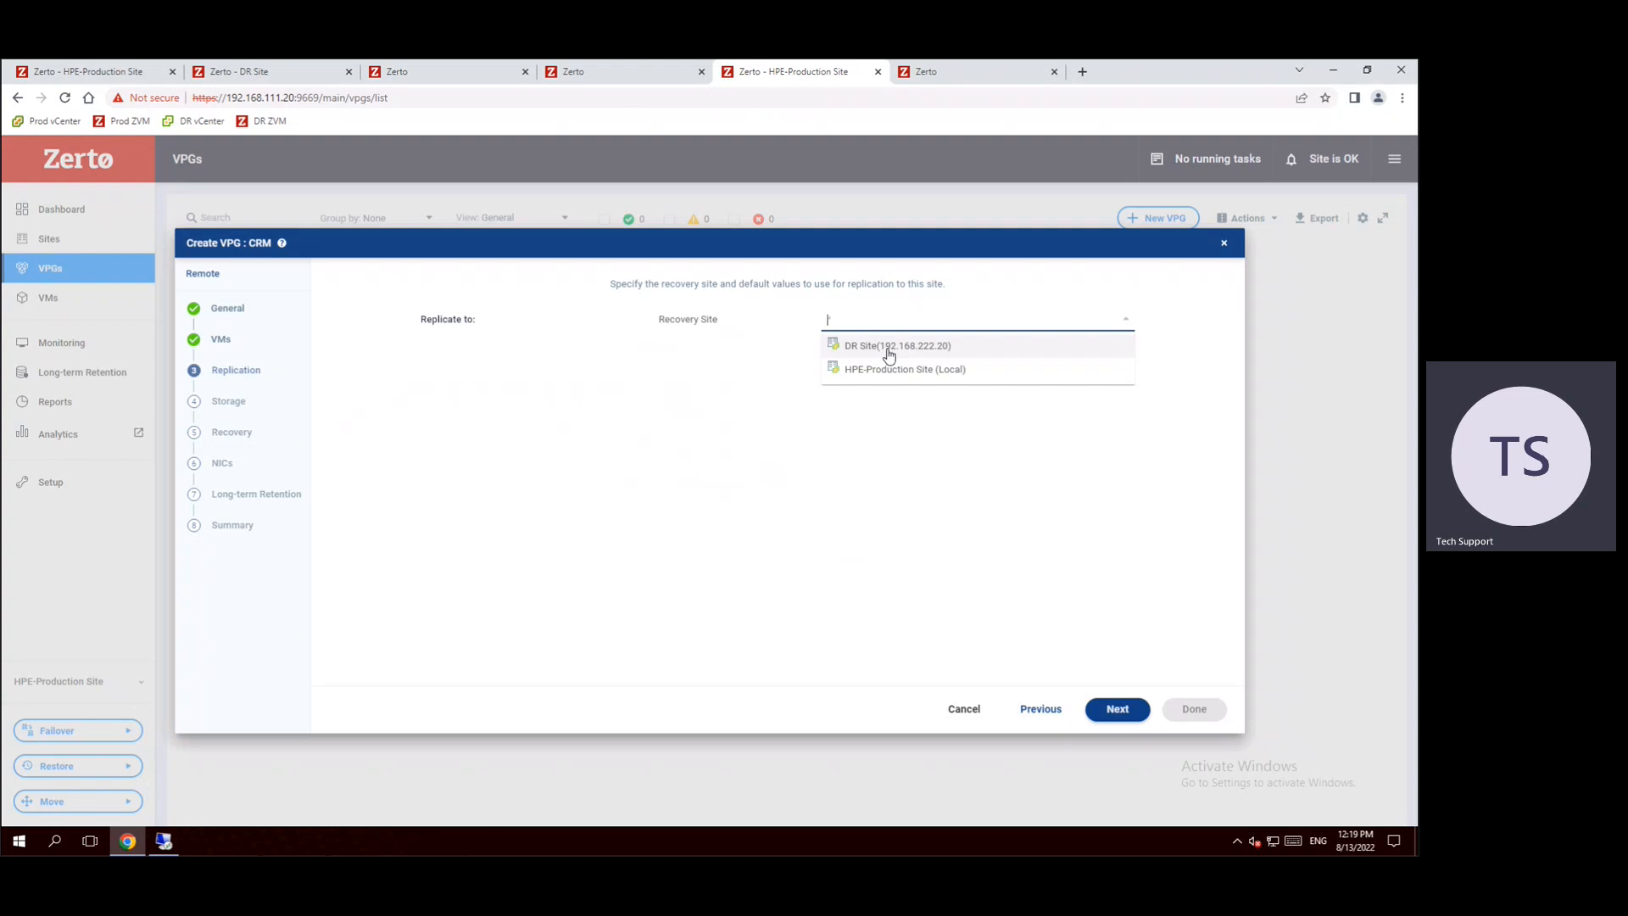
pyautogui.click(896, 345)
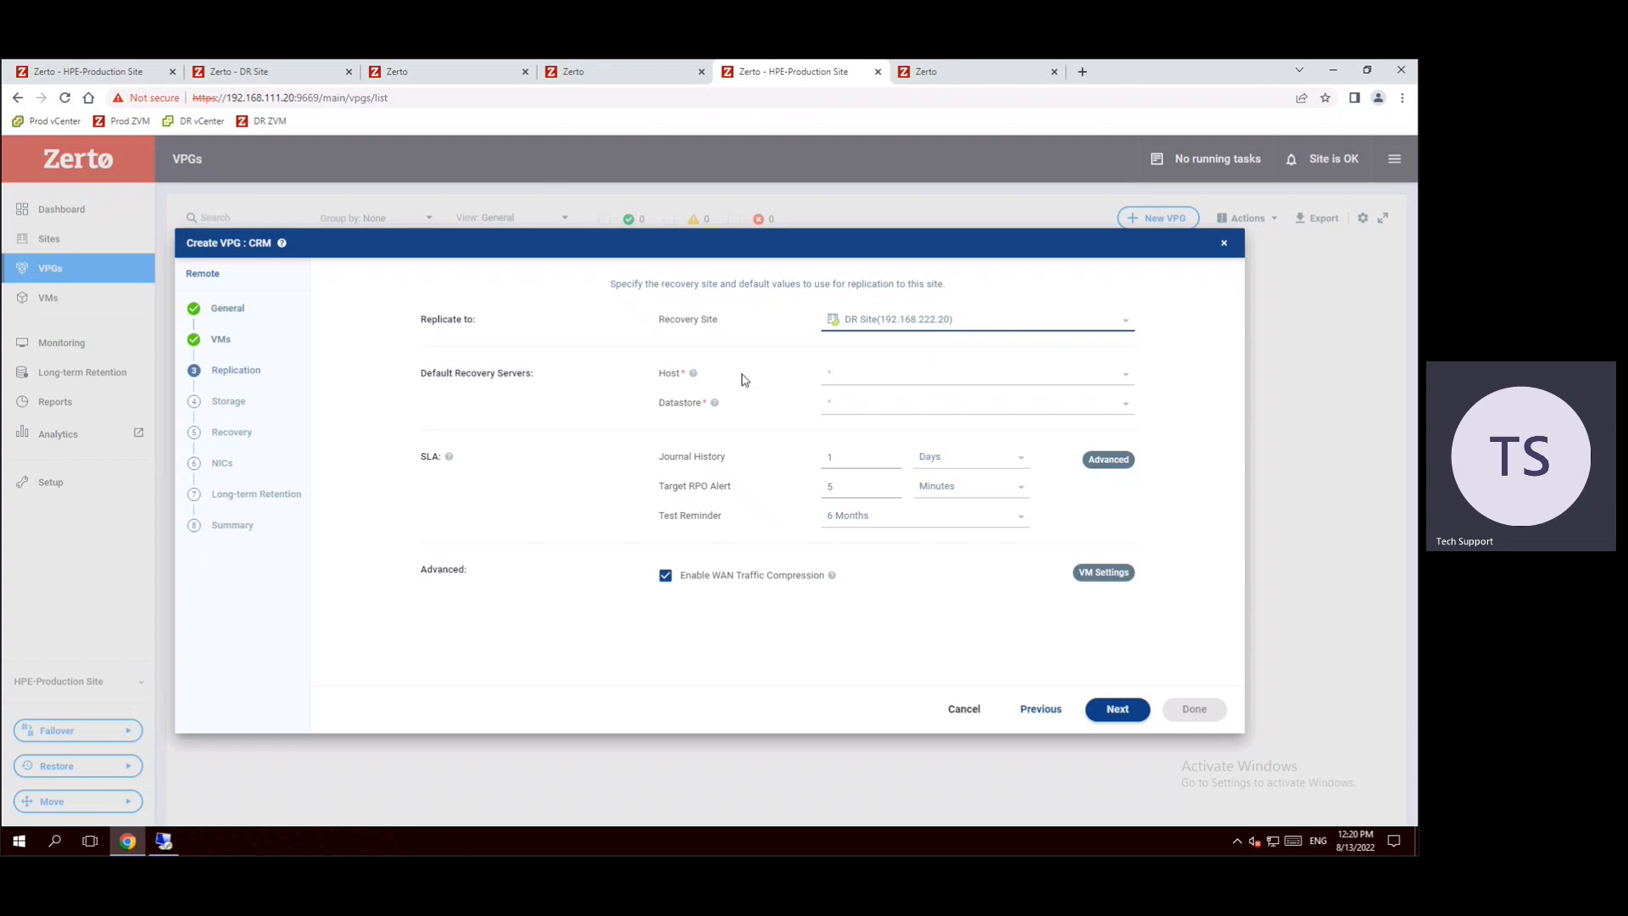
pyautogui.click(973, 371)
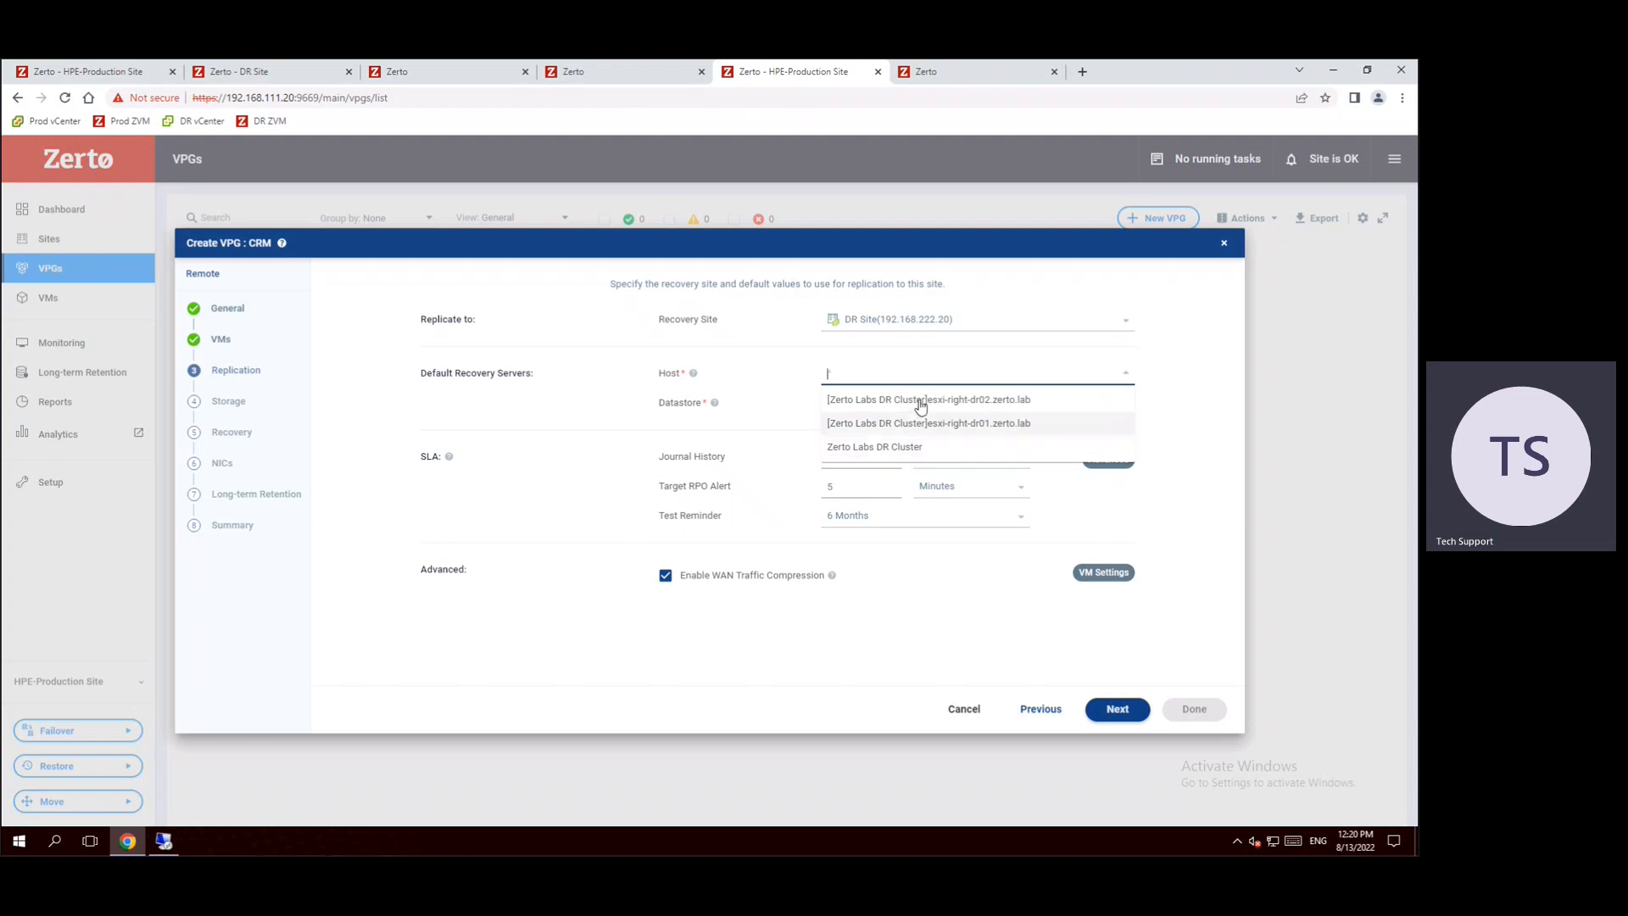
pyautogui.moveTo(922, 428)
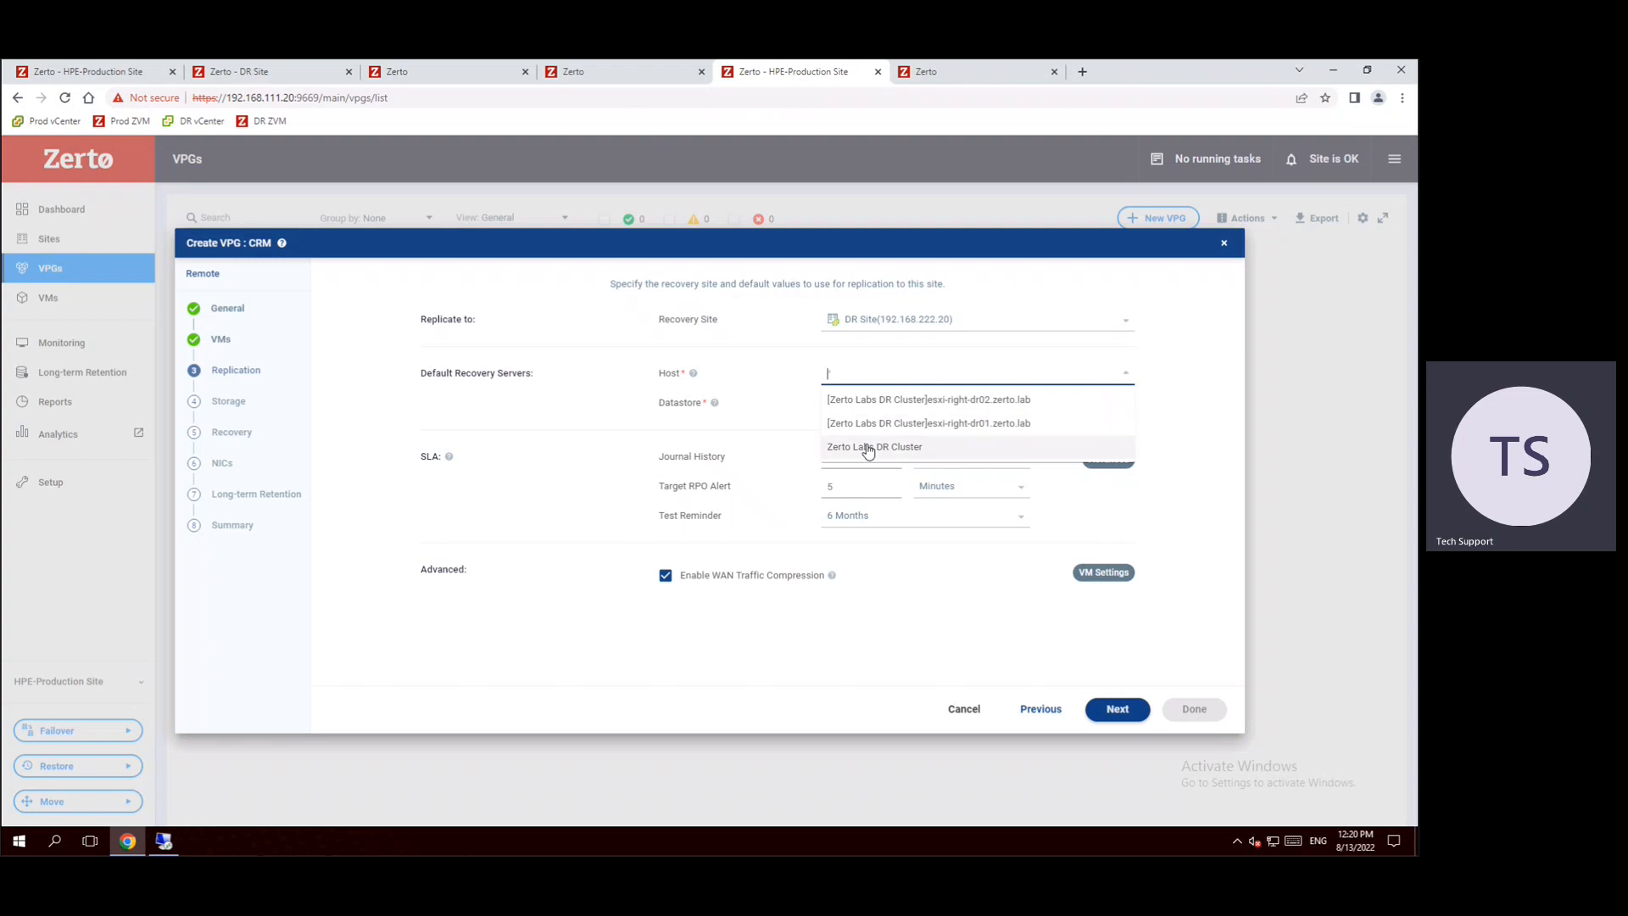
pyautogui.click(876, 446)
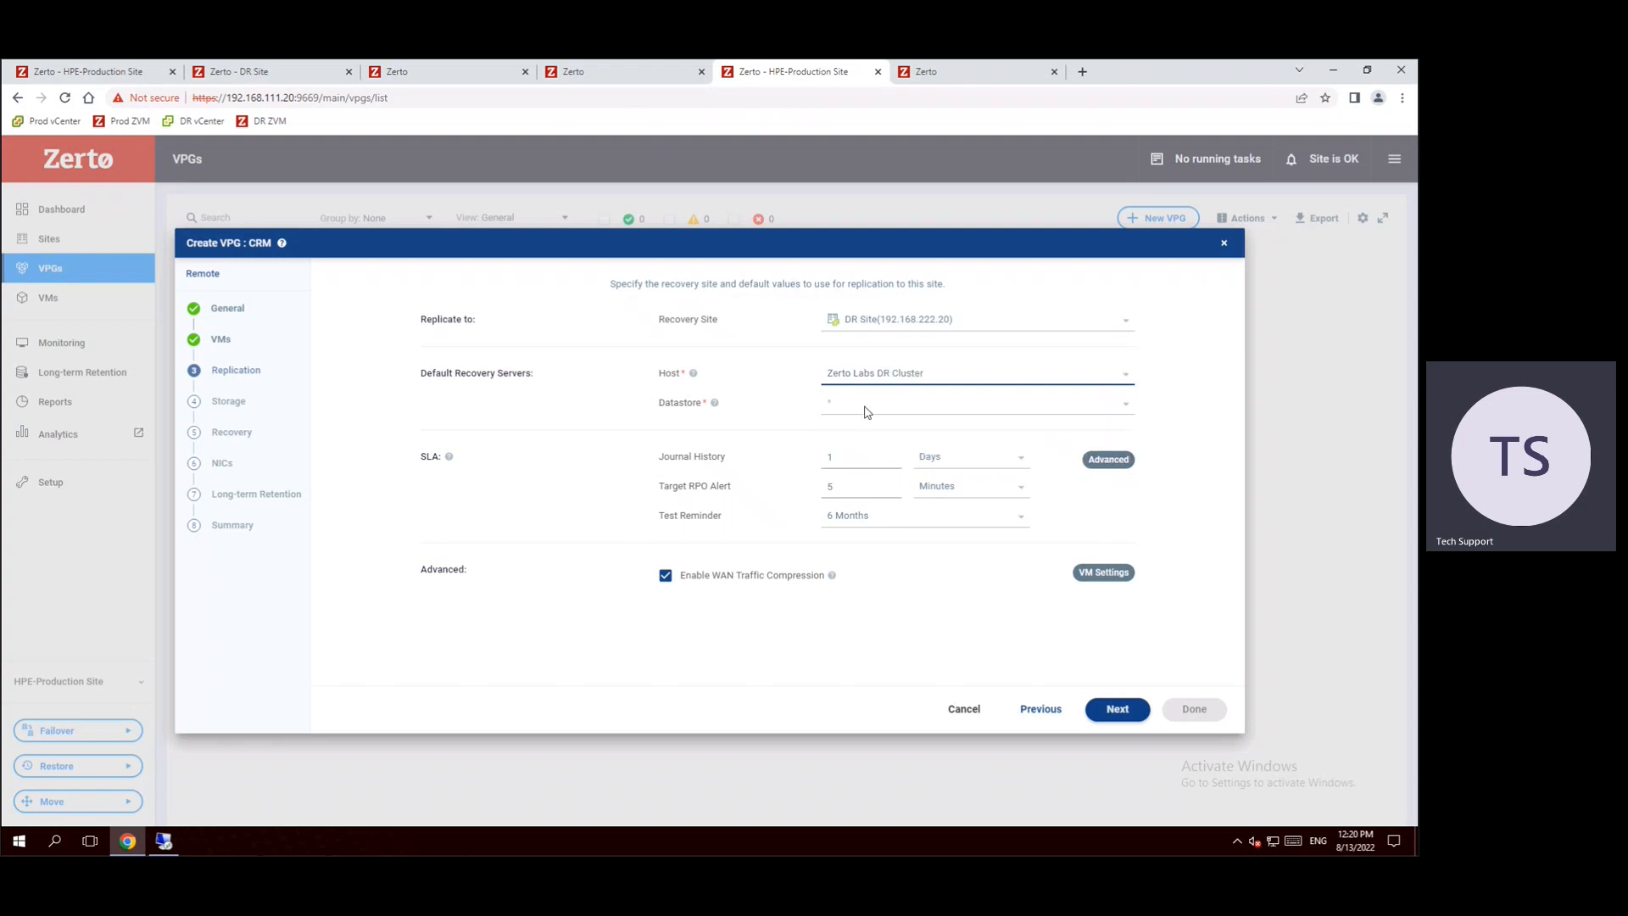
pyautogui.click(974, 404)
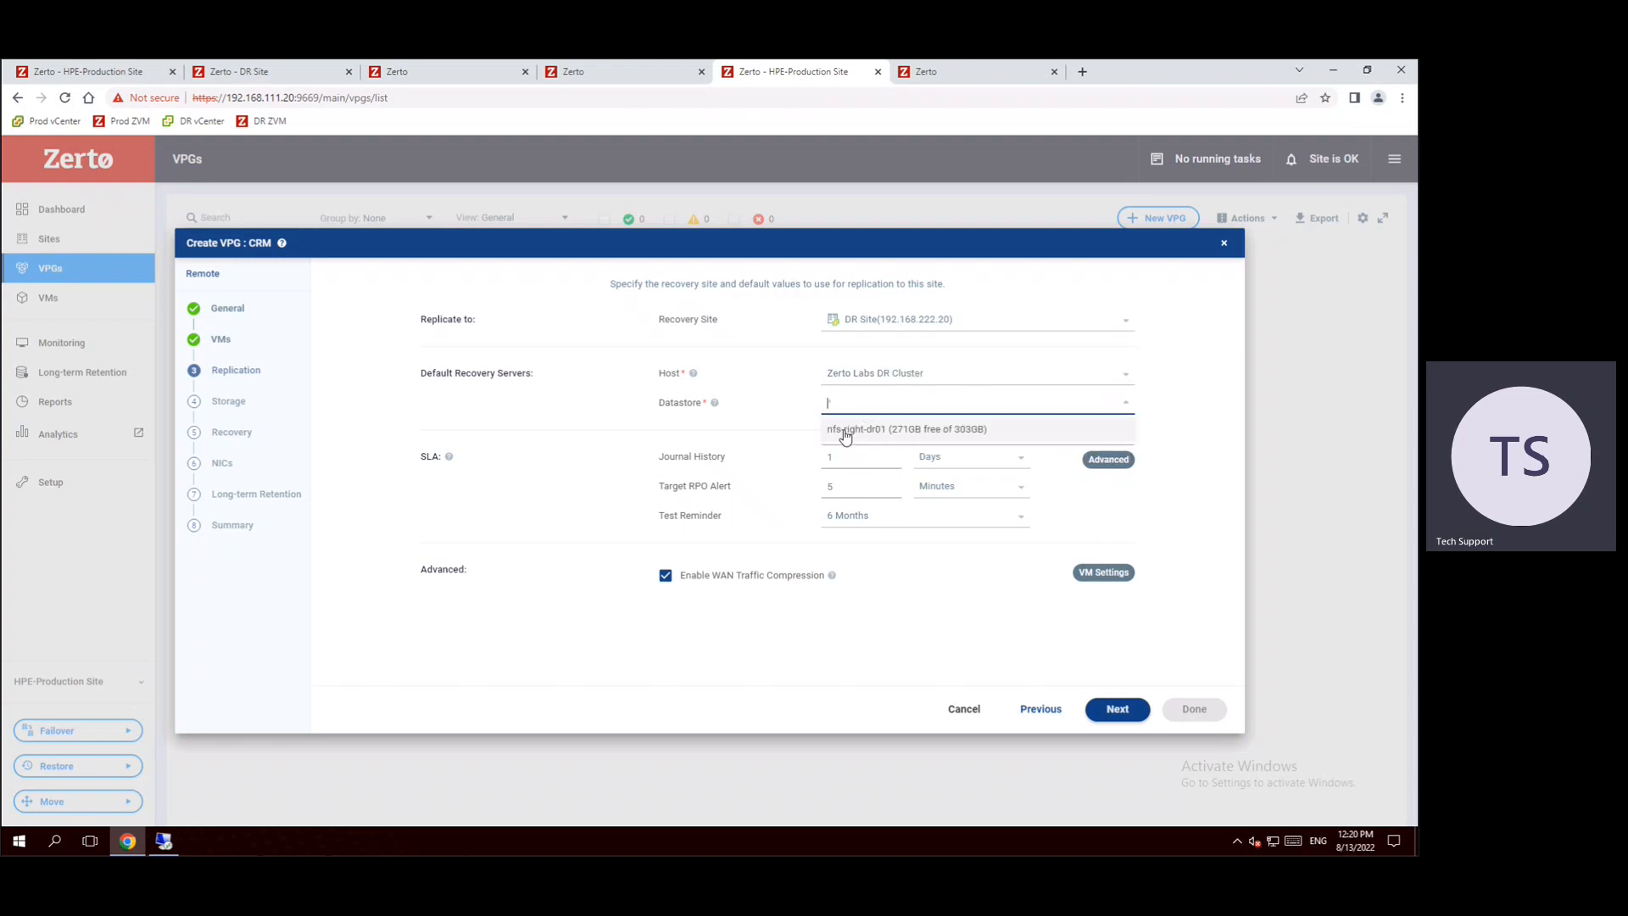
pyautogui.click(904, 429)
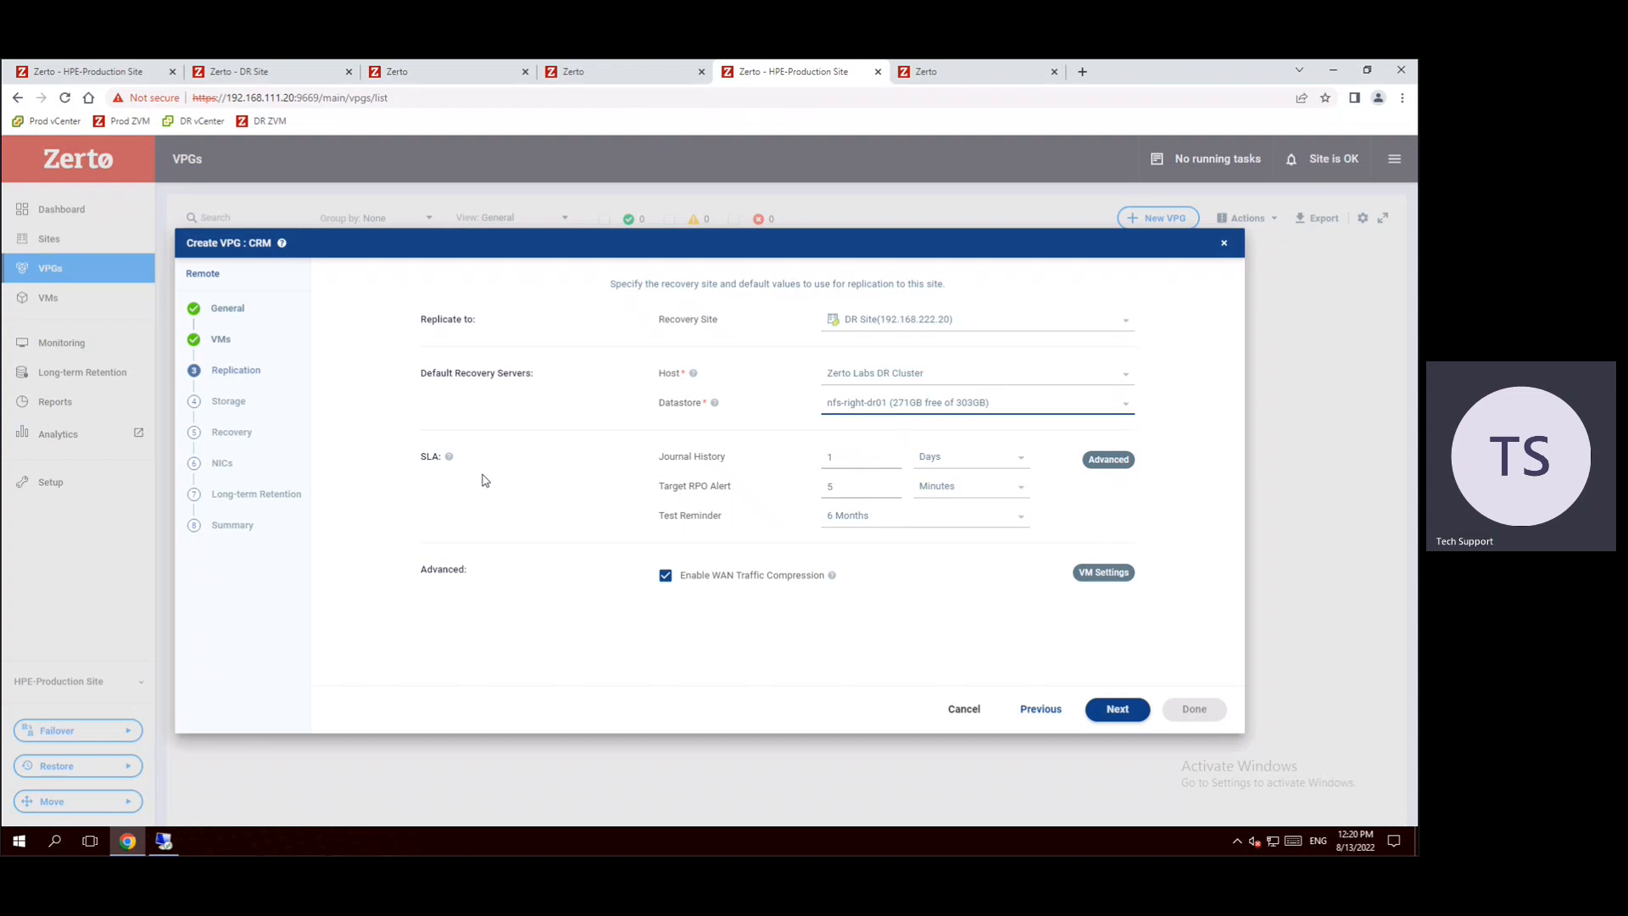
pyautogui.moveTo(588, 496)
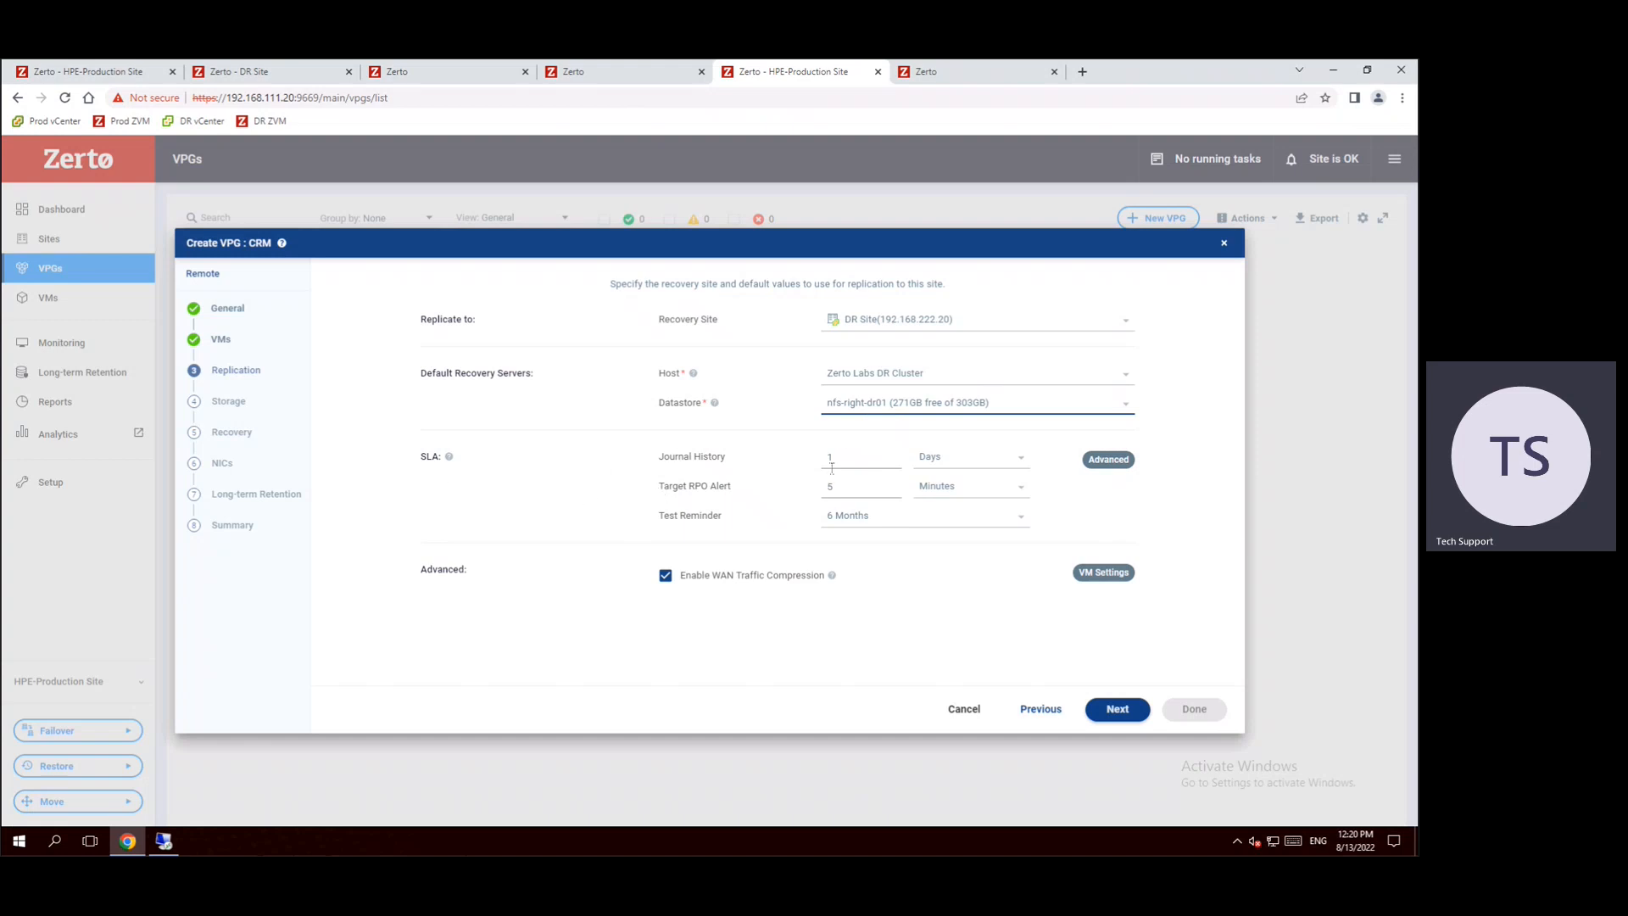
pyautogui.moveTo(695, 506)
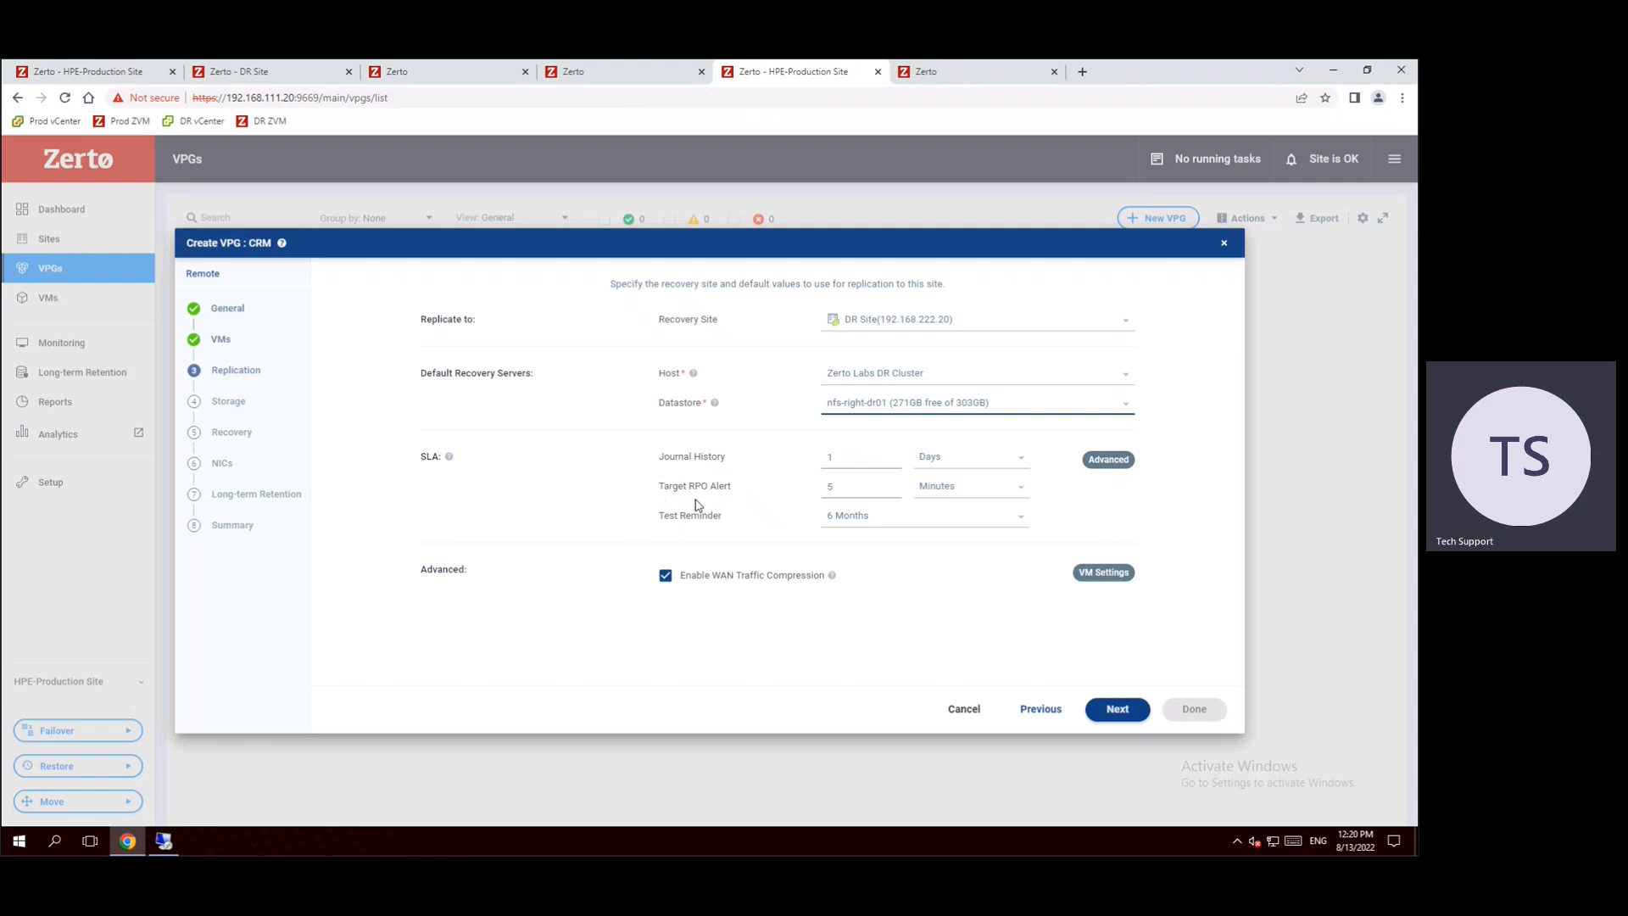
pyautogui.moveTo(875, 531)
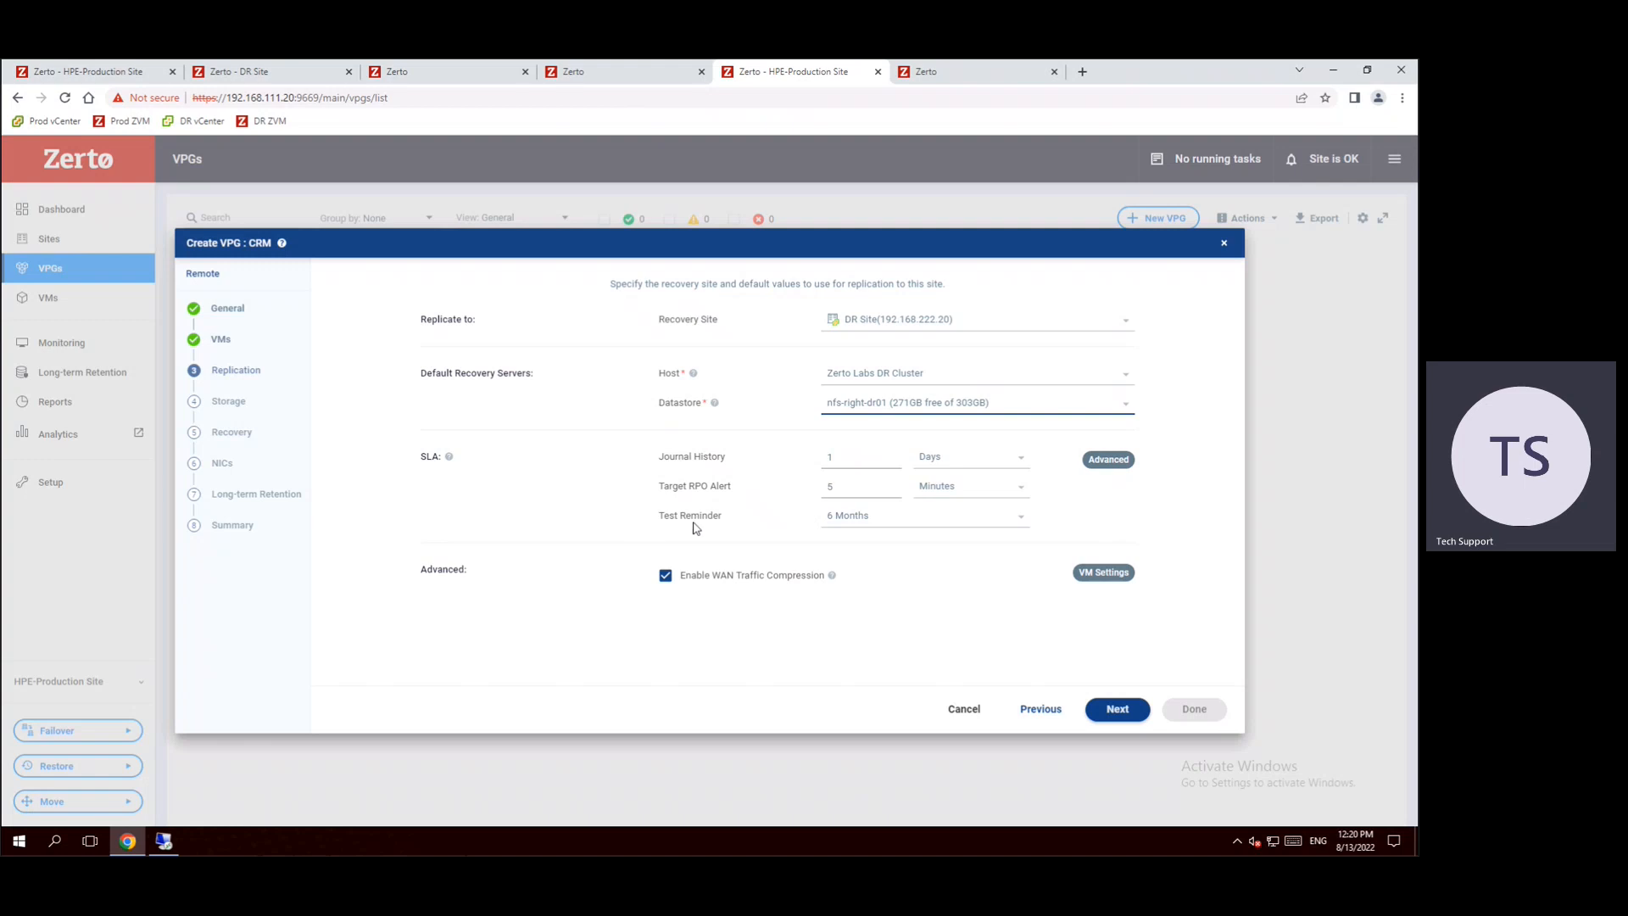
pyautogui.moveTo(841, 548)
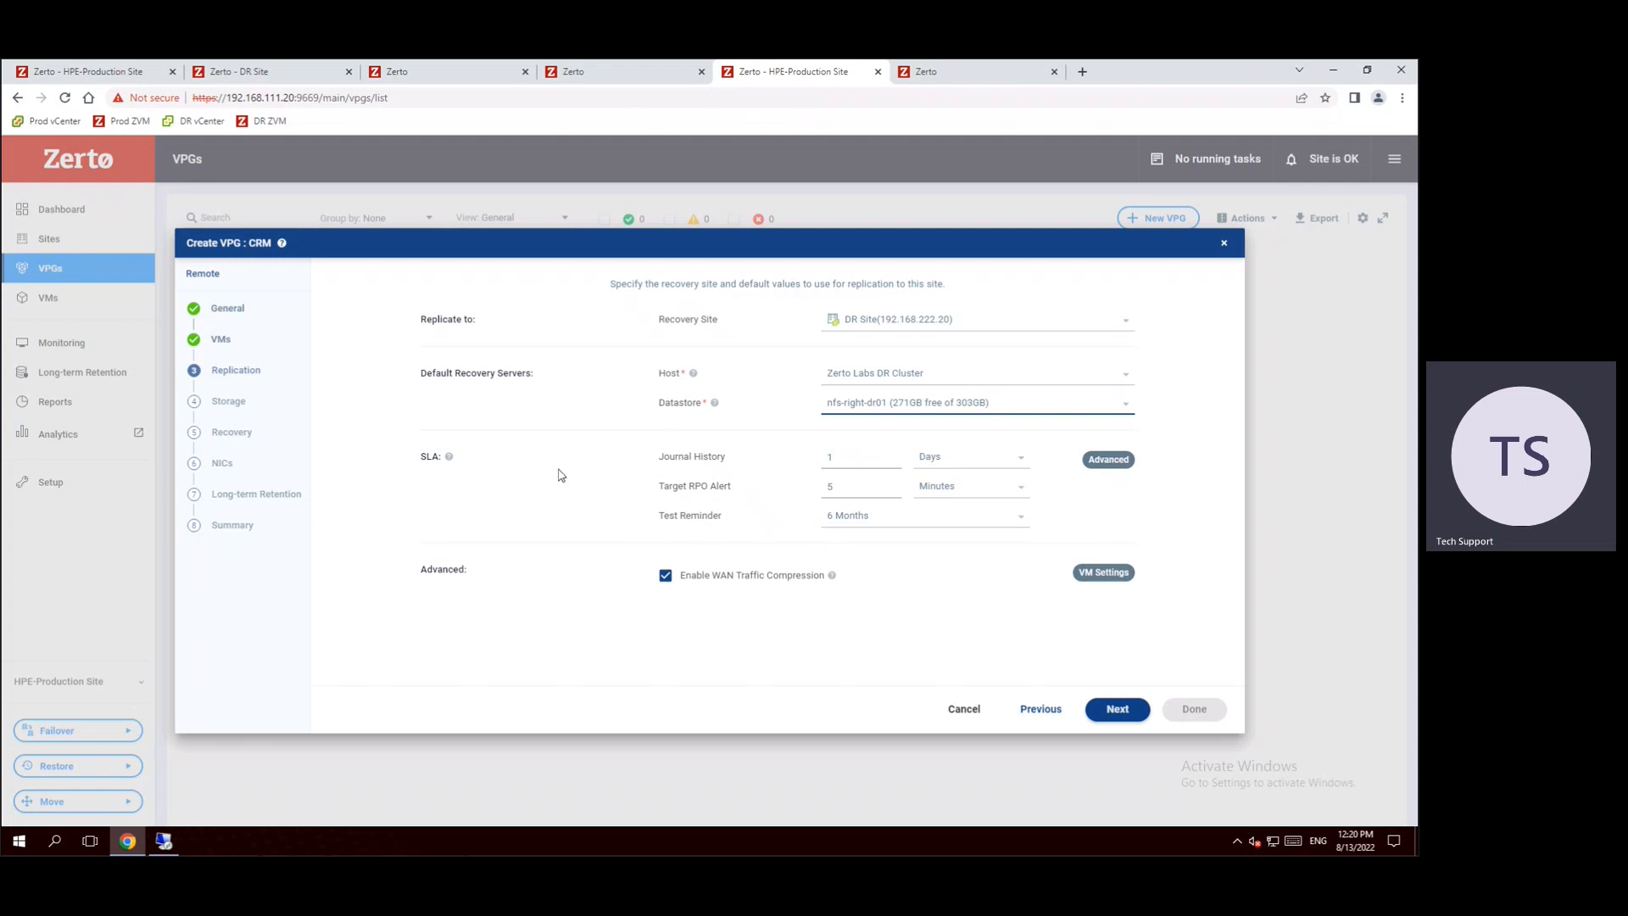
pyautogui.moveTo(856, 575)
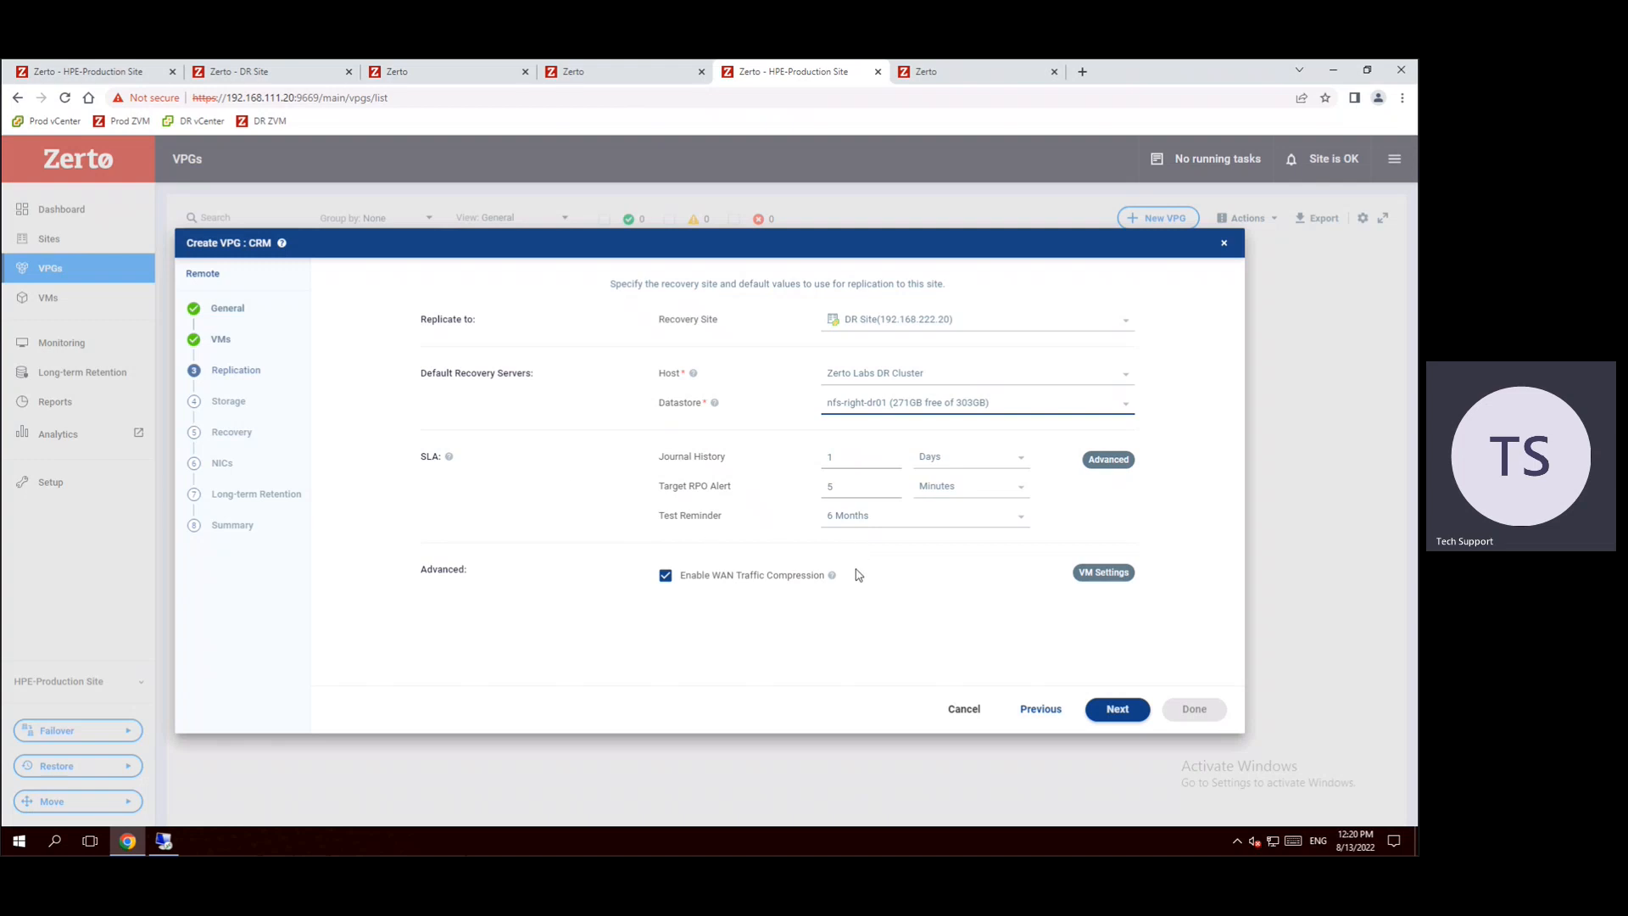
pyautogui.moveTo(1024, 524)
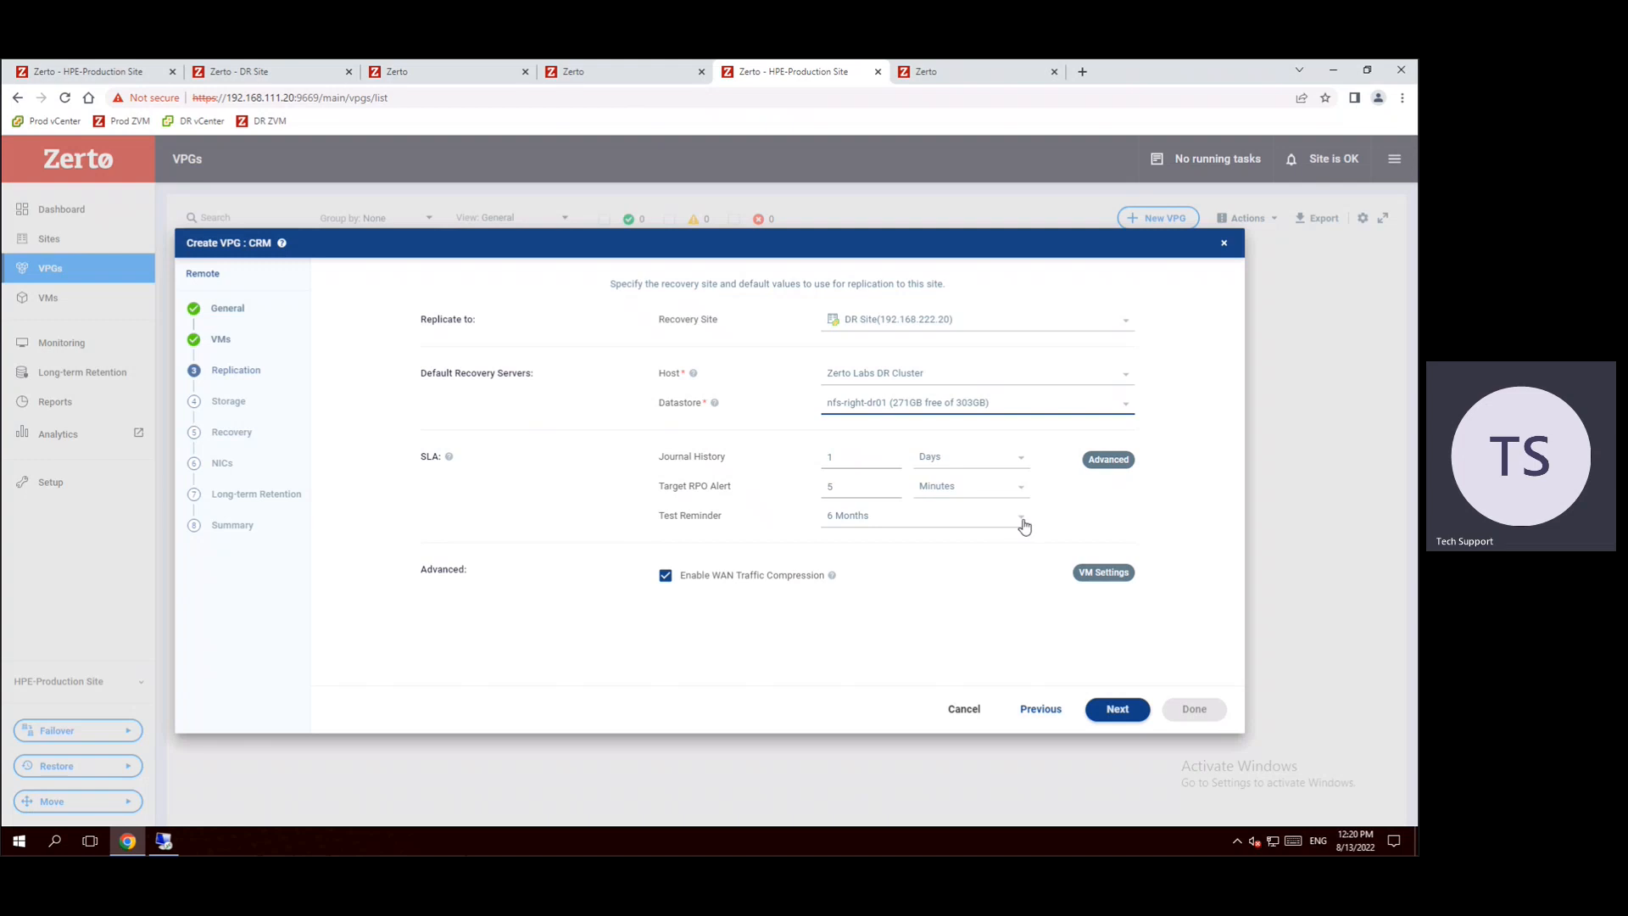
# - Keep the VPG's test reminder interval at 6 Months
pyautogui.click(923, 516)
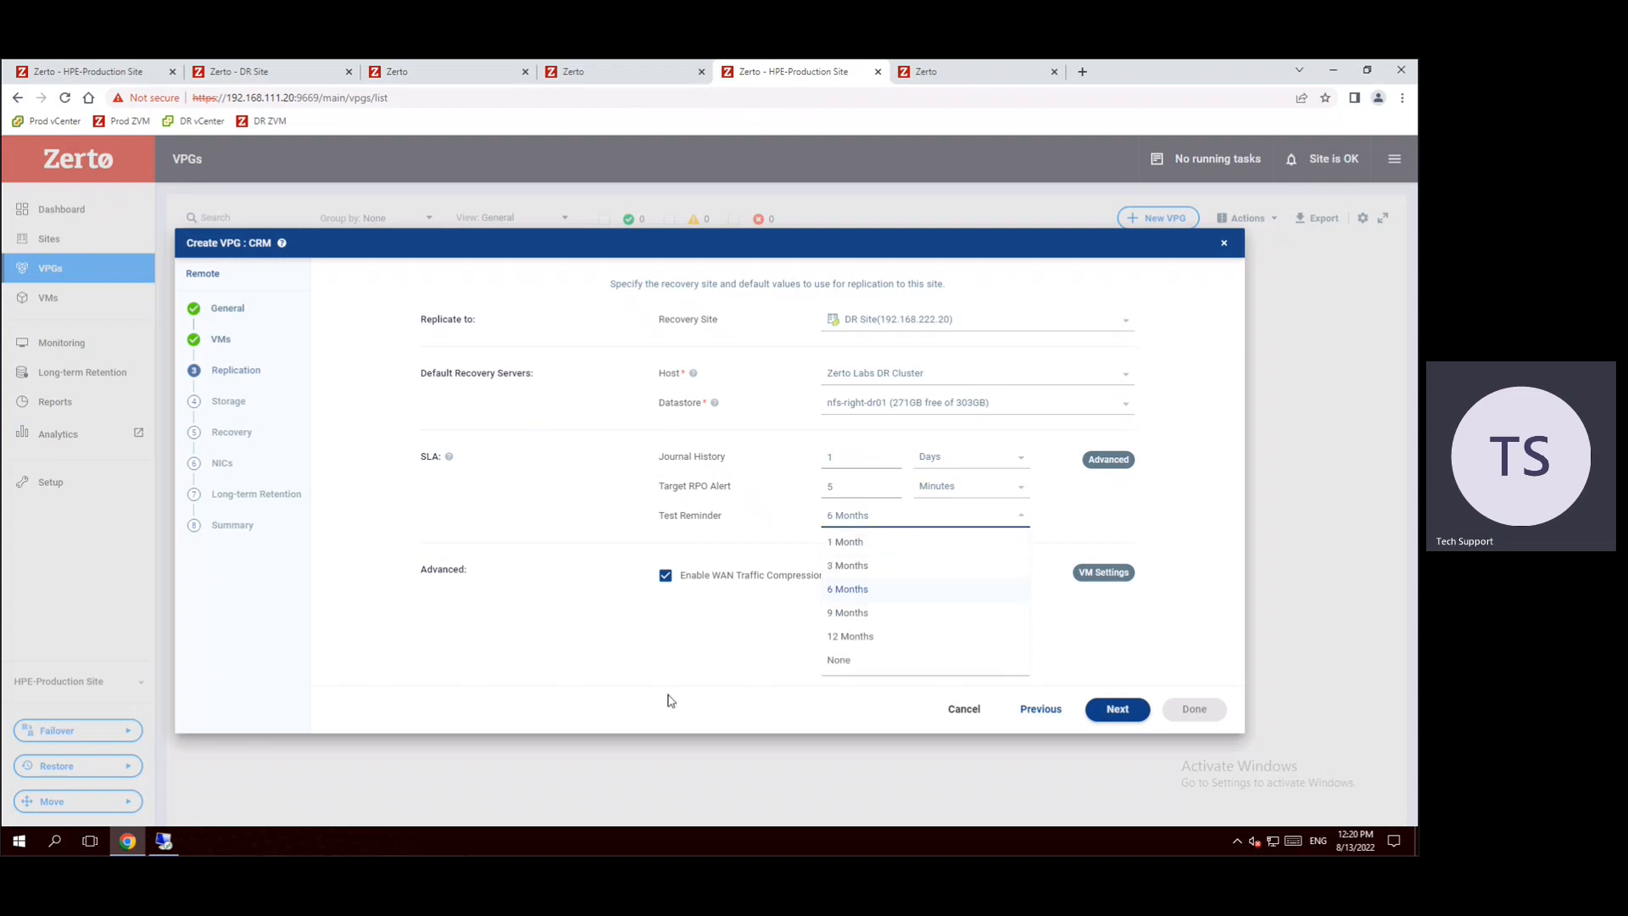
pyautogui.click(848, 588)
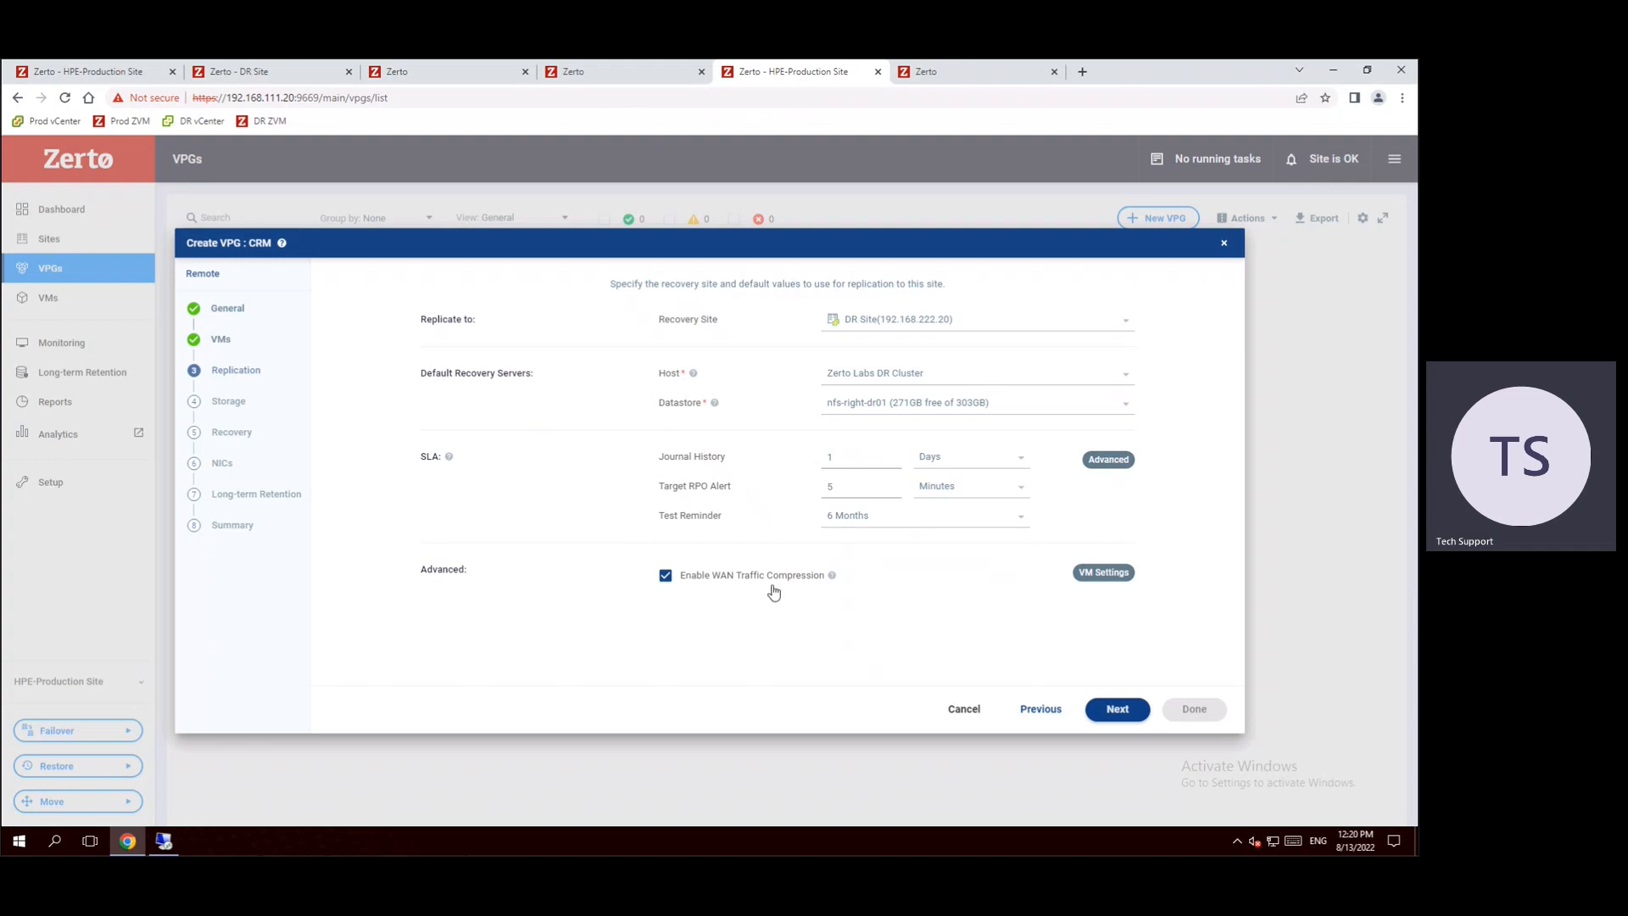
pyautogui.moveTo(711, 633)
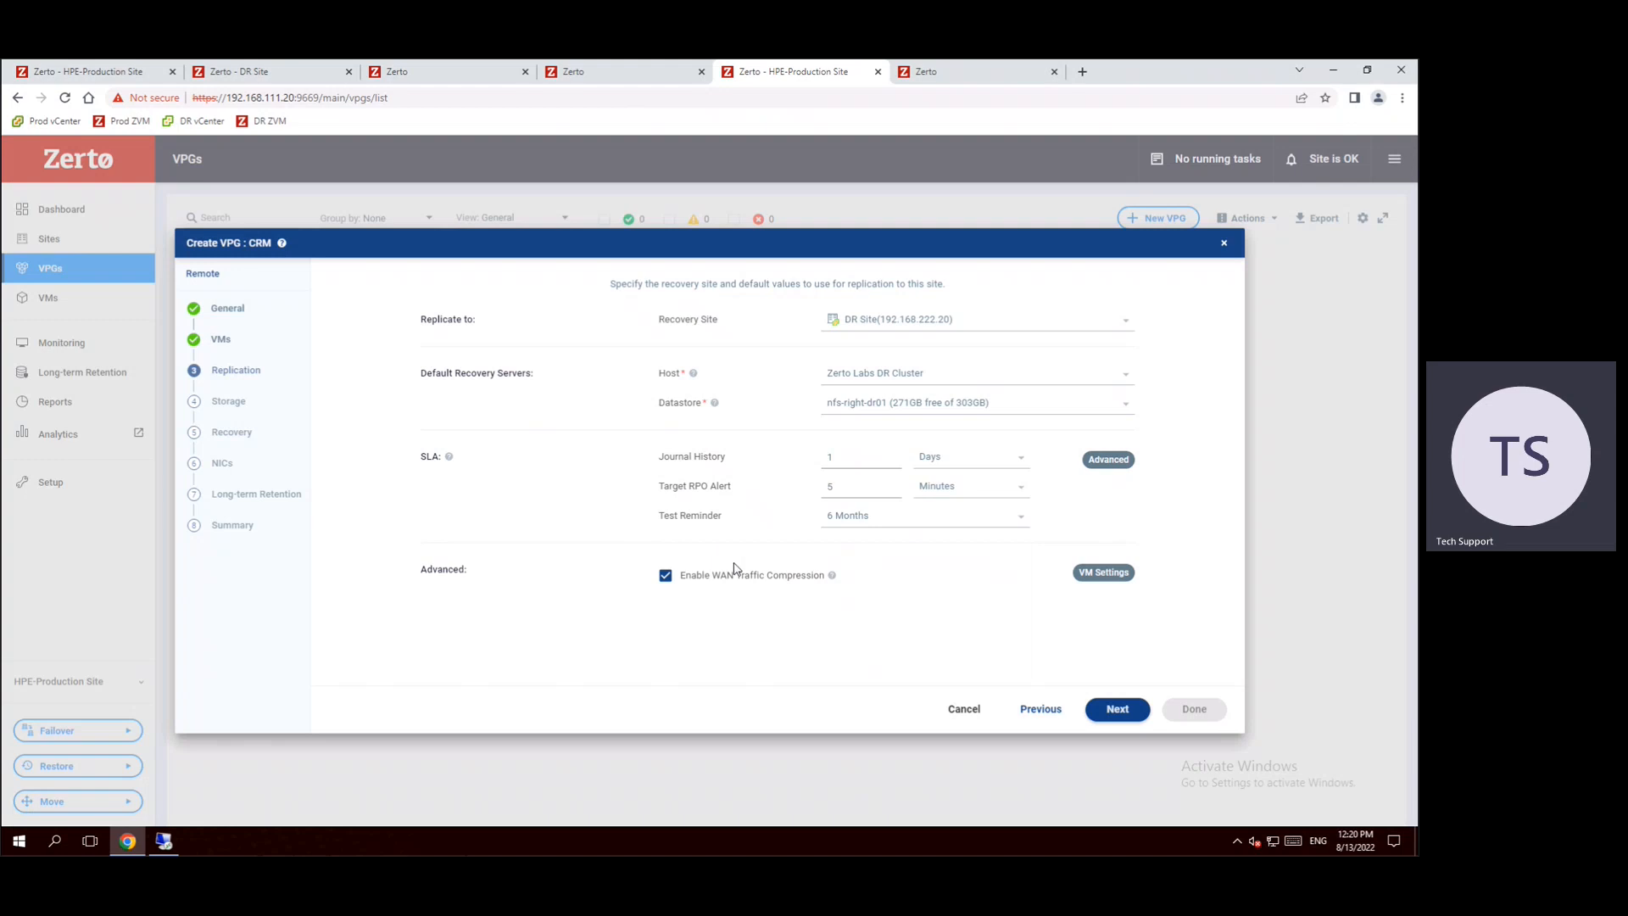
pyautogui.moveTo(723, 563)
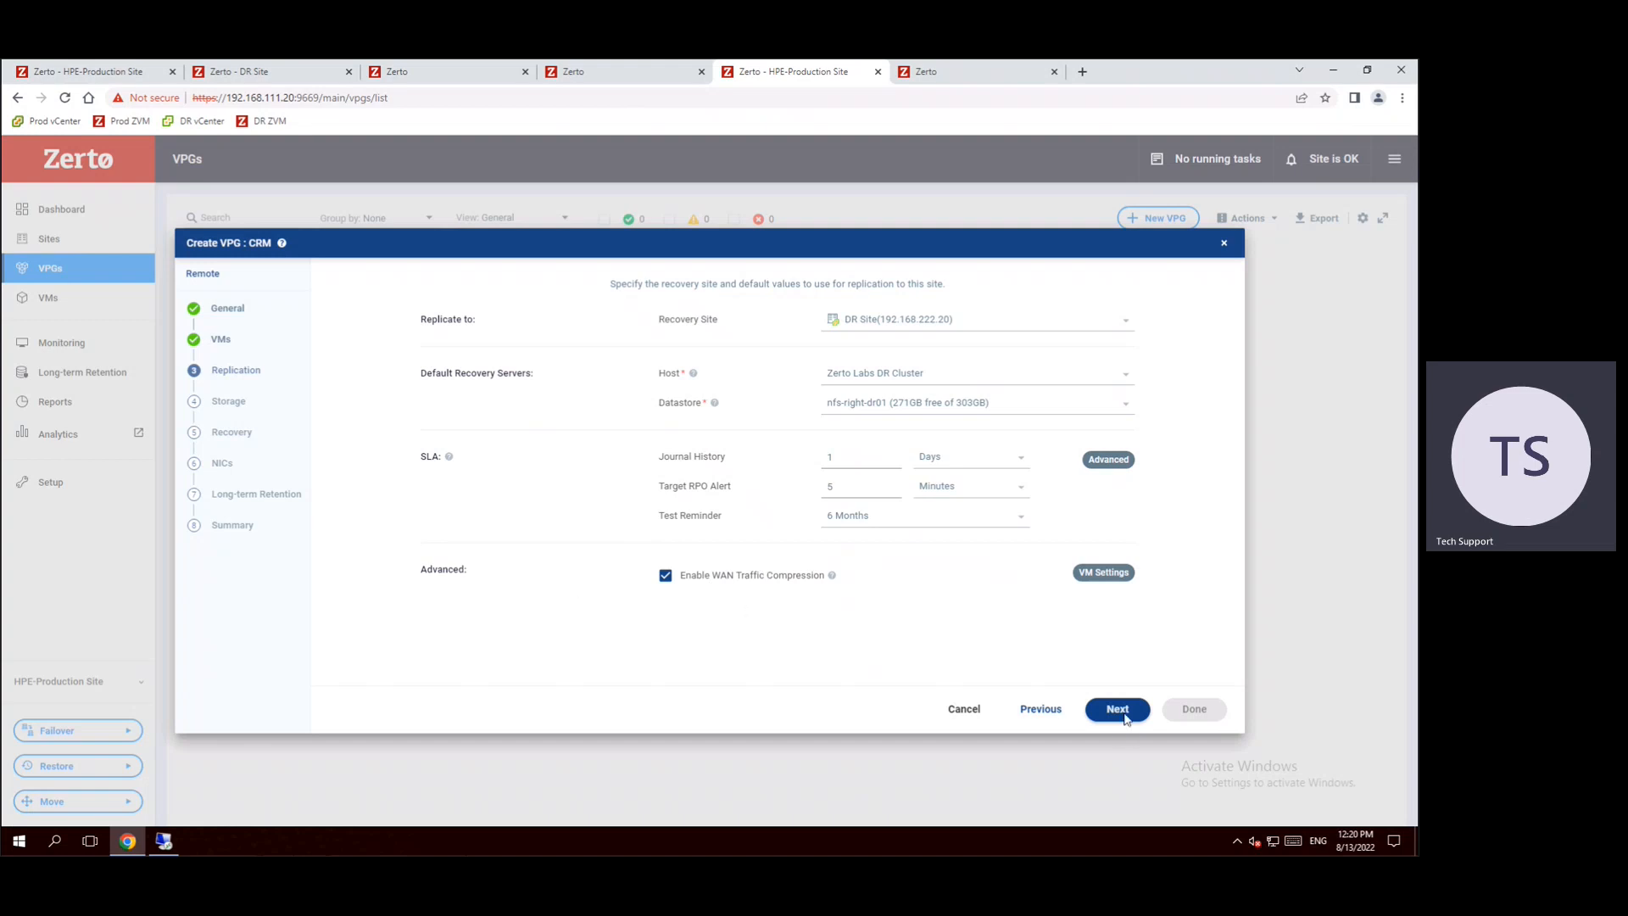
# - Review the thin-provisioned CRM01–CRM03 recovery volumes on nfs-right-dr01 and continue
pyautogui.click(1116, 709)
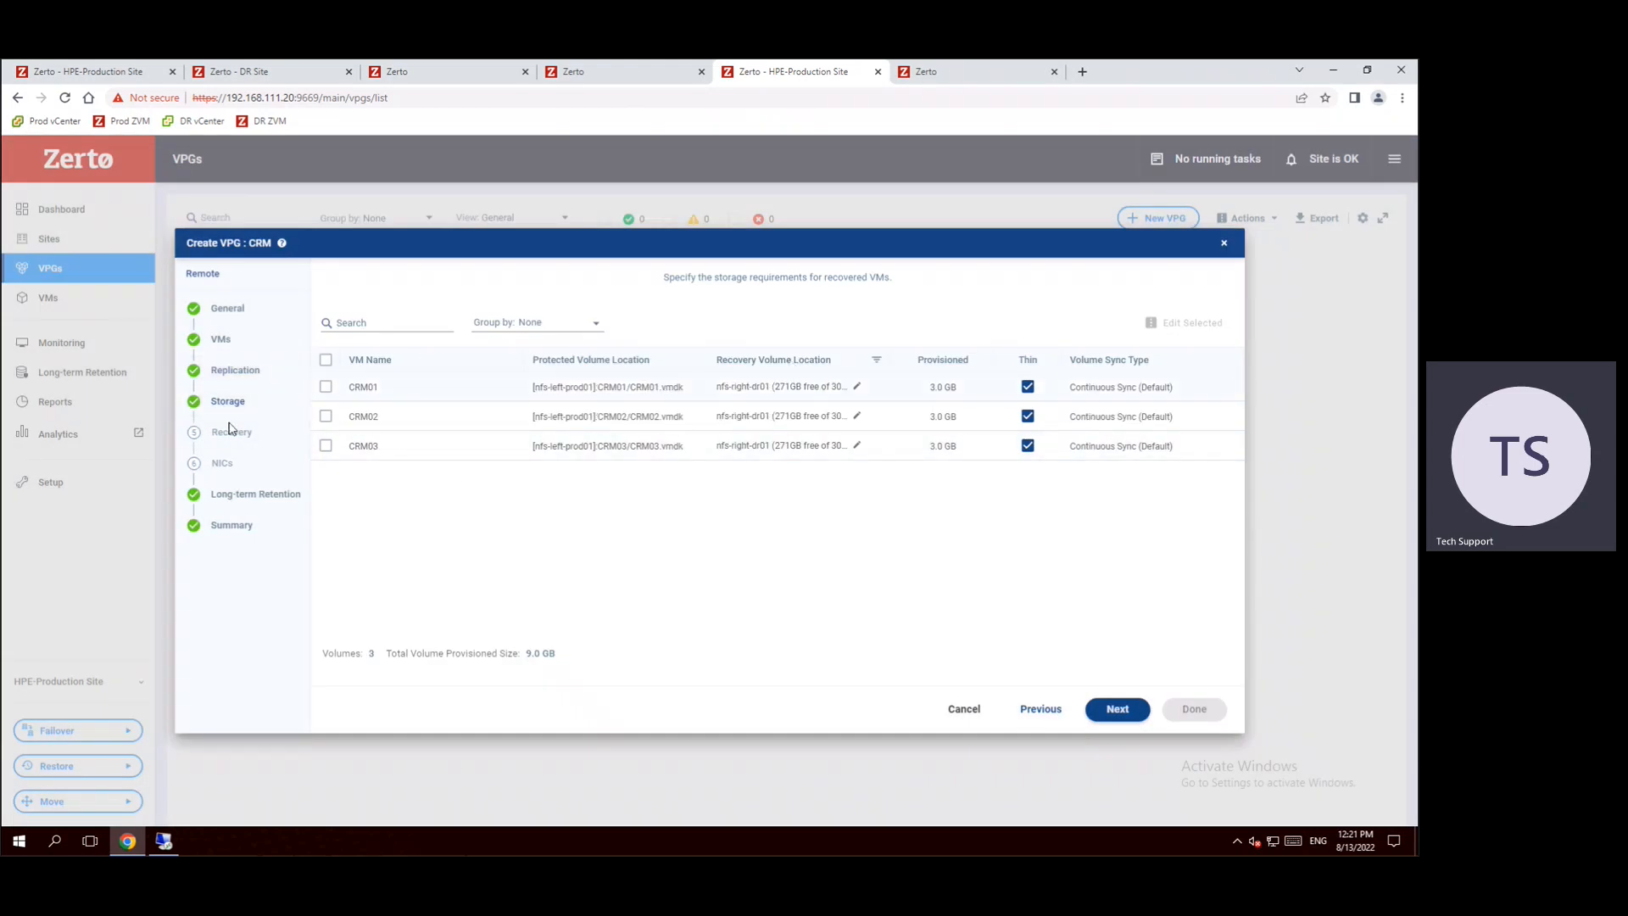
pyautogui.click(1028, 387)
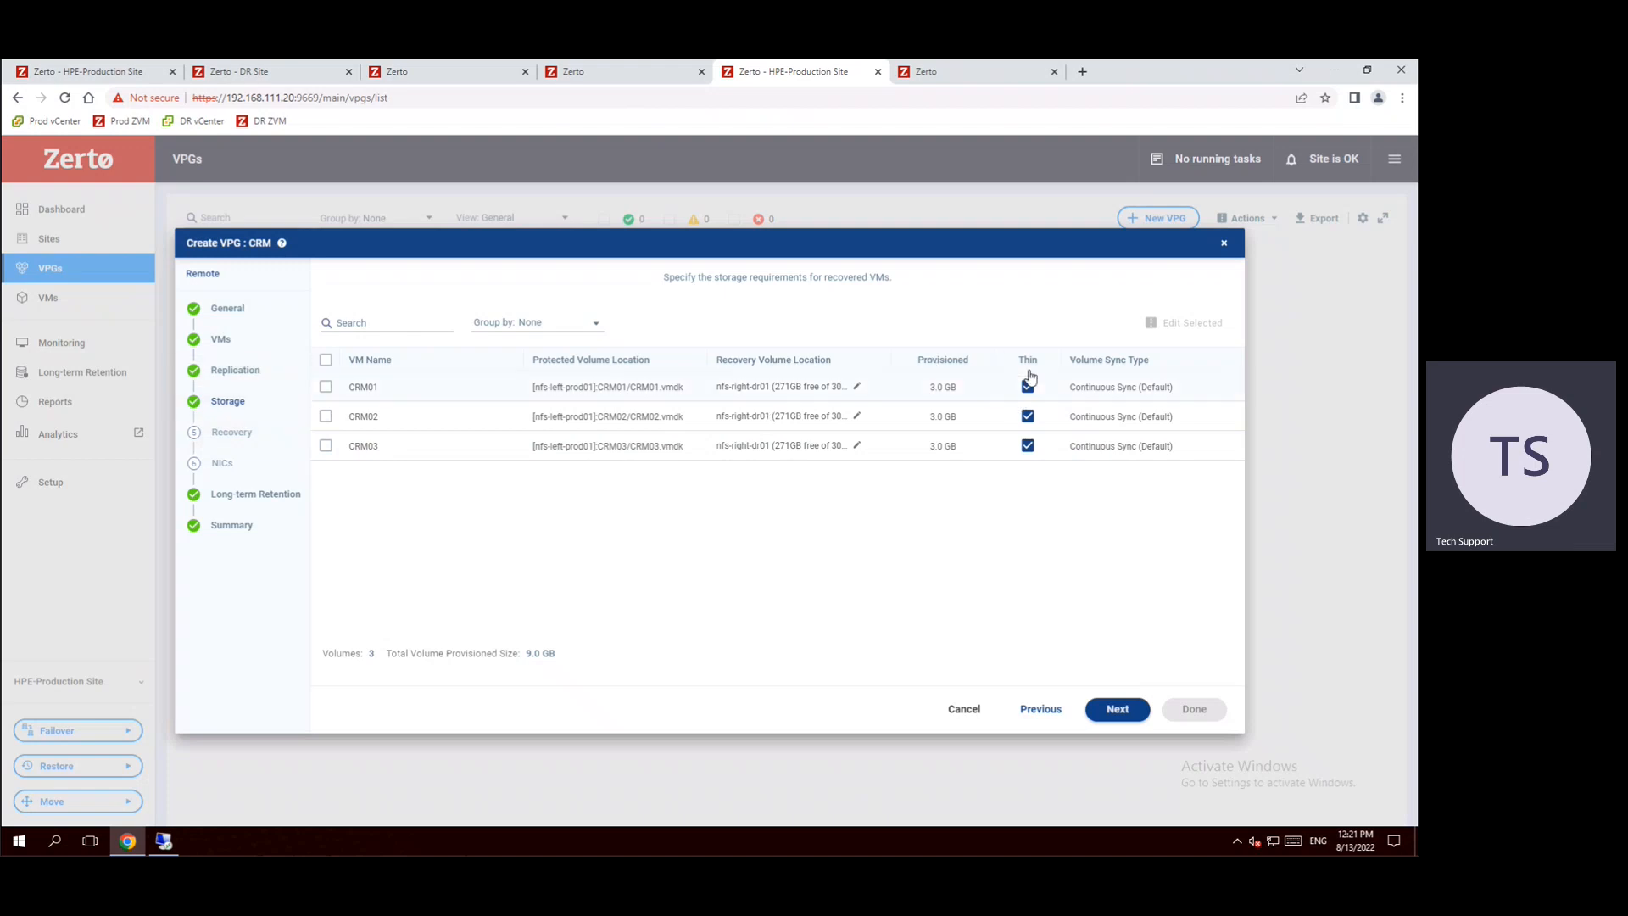
pyautogui.click(1028, 387)
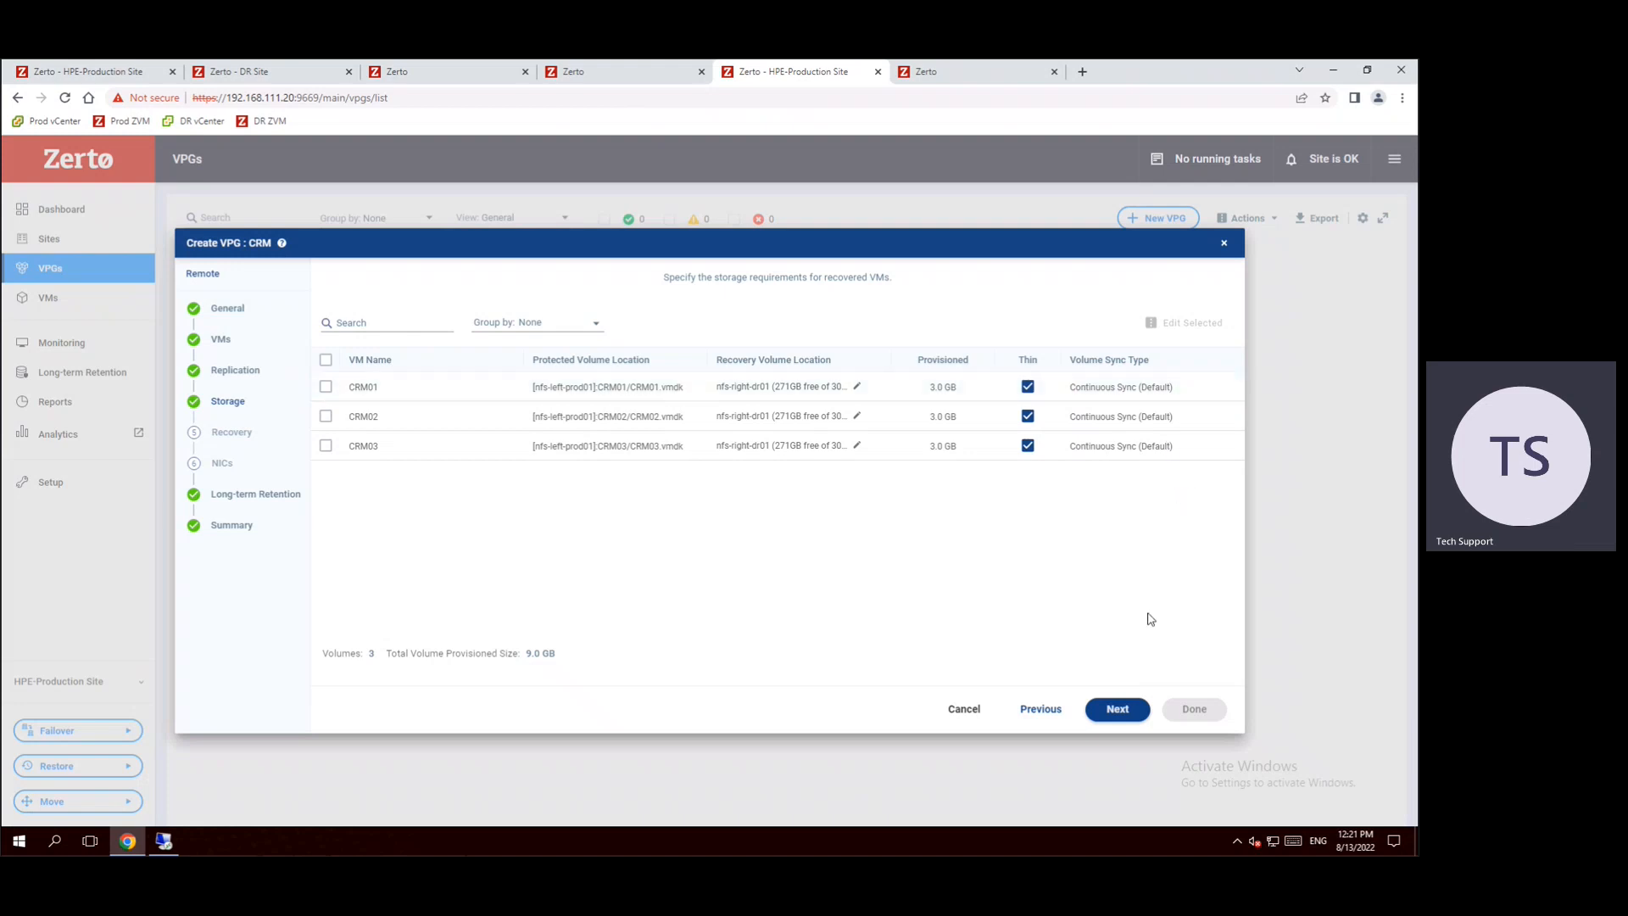
pyautogui.click(1118, 709)
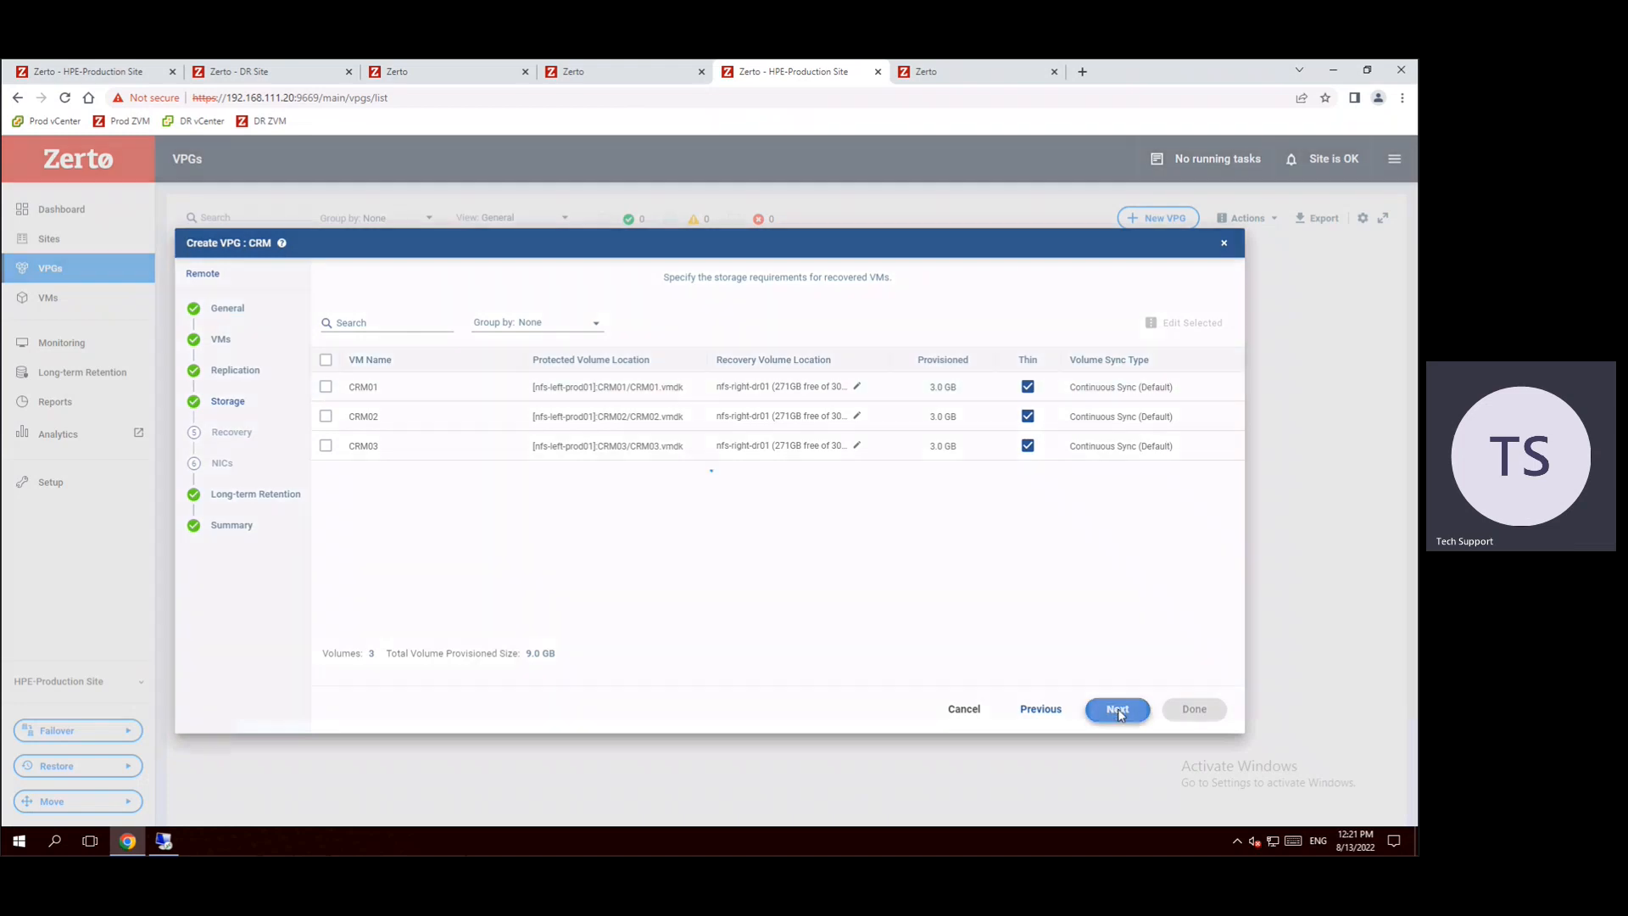
# - Use the VM network for failover/move and failover test, with recovery folder '/'
pyautogui.click(1118, 709)
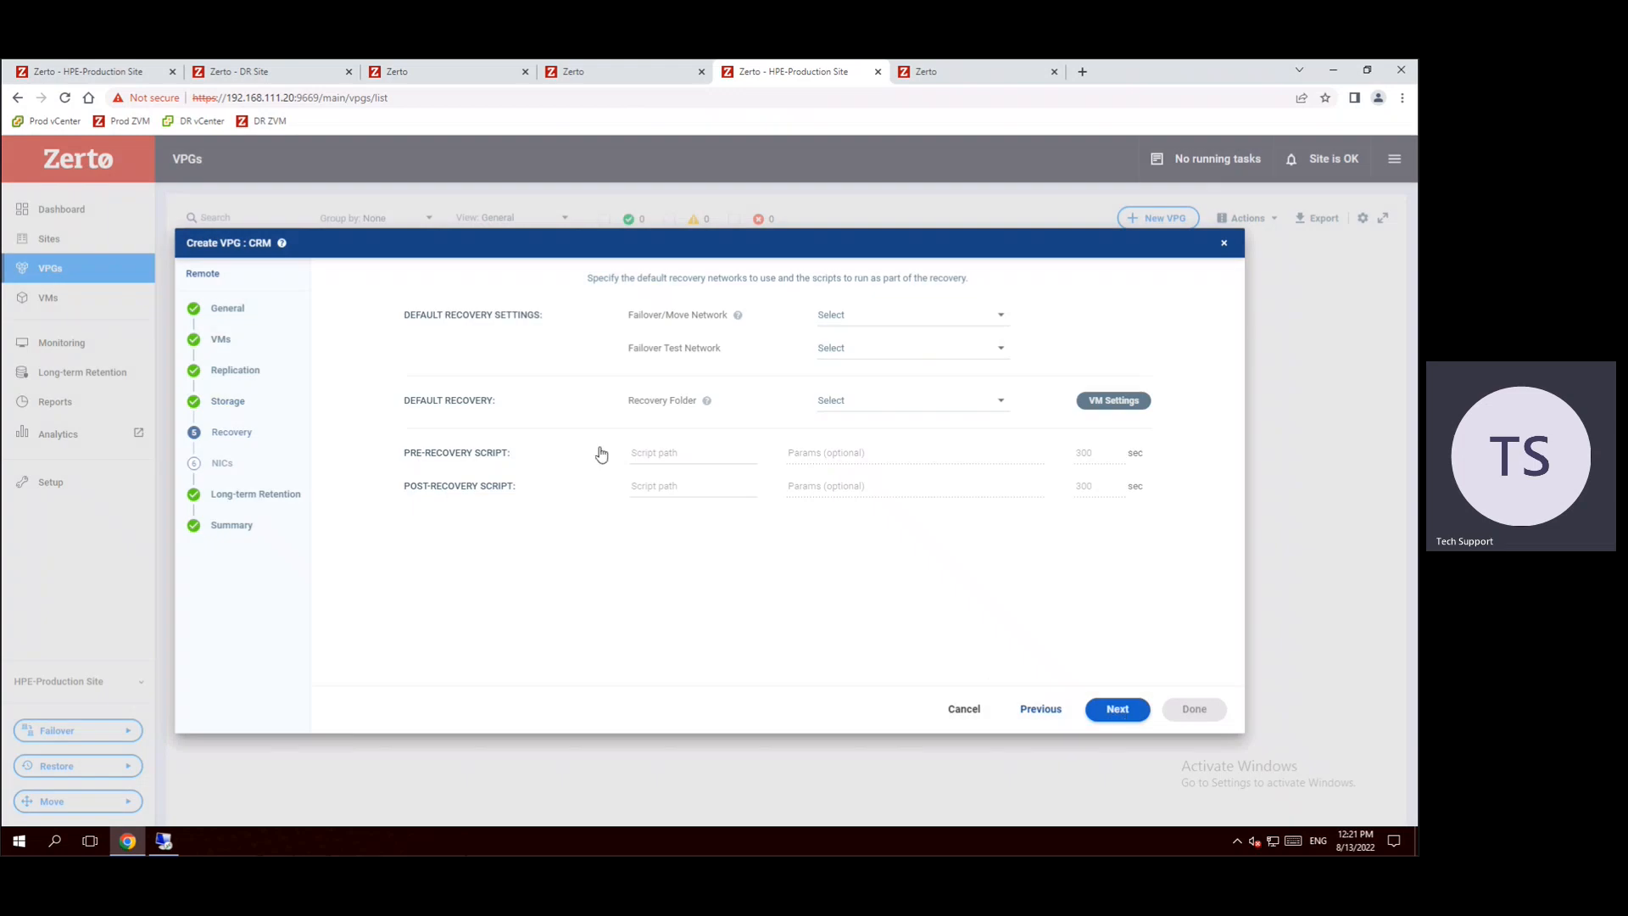
pyautogui.click(909, 316)
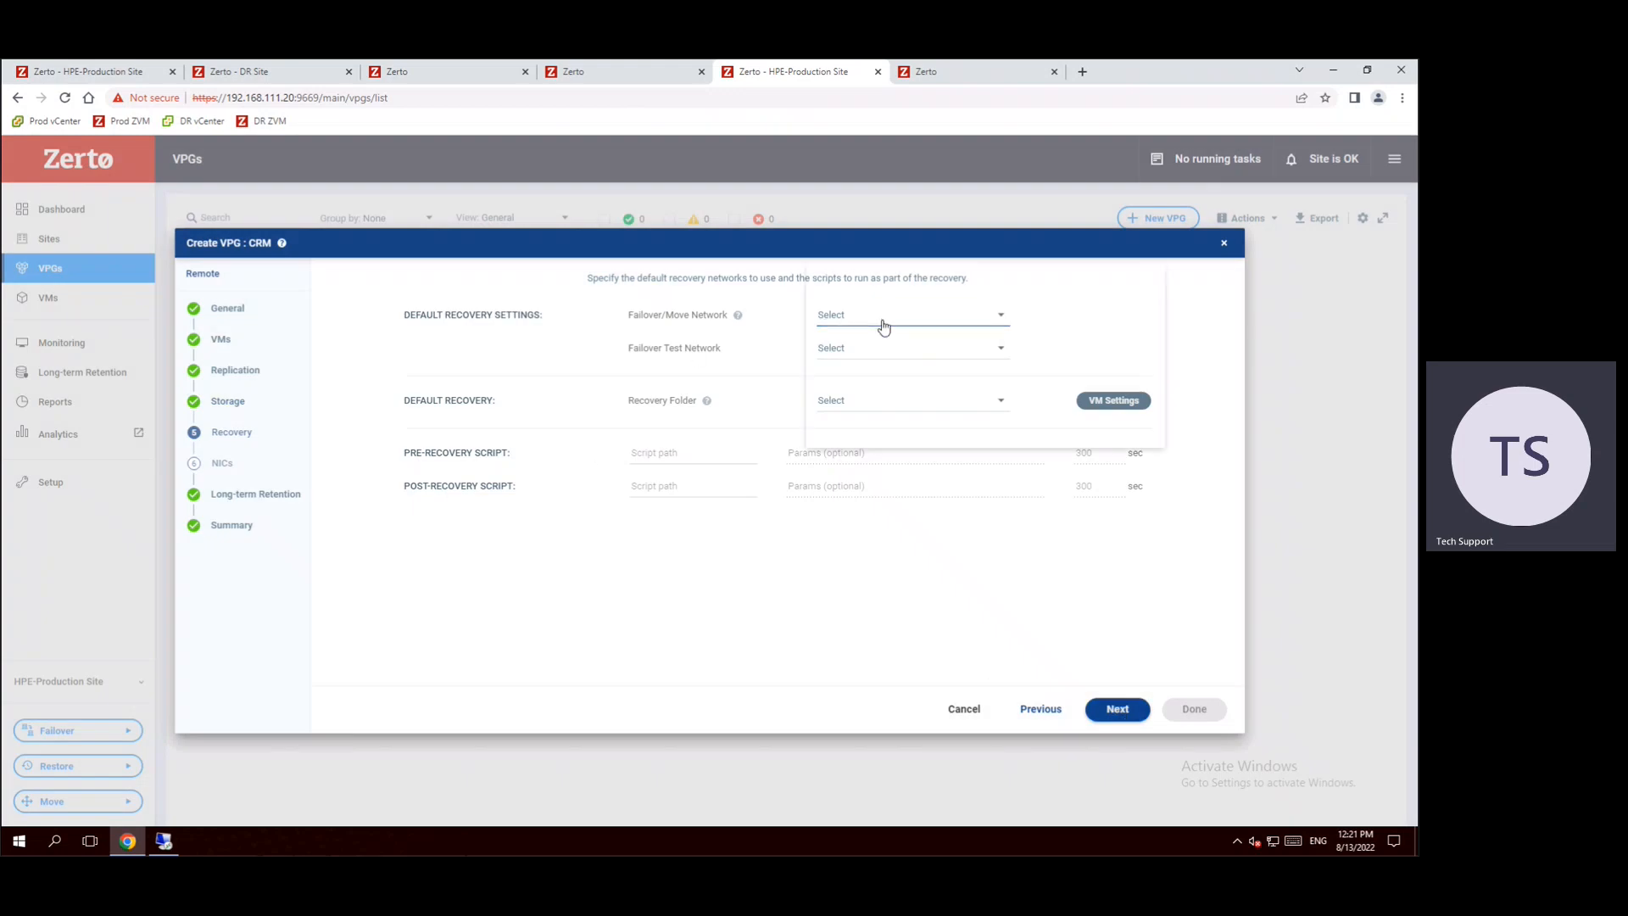
pyautogui.click(909, 316)
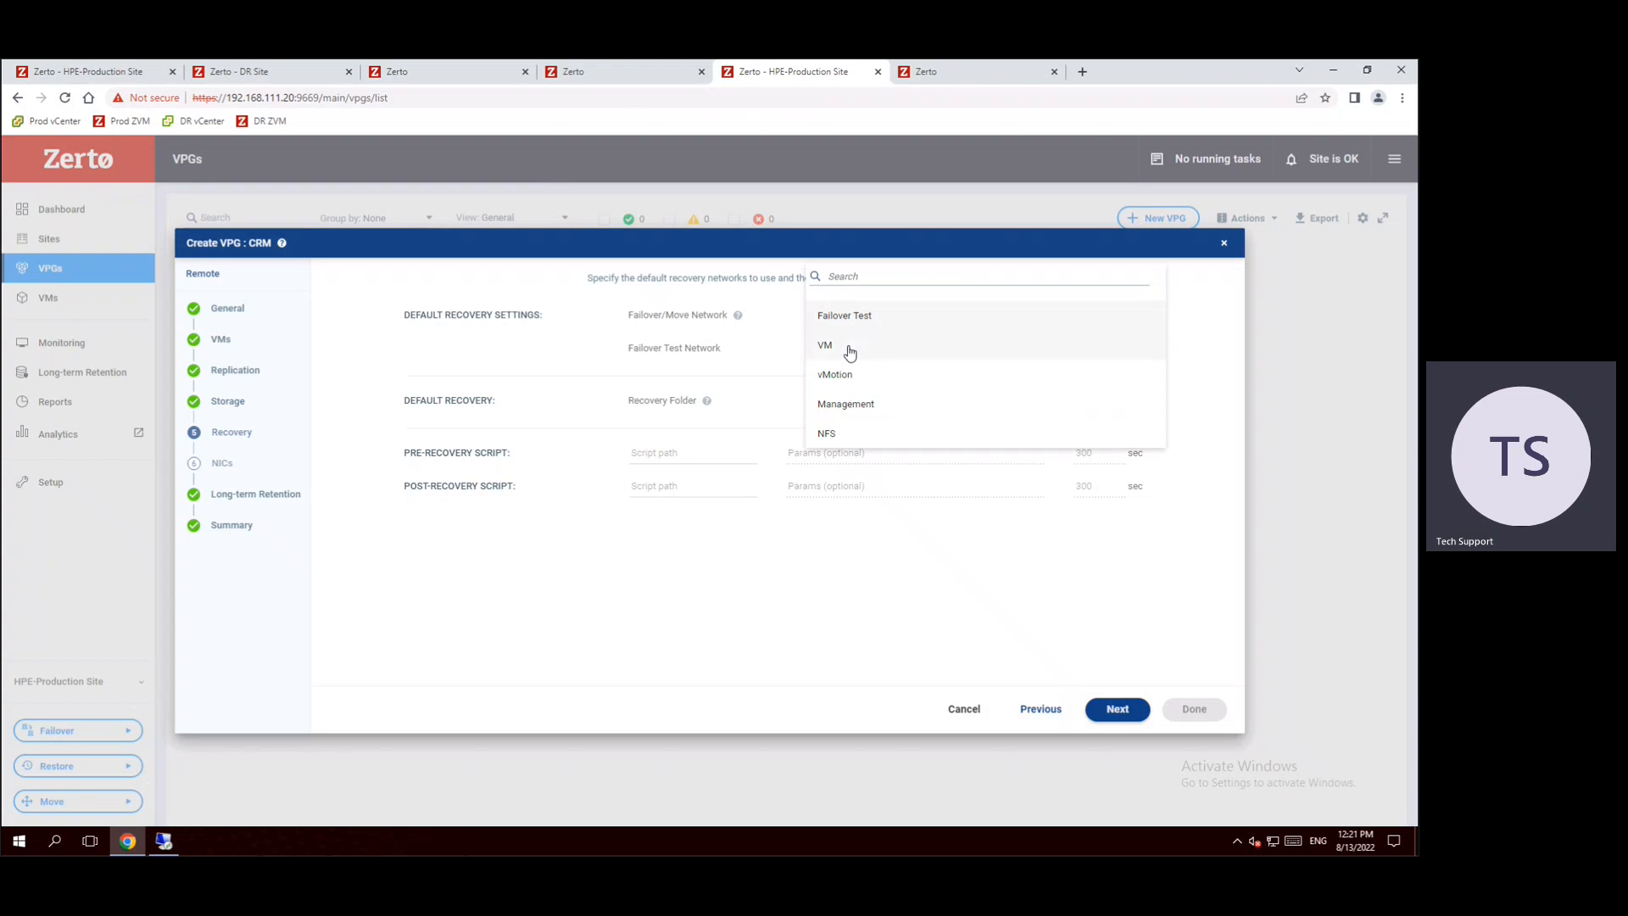
pyautogui.click(824, 344)
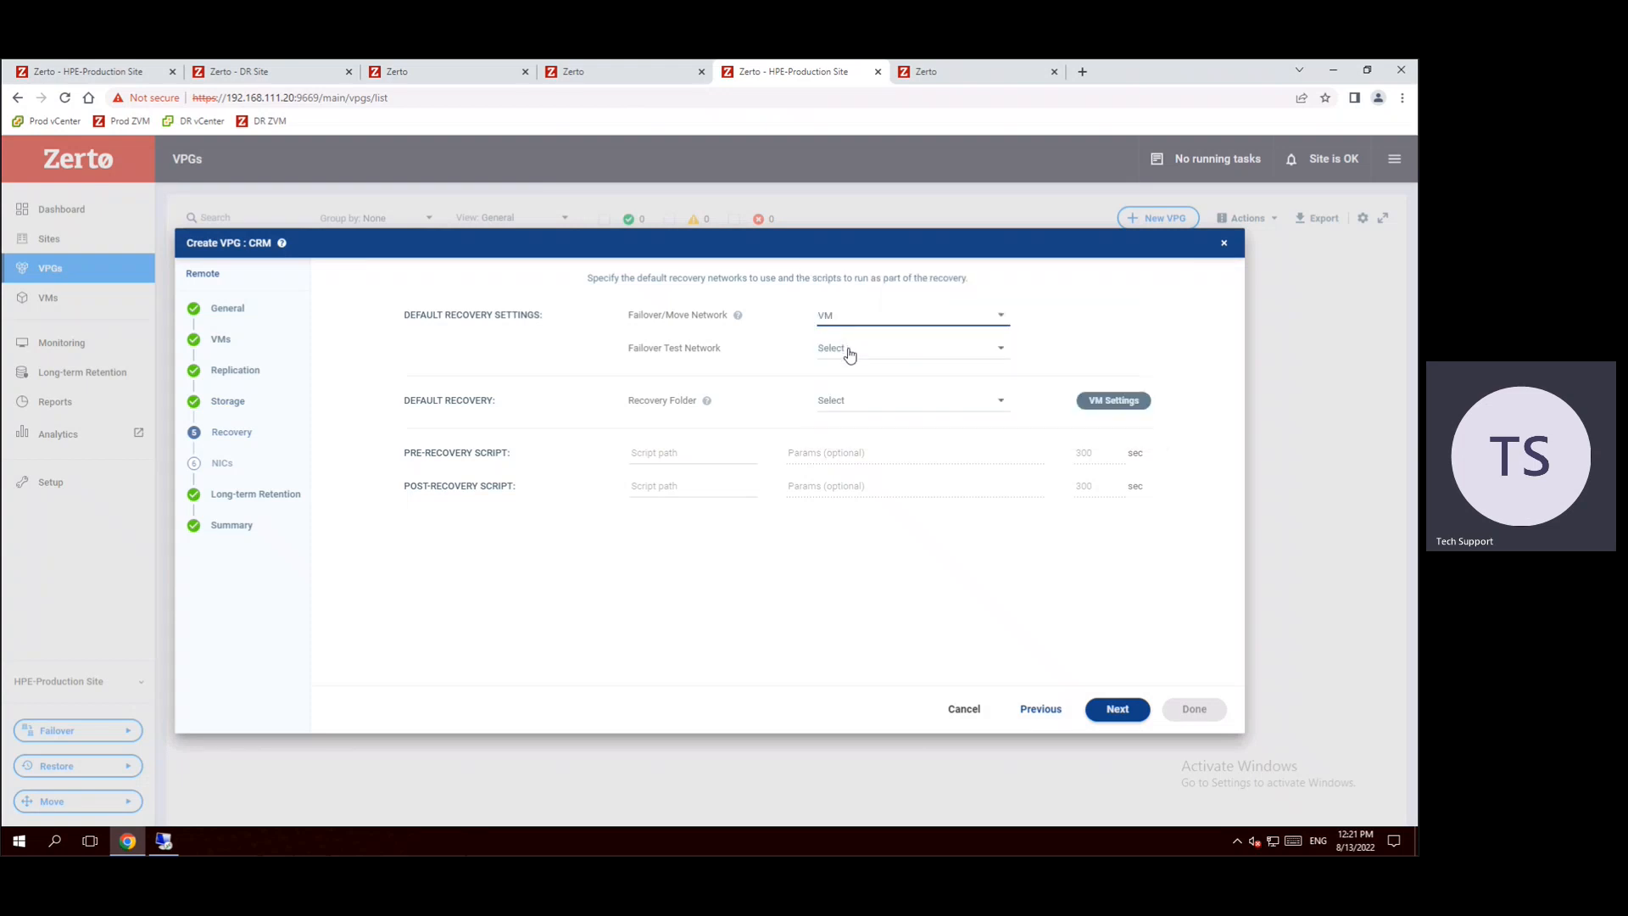
pyautogui.click(913, 346)
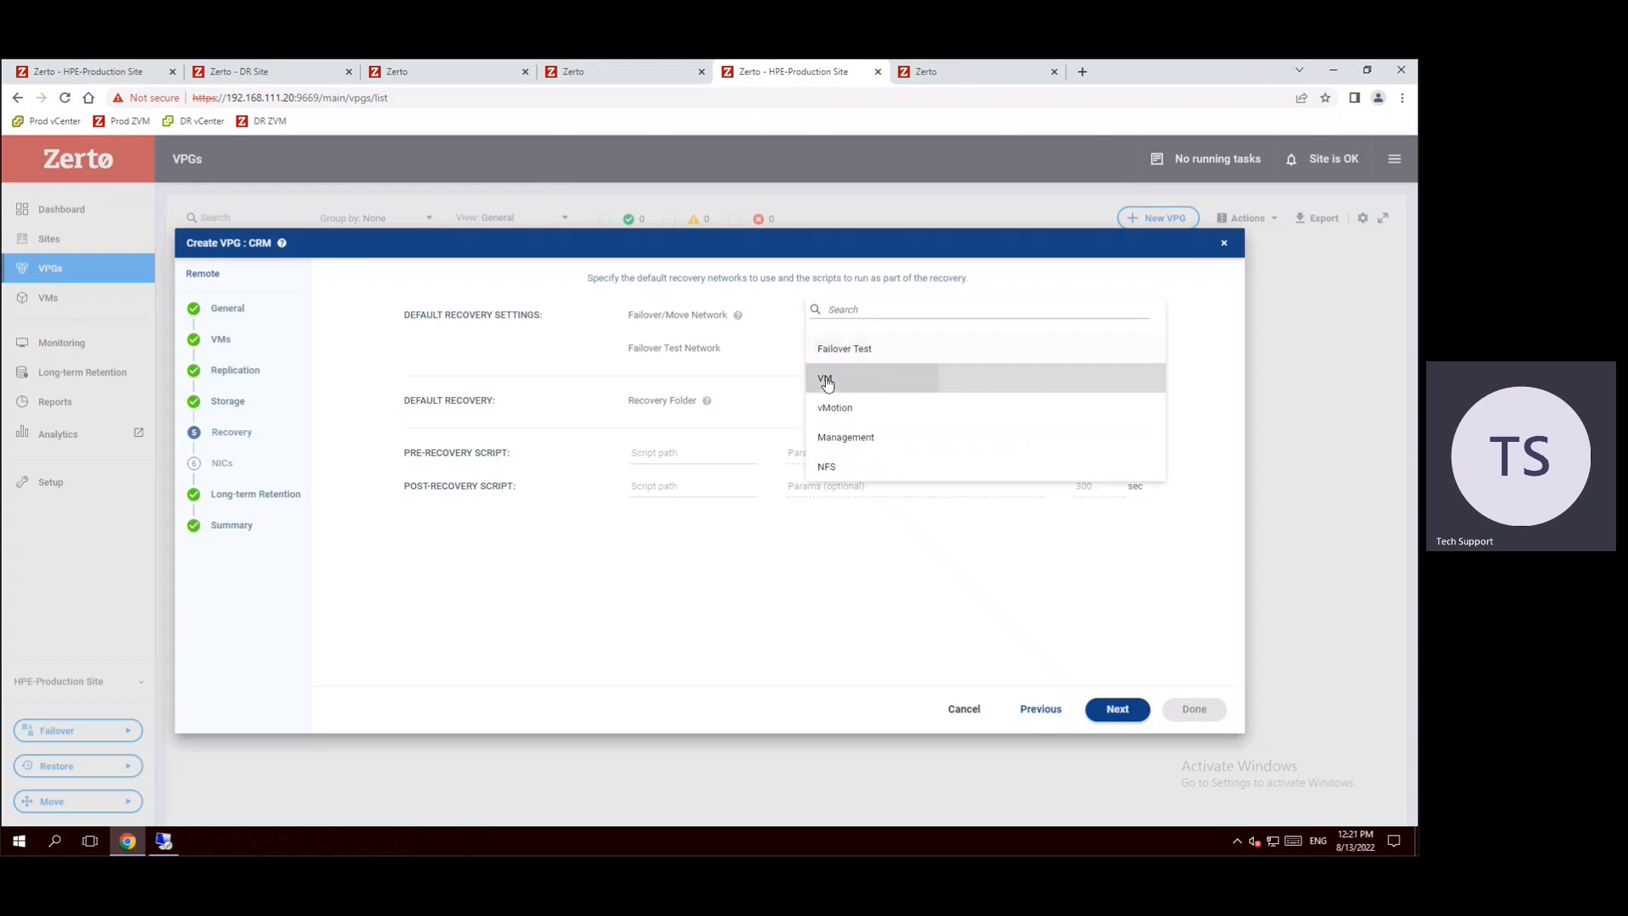
pyautogui.click(826, 378)
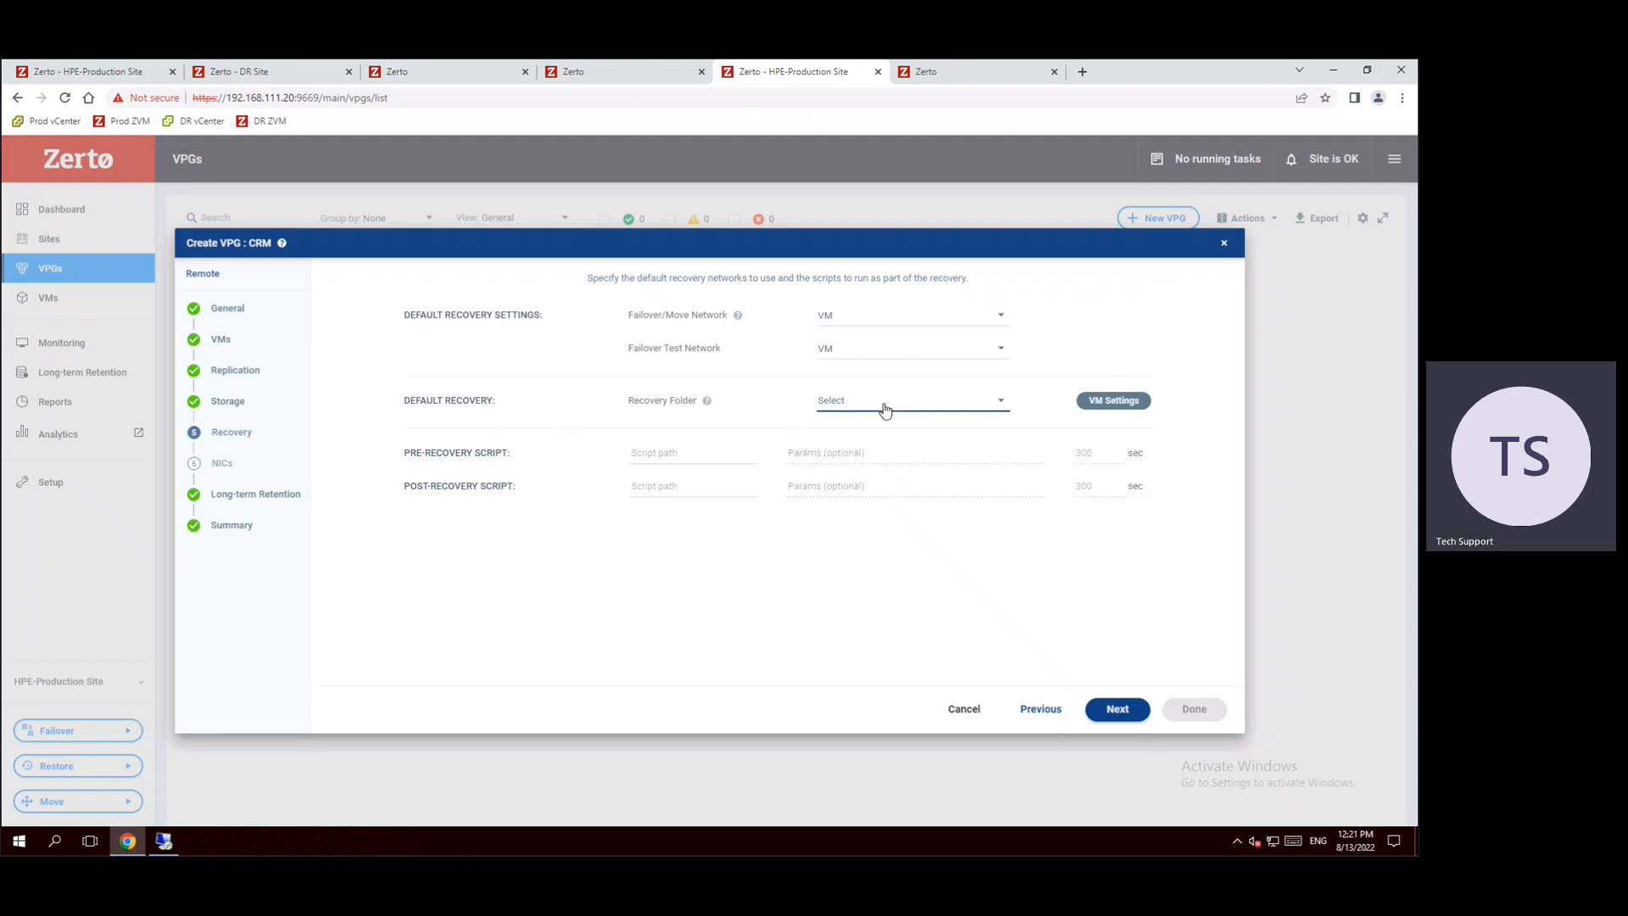
pyautogui.click(911, 400)
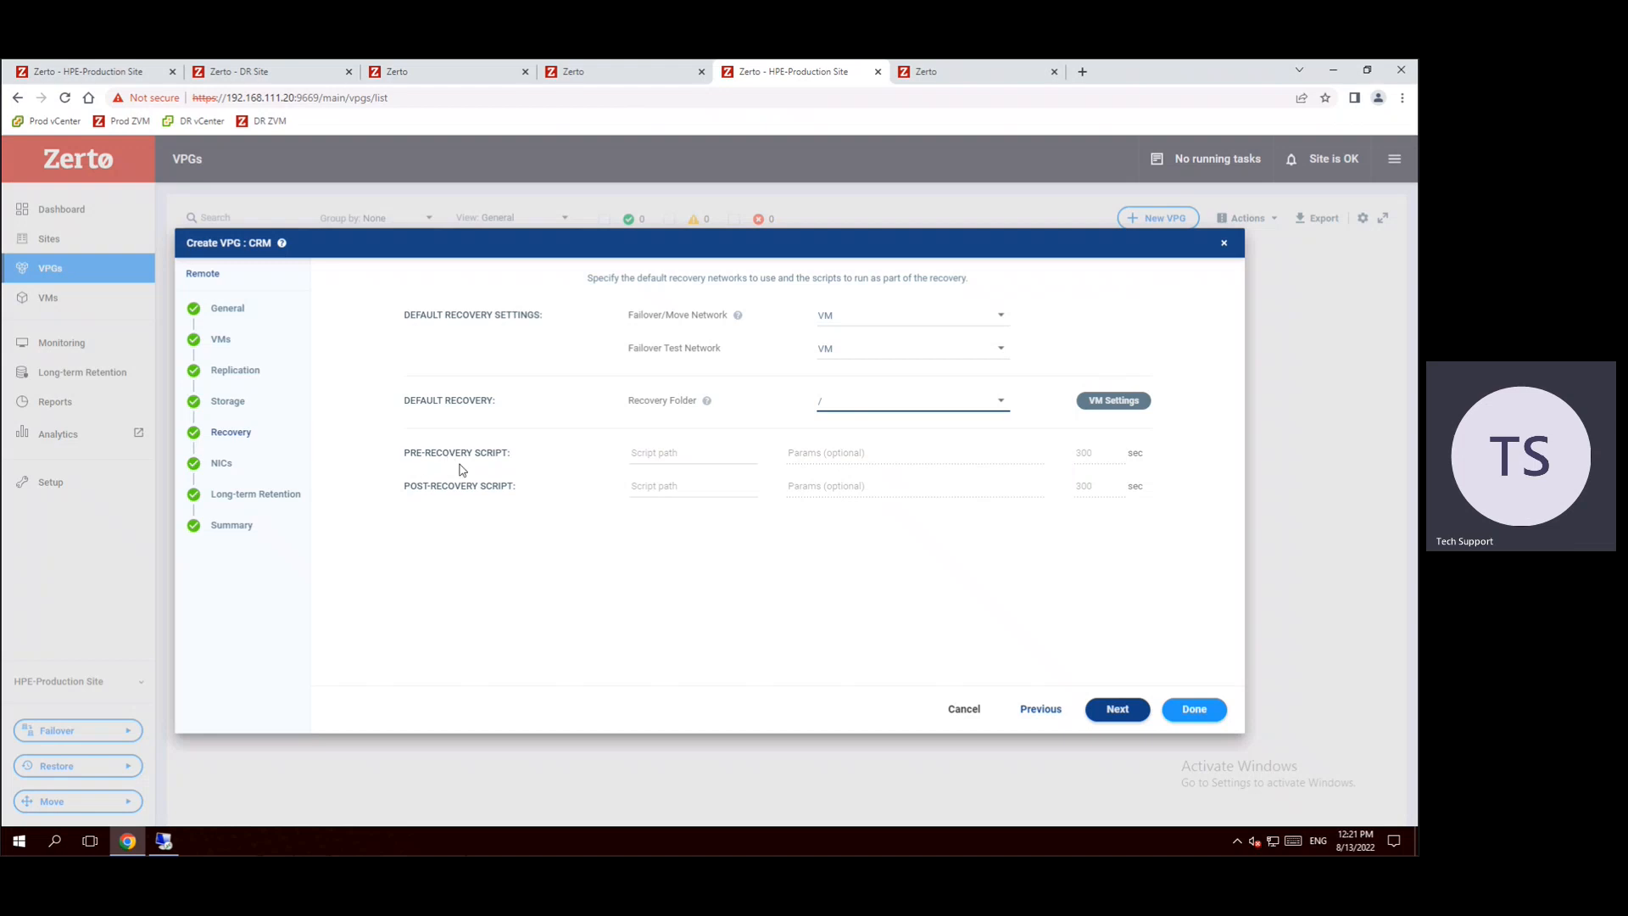
pyautogui.moveTo(506, 502)
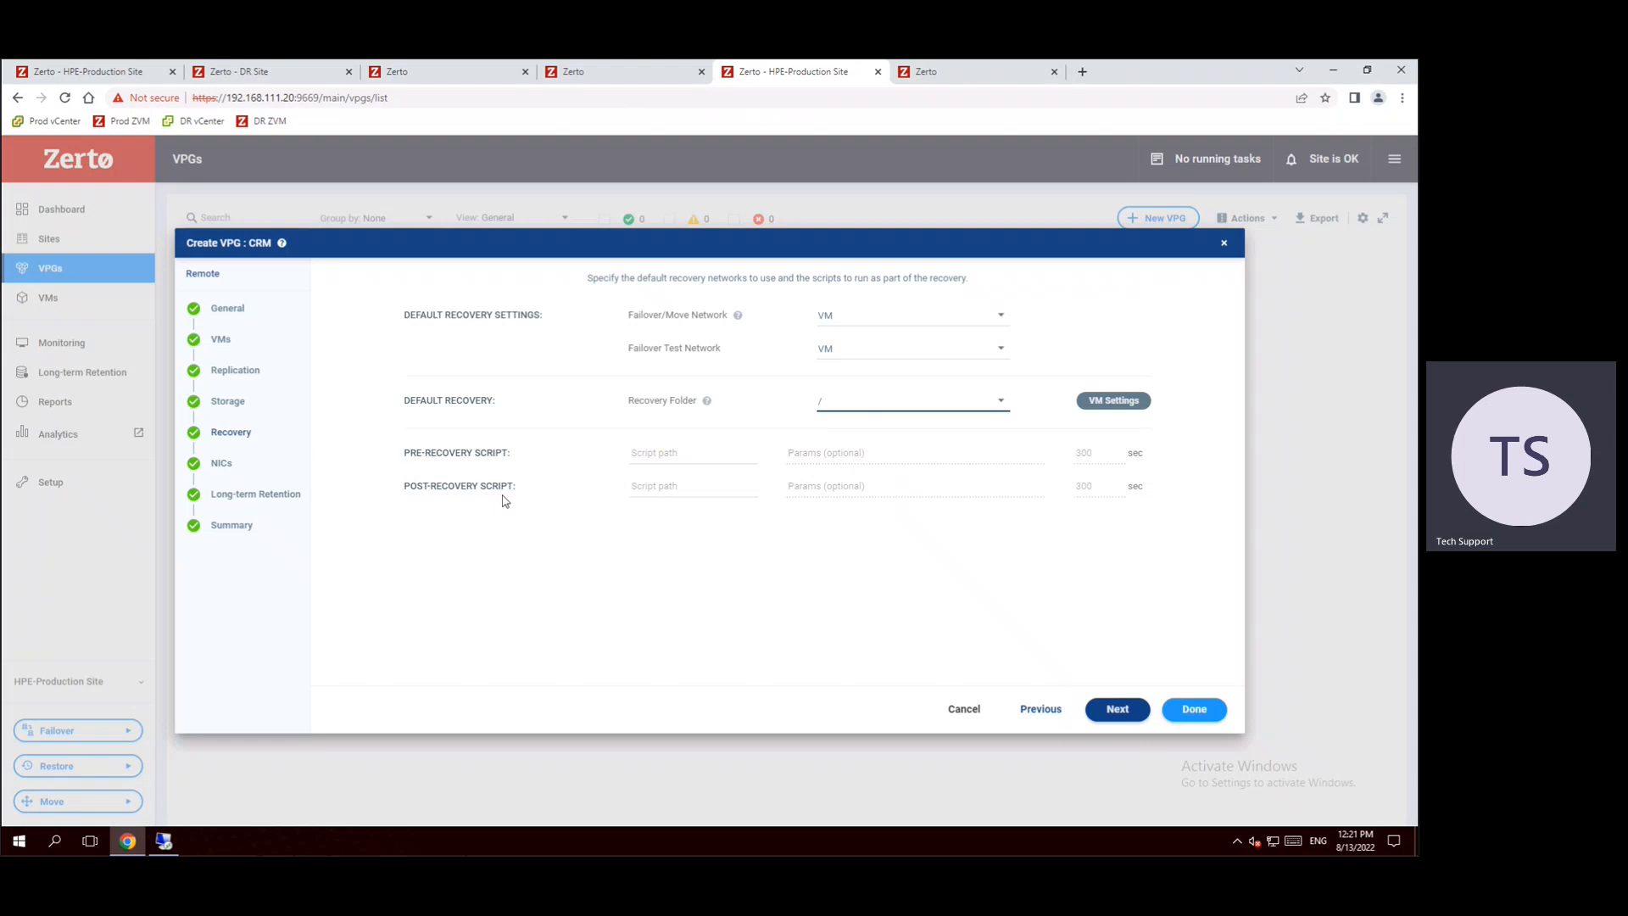
pyautogui.moveTo(606, 472)
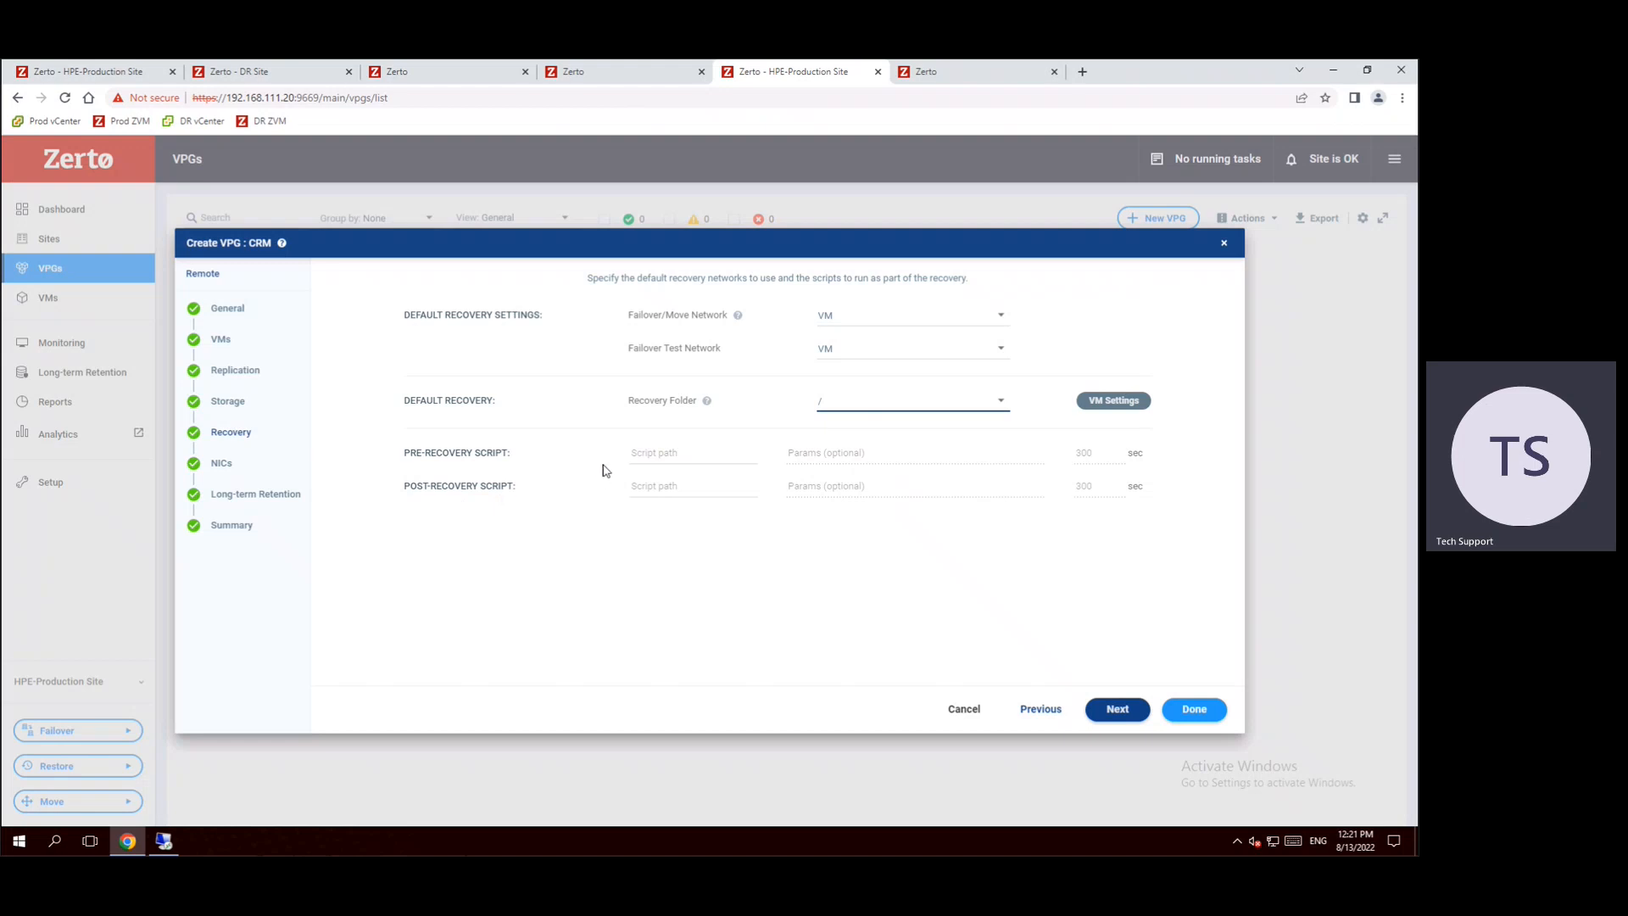
pyautogui.moveTo(971, 681)
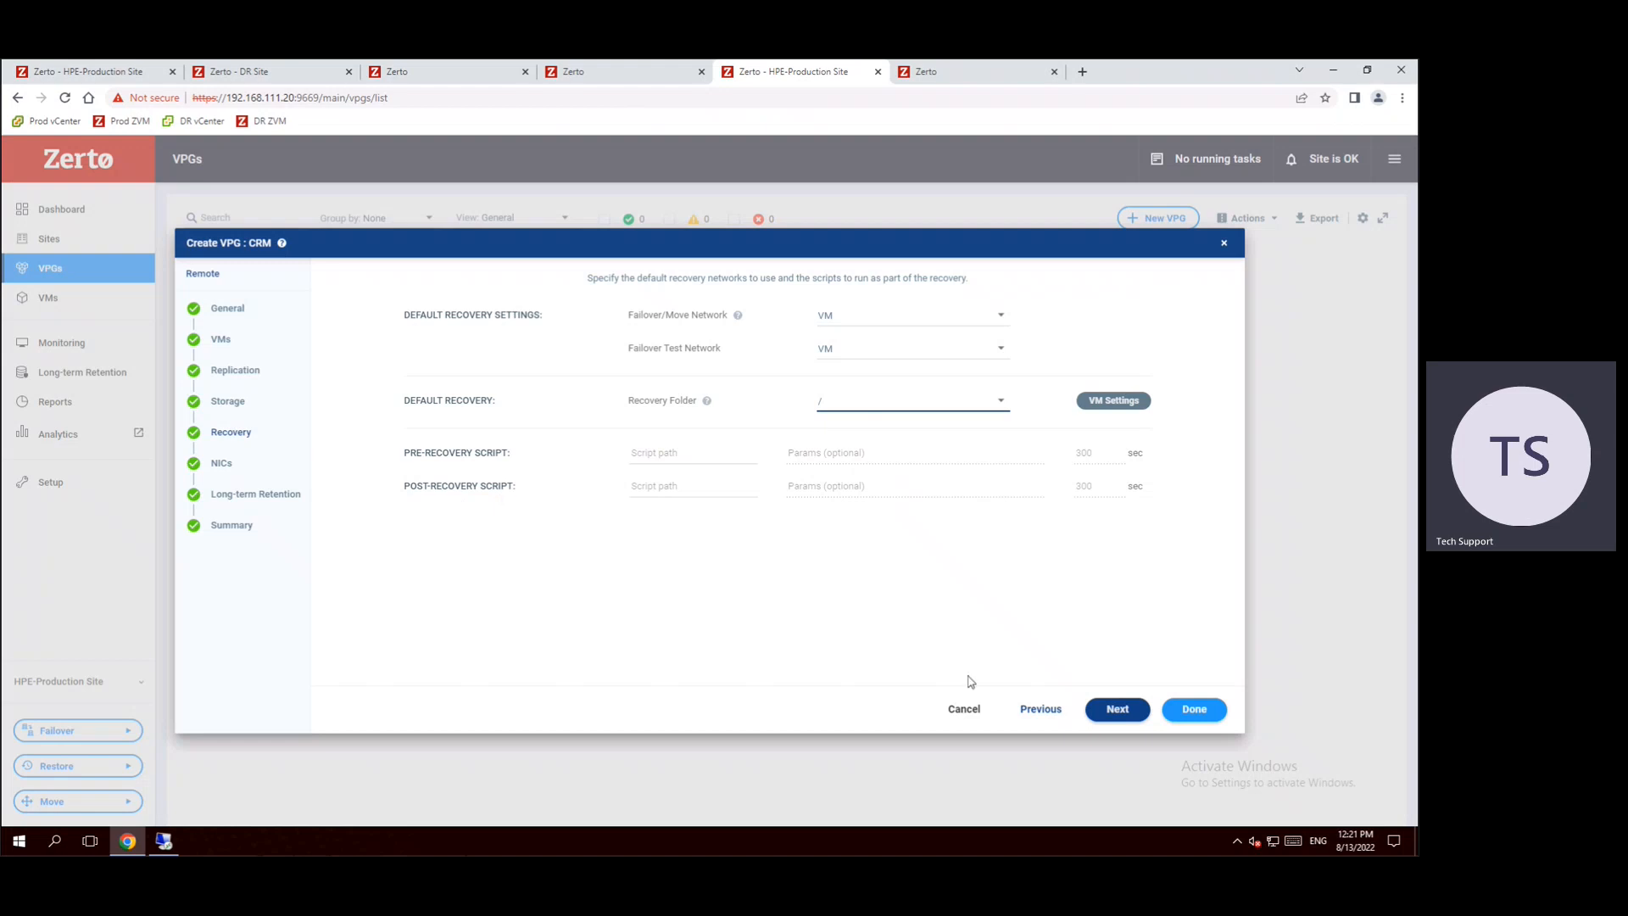
pyautogui.click(1116, 709)
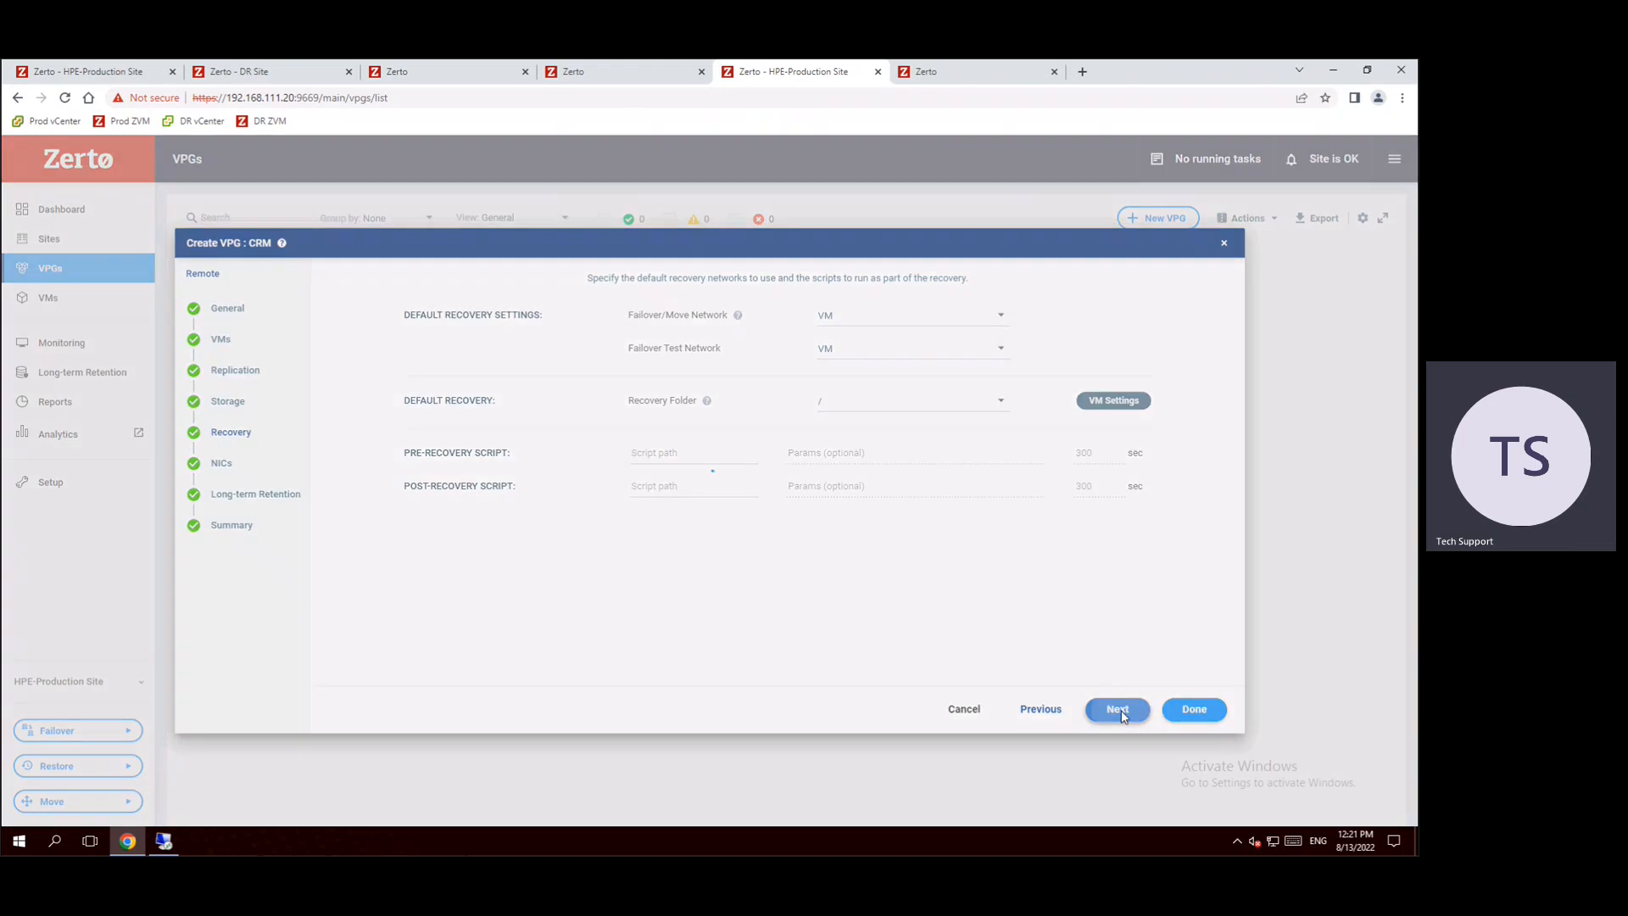
# - Pass the NICs step to Long-term Retention, leaving long-term retention off
pyautogui.click(1116, 708)
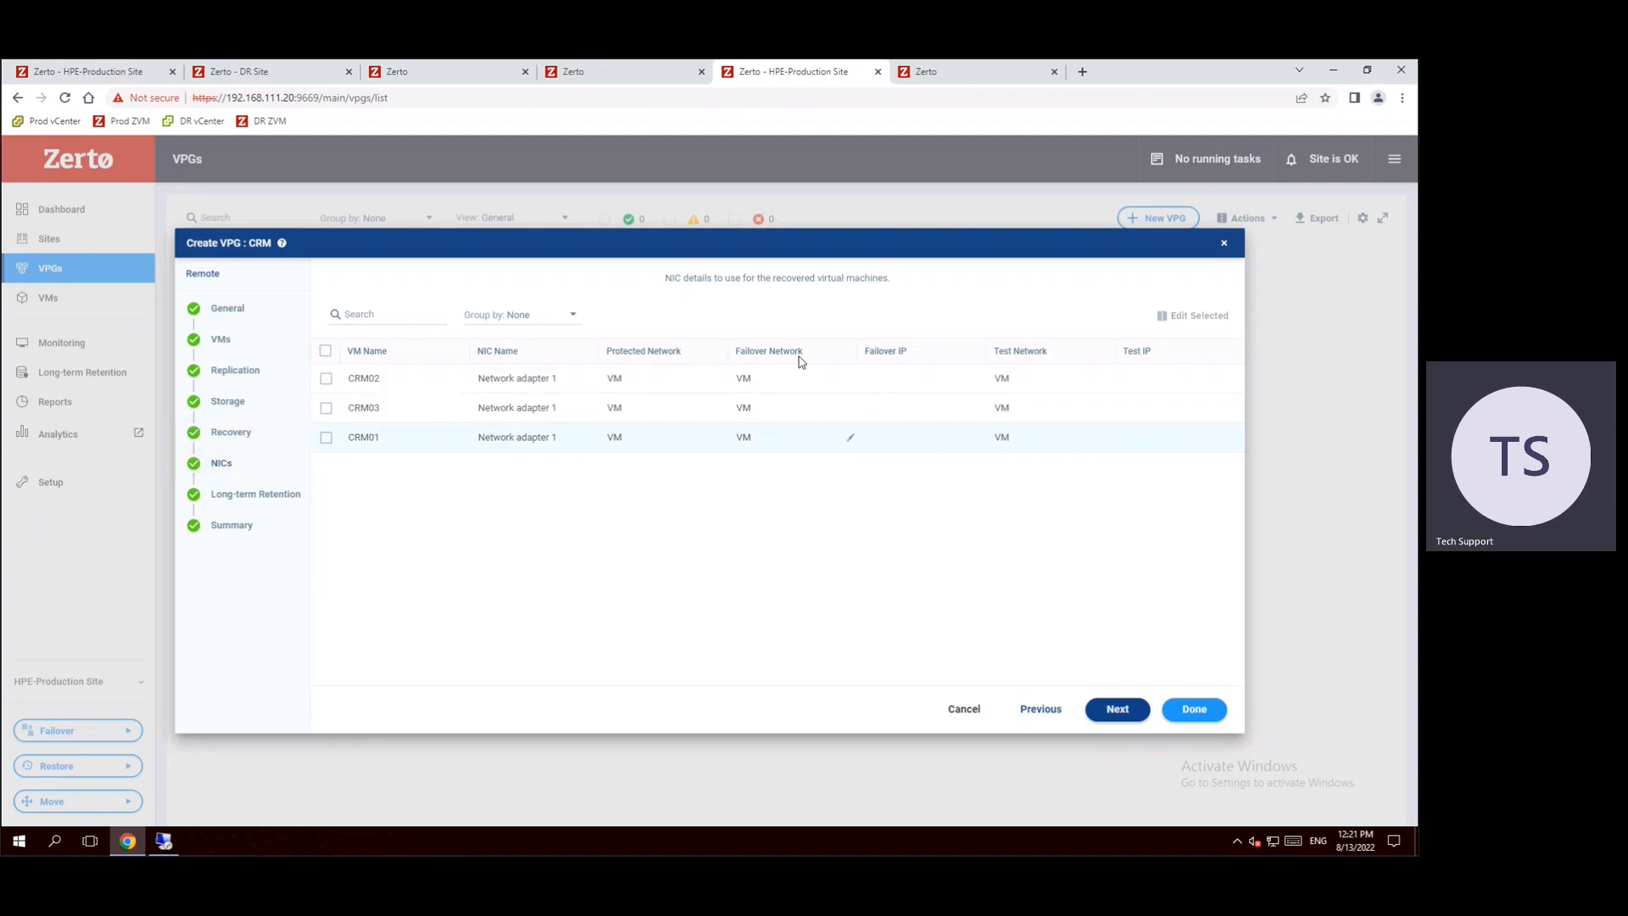
pyautogui.moveTo(1018, 636)
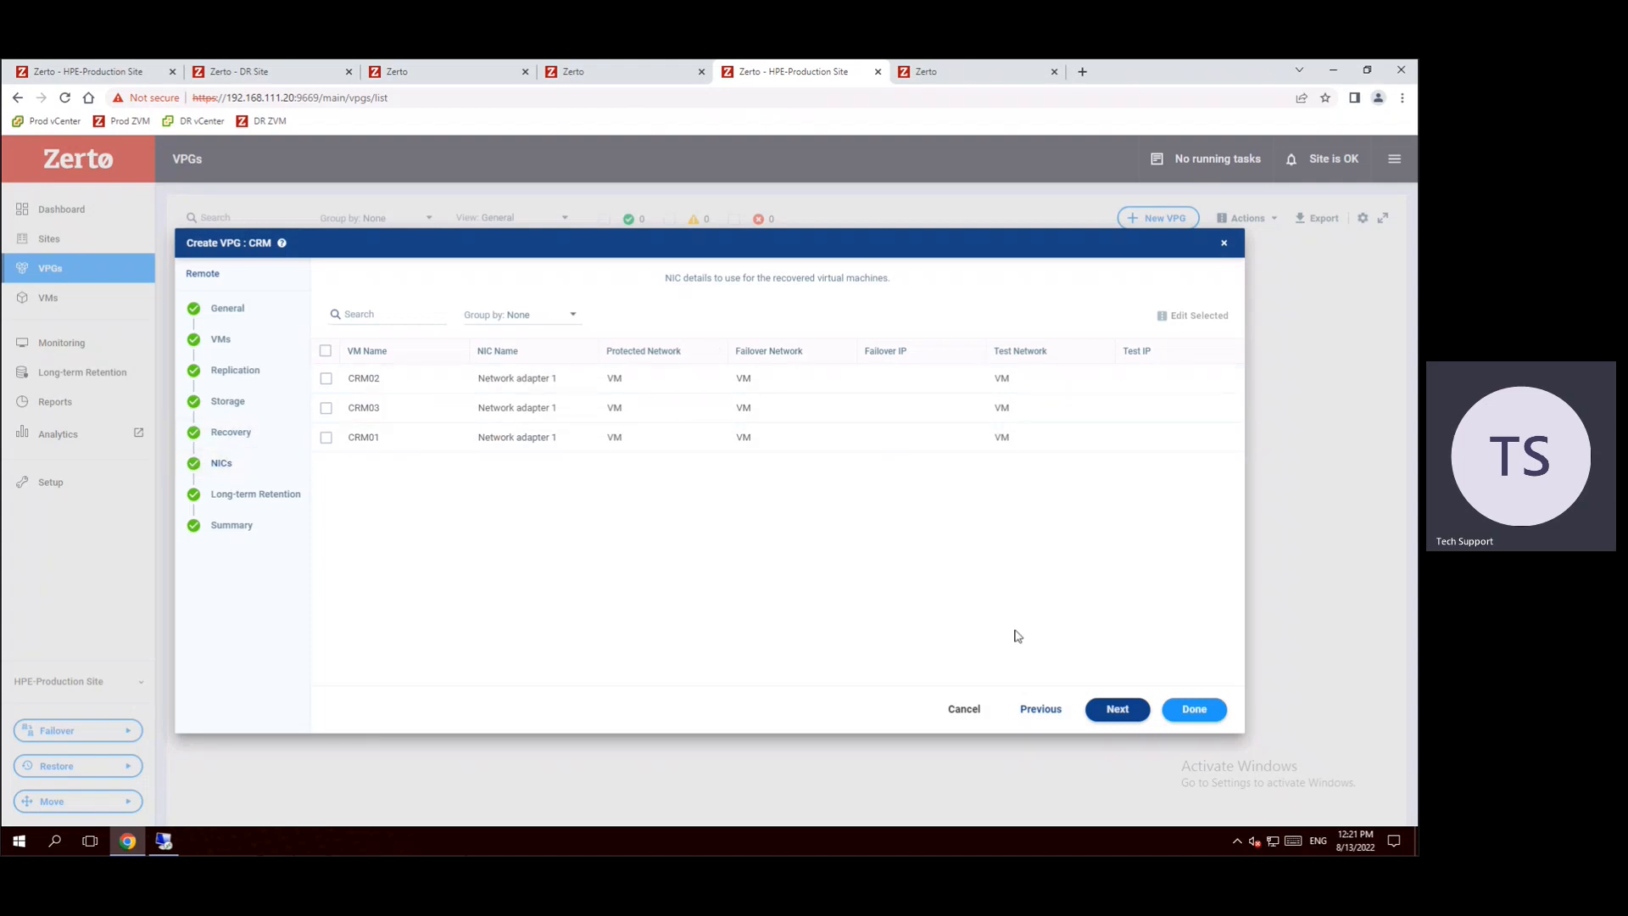
pyautogui.click(1118, 709)
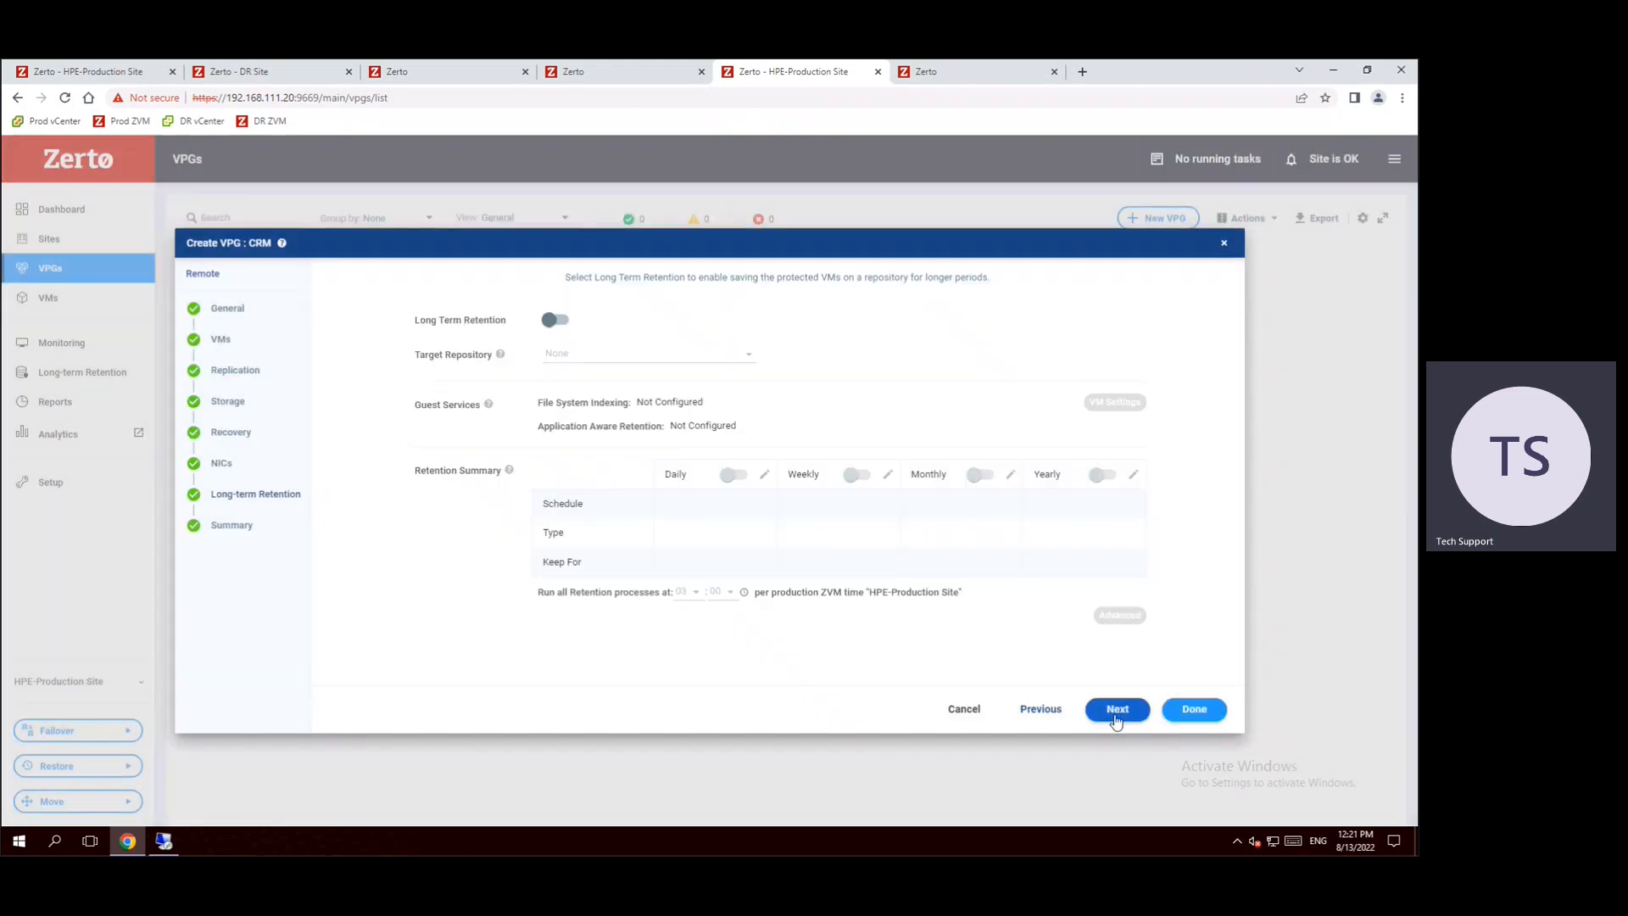
pyautogui.moveTo(449, 666)
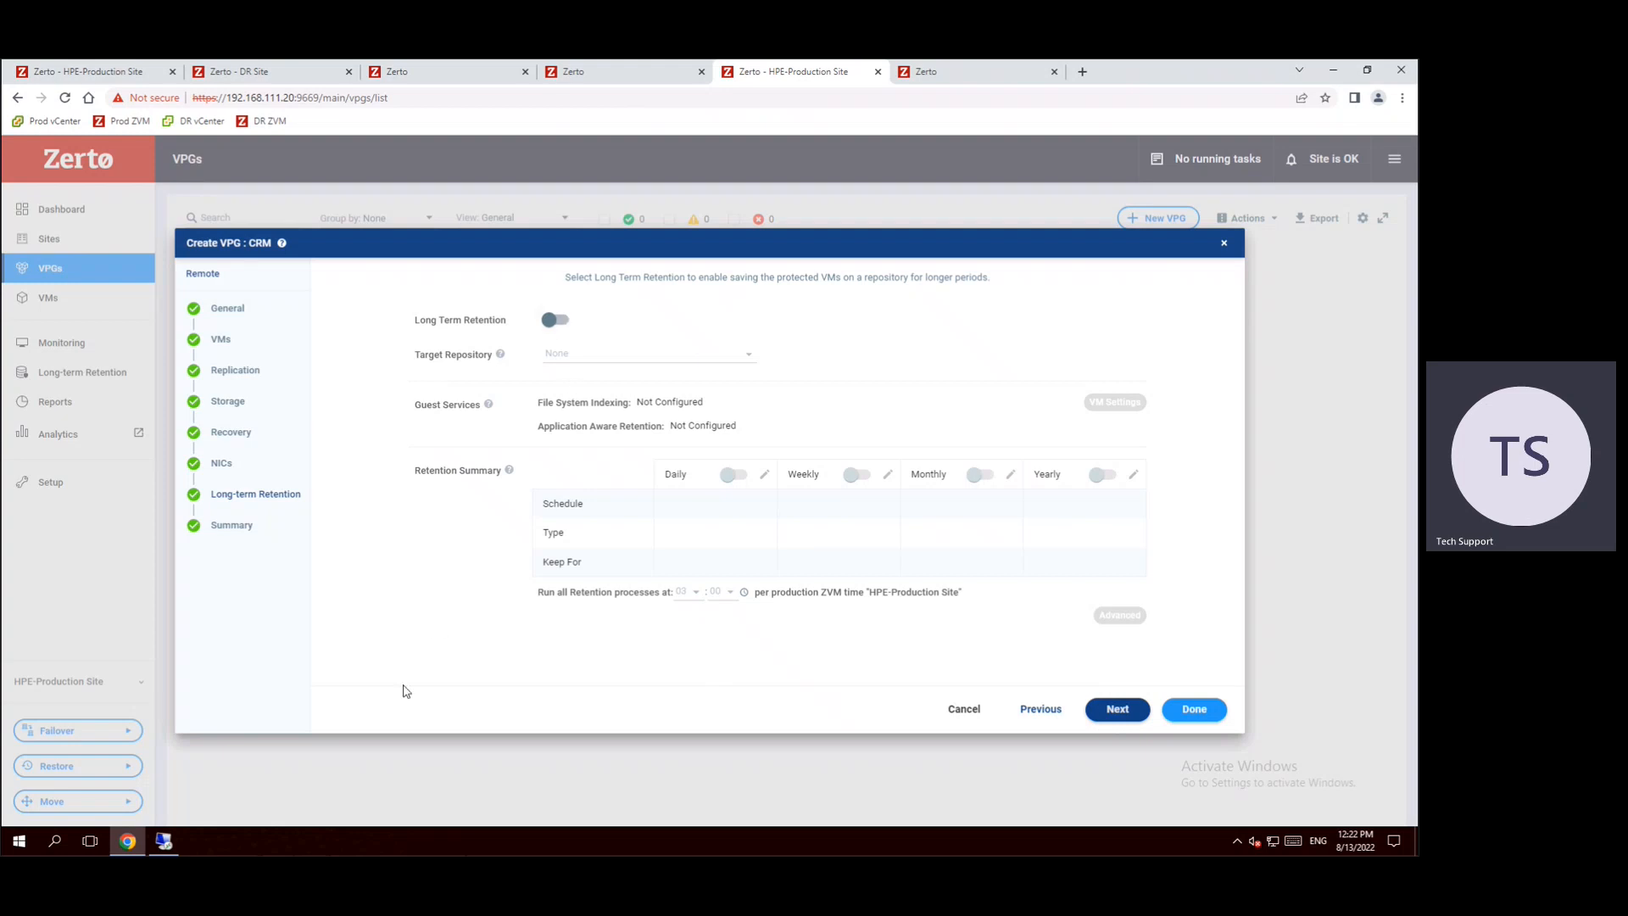
pyautogui.moveTo(835, 496)
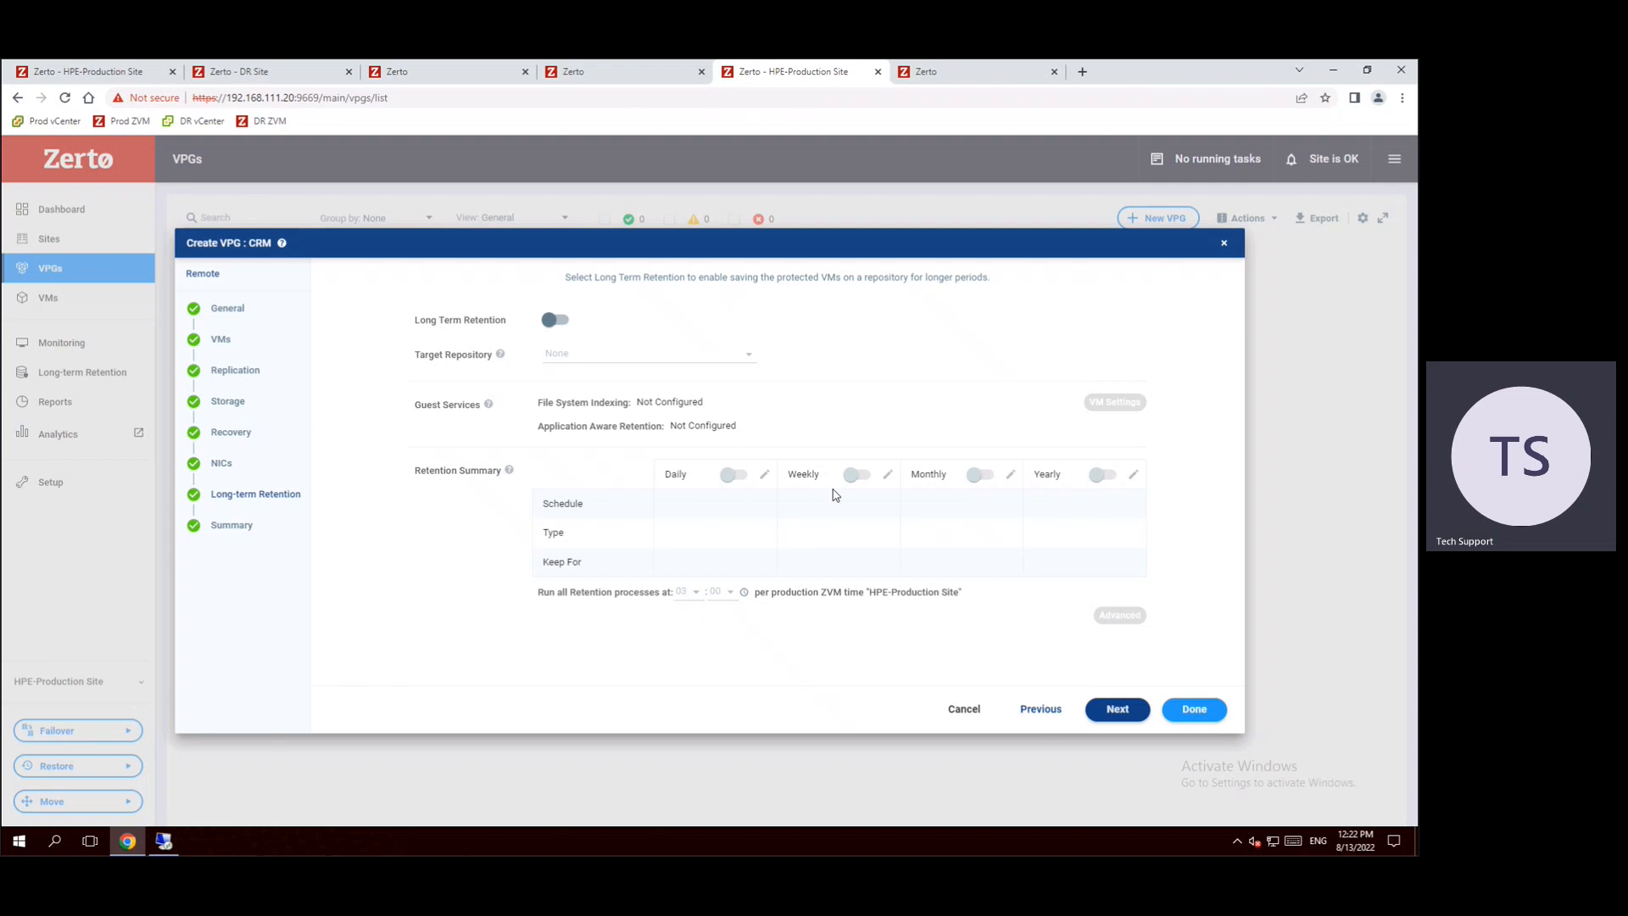
pyautogui.moveTo(1053, 528)
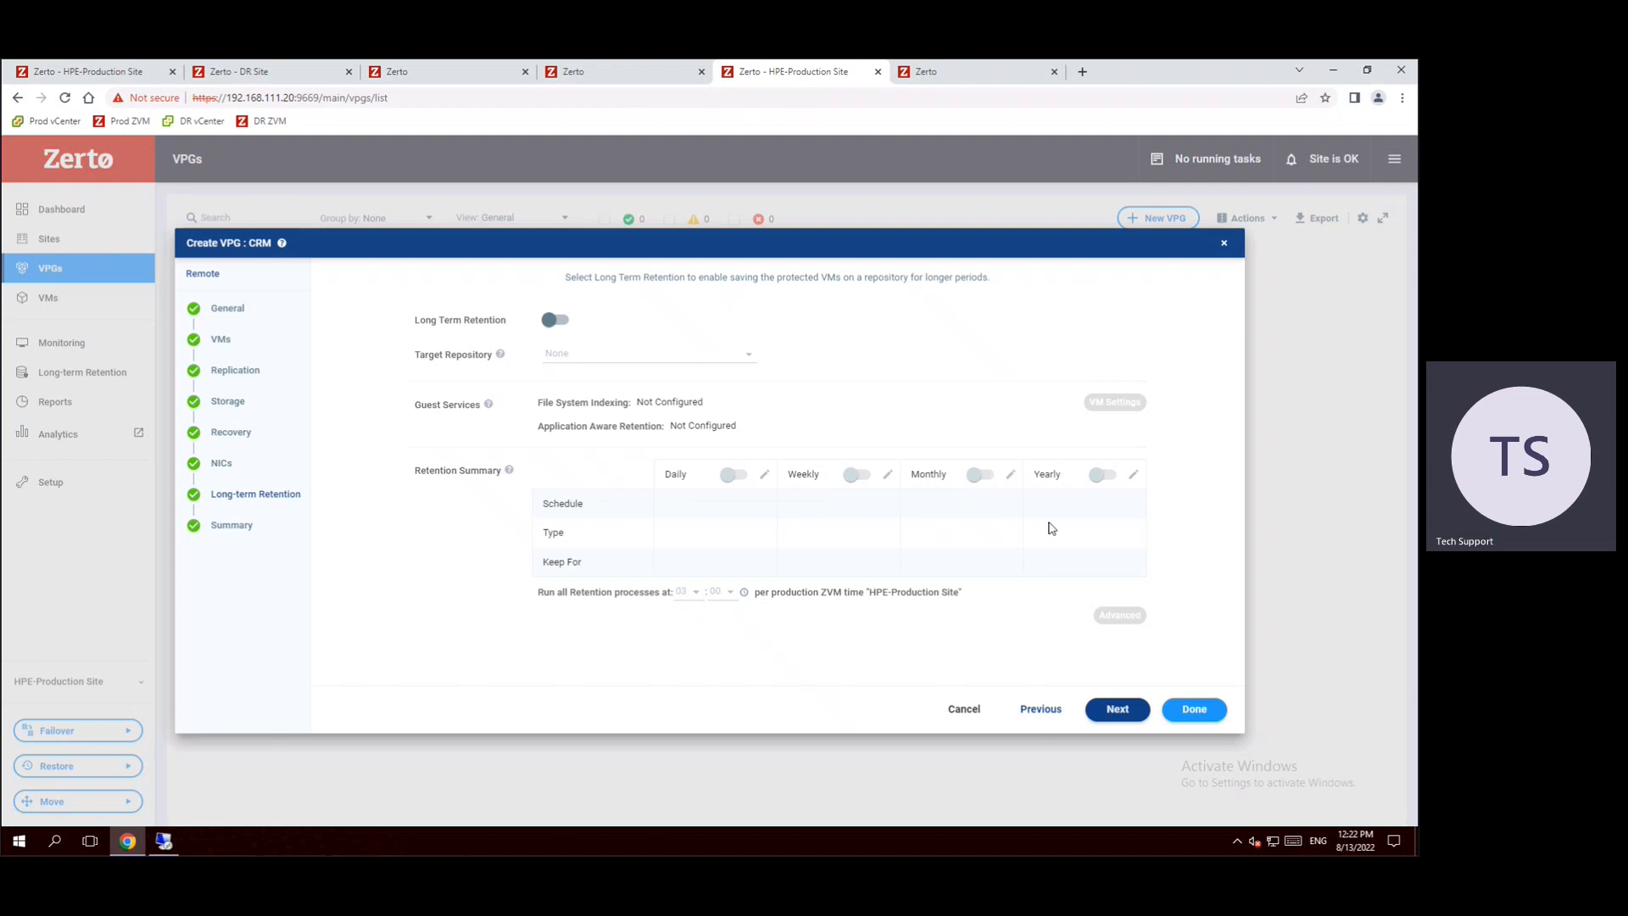
pyautogui.moveTo(727, 470)
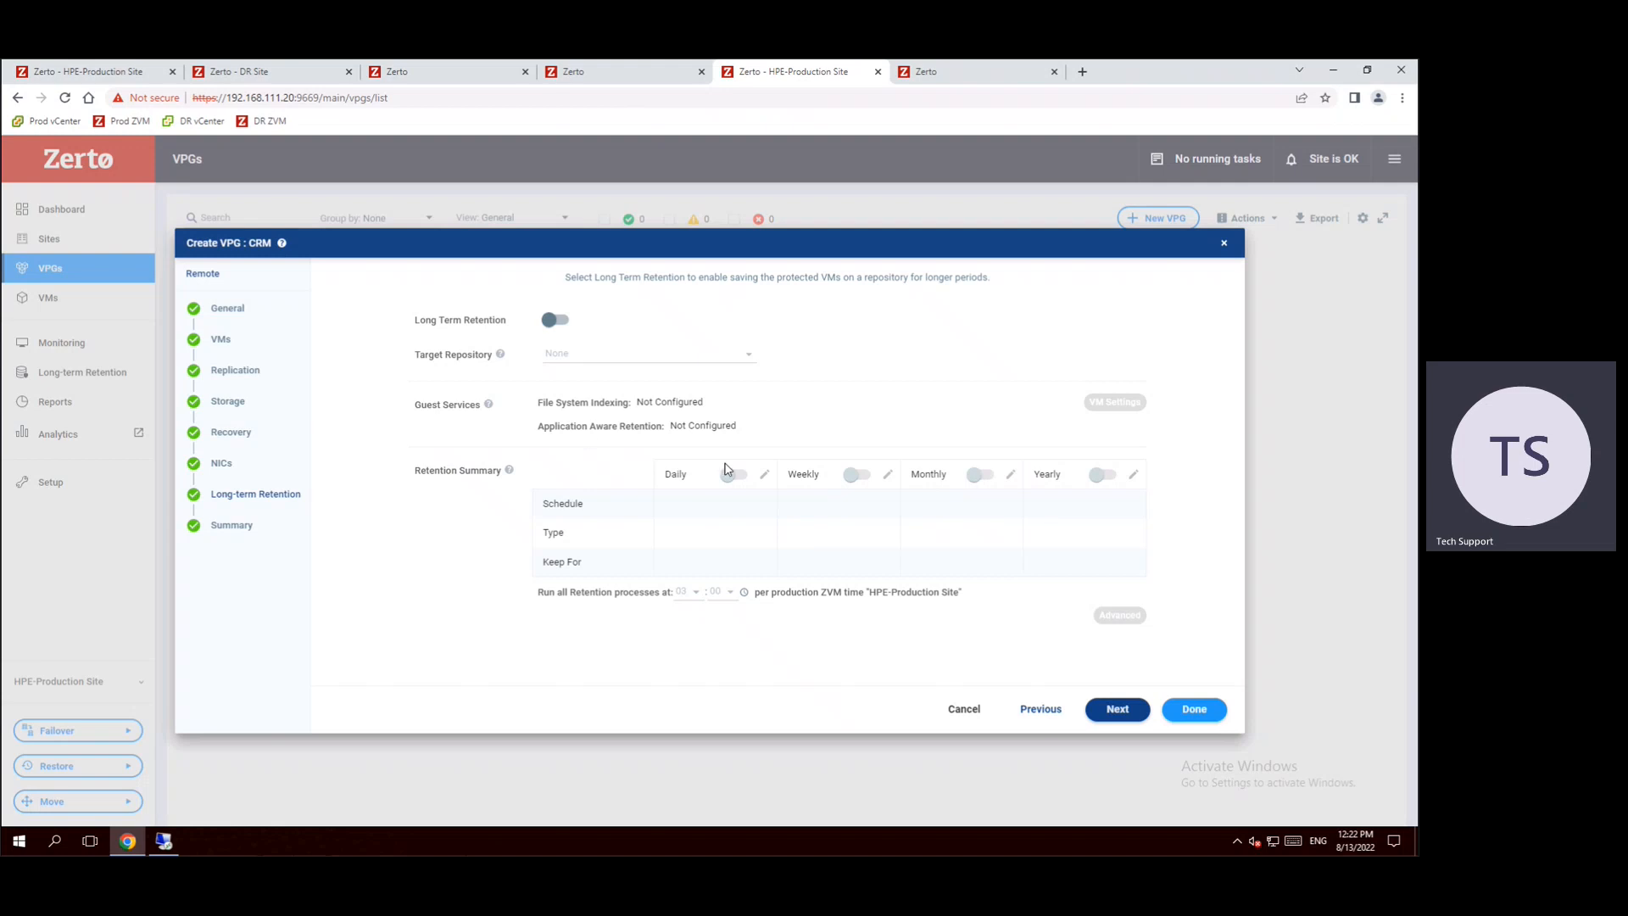
pyautogui.moveTo(746, 592)
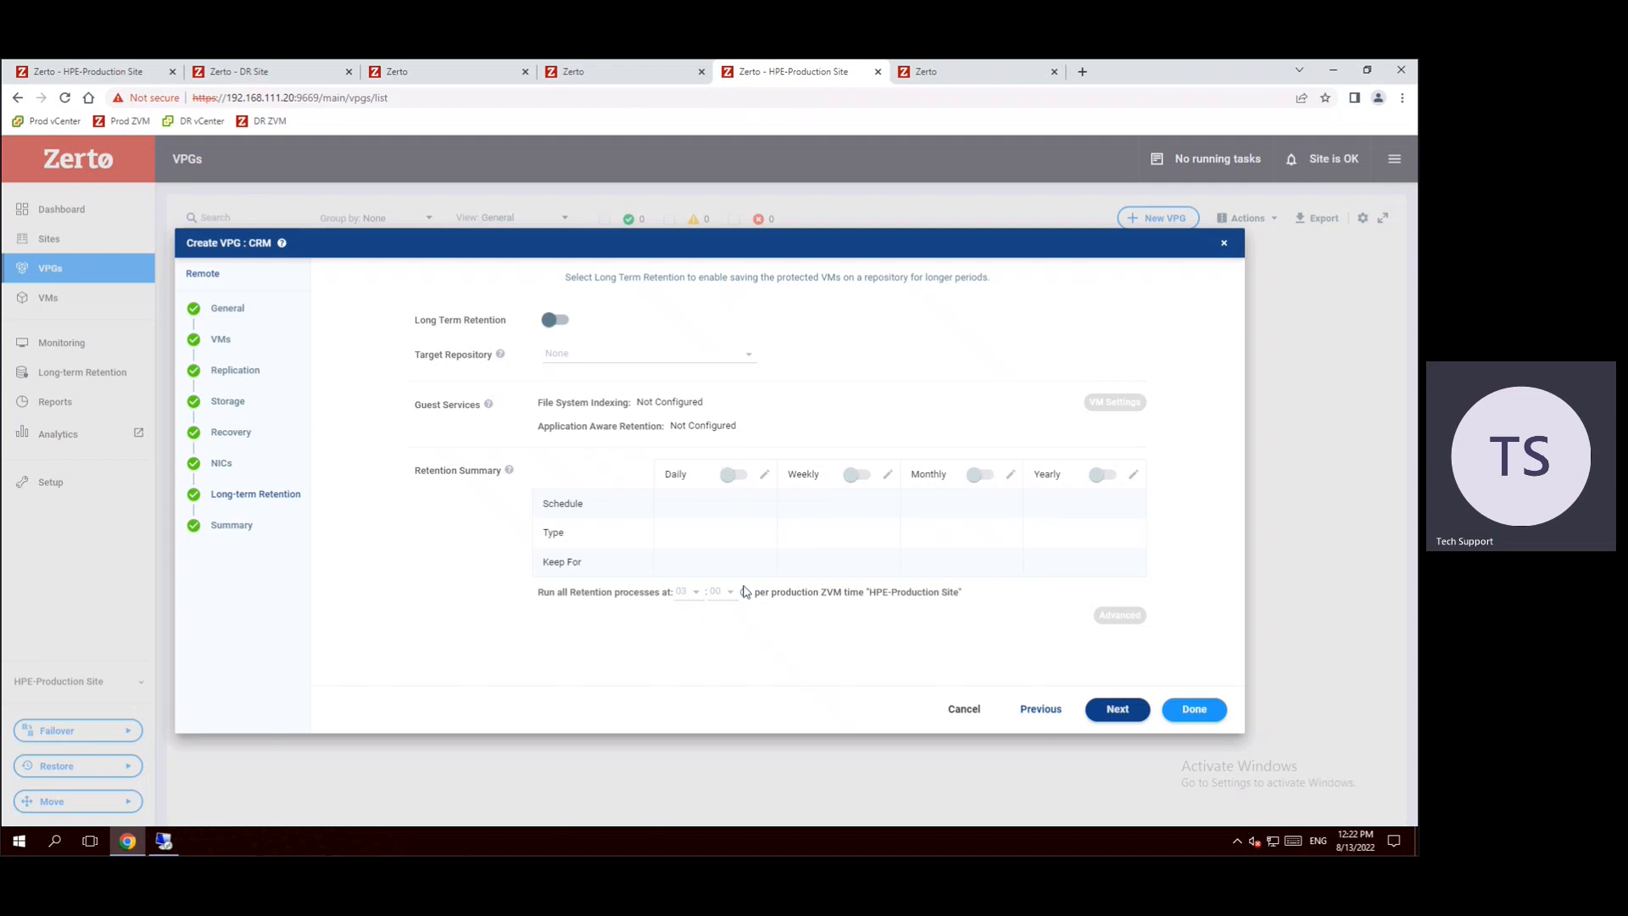
pyautogui.moveTo(585, 324)
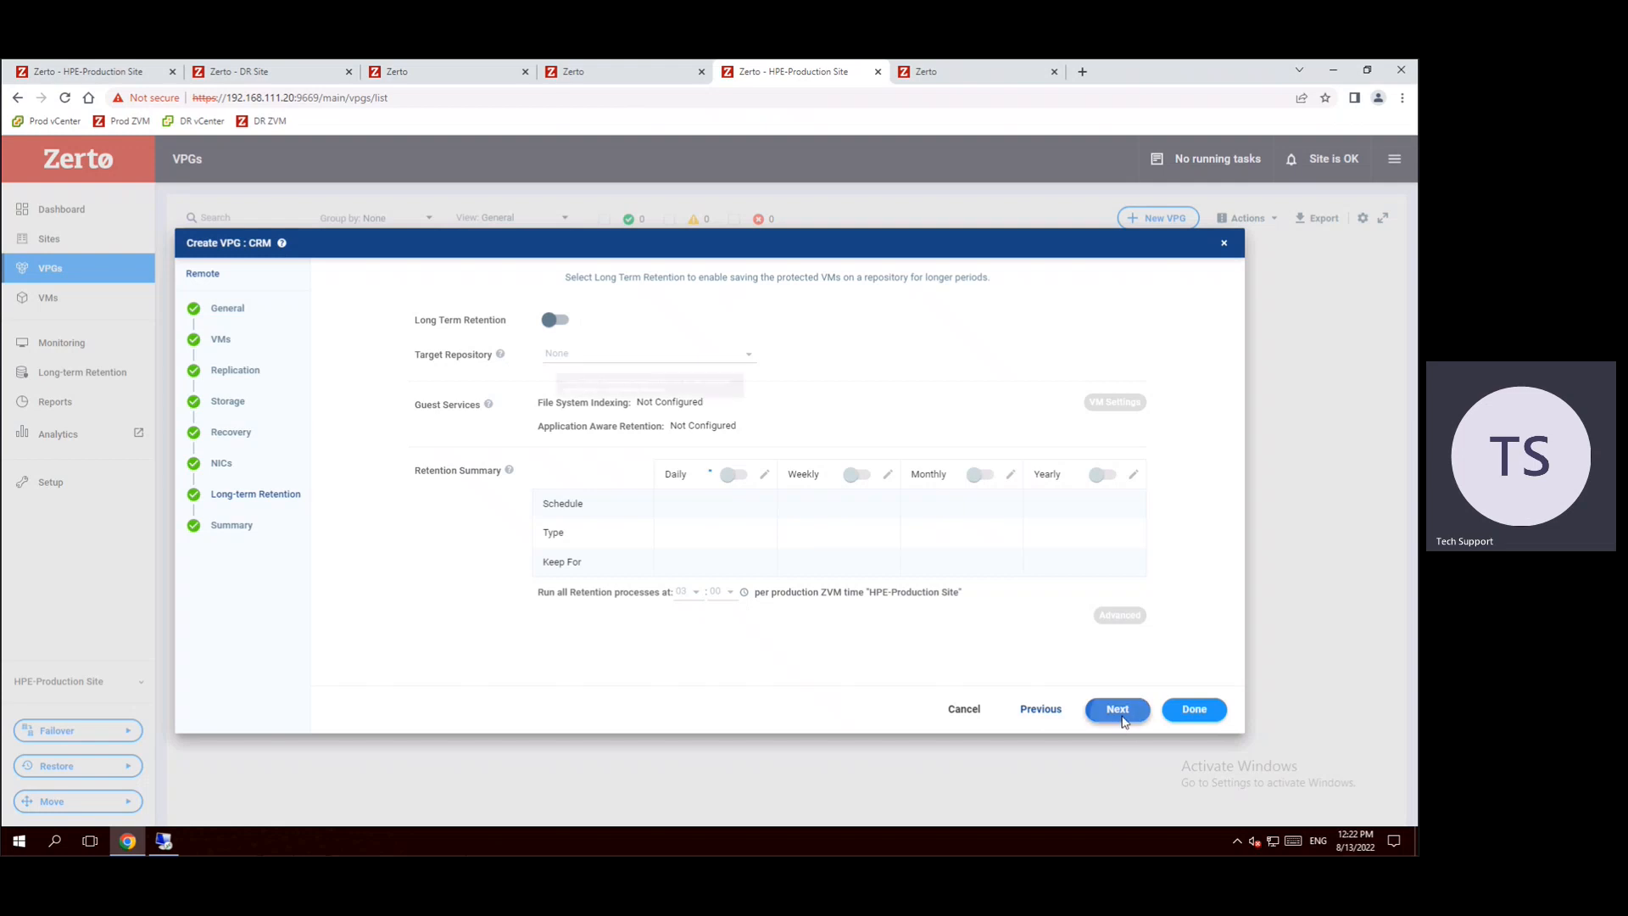
# - Review the CRM VPG summary with CRM01–CRM03 and submit it with Done
pyautogui.click(1118, 708)
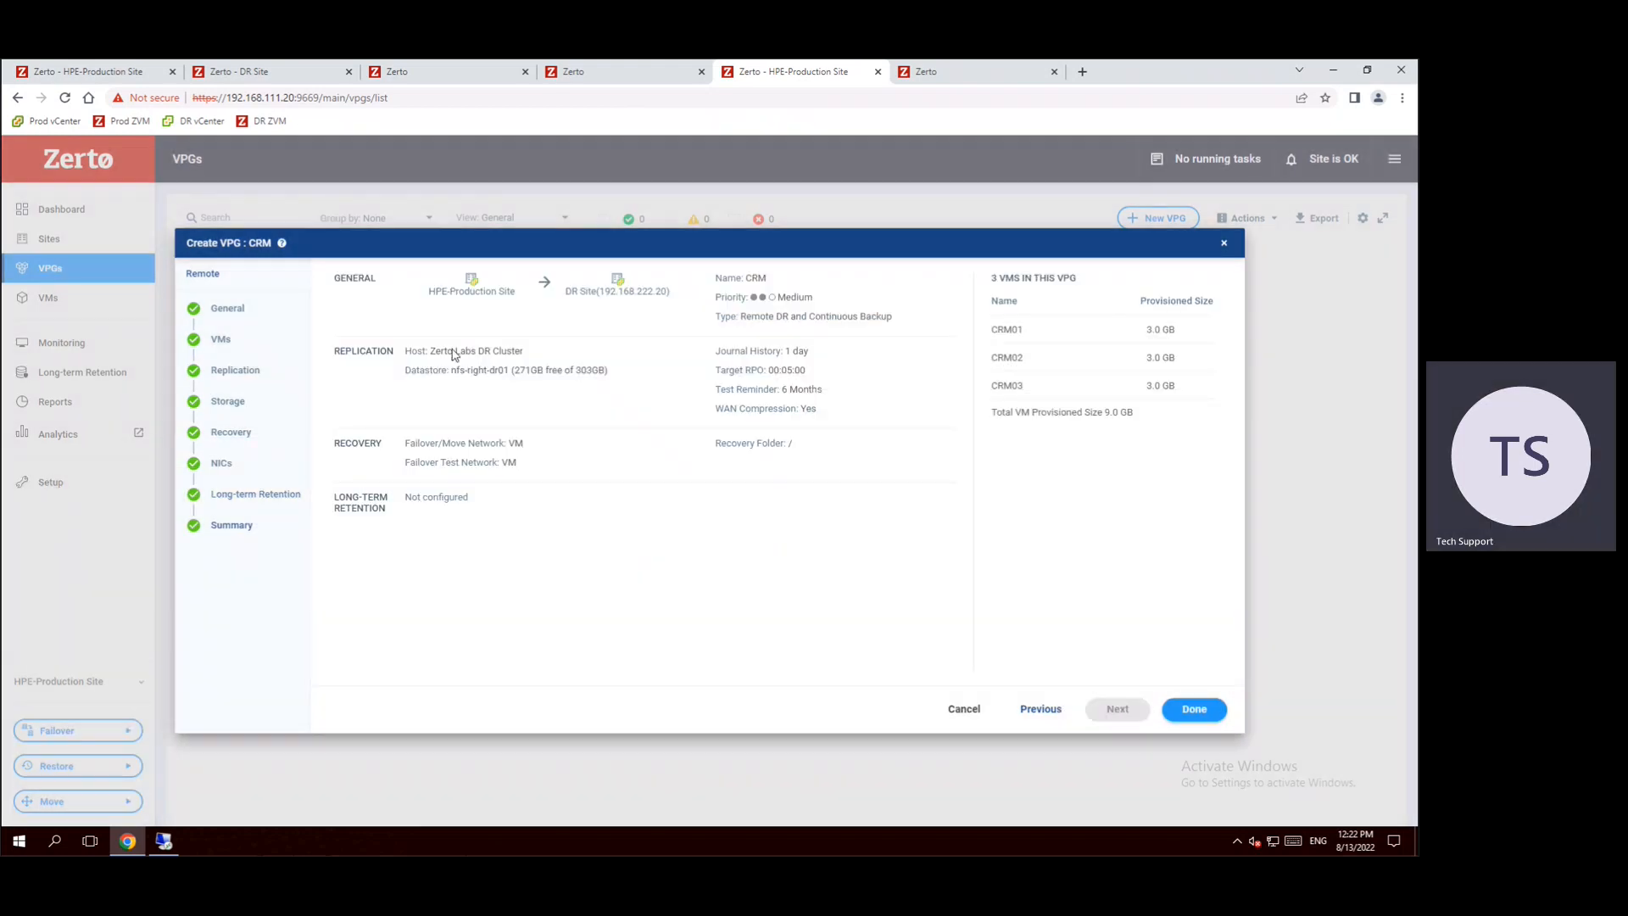
pyautogui.moveTo(475, 312)
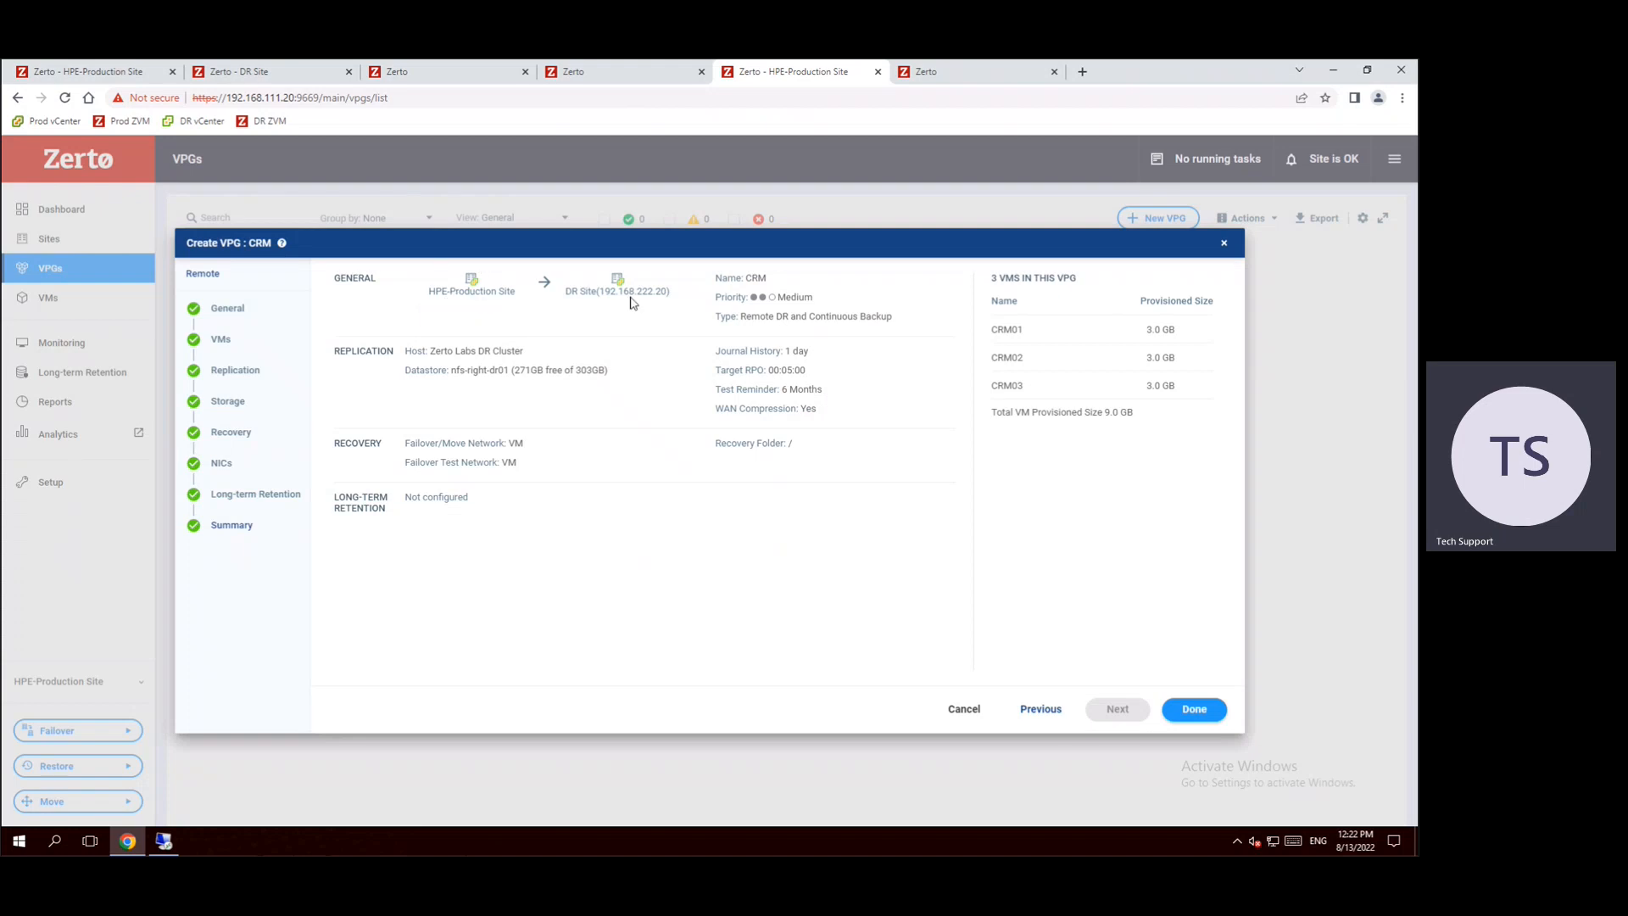
pyautogui.moveTo(491, 370)
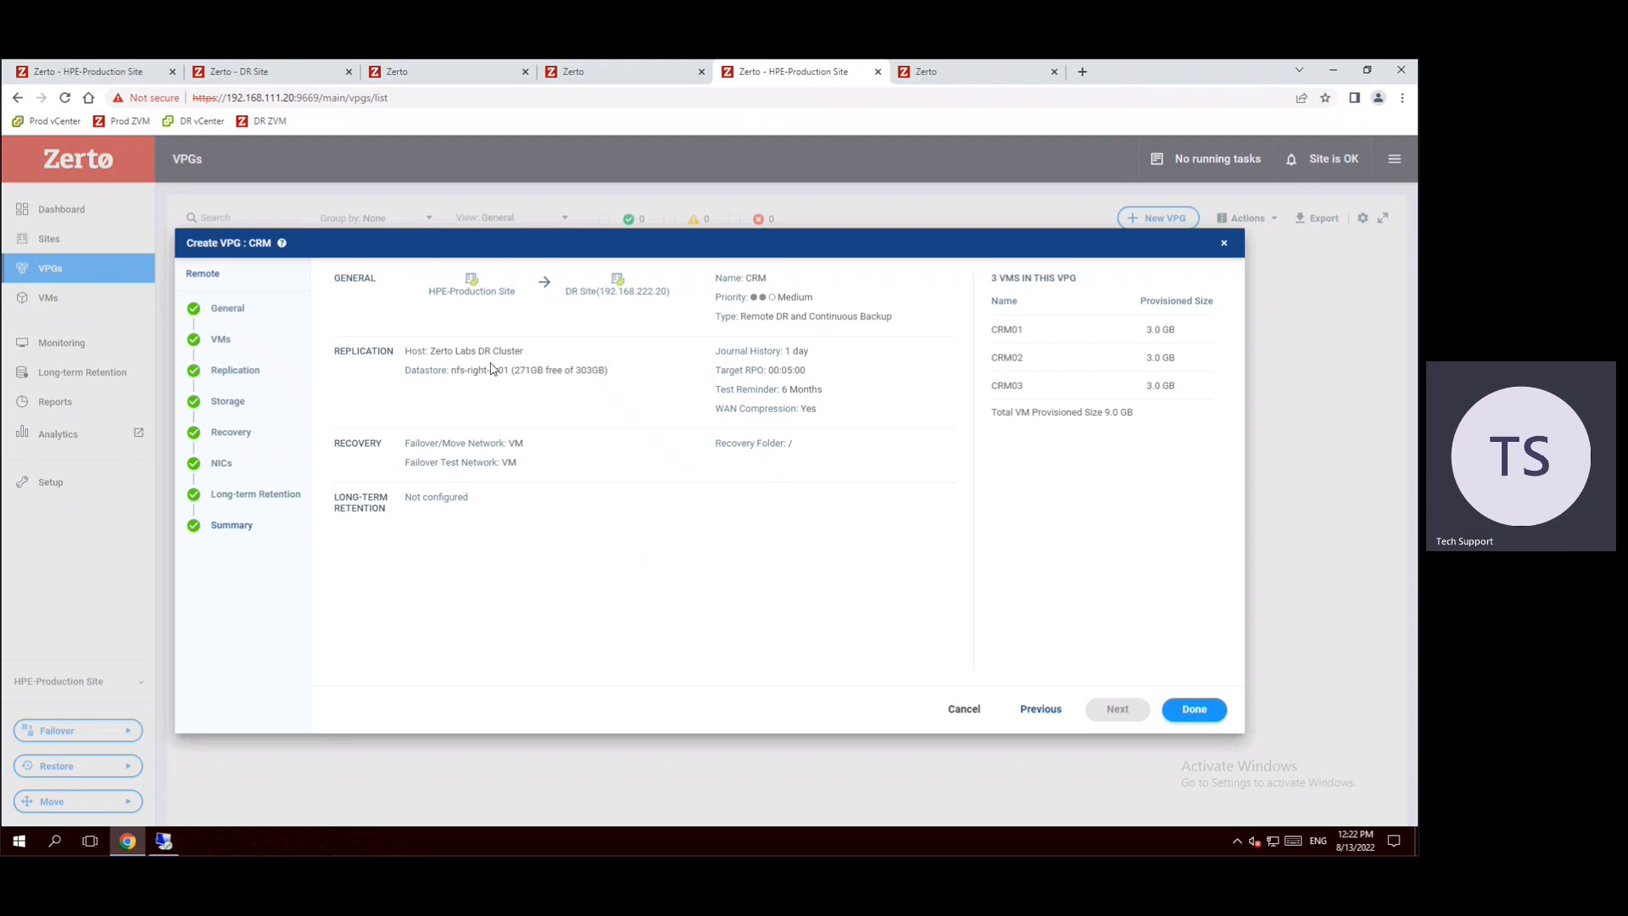
pyautogui.moveTo(753, 275)
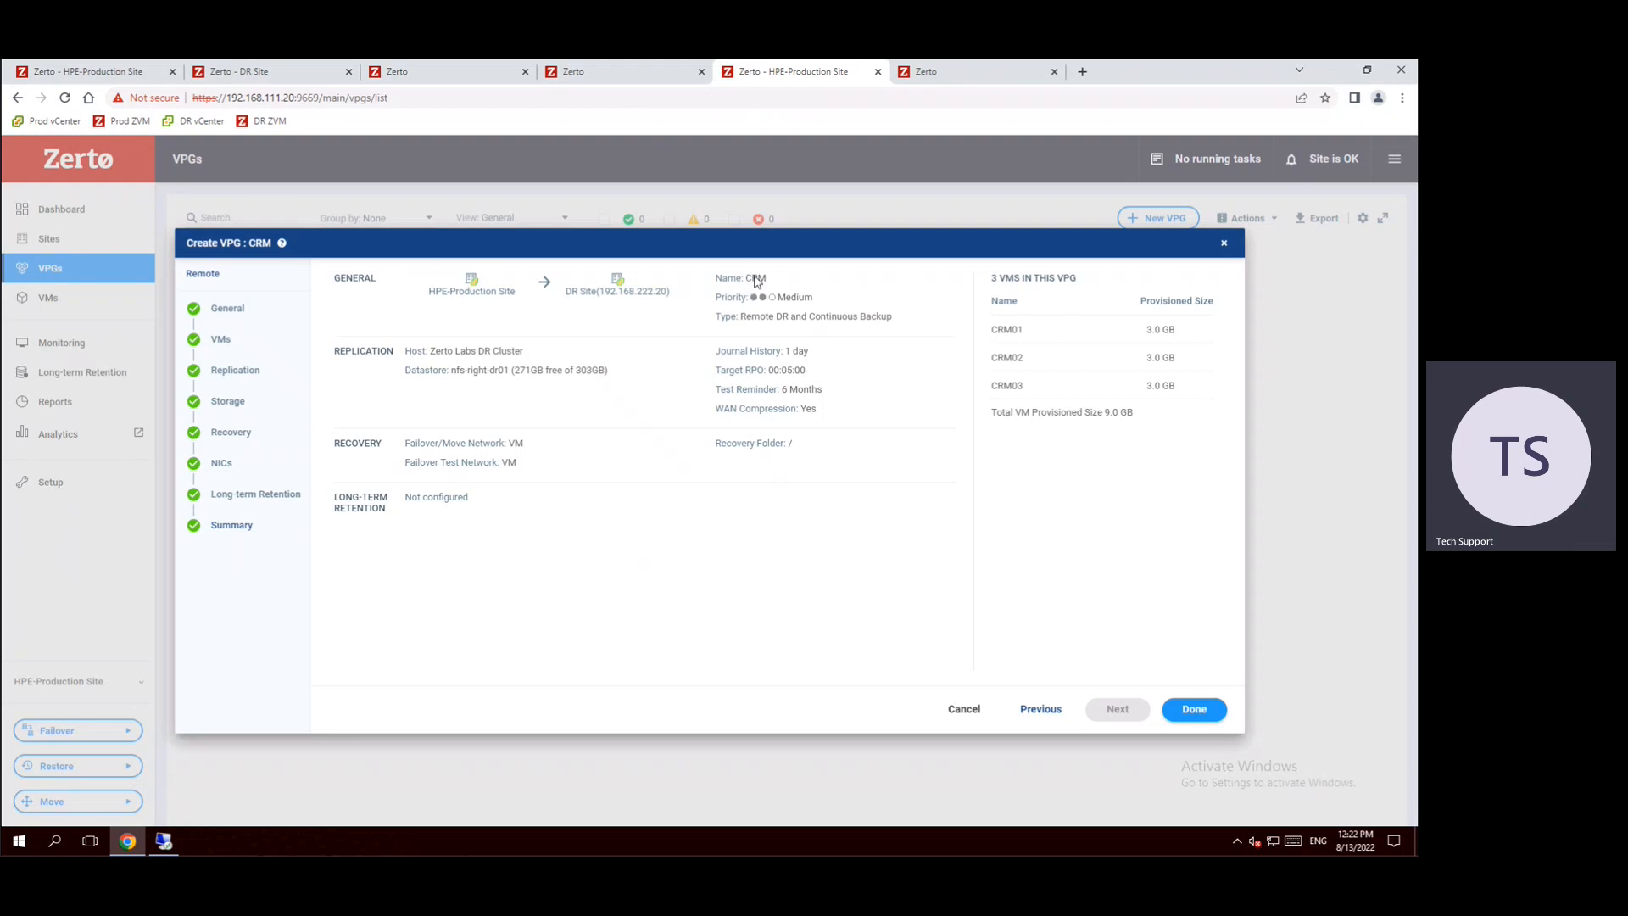
pyautogui.moveTo(777, 284)
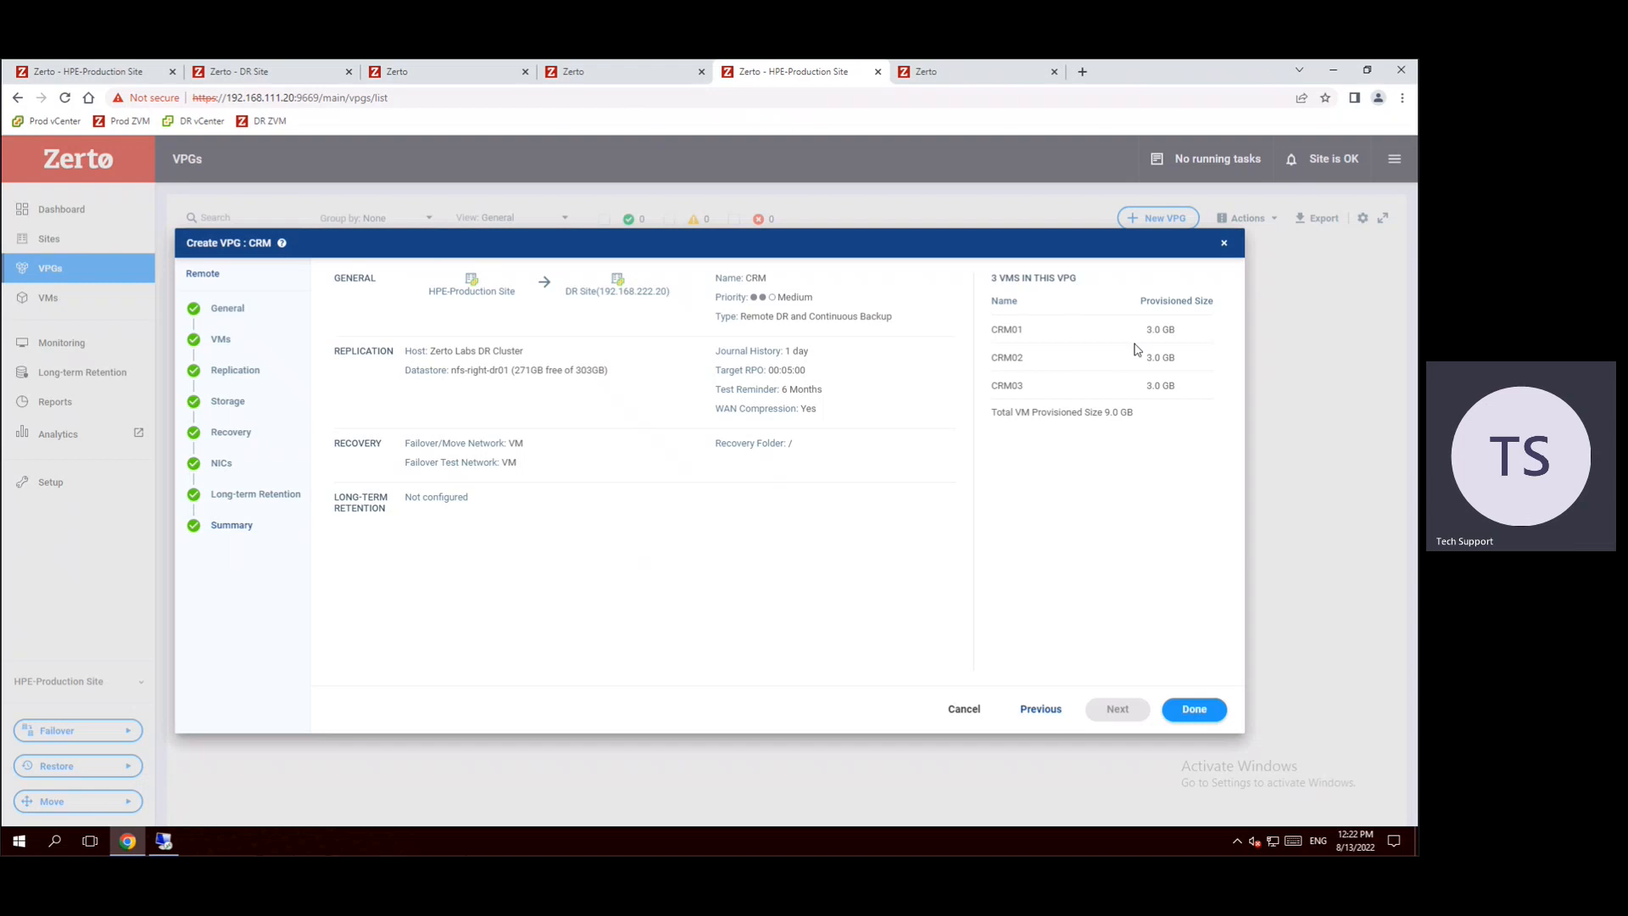
pyautogui.moveTo(454, 322)
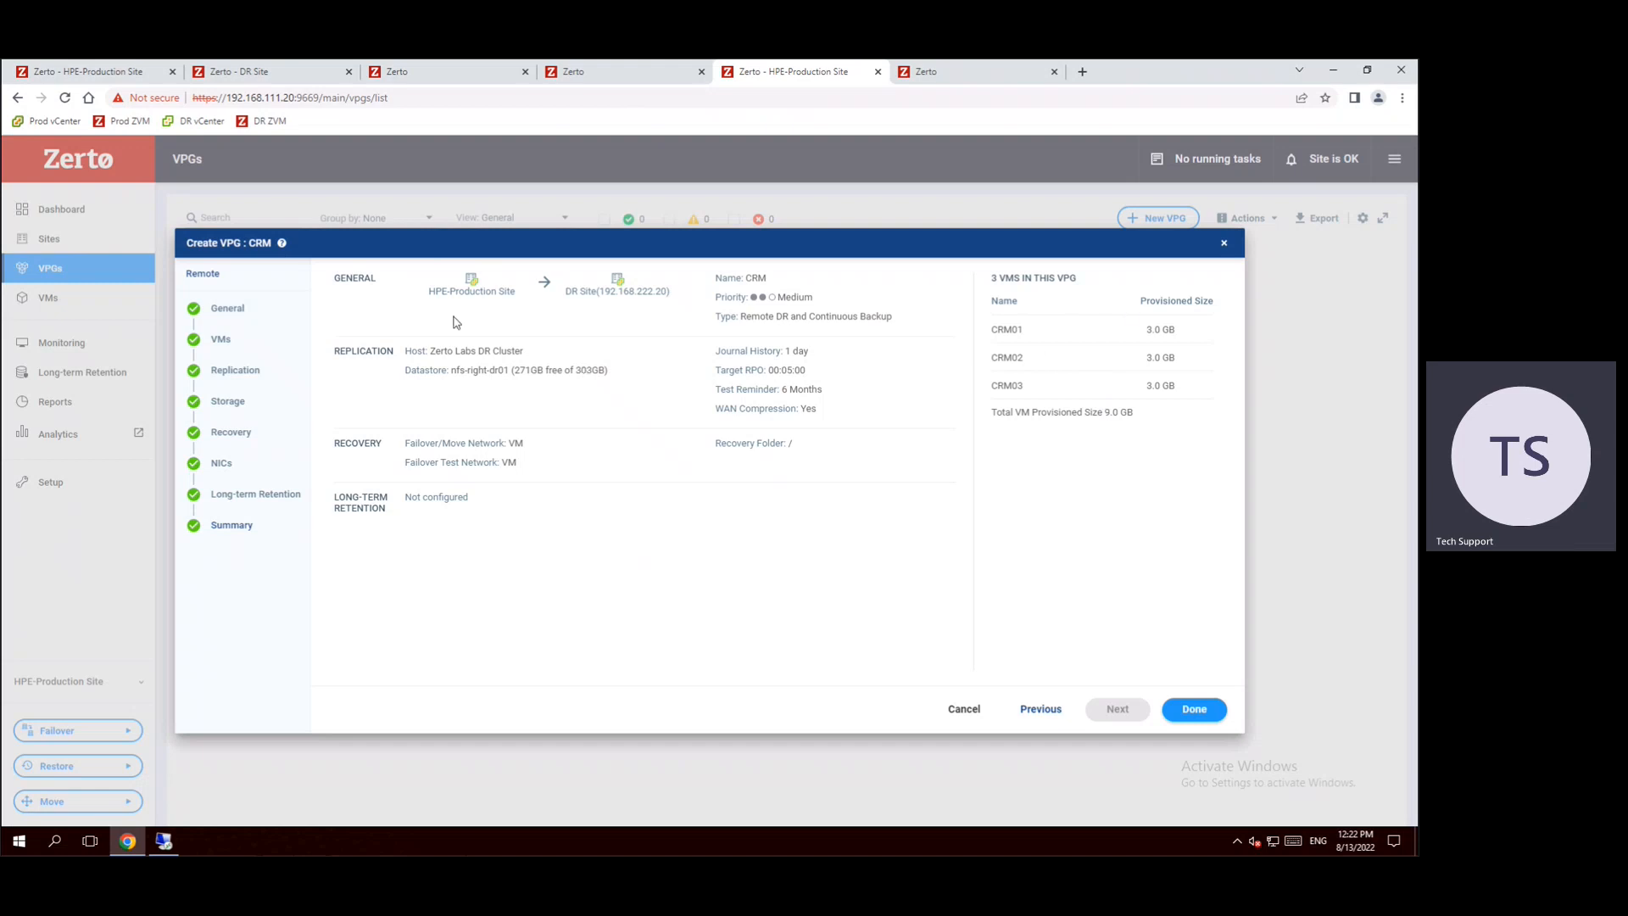
pyautogui.moveTo(645, 299)
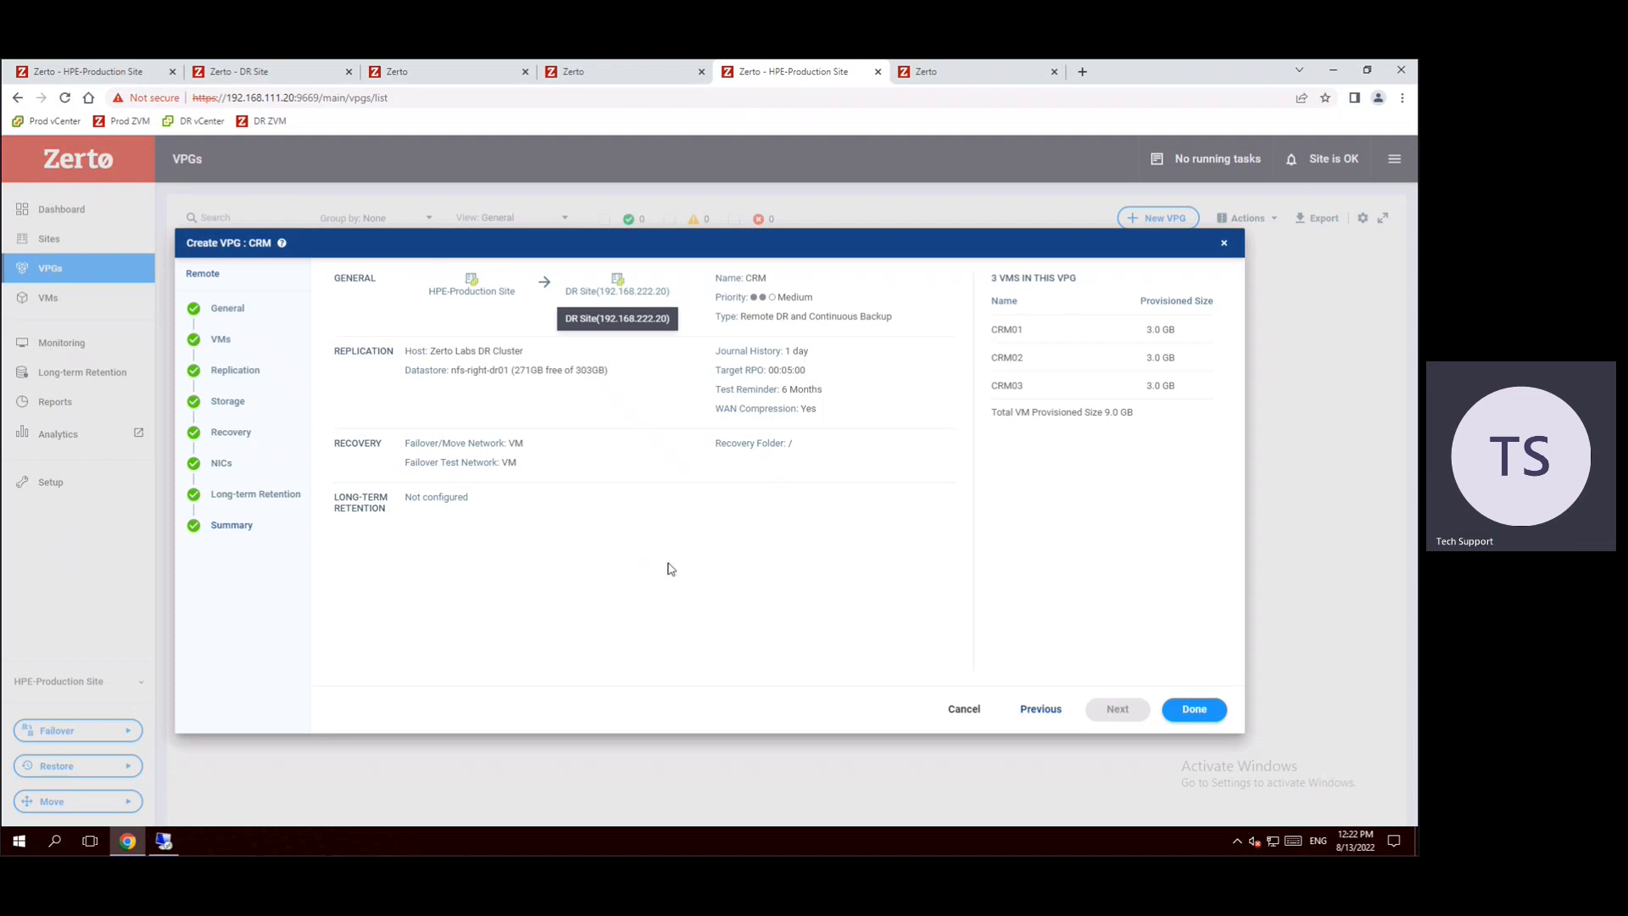
pyautogui.moveTo(527, 443)
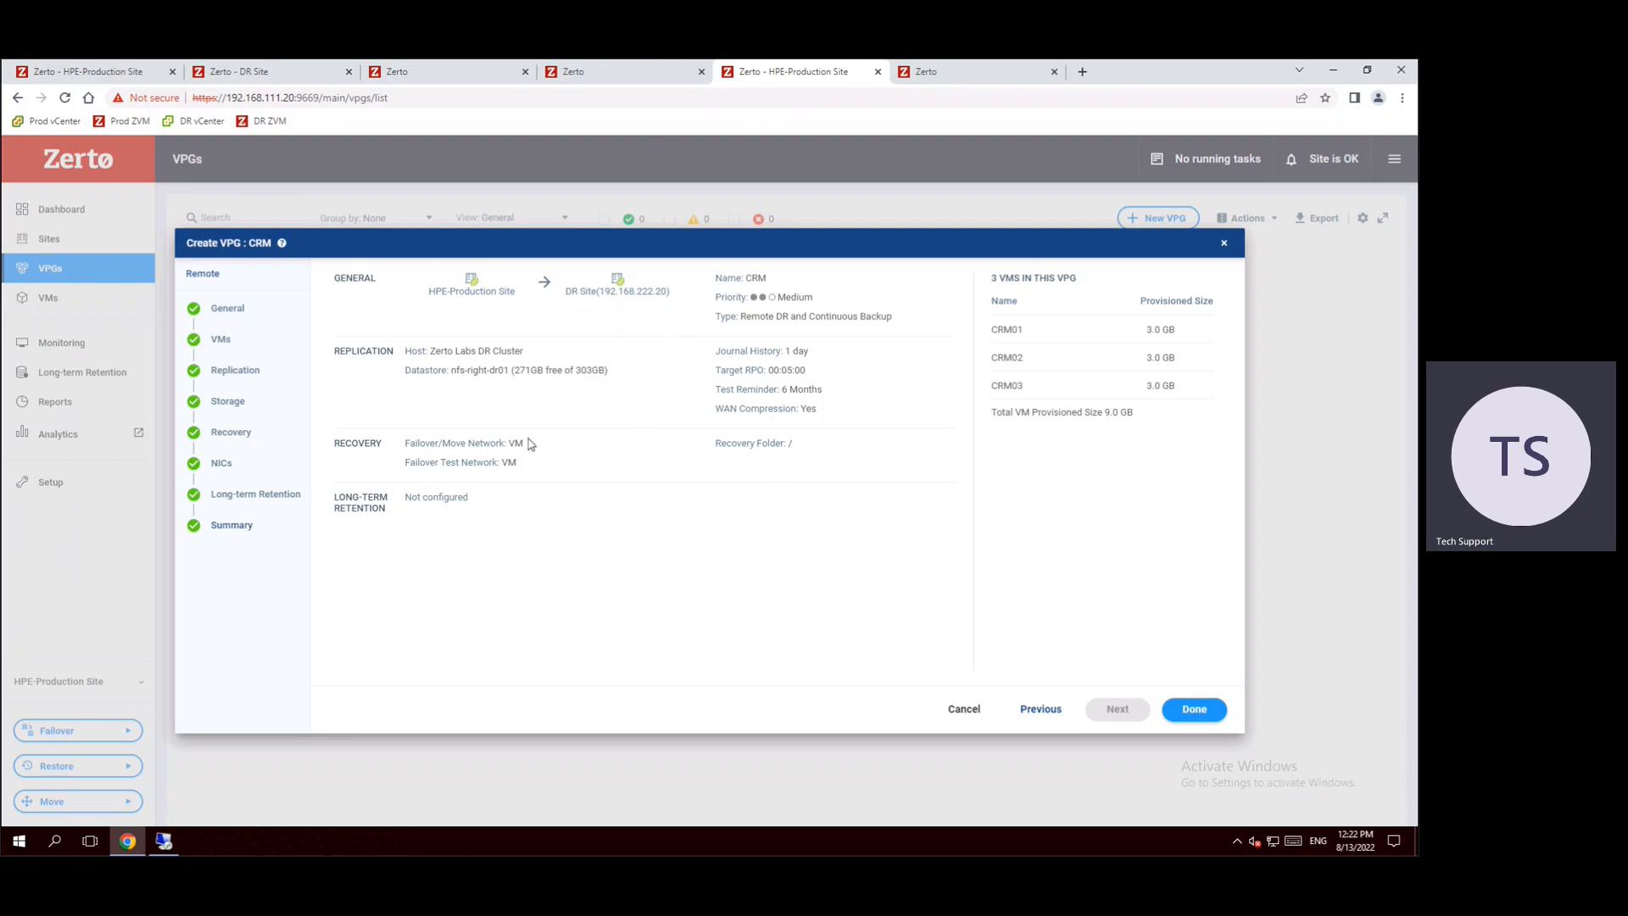
pyautogui.moveTo(390, 379)
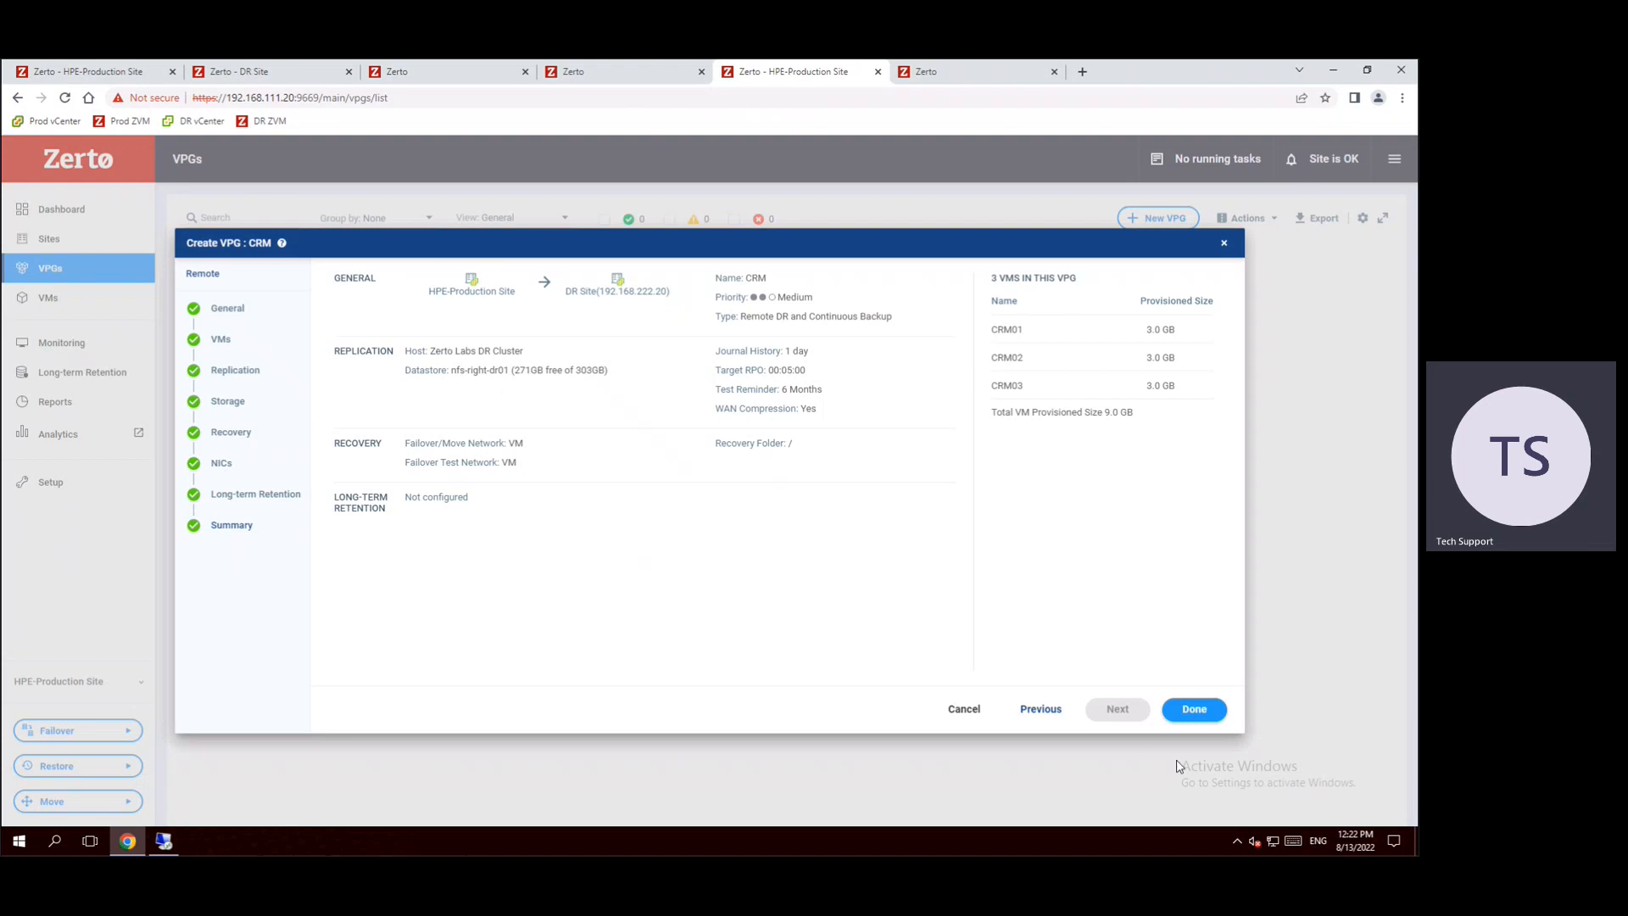
pyautogui.click(1192, 708)
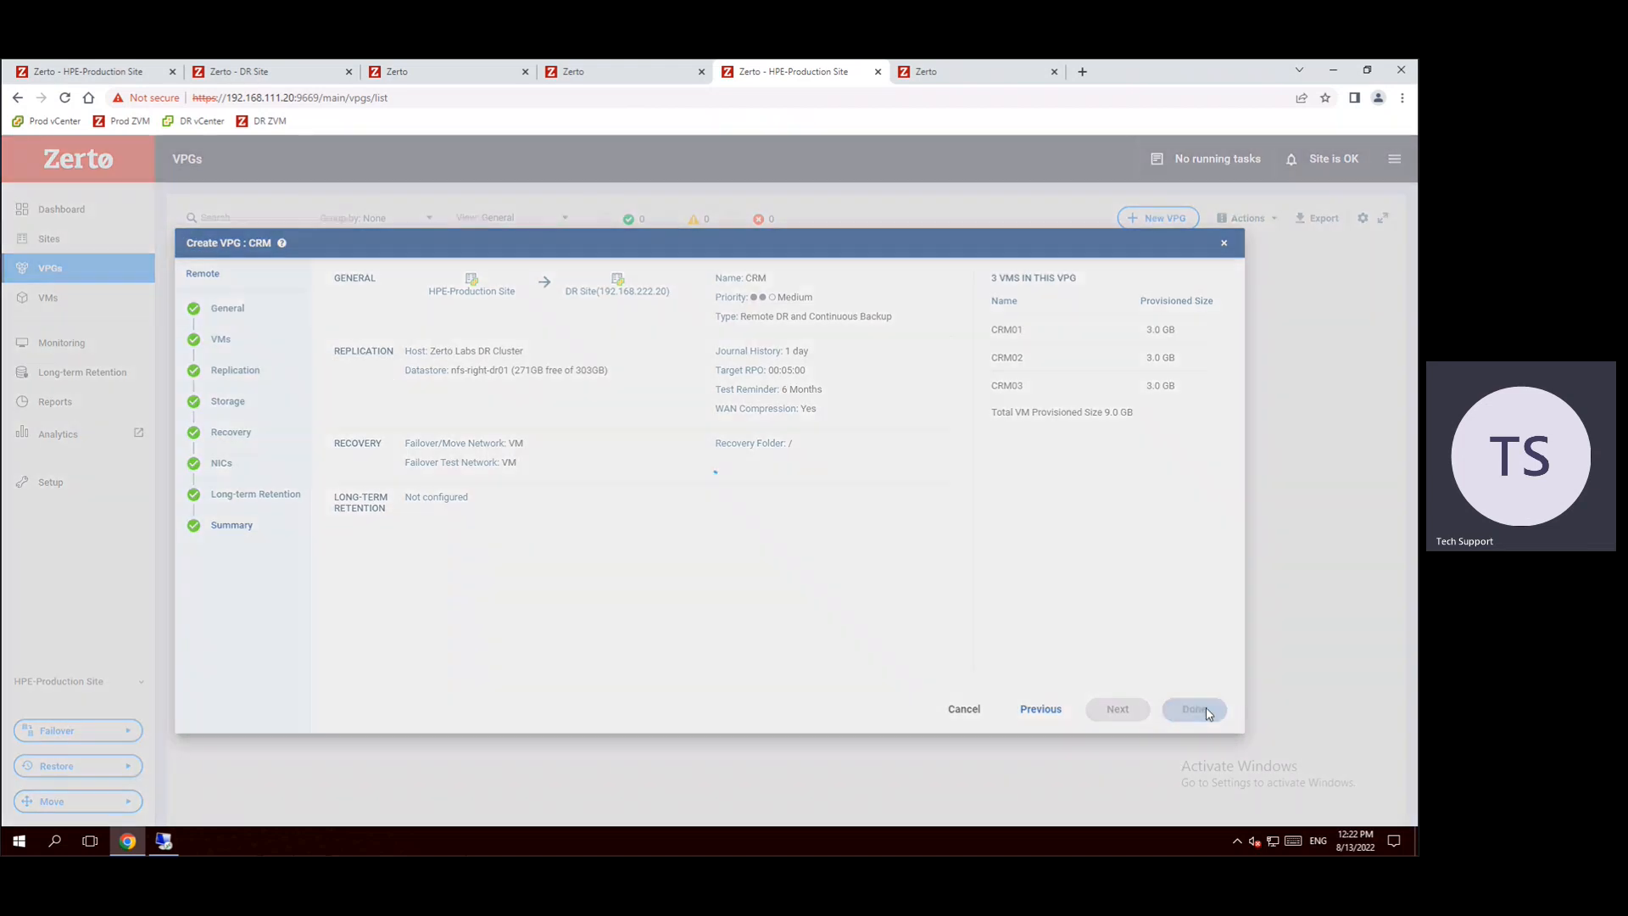
# - Submit the new CRM VPG with three VMs so it starts creating and syncing
pyautogui.click(1192, 709)
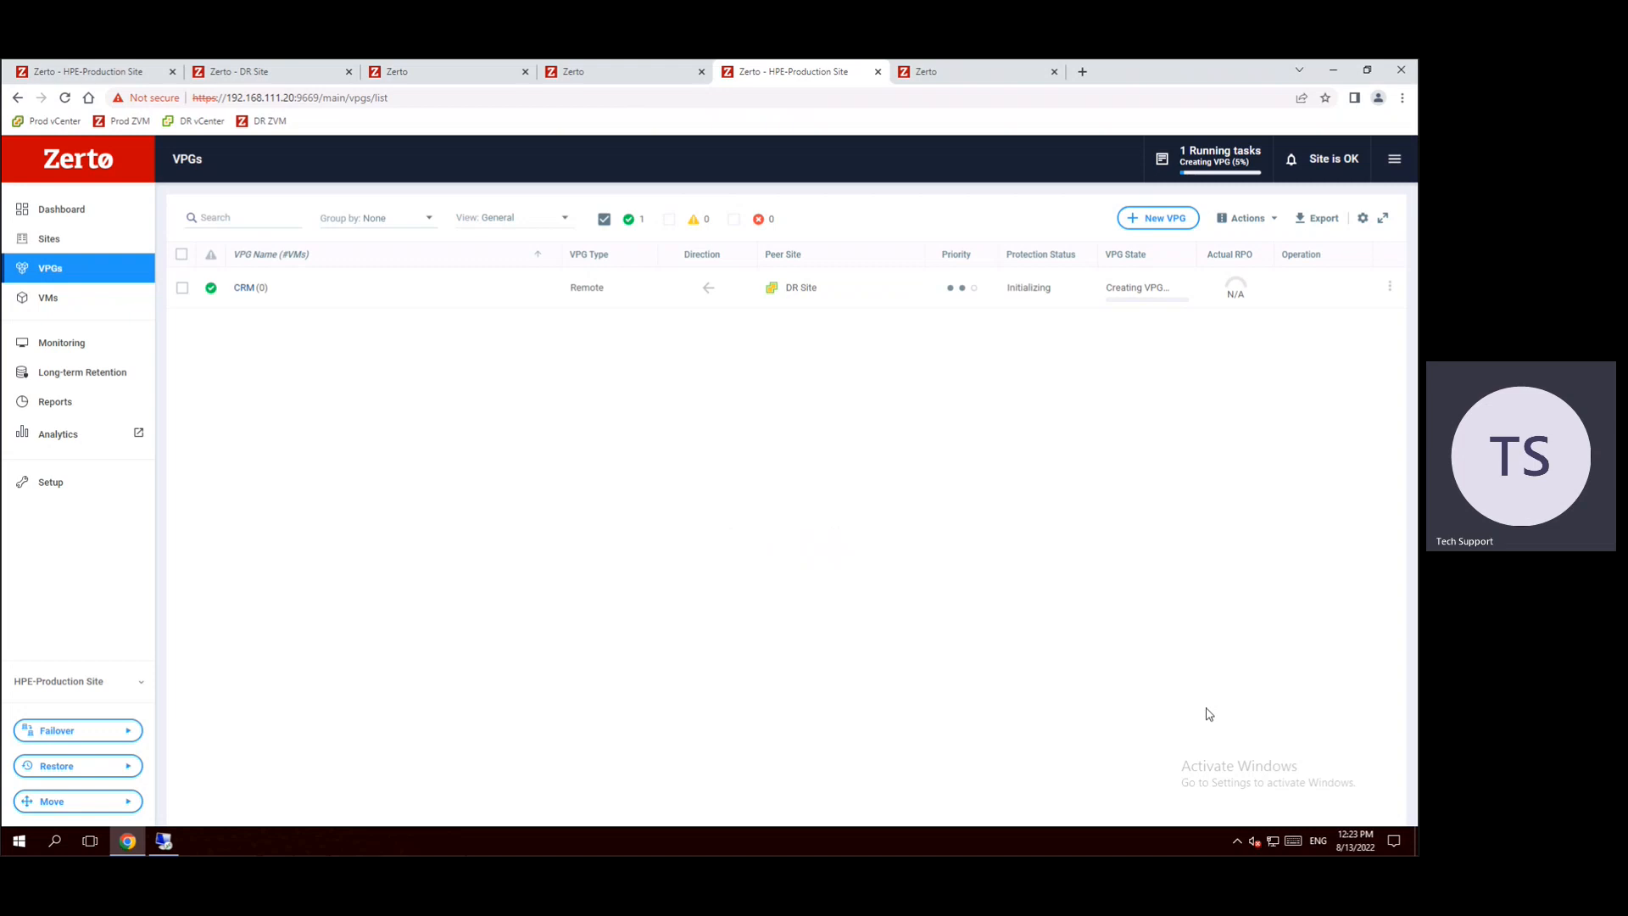
pyautogui.moveTo(758, 533)
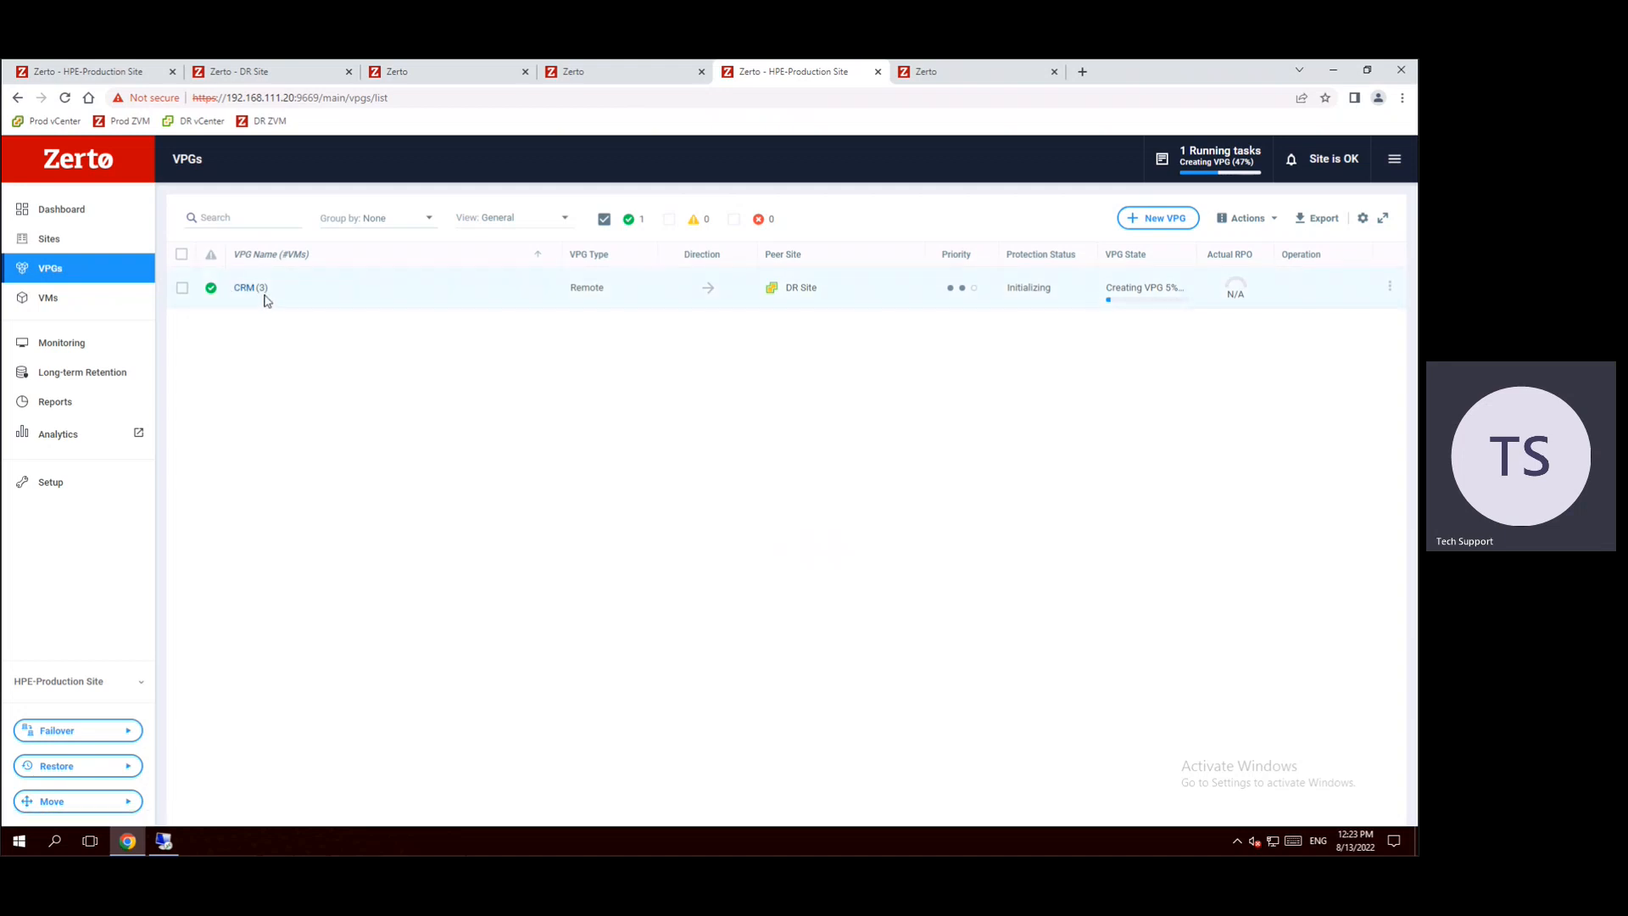
pyautogui.moveTo(1007, 266)
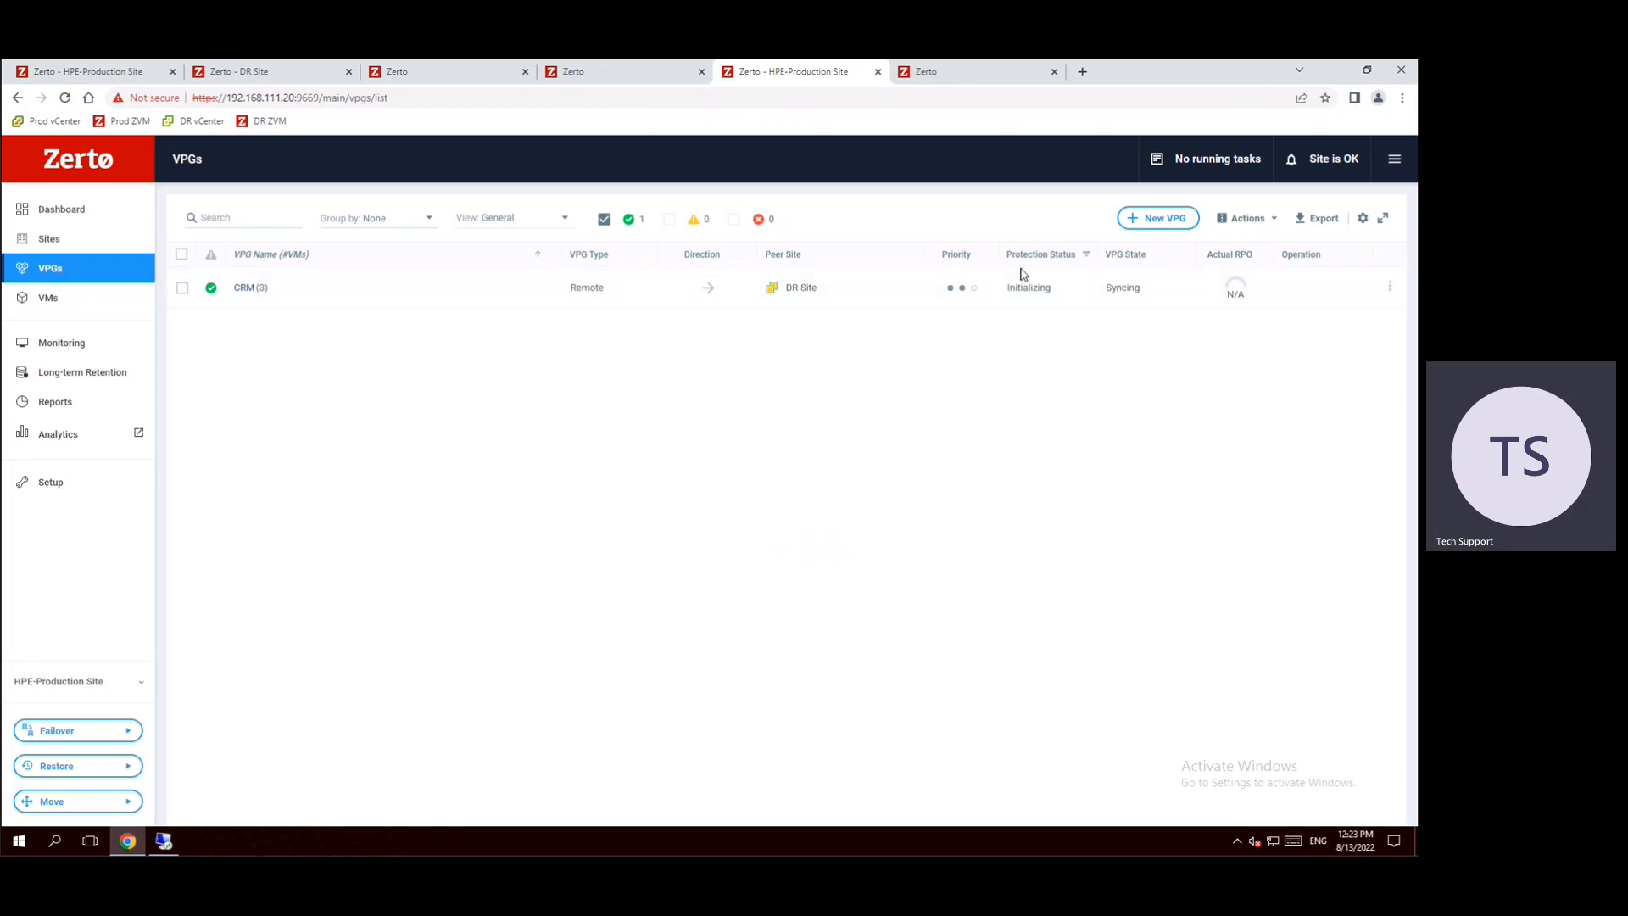
pyautogui.moveTo(1052, 429)
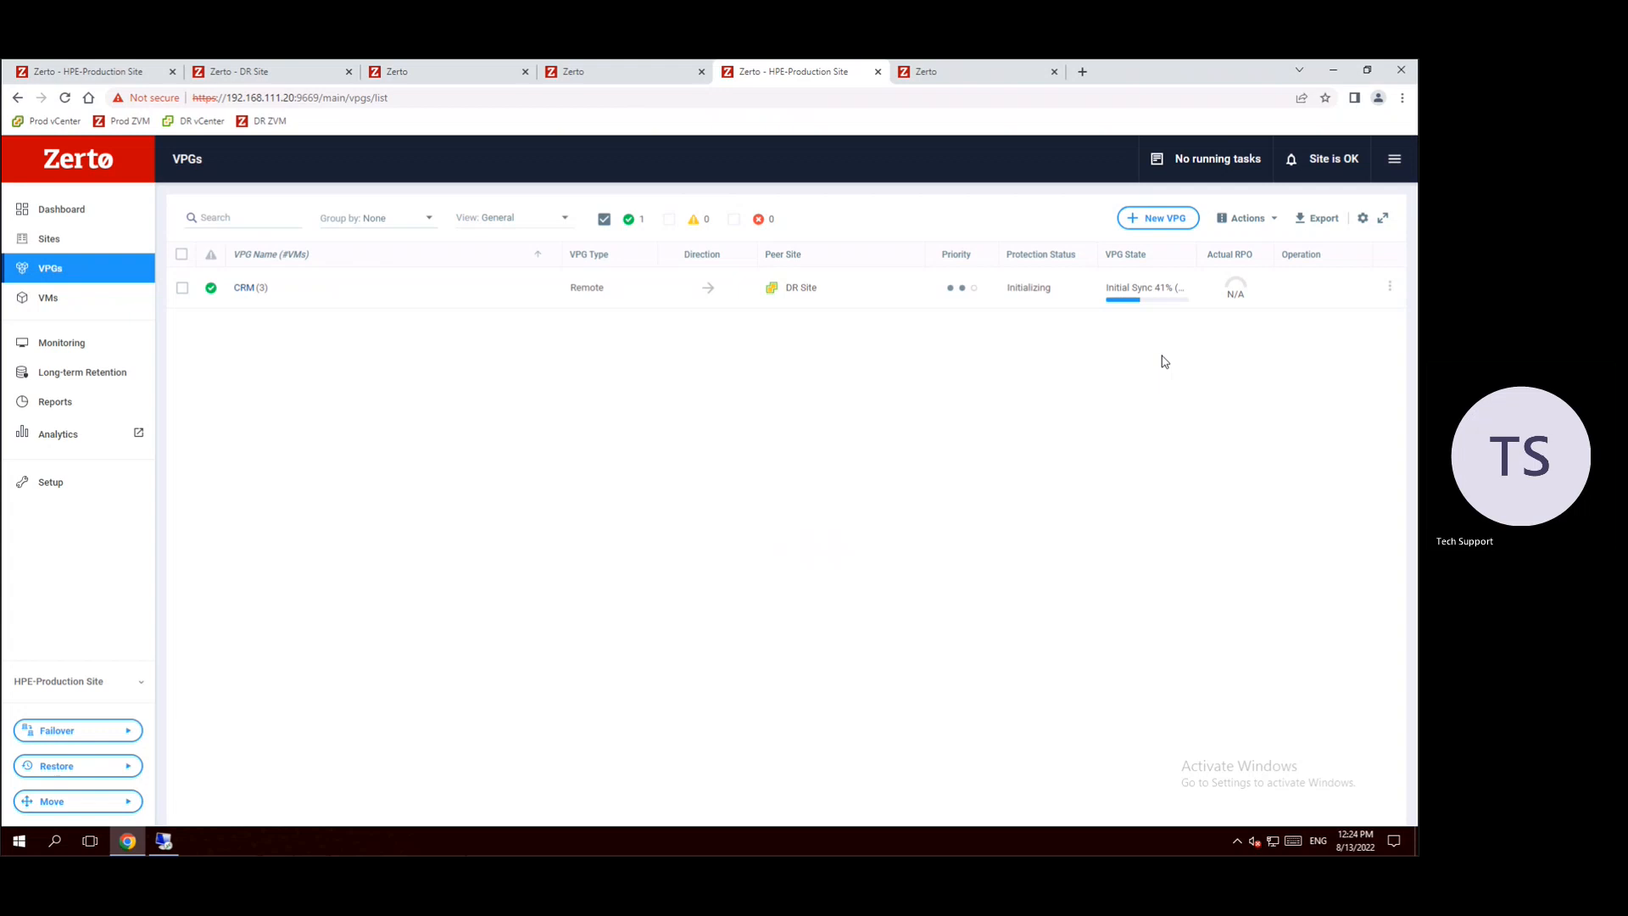
pyautogui.moveTo(1142, 369)
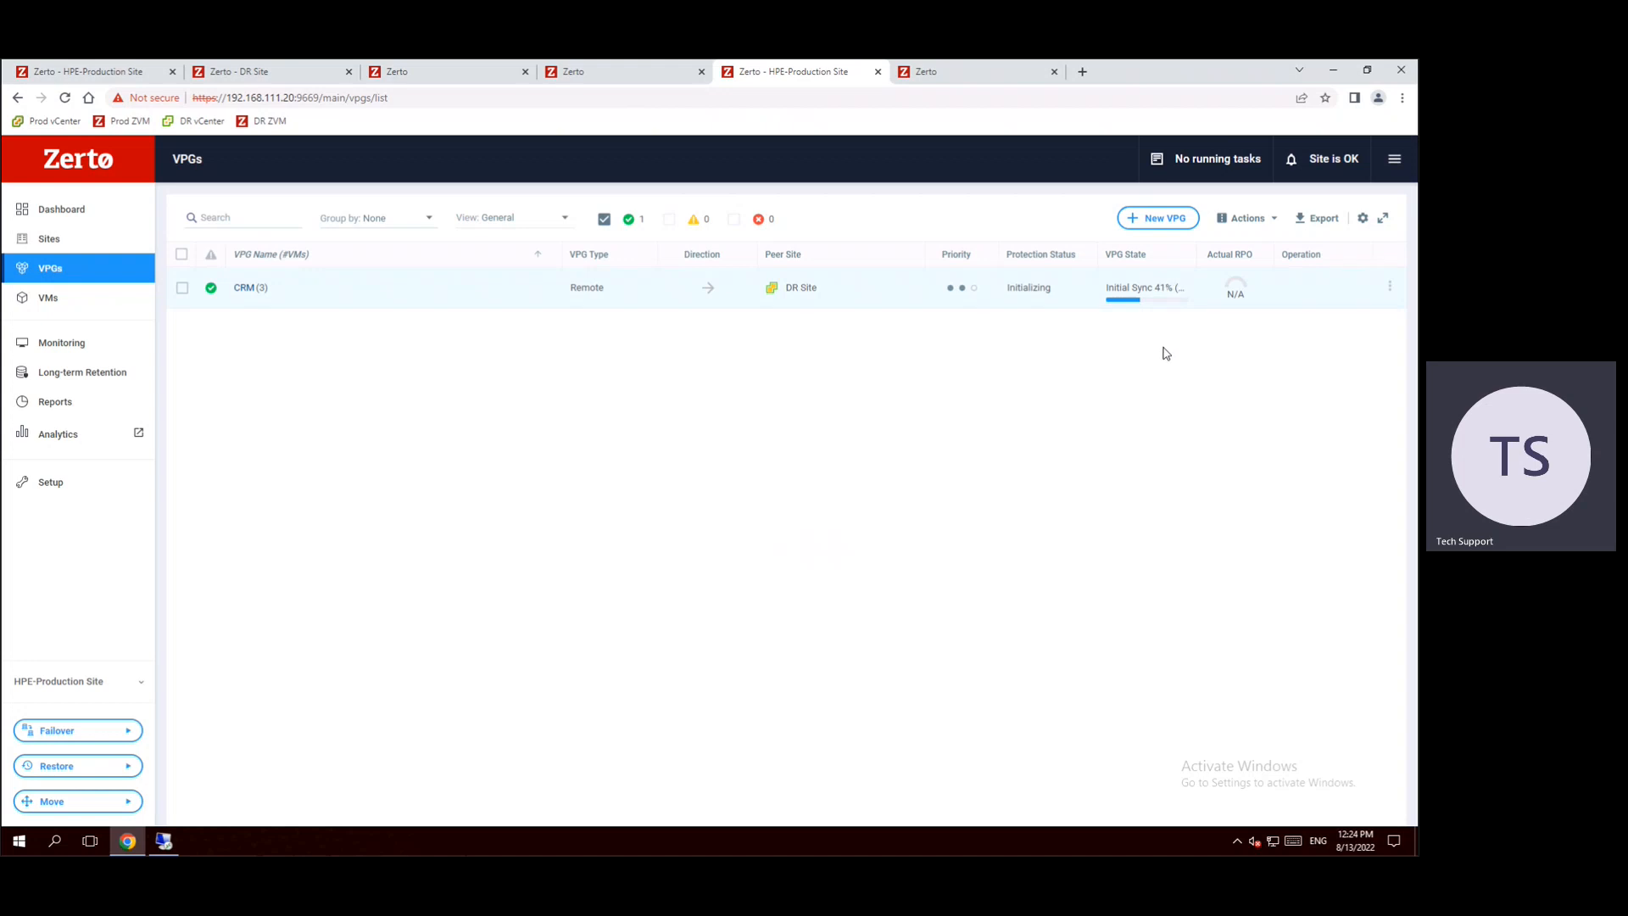
pyautogui.moveTo(387, 592)
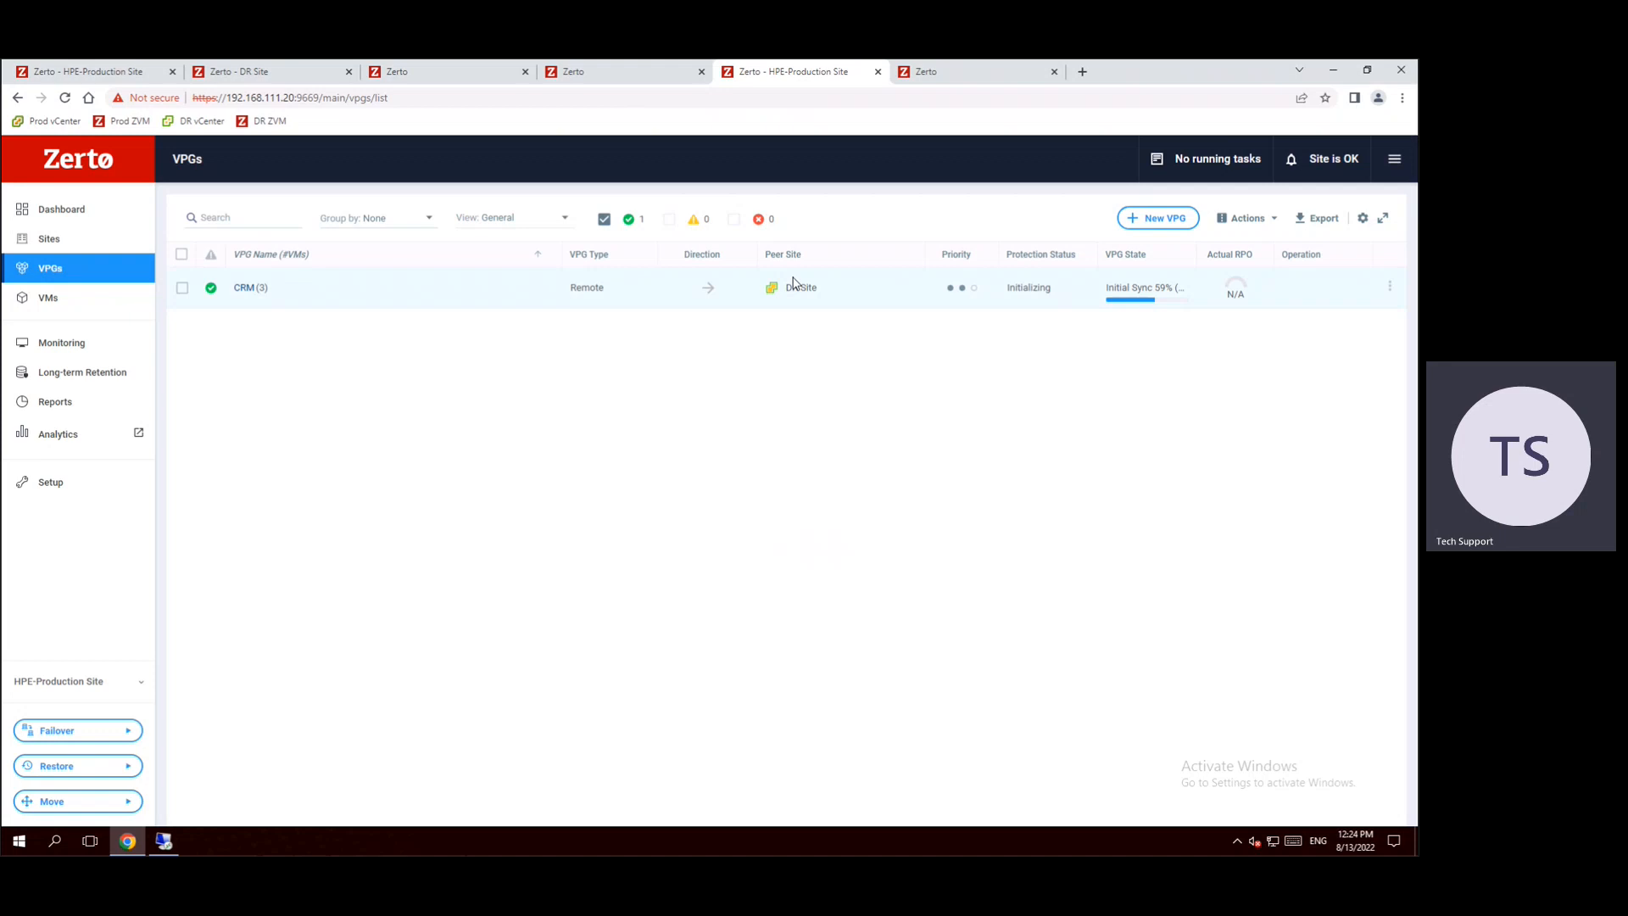
pyautogui.moveTo(821, 403)
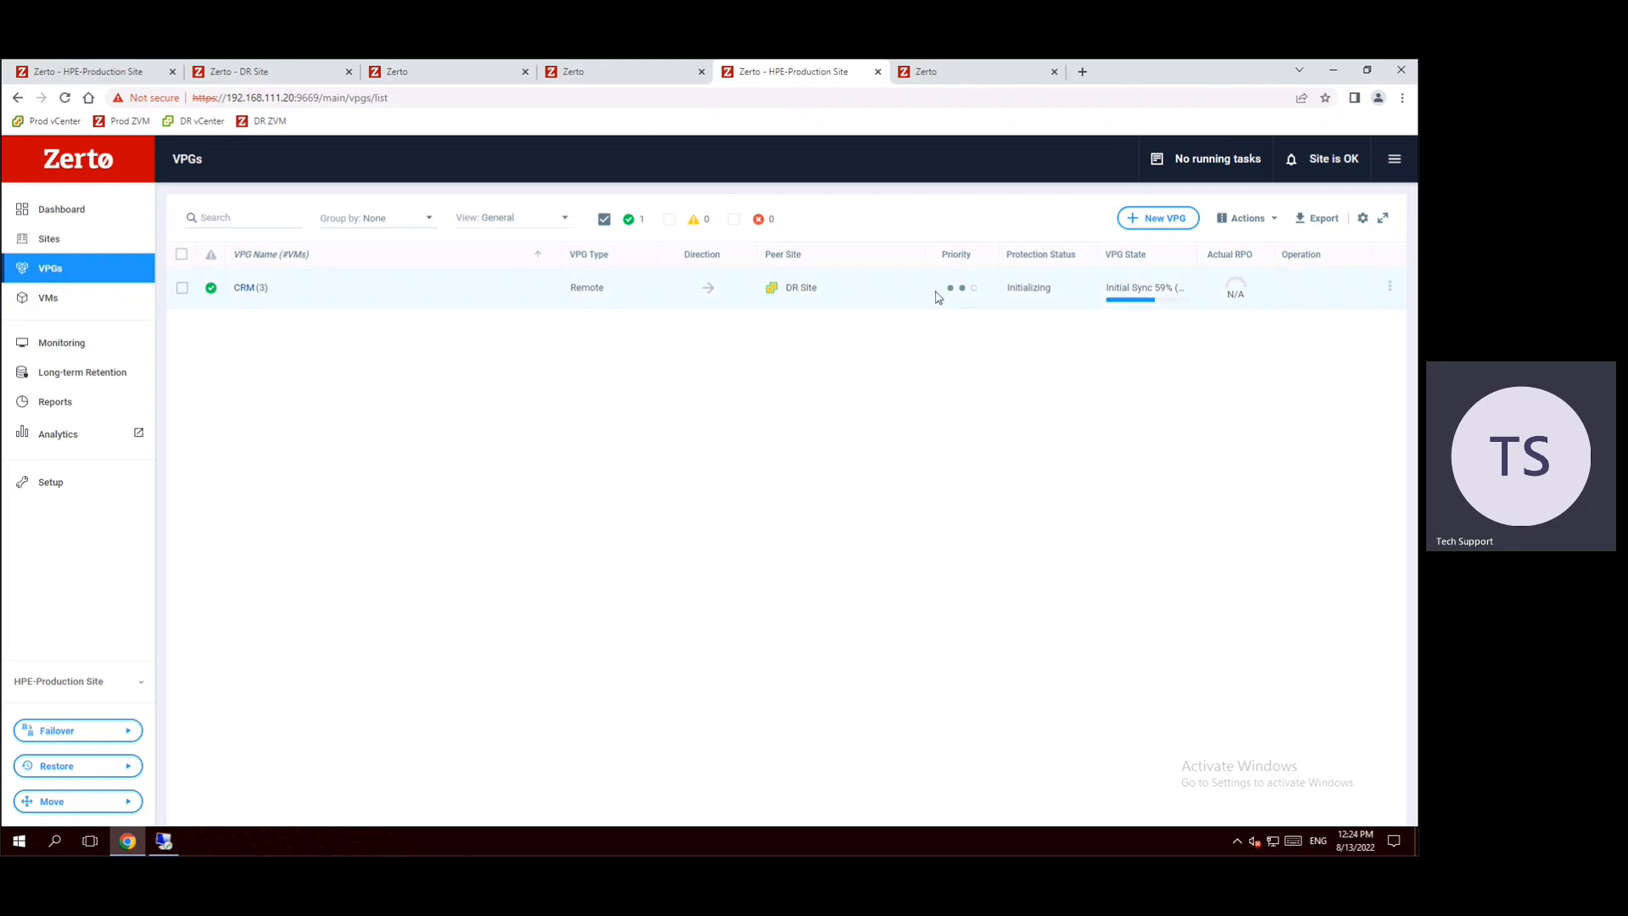
pyautogui.moveTo(1062, 551)
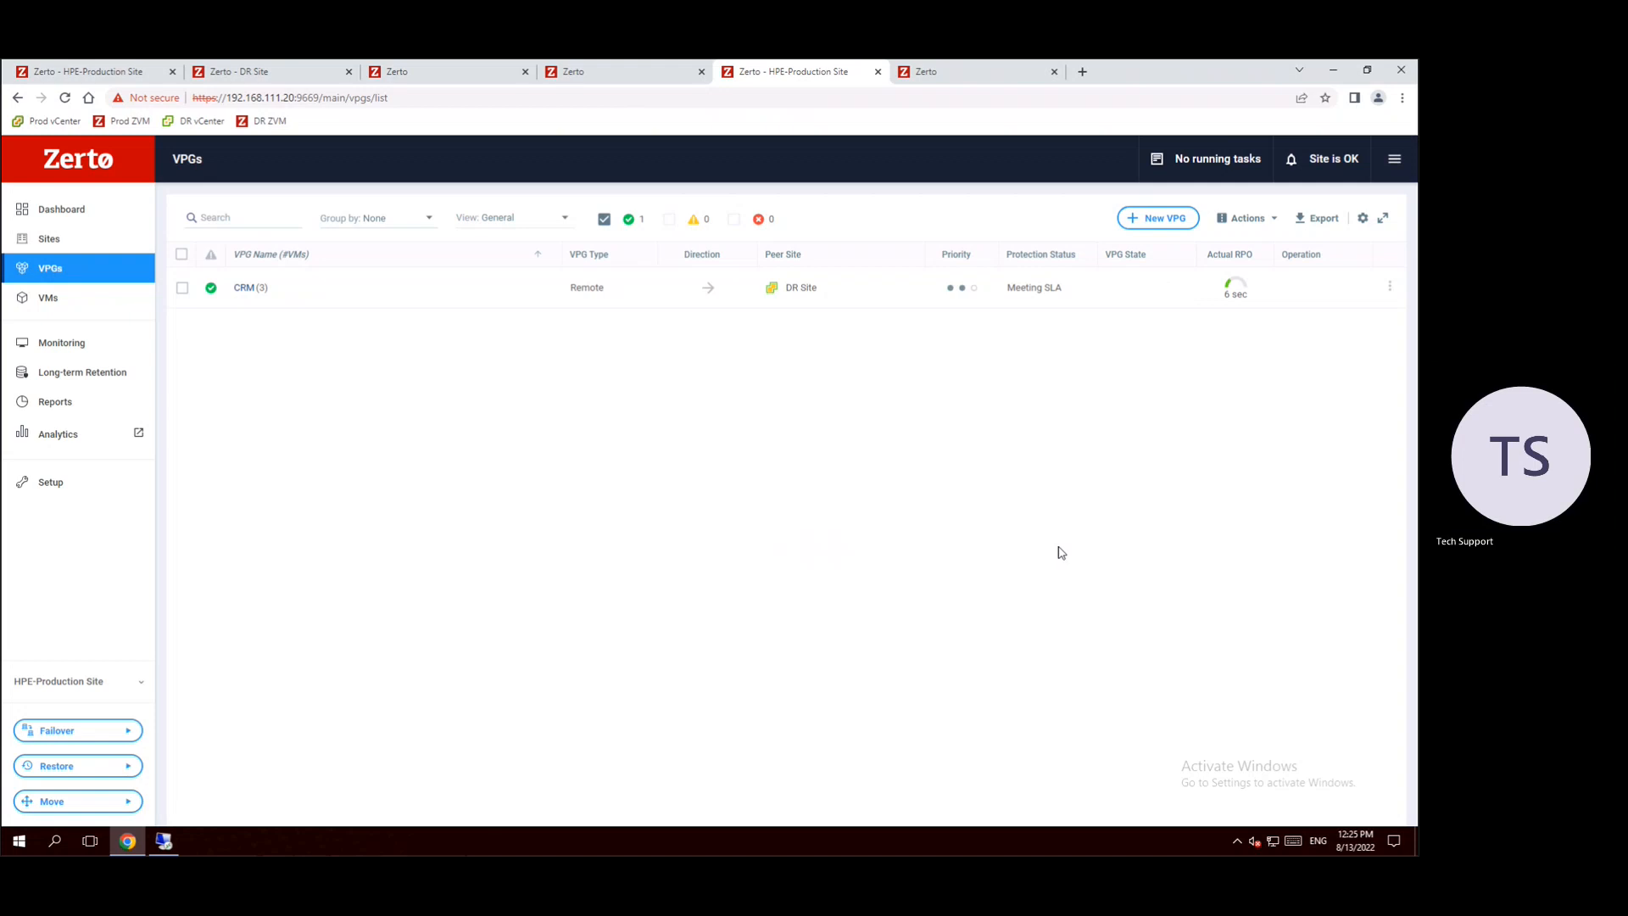
pyautogui.moveTo(1033, 266)
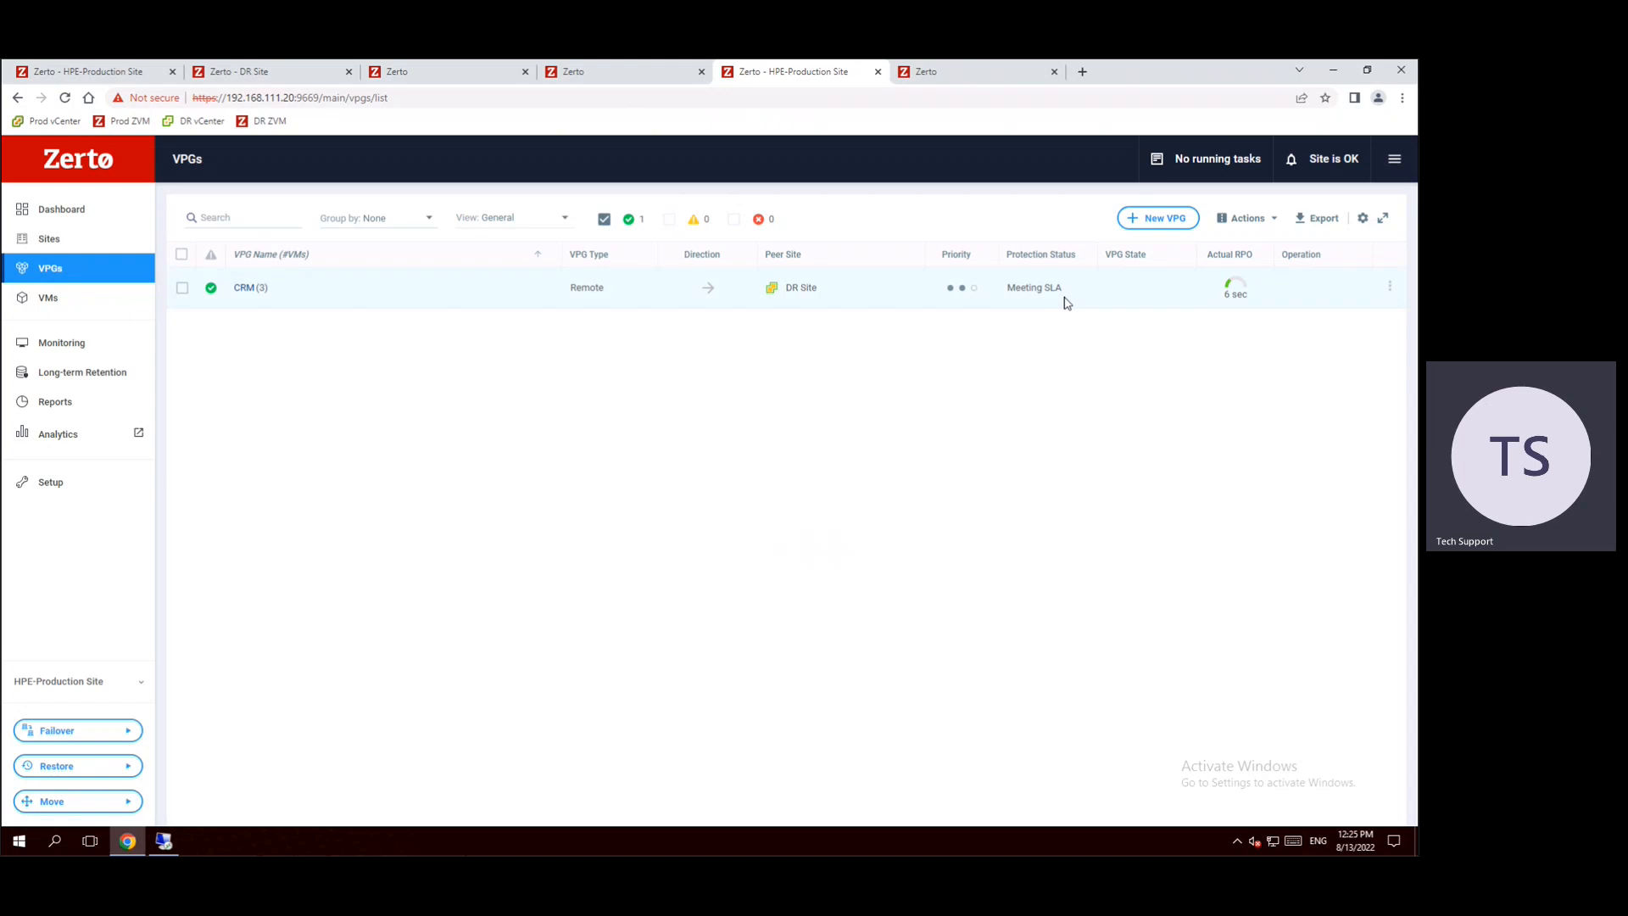
pyautogui.moveTo(1061, 333)
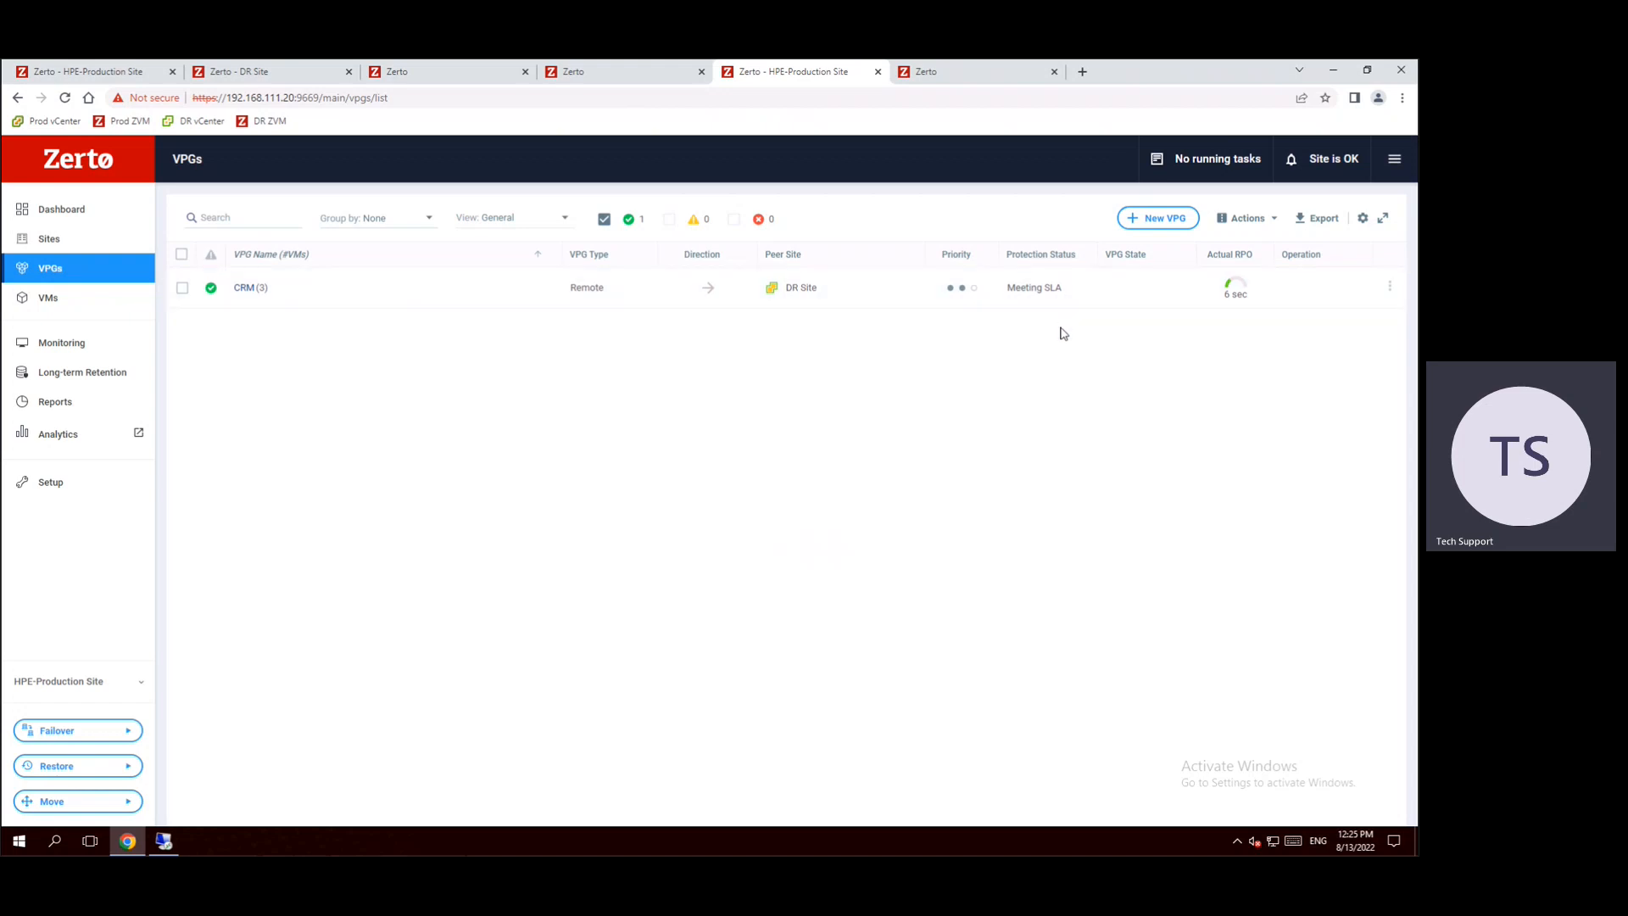
pyautogui.moveTo(36, 156)
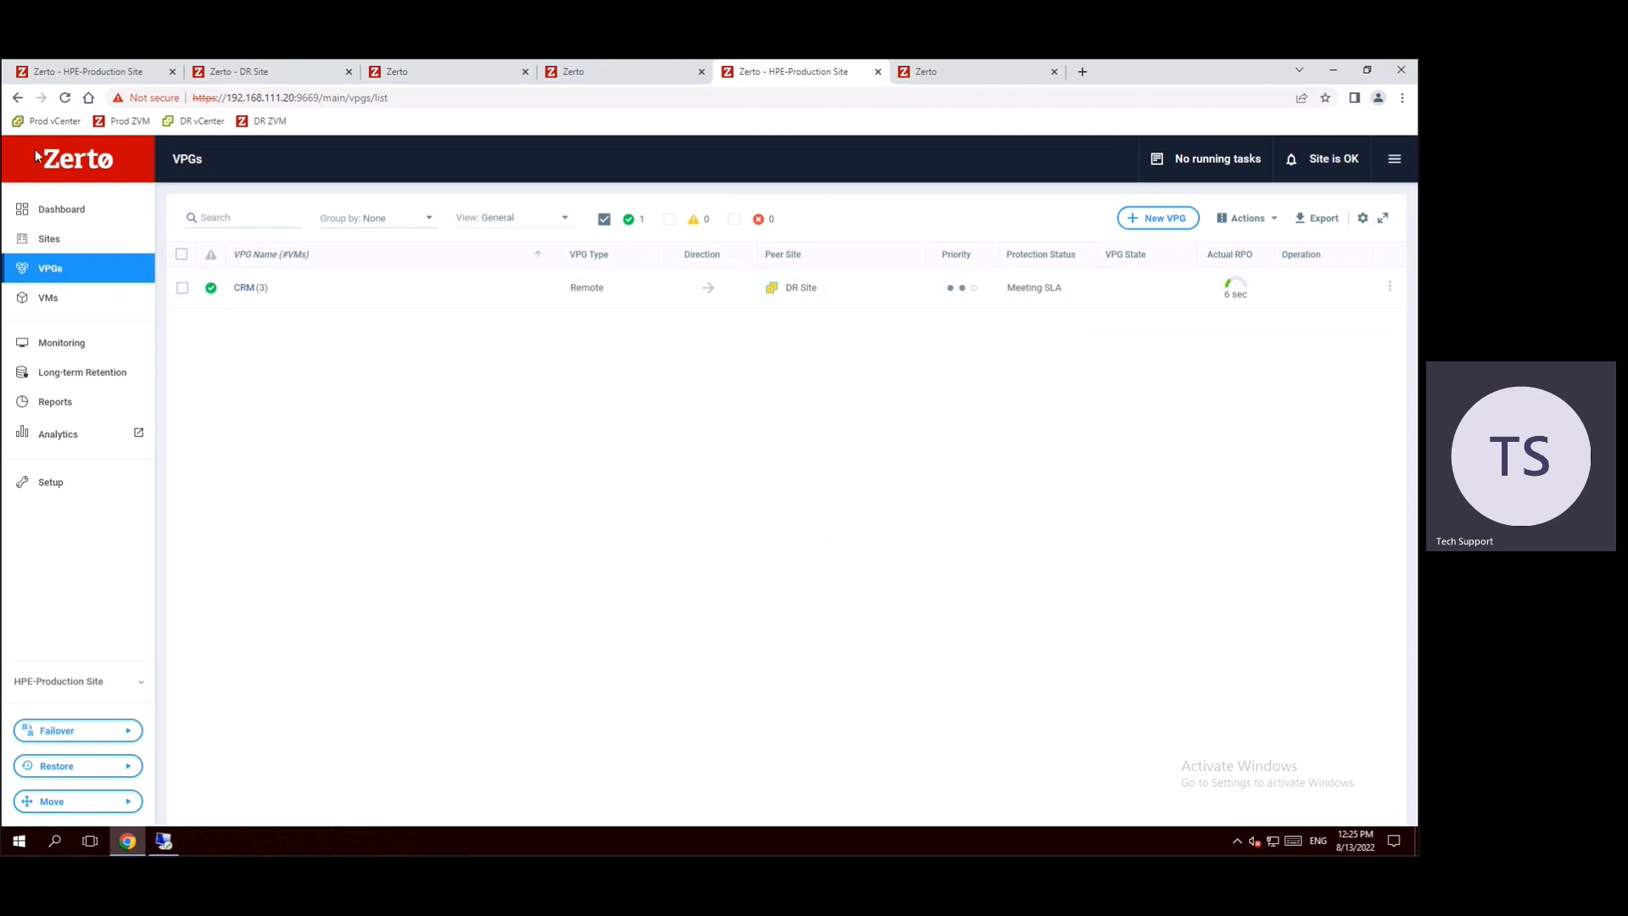